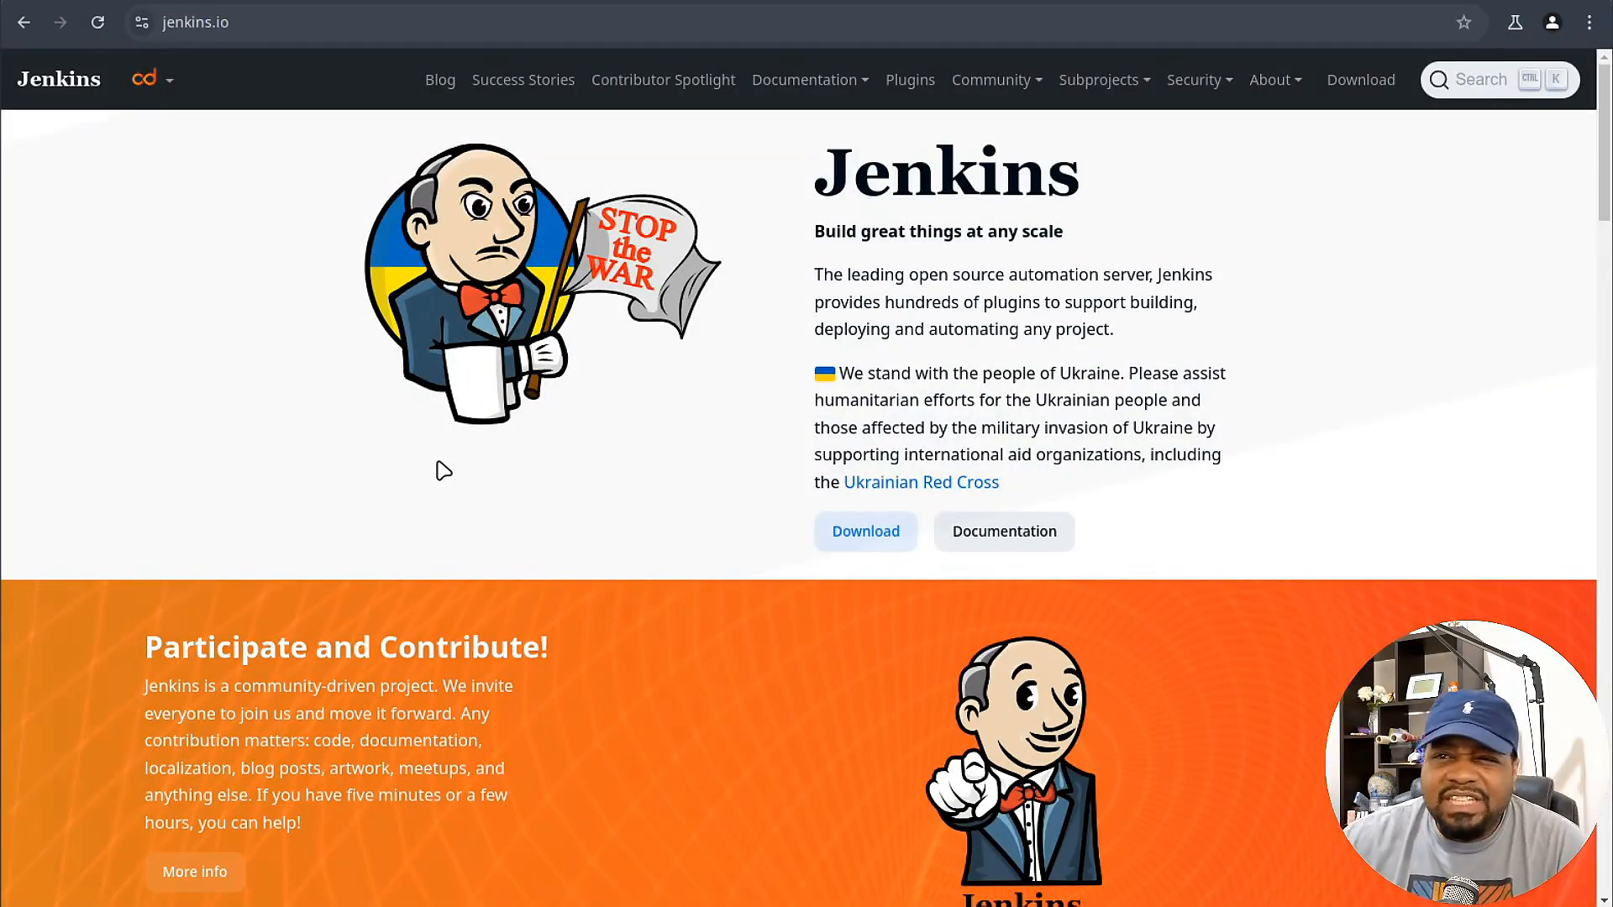
mouse_move(64, 837)
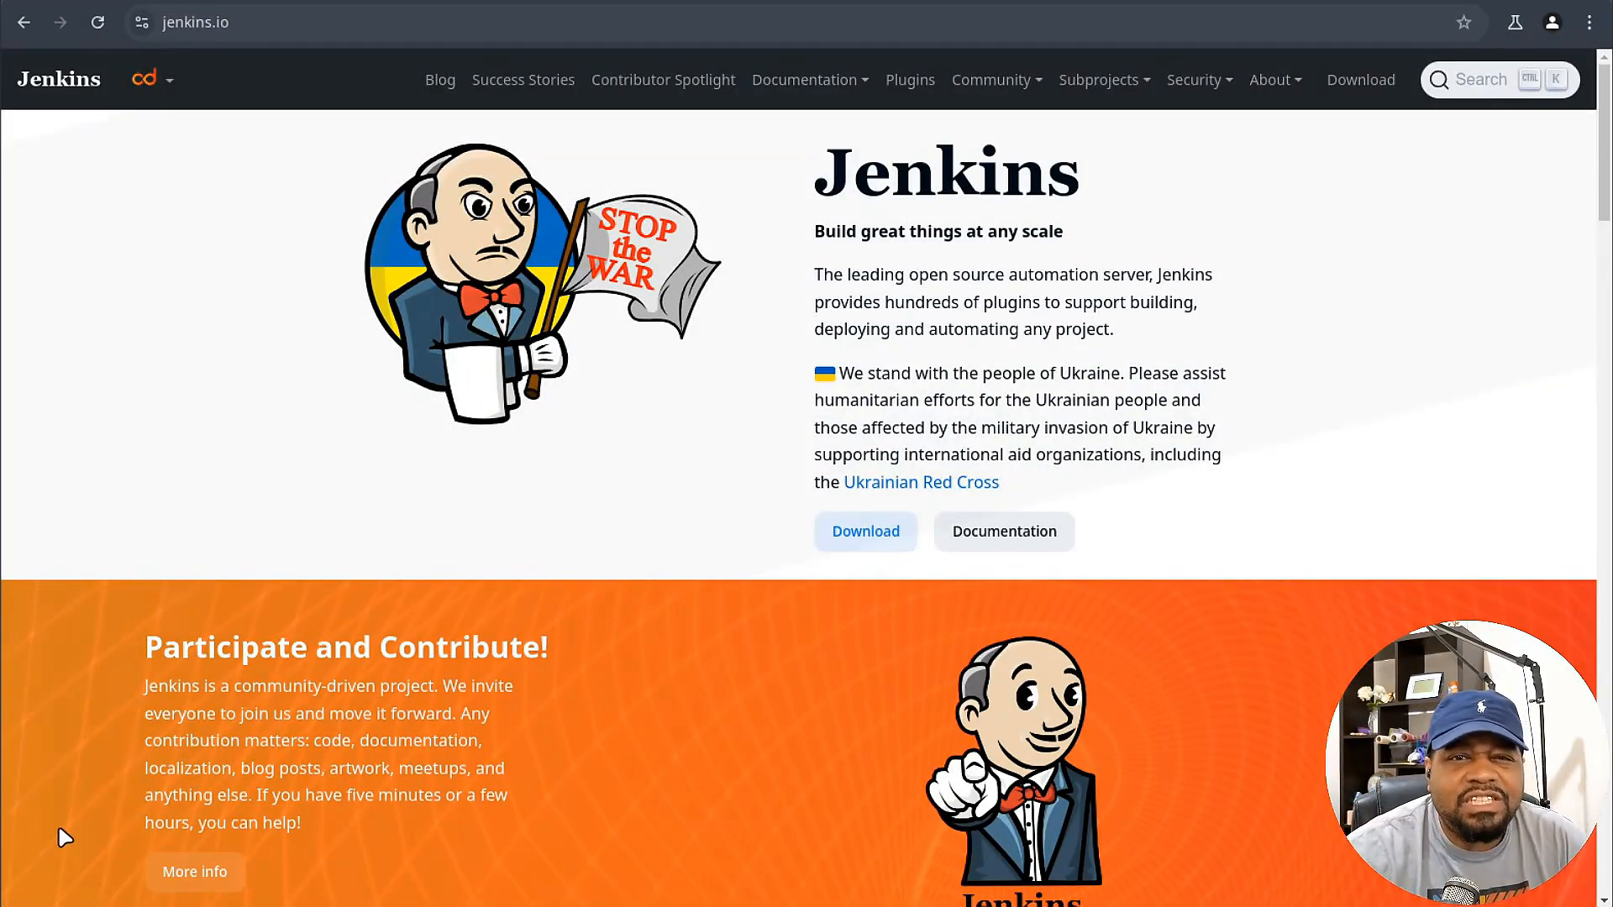
mouse_move(143, 345)
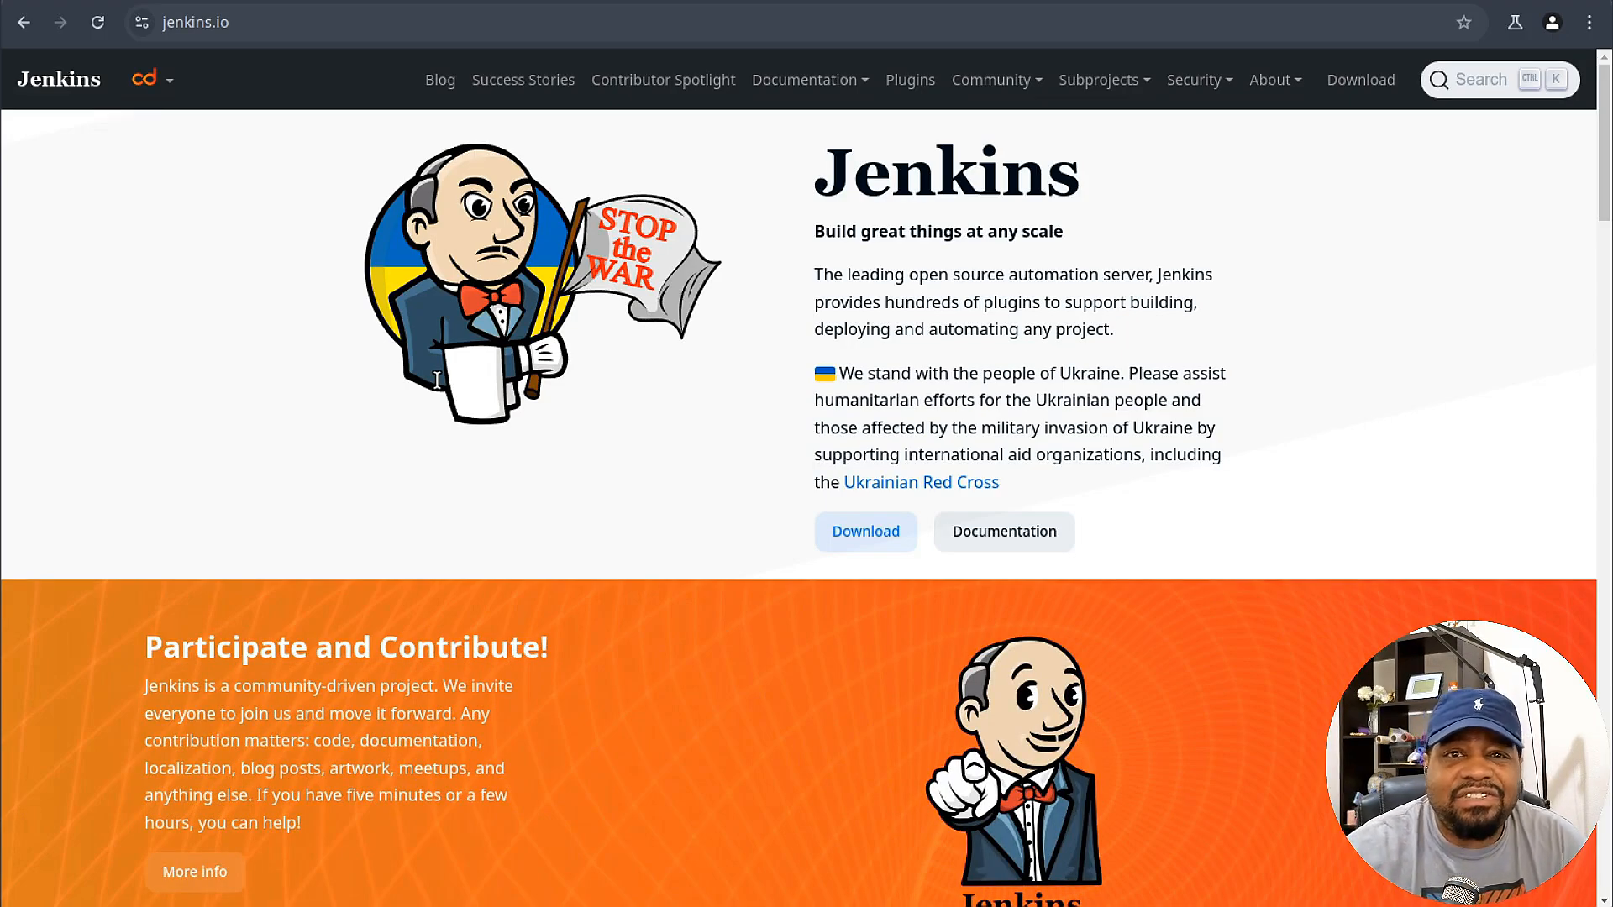
Step: Go to the jenkins.io Plugins Index and expand the Documentation menu
left_click(909, 81)
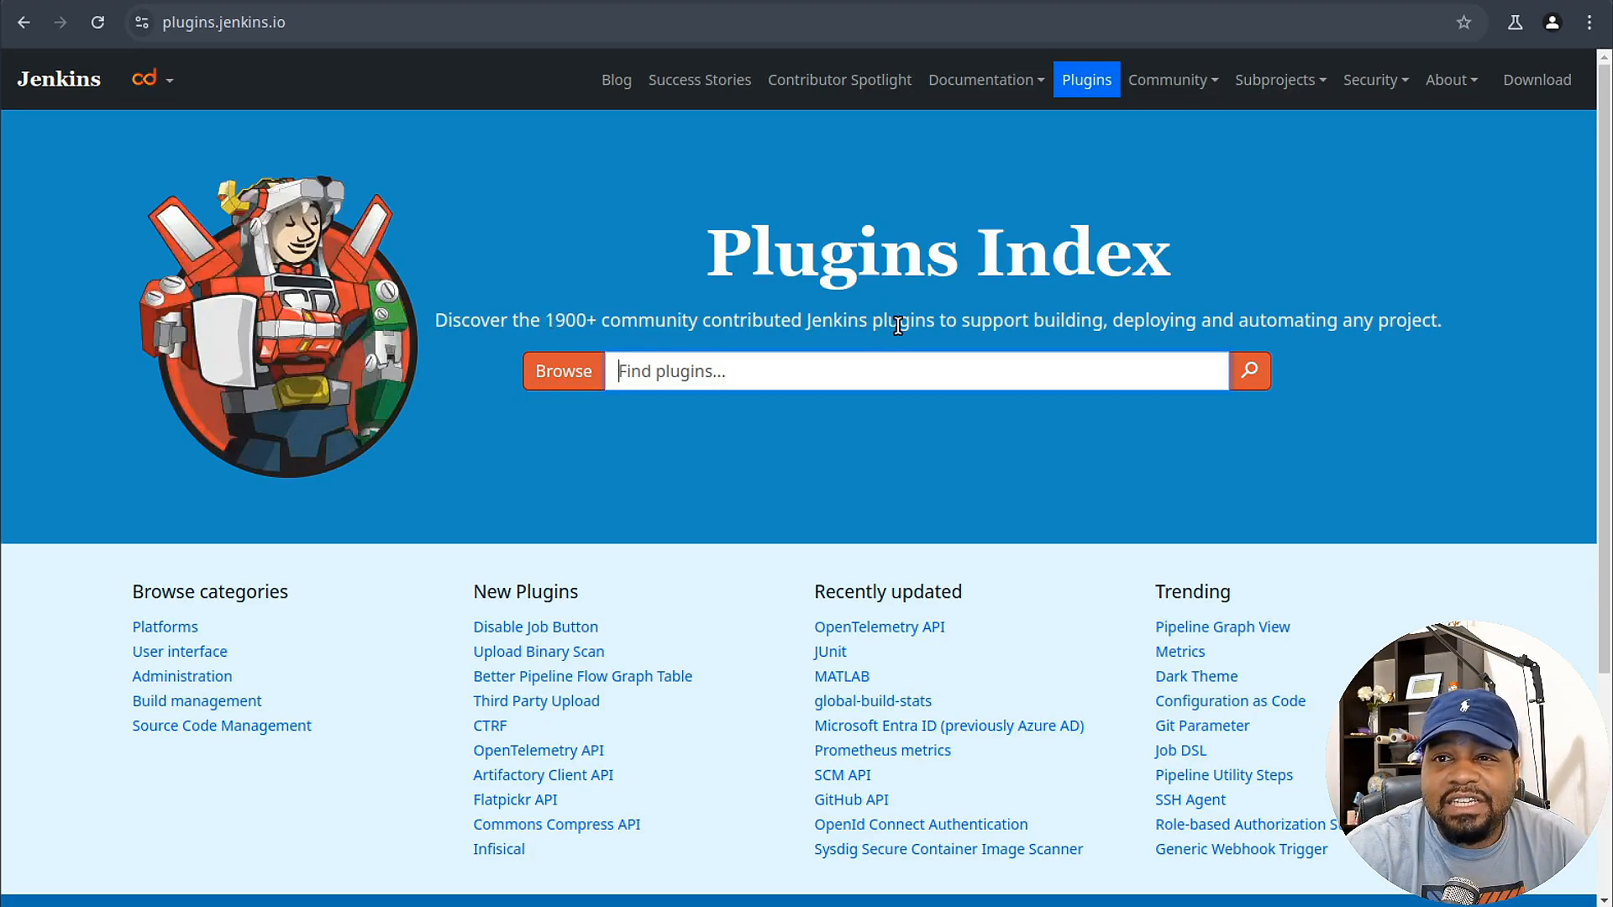
mouse_move(1224, 307)
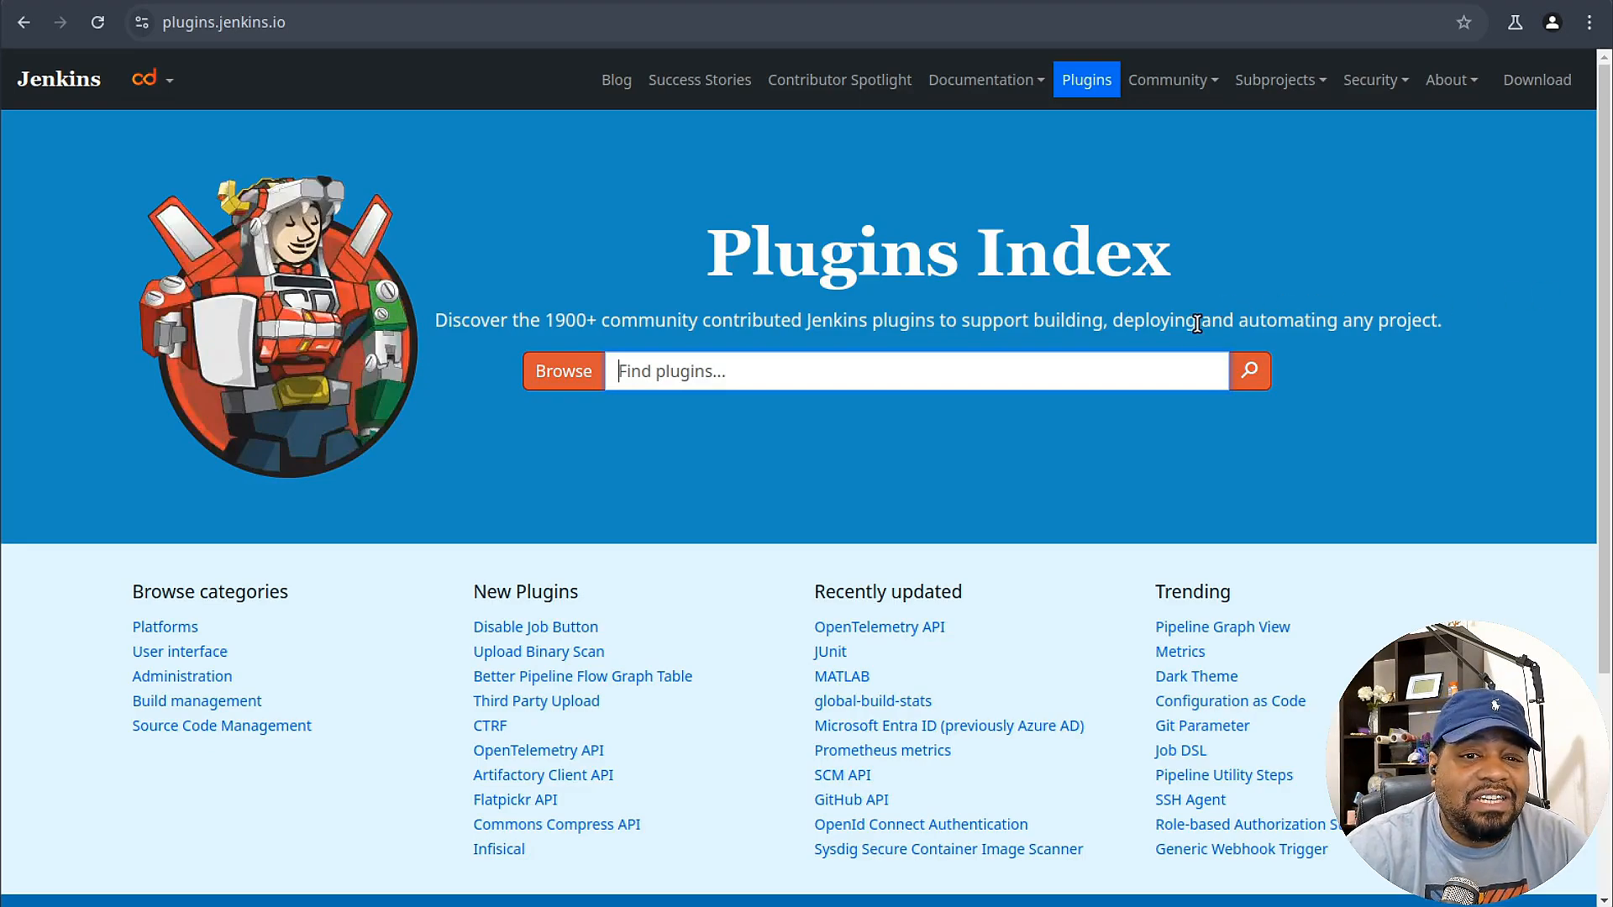
left_click(980, 79)
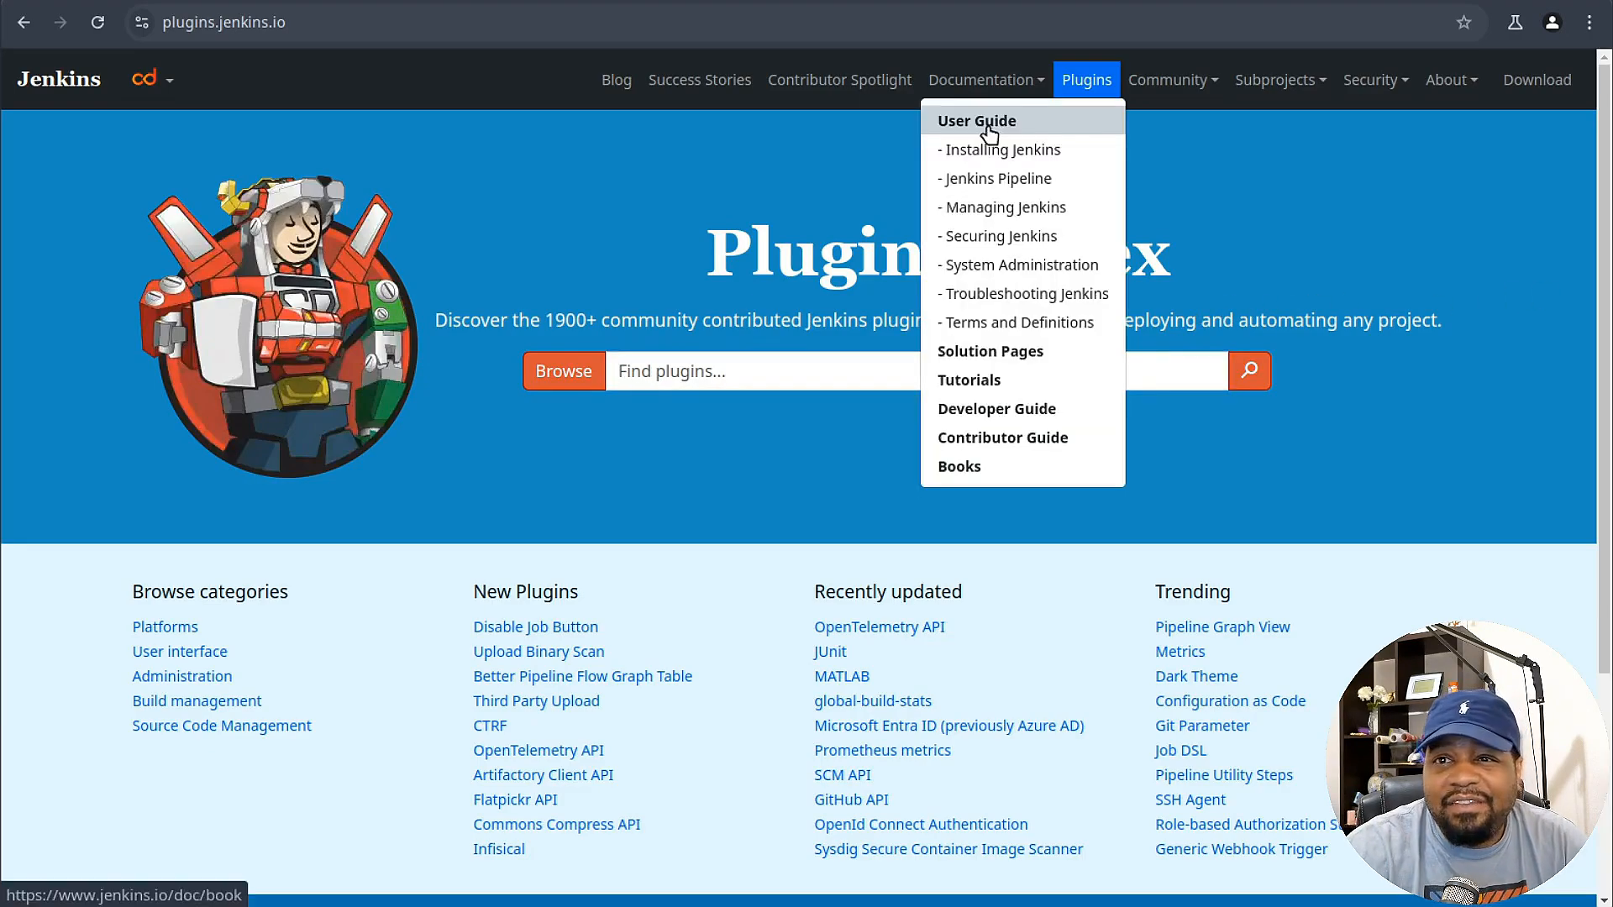
mouse_move(999, 150)
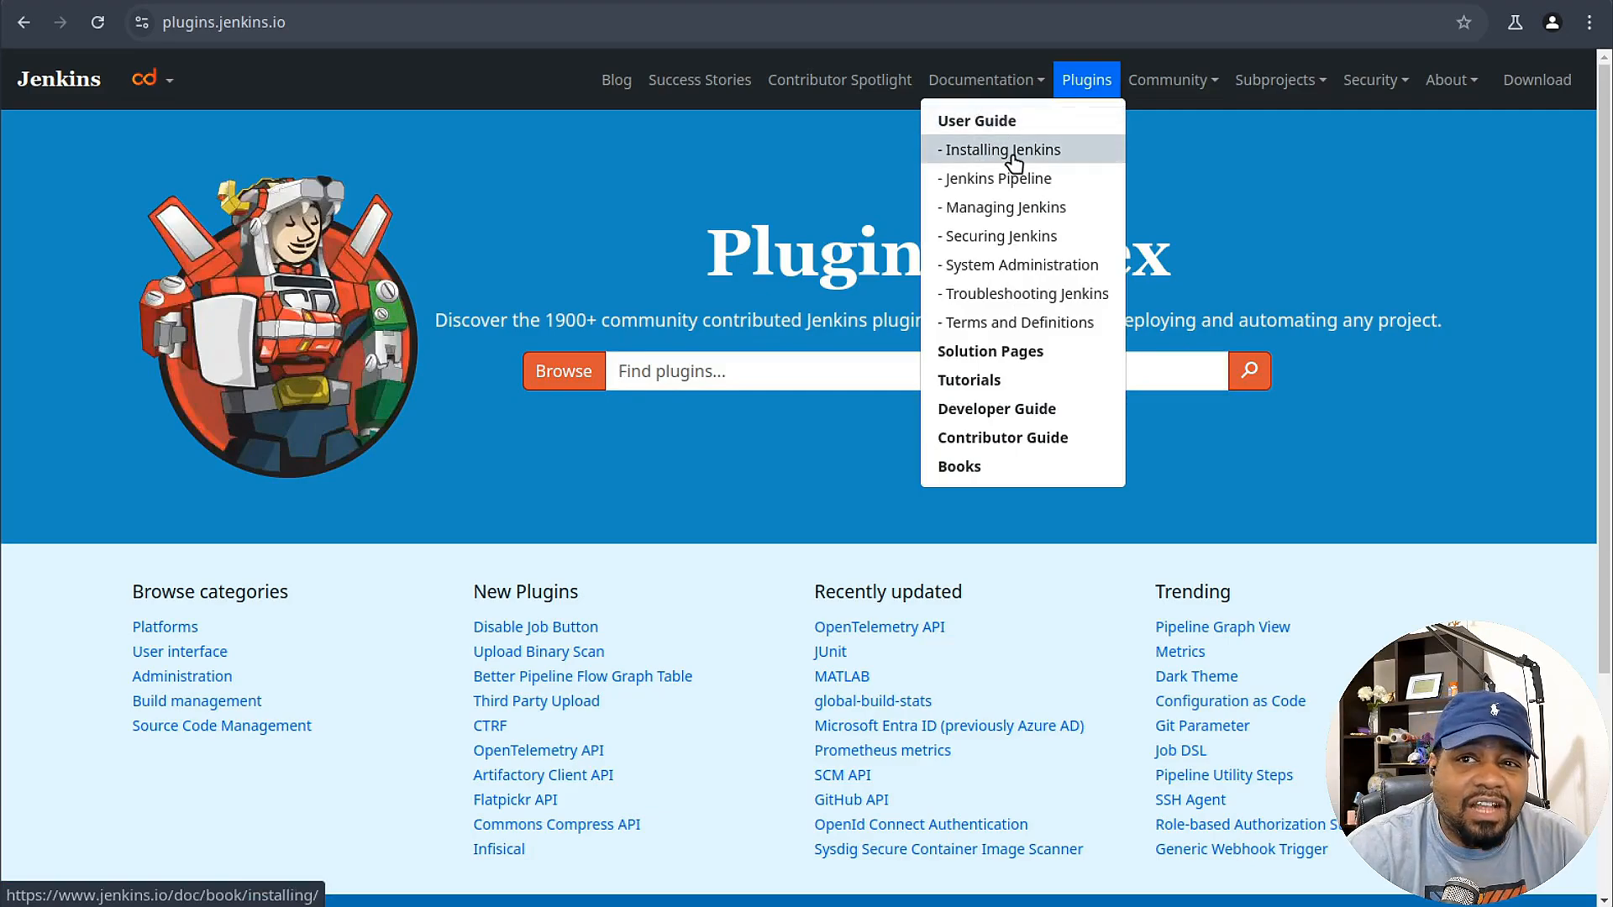
mouse_move(1003, 207)
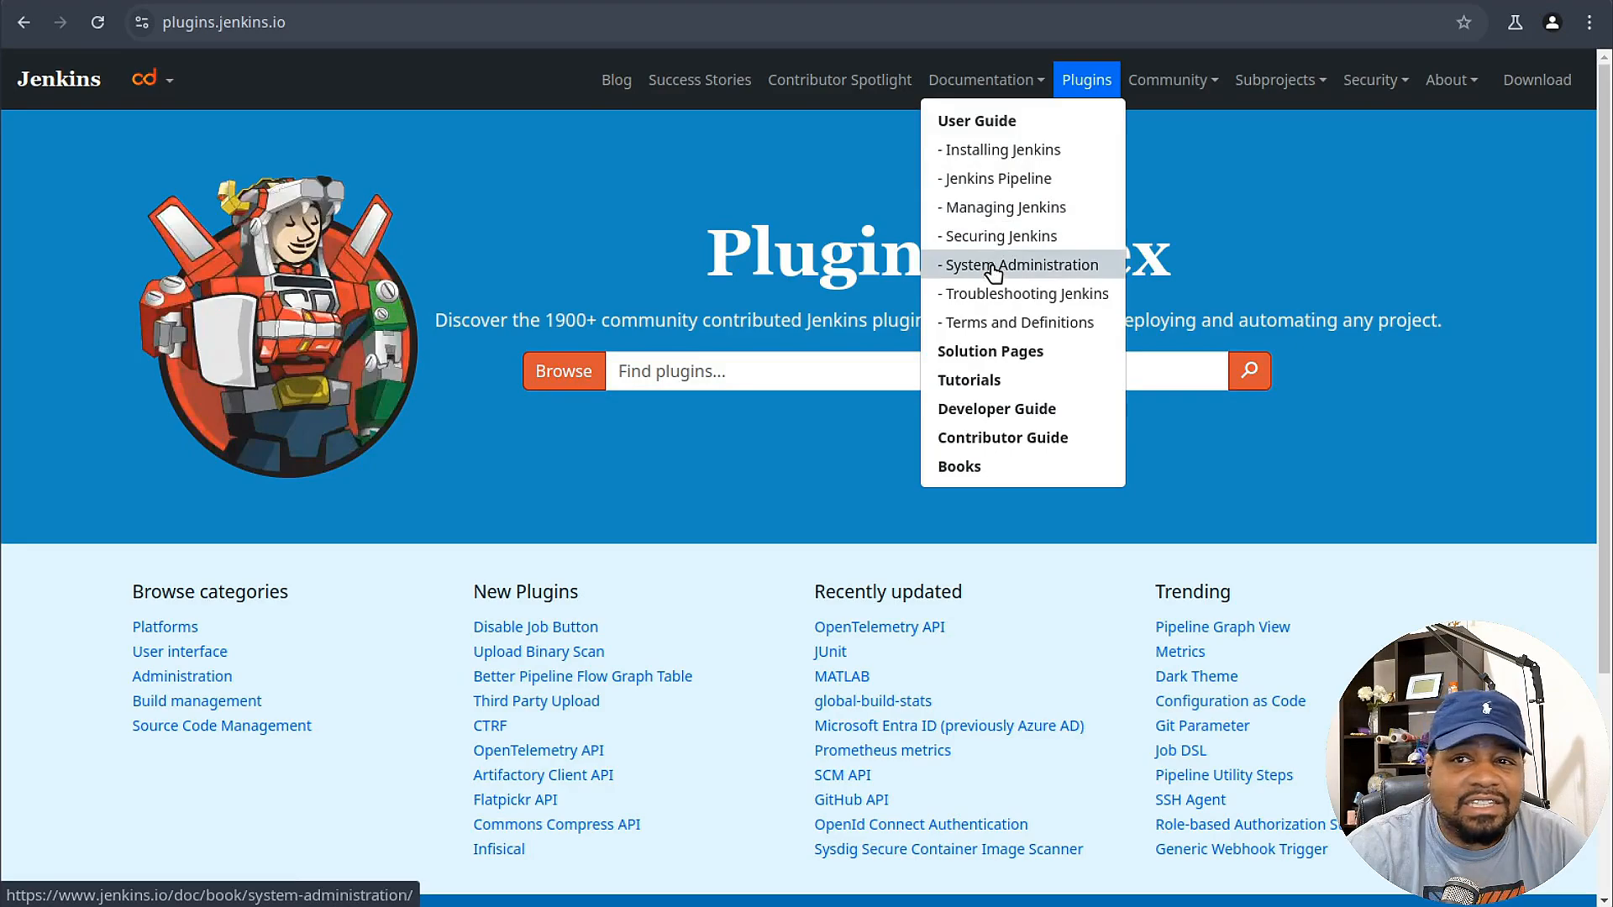
mouse_move(976, 478)
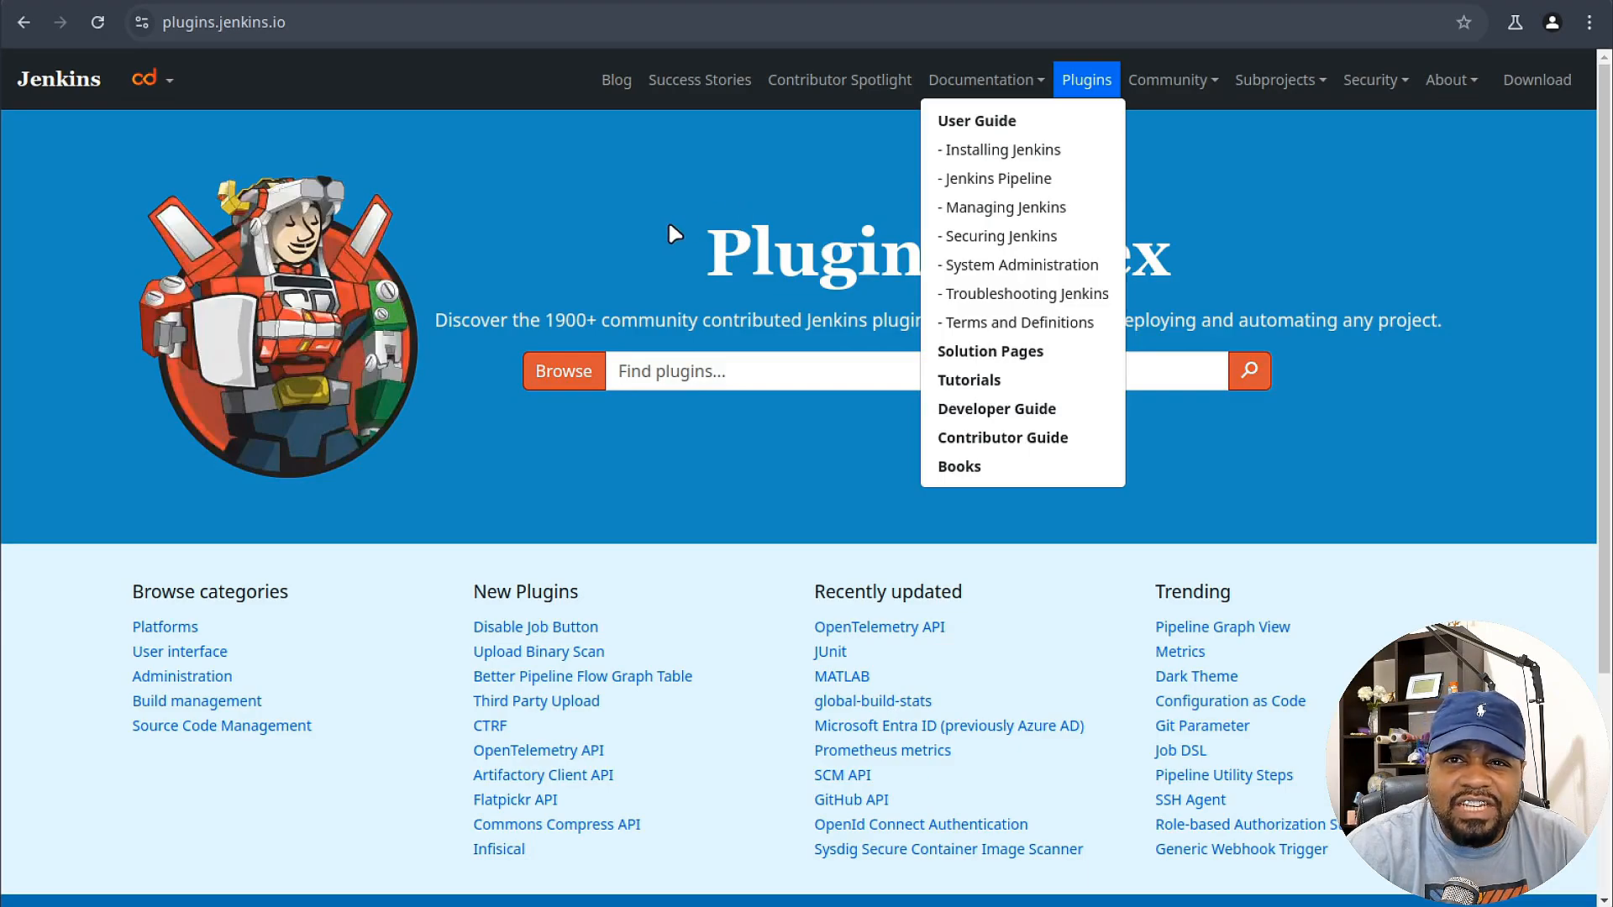
mouse_move(751, 380)
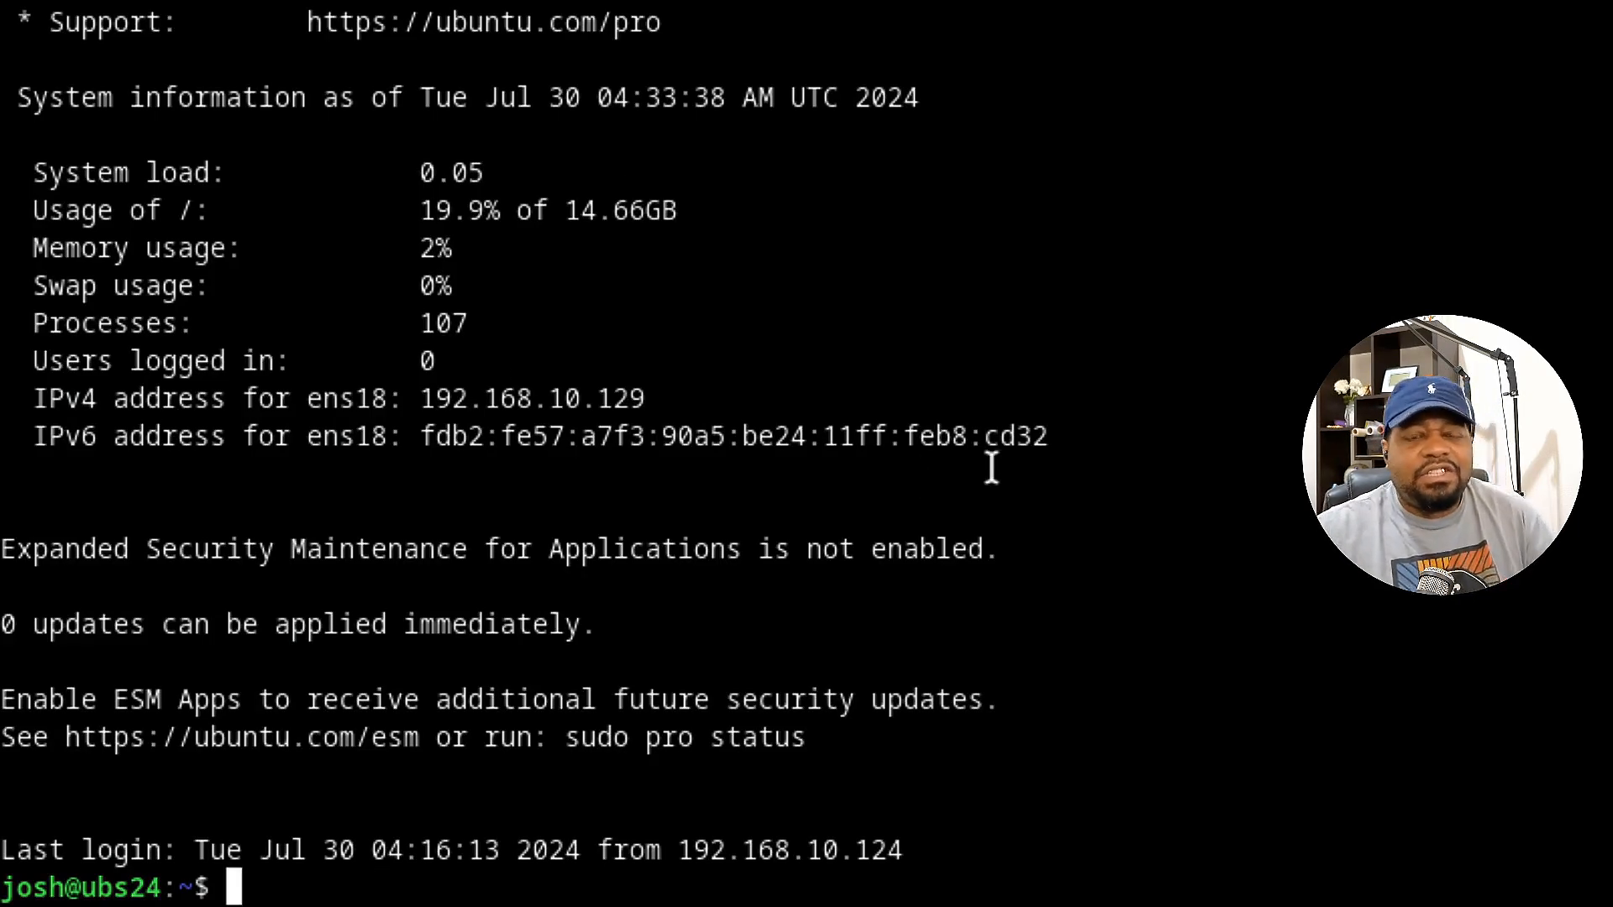
Step: Reboot the server, then run sudo apt update && sudo apt upgrade -y
type("sudo reboot now")
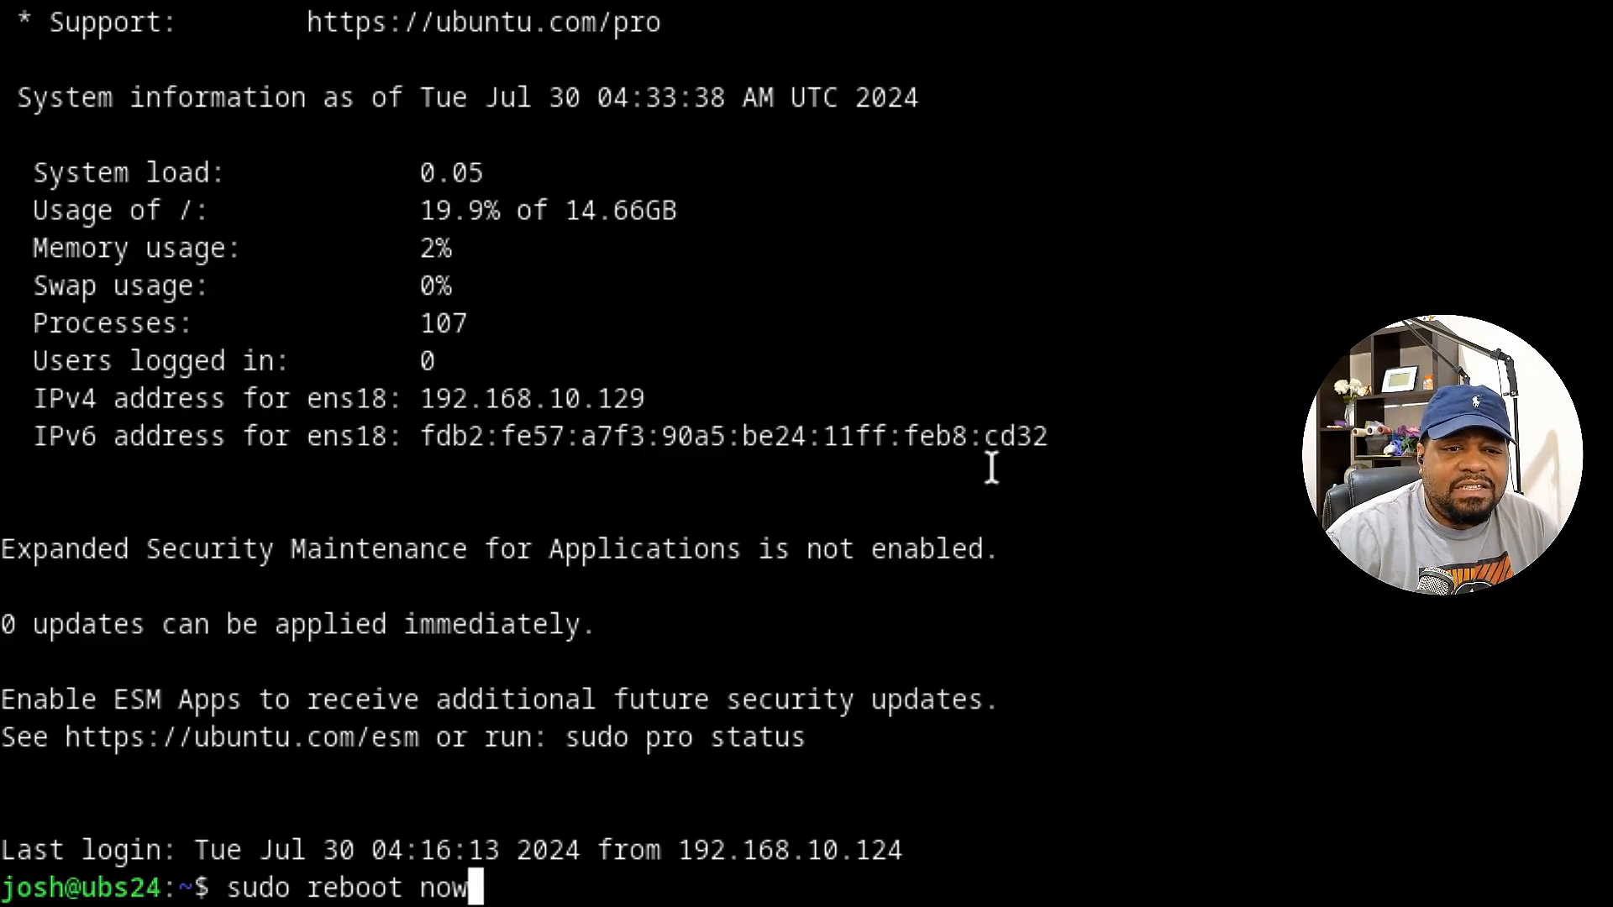
type("sudo apt update && sudo apt upgrade -y")
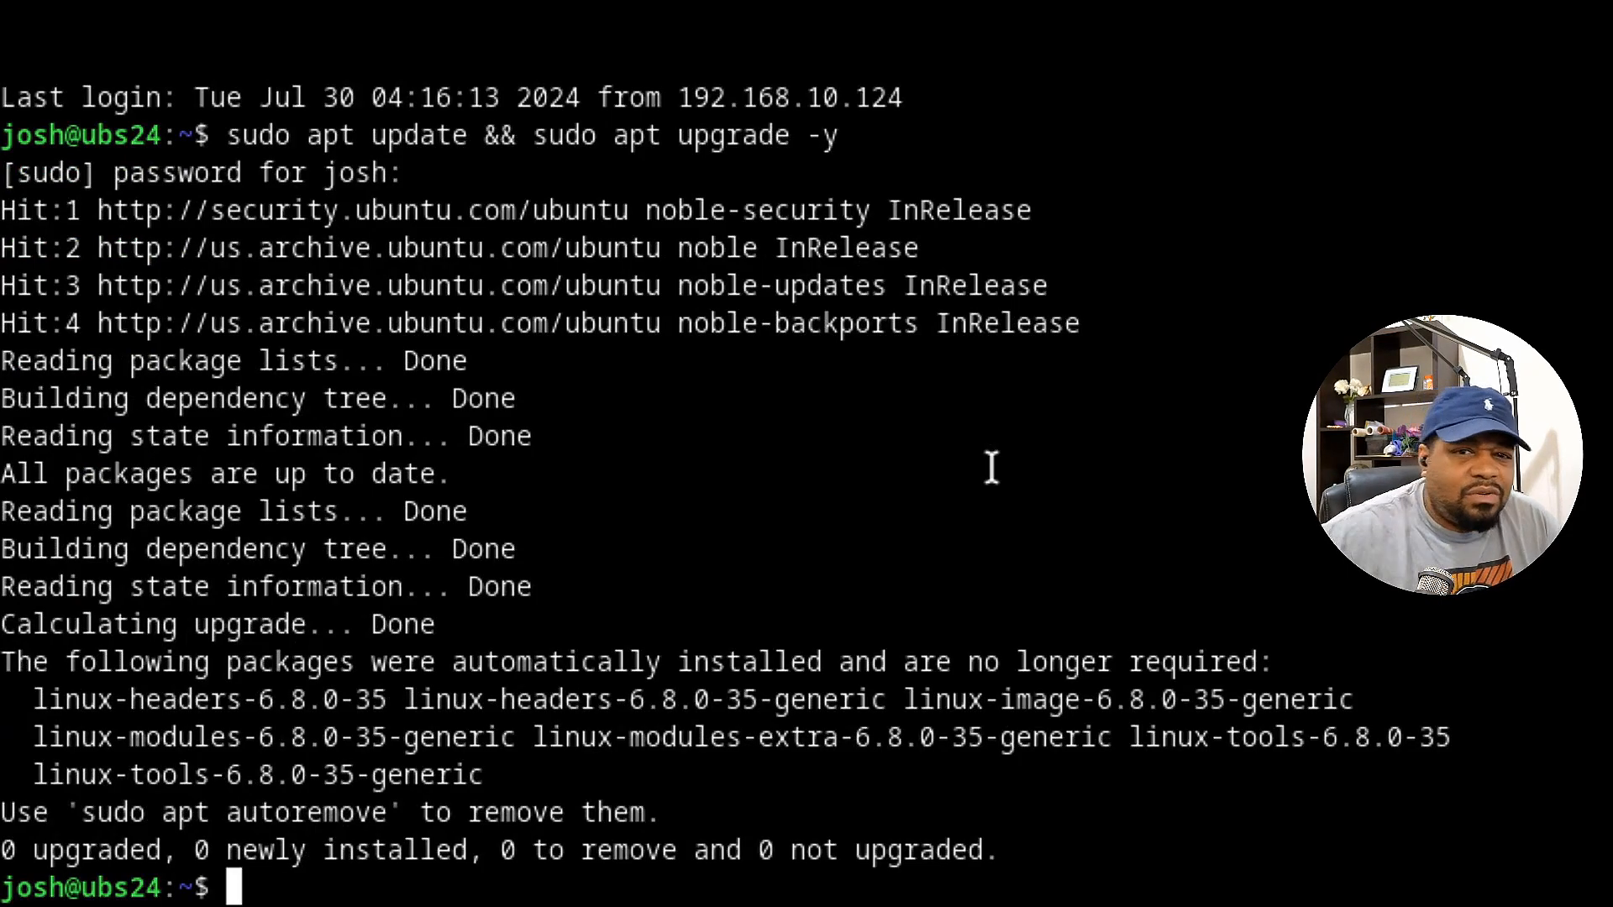
mouse_move(494, 871)
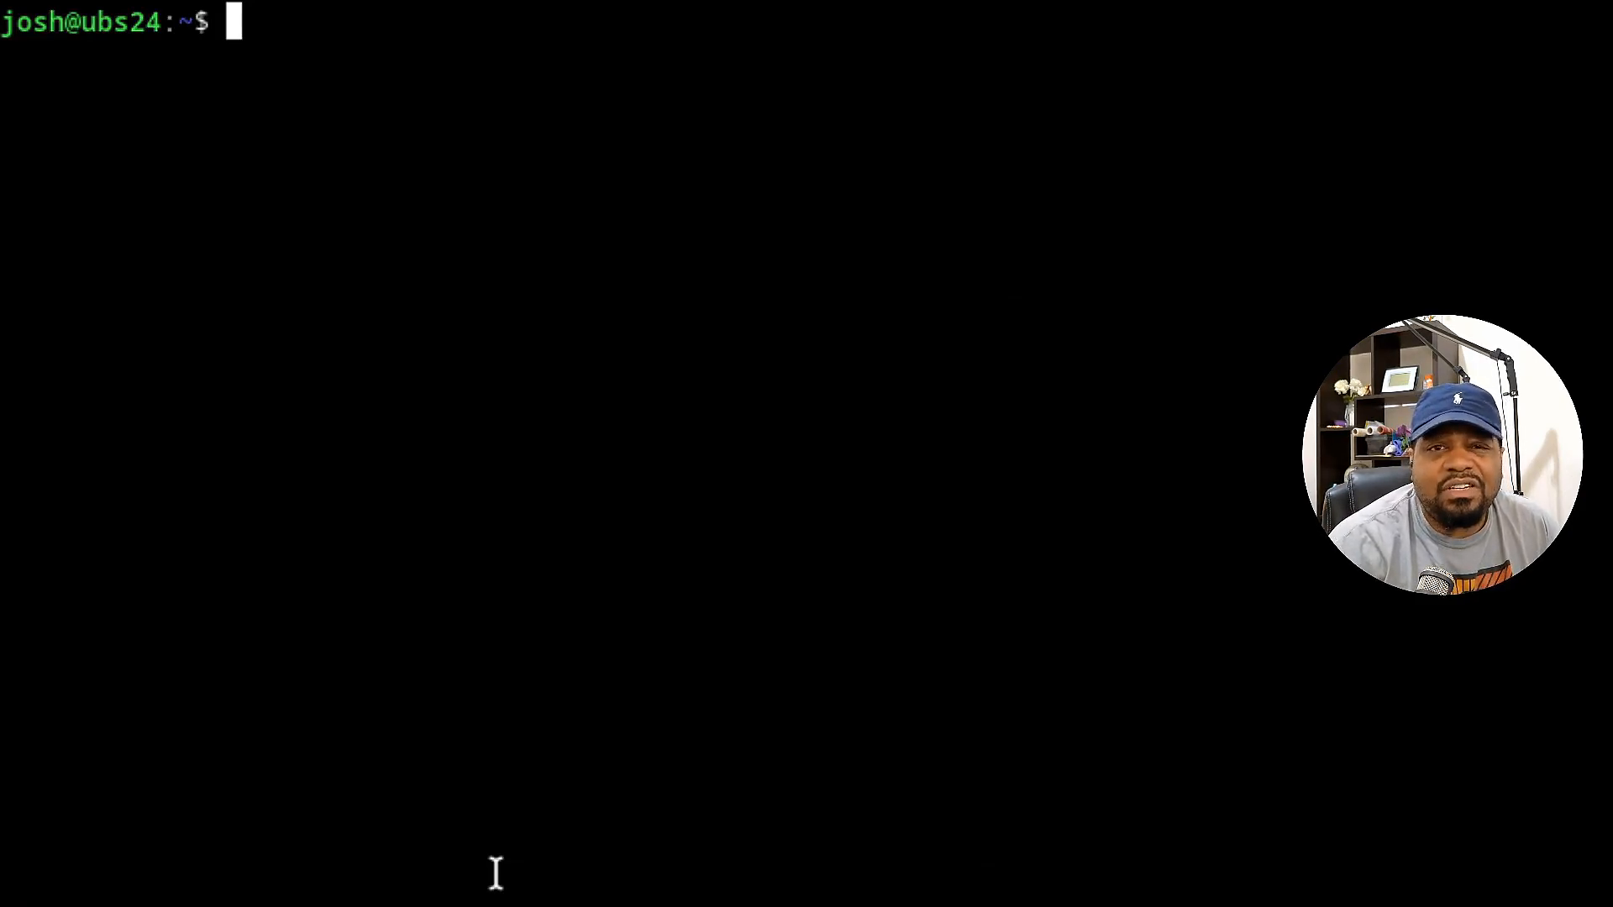
Step: Install openjdk-17-jre and fontconfig with apt, answering y to confirm
type("sudo ap")
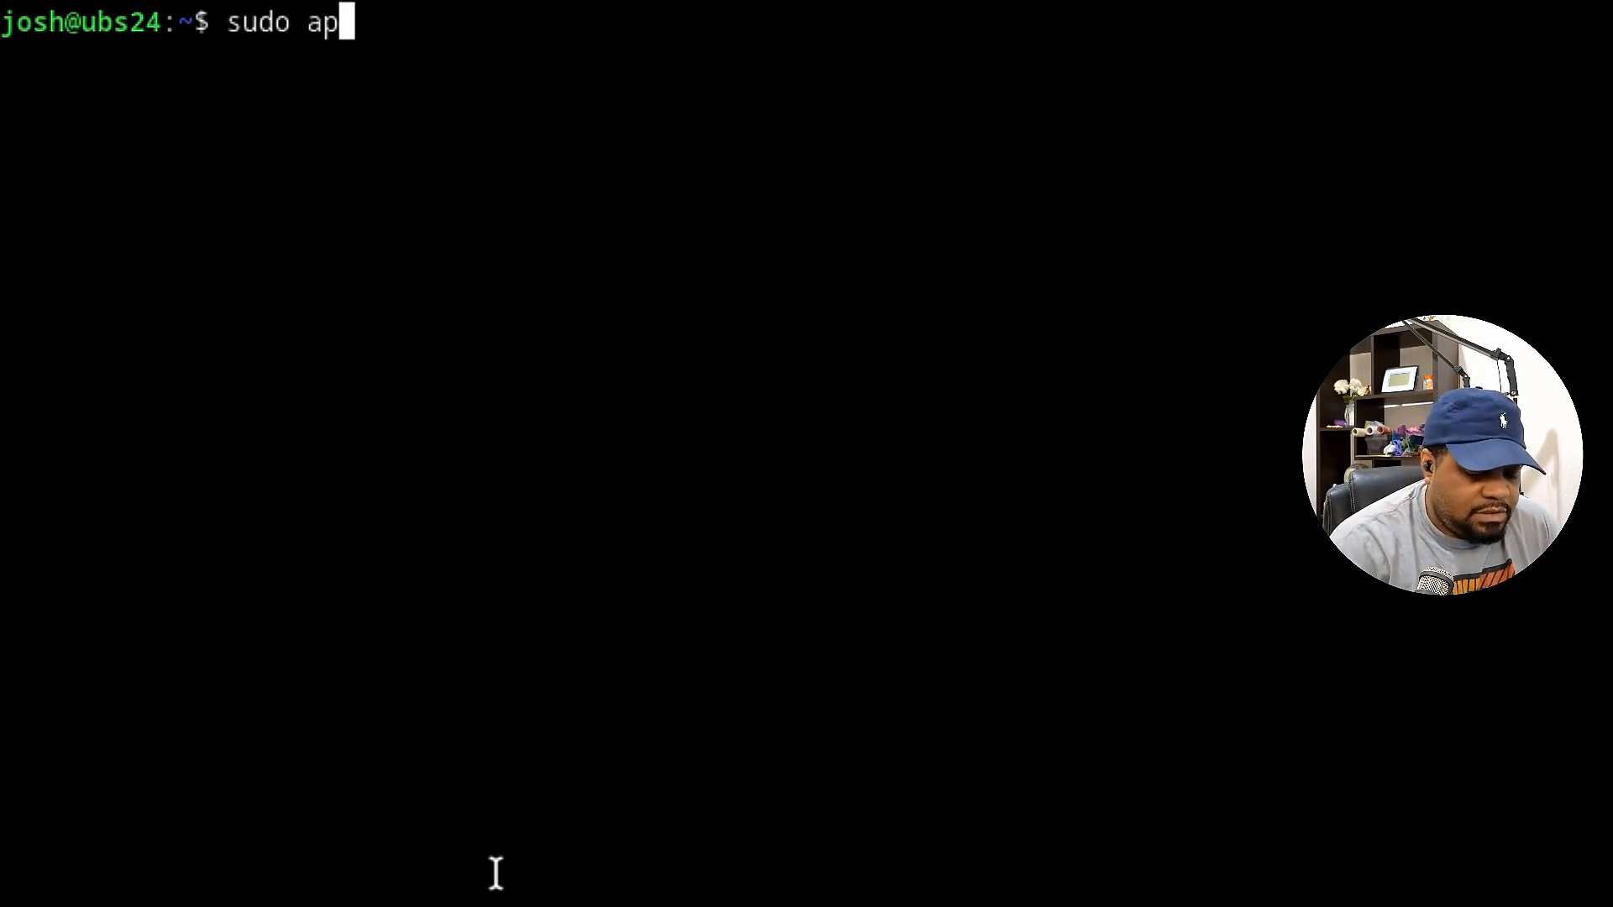
type("t install")
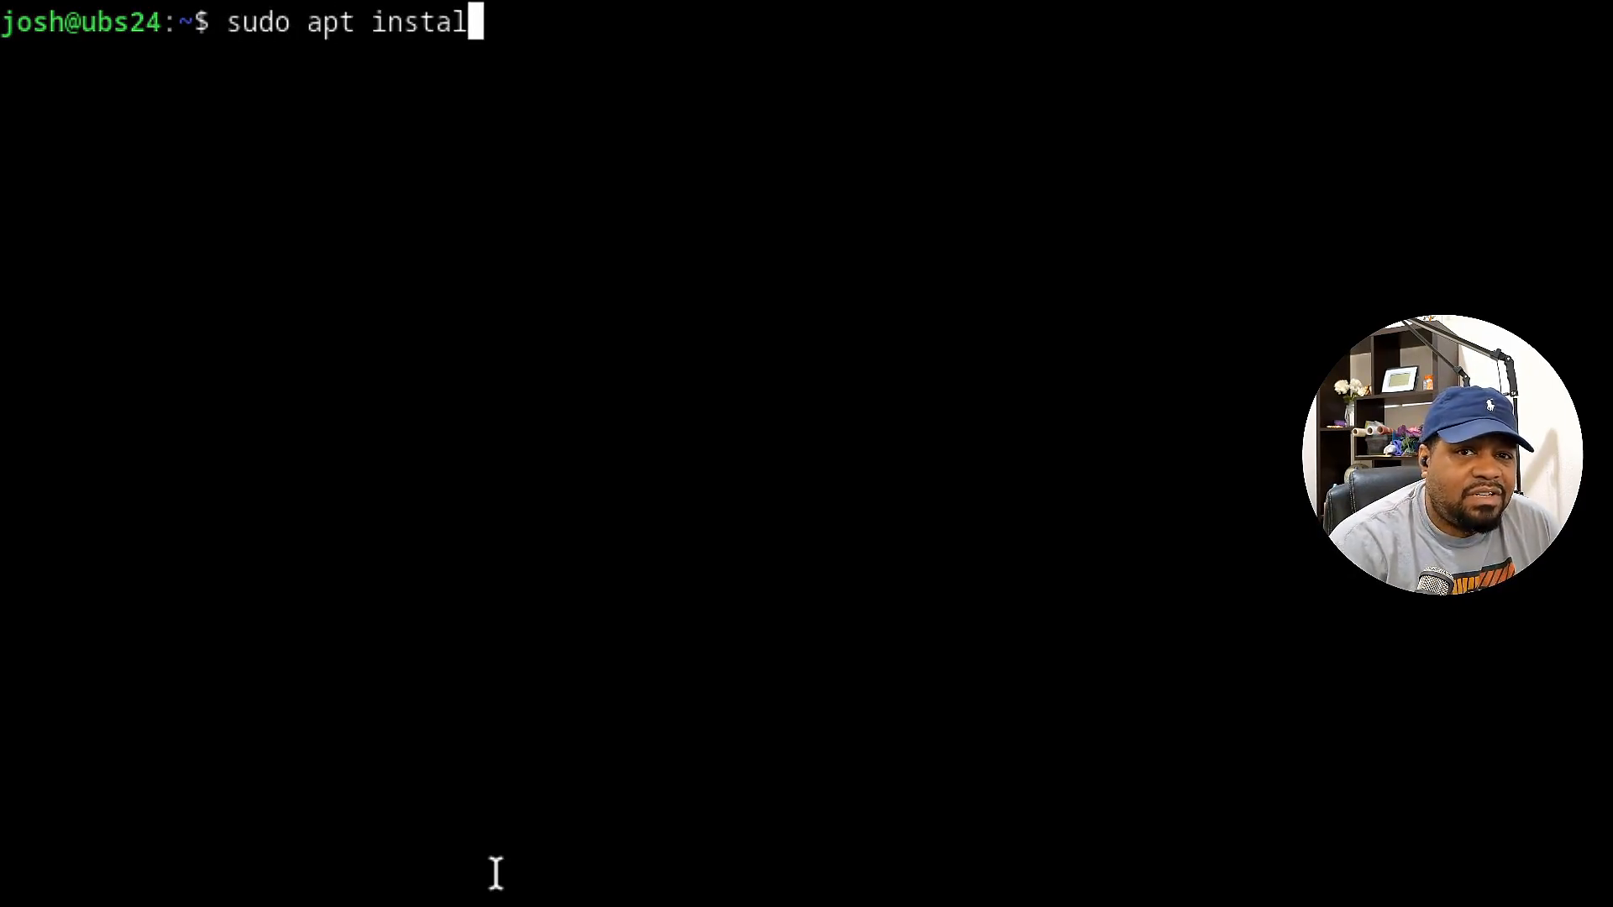
type("l")
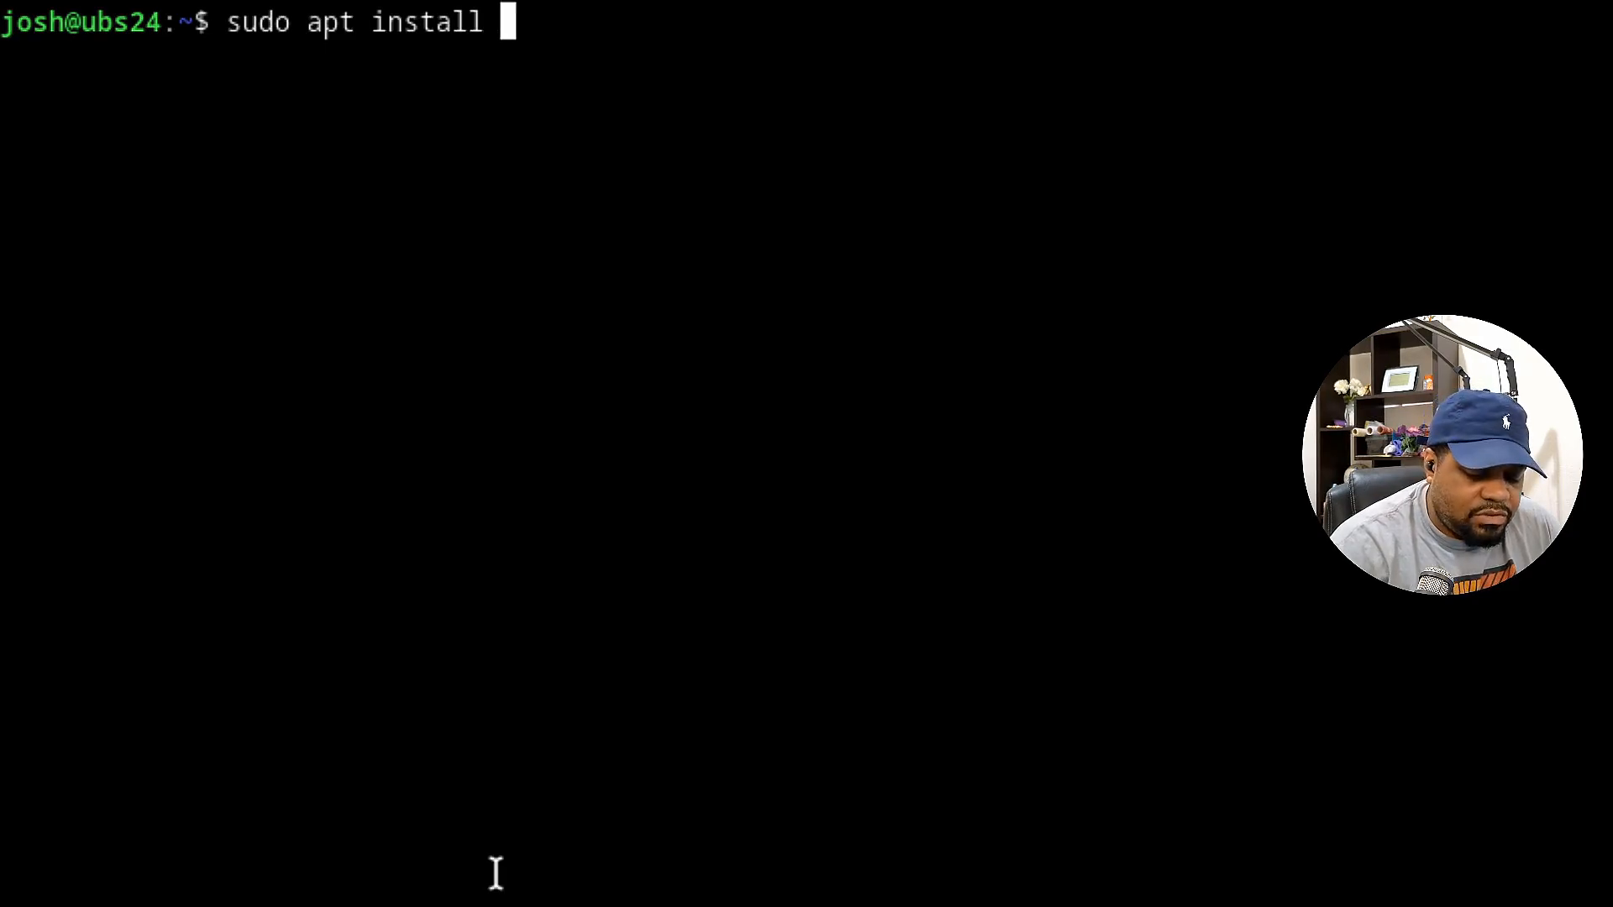
type("openj")
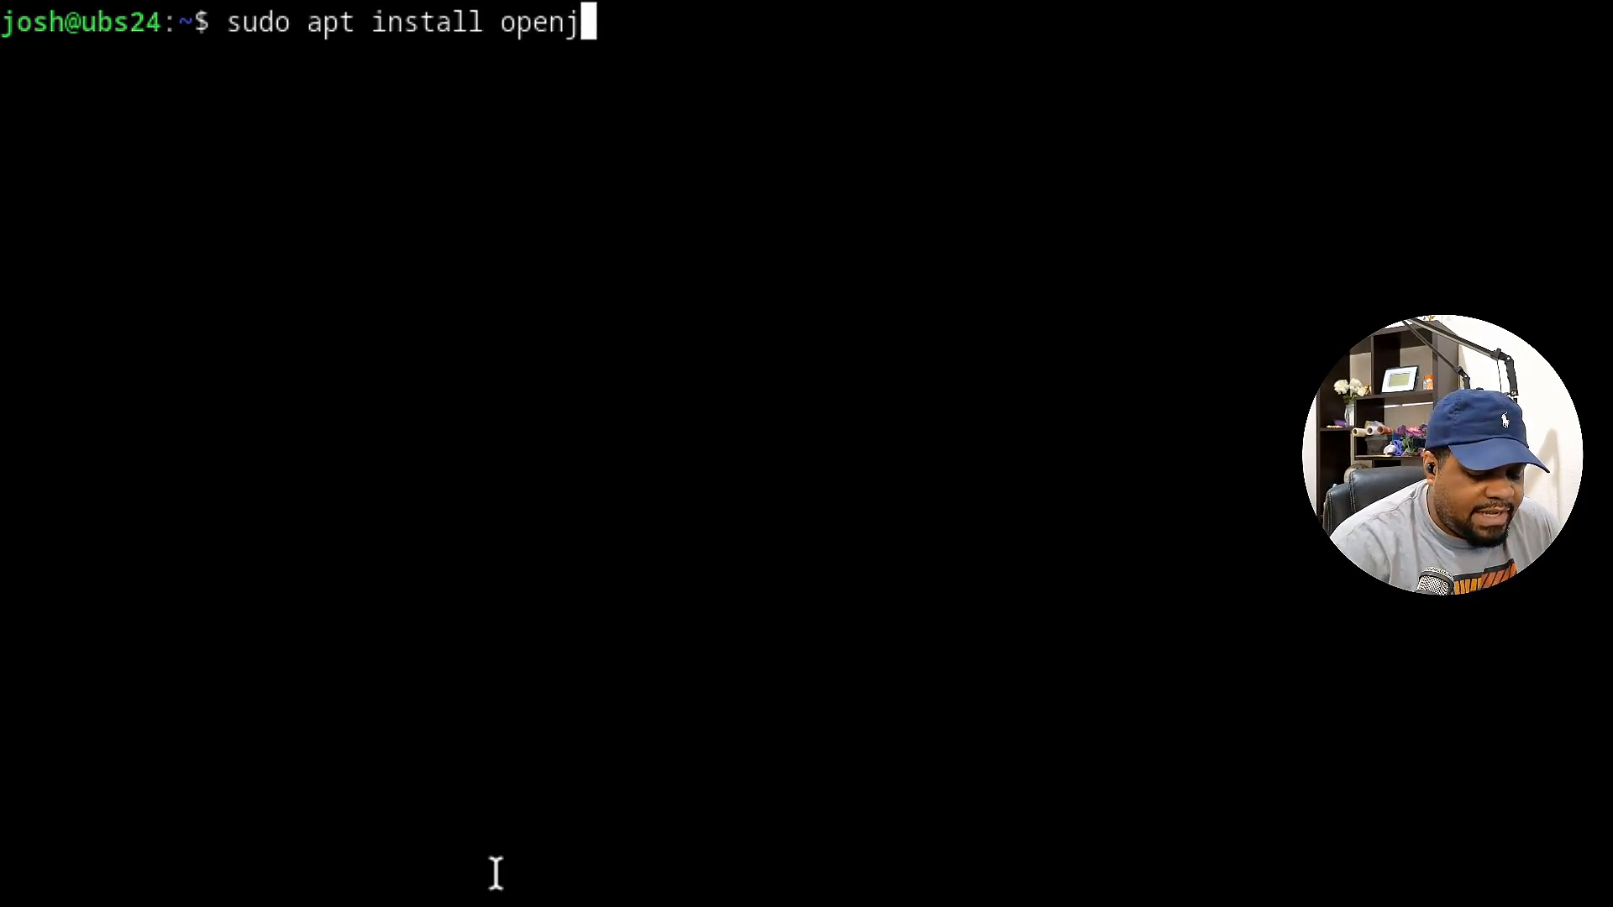
key("Tab")
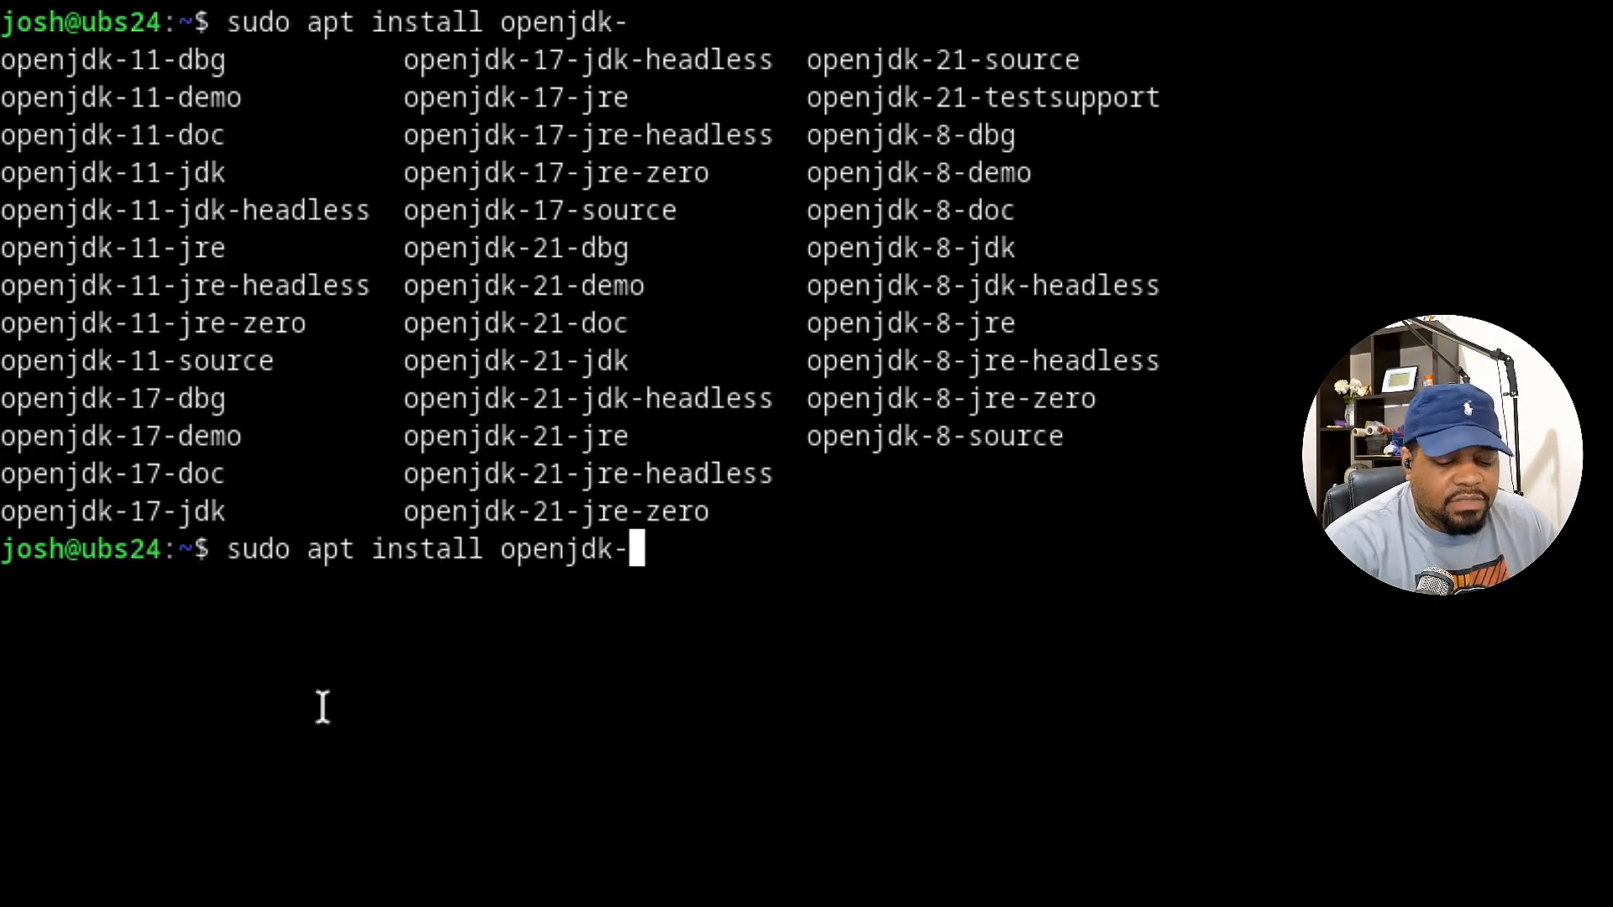
type("17-")
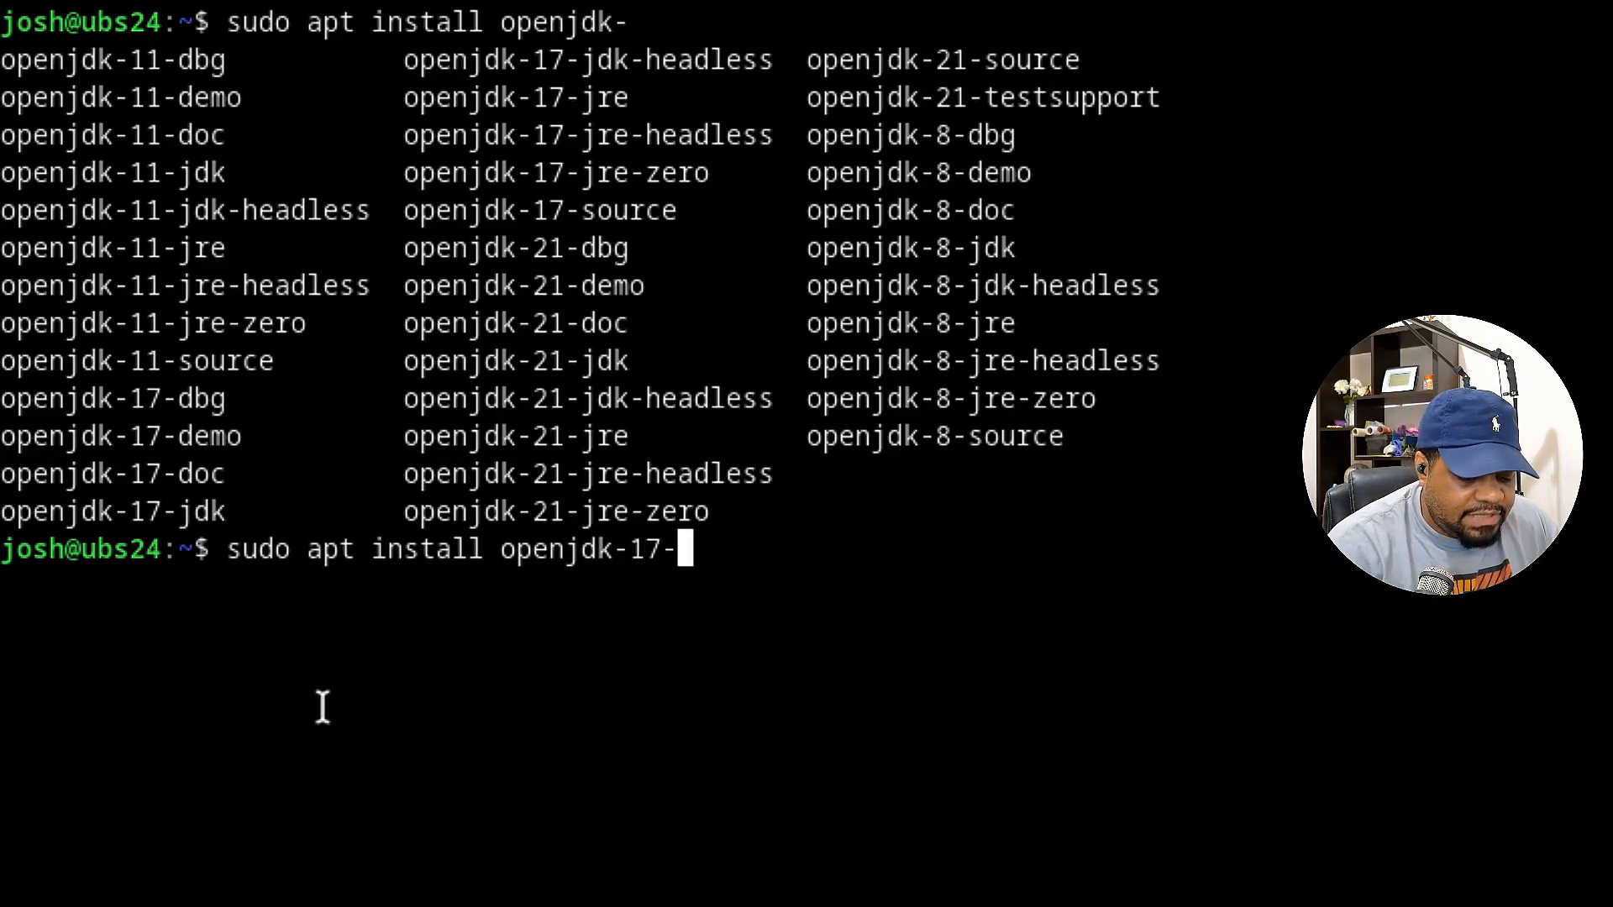
type("jre")
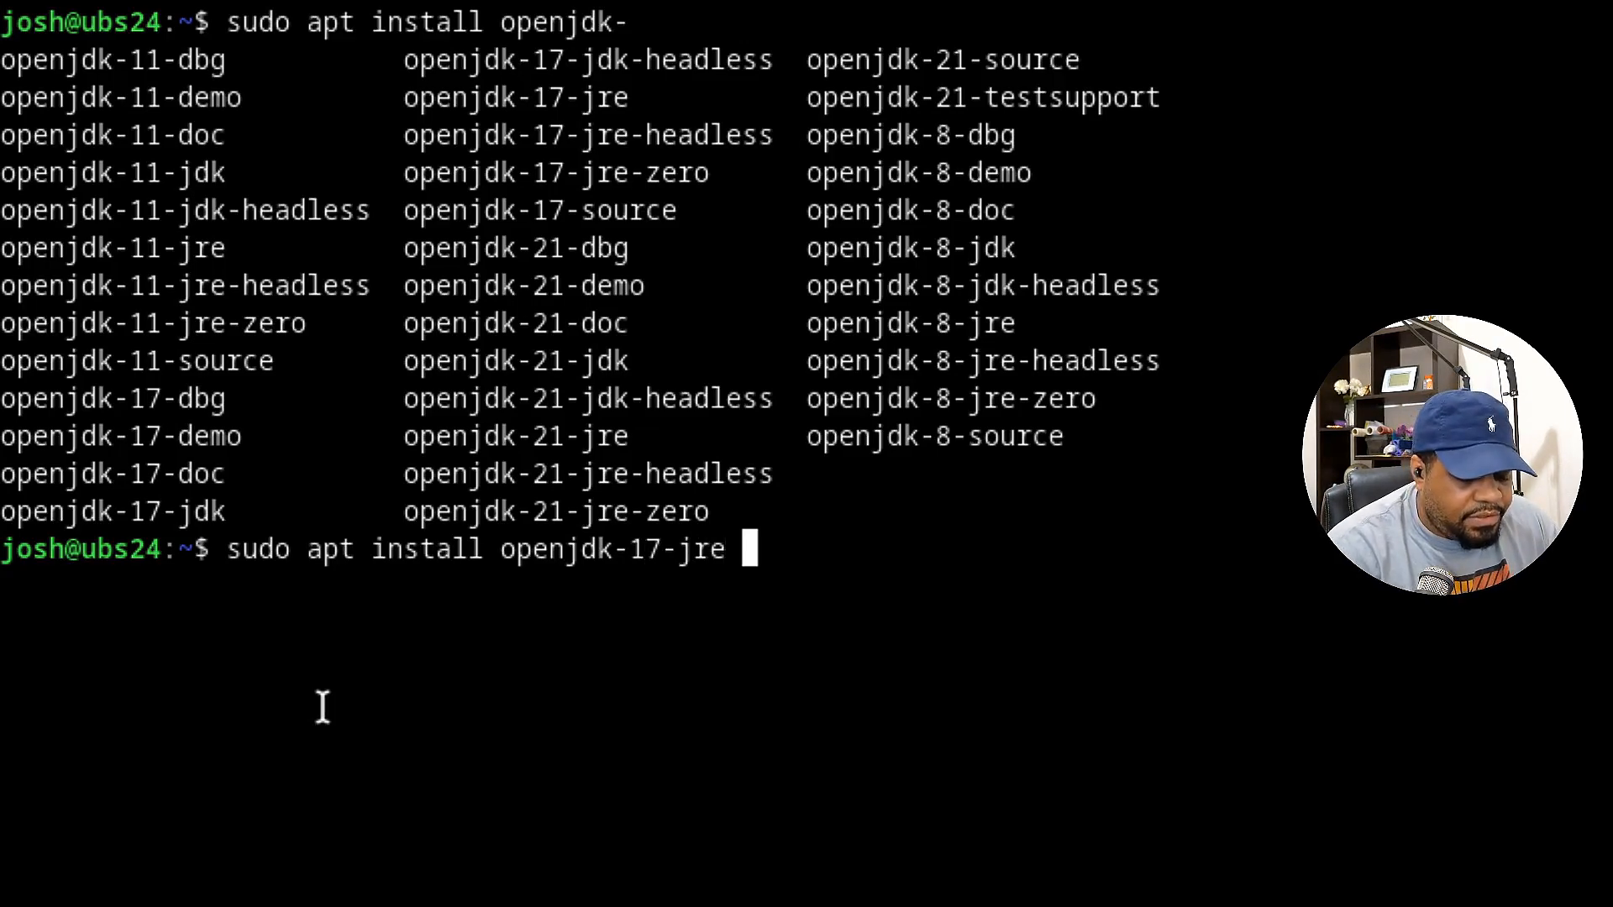
type("fo")
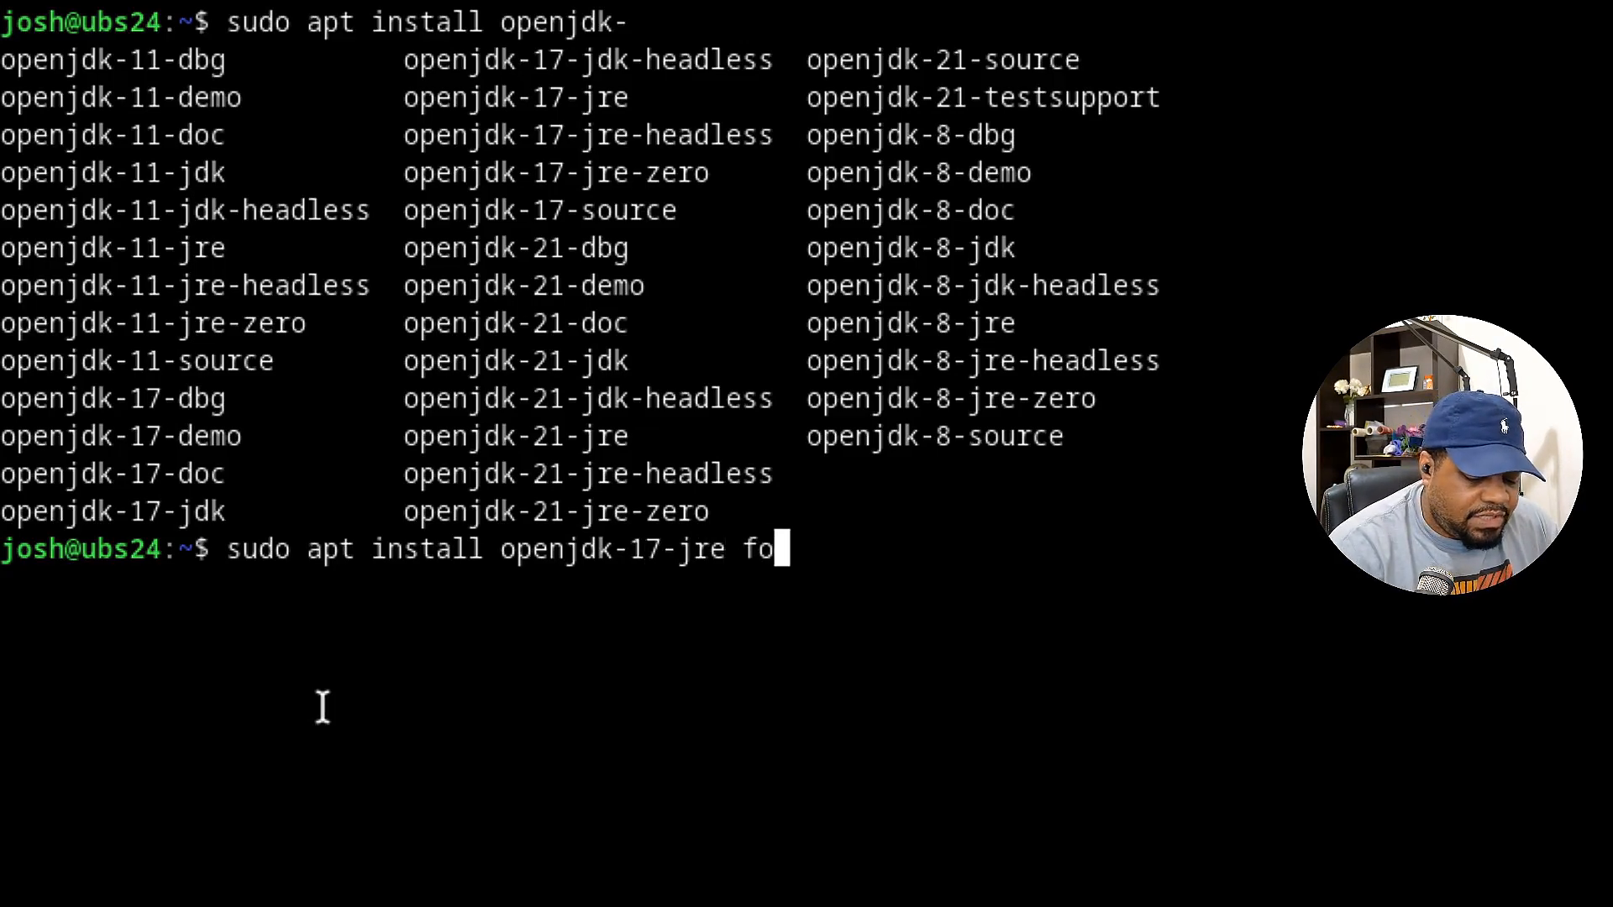
type("ntconfig")
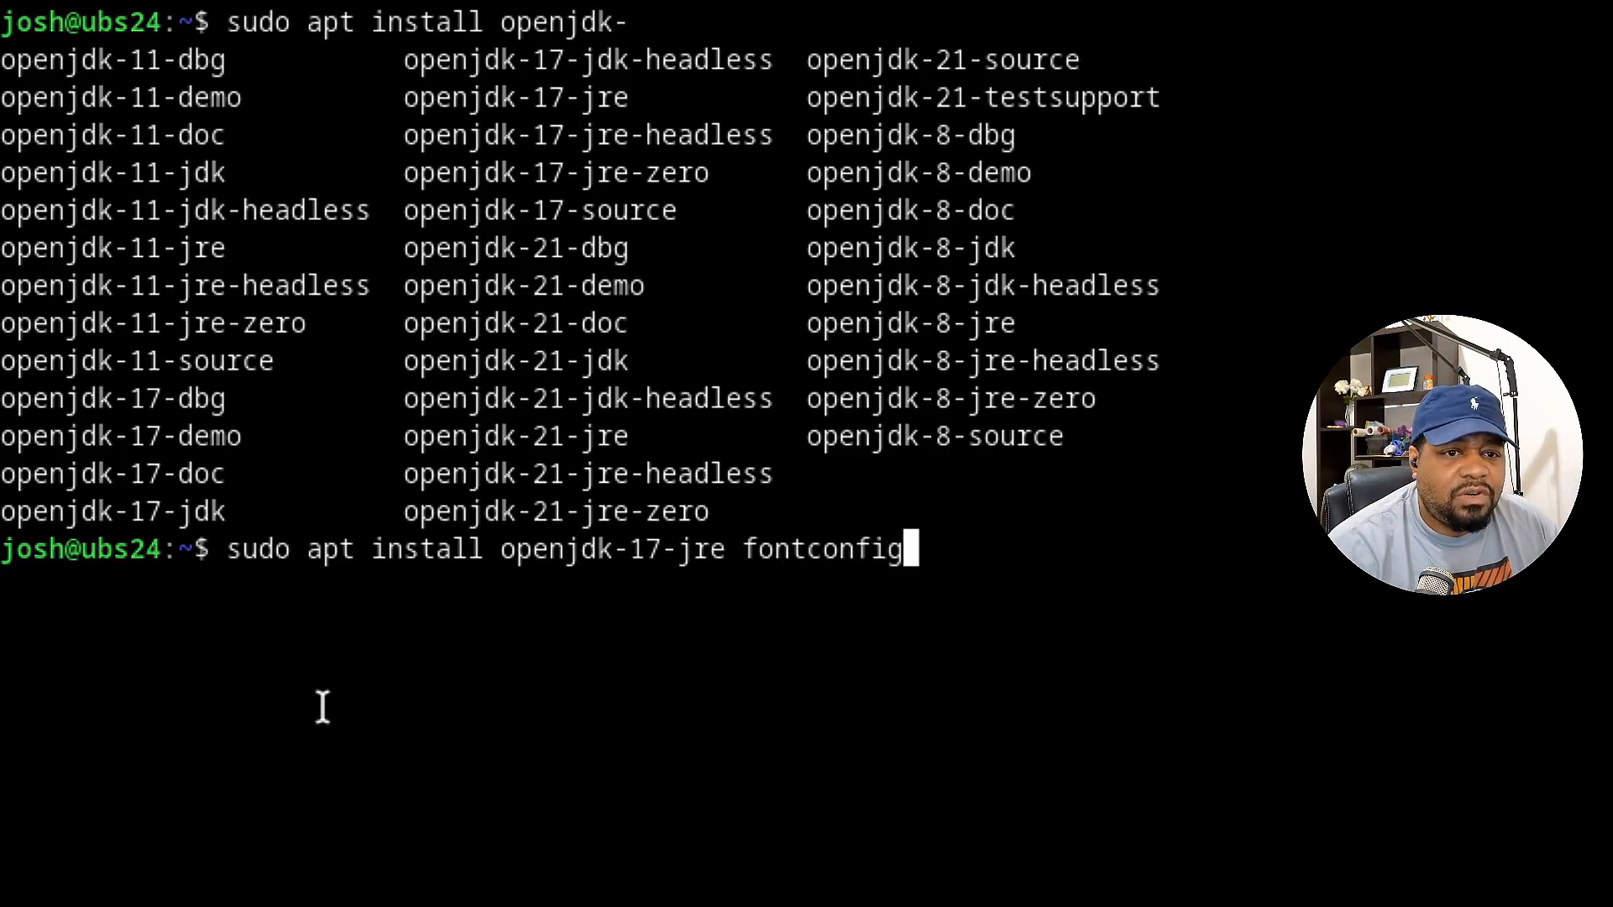
key("Return")
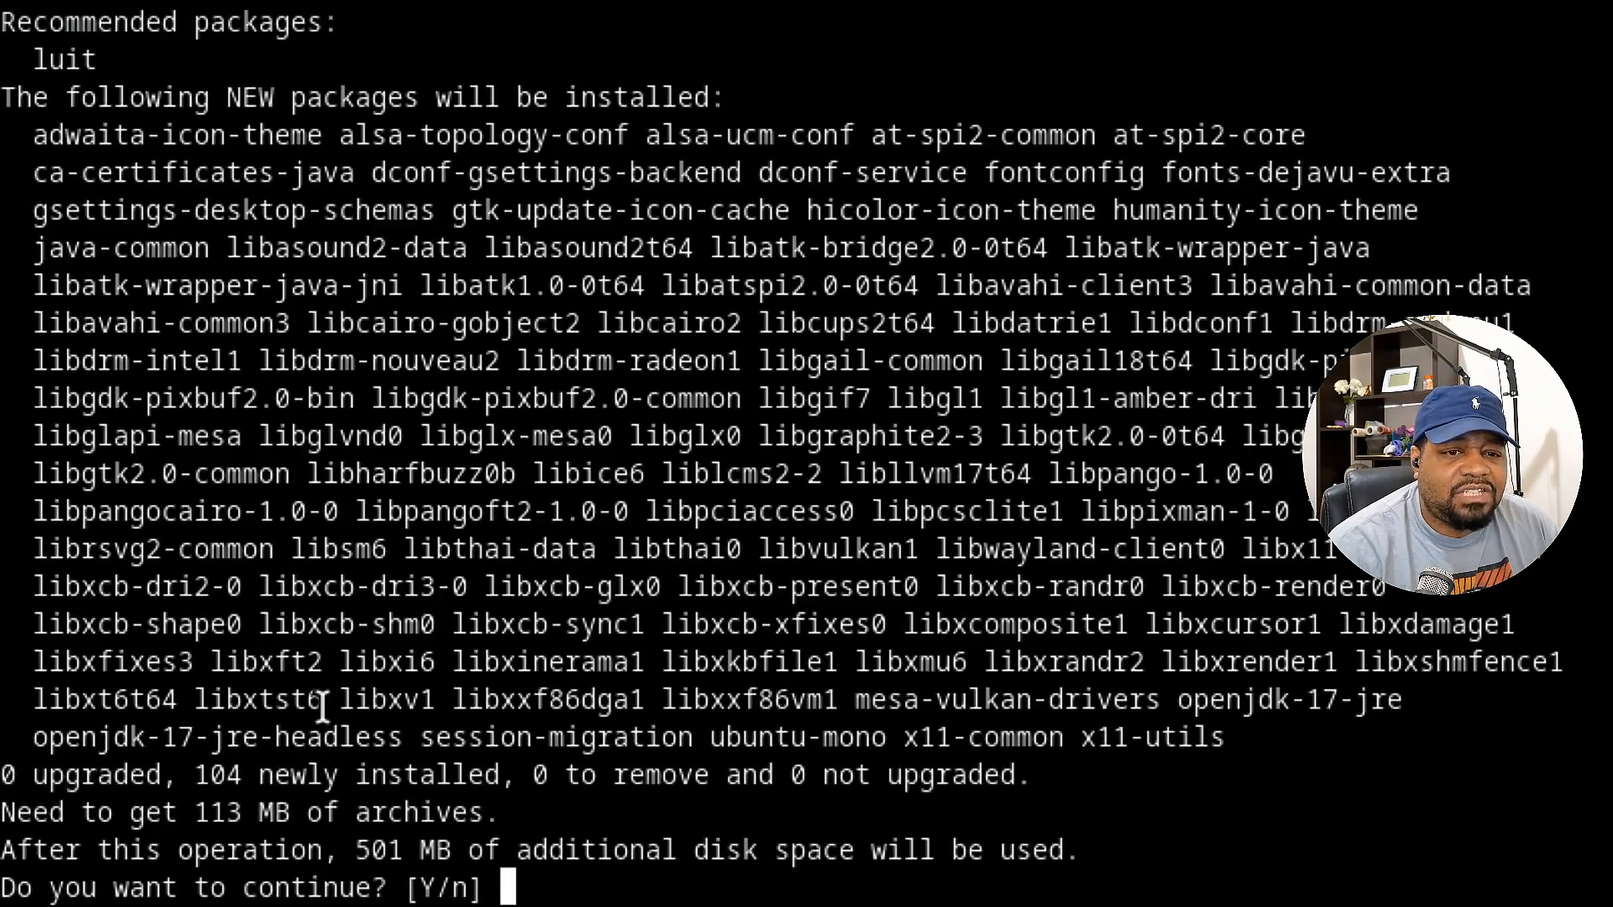
type("y")
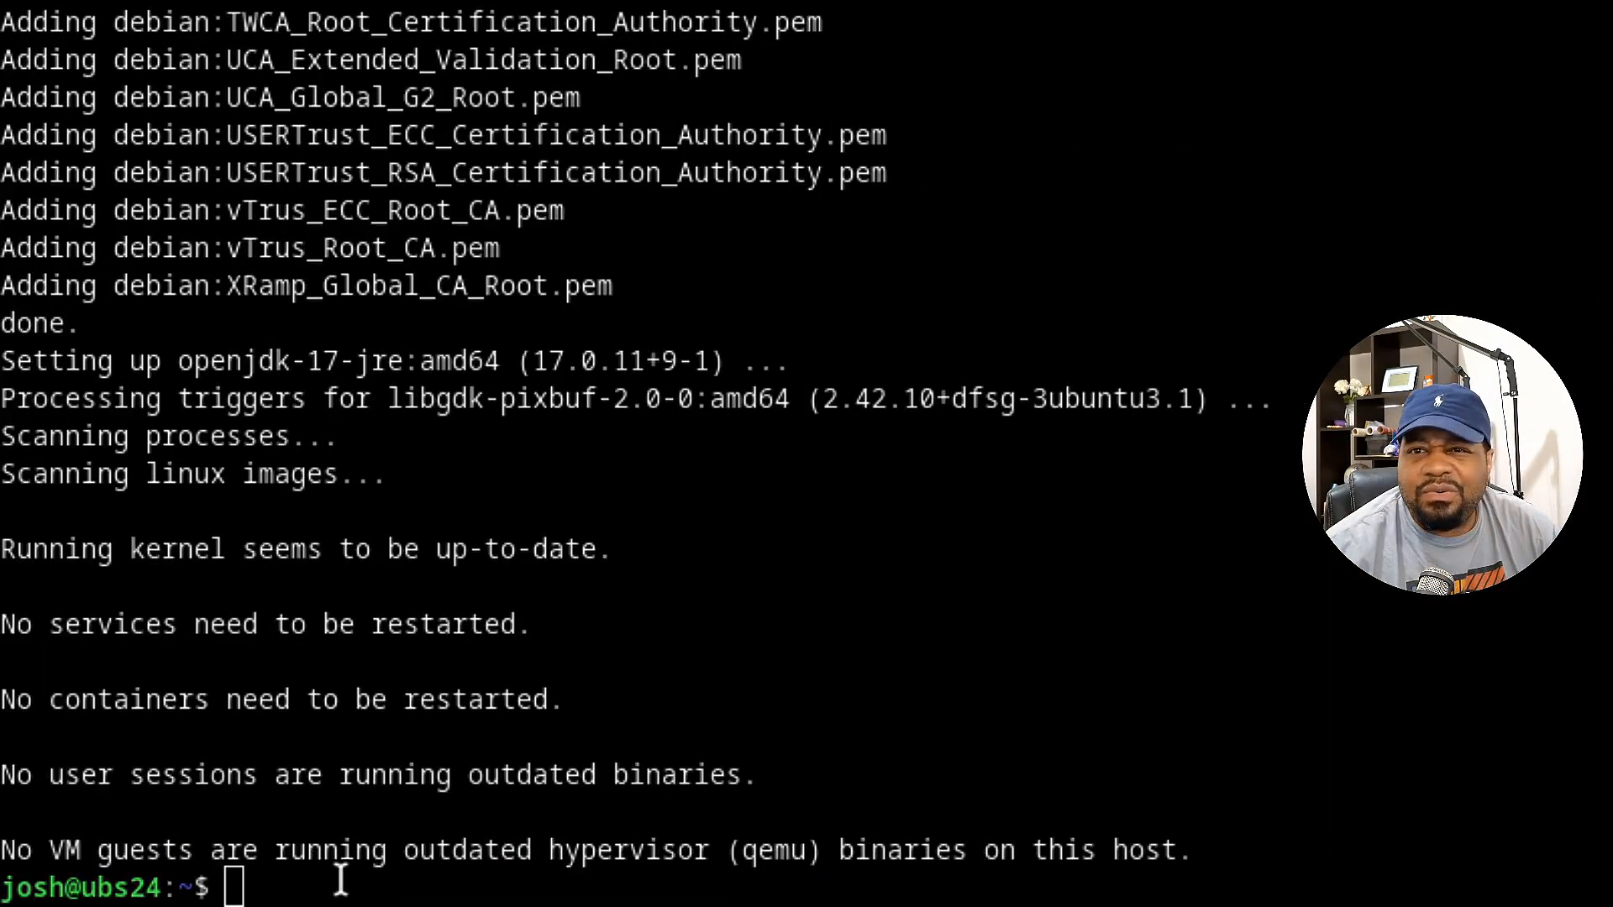
Step: Run java -version to verify OpenJDK 17.0.11 is installed
type("j")
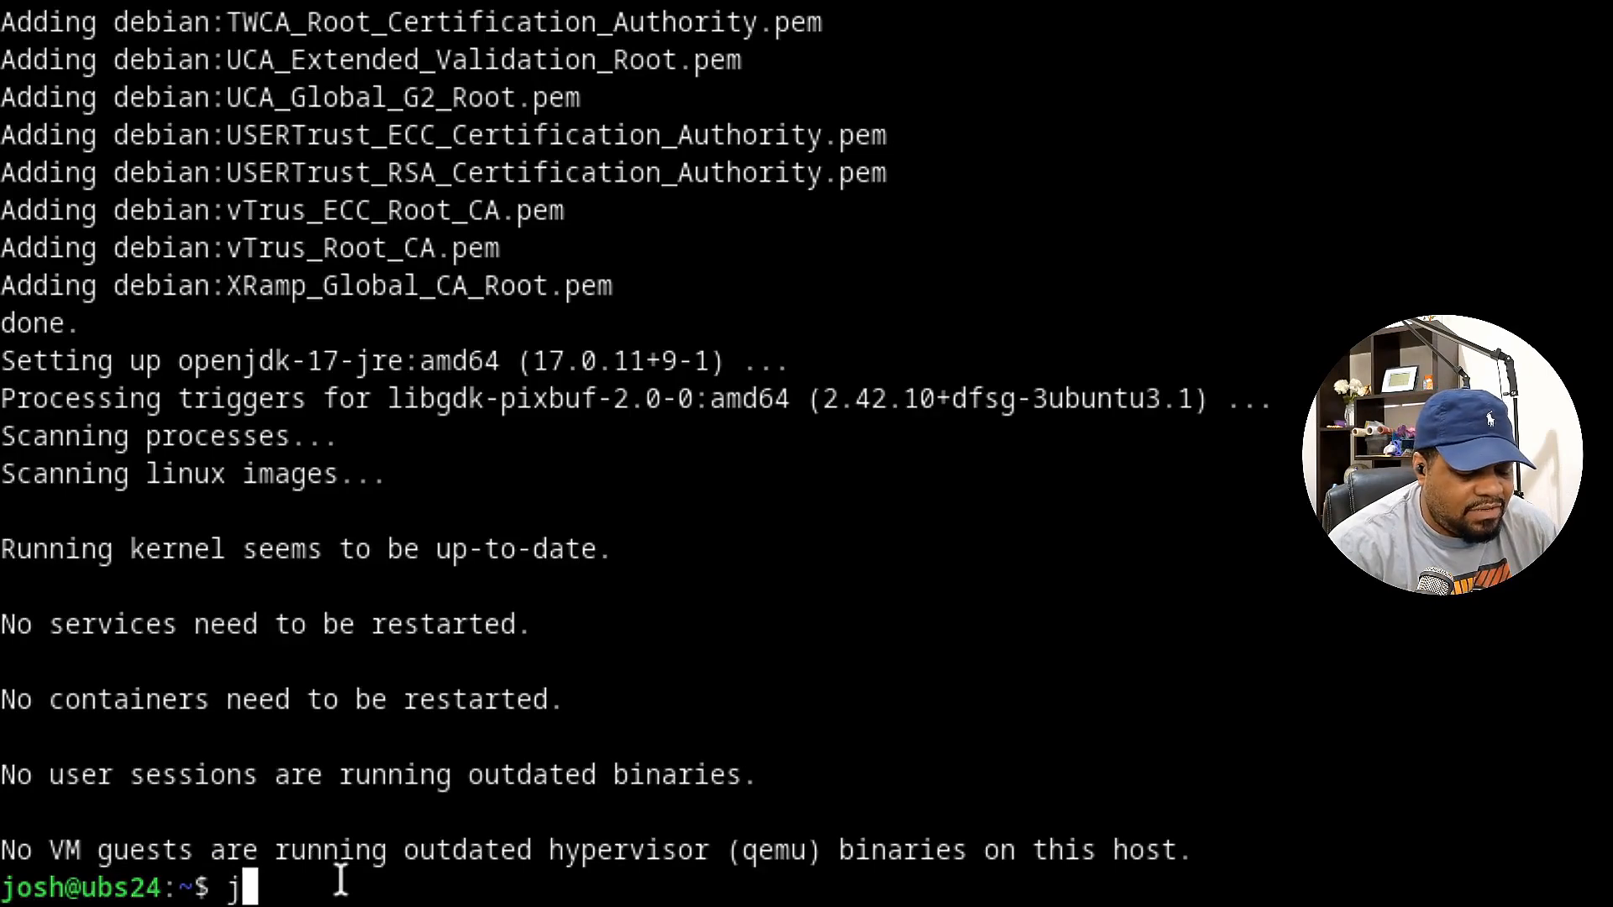
type("ava -v")
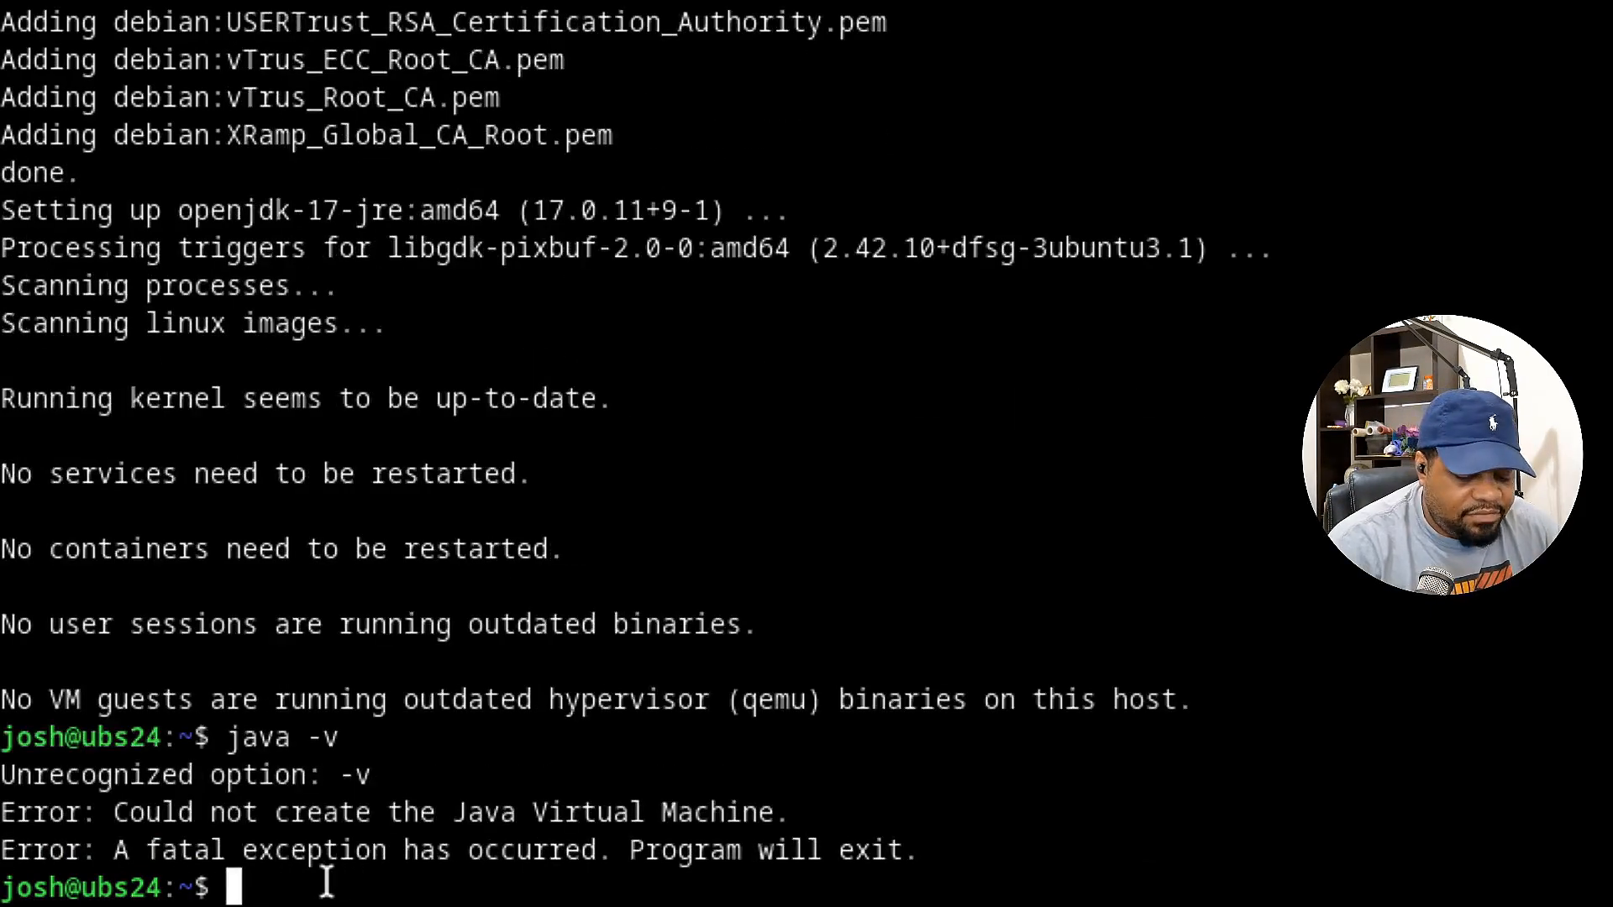
type("java -")
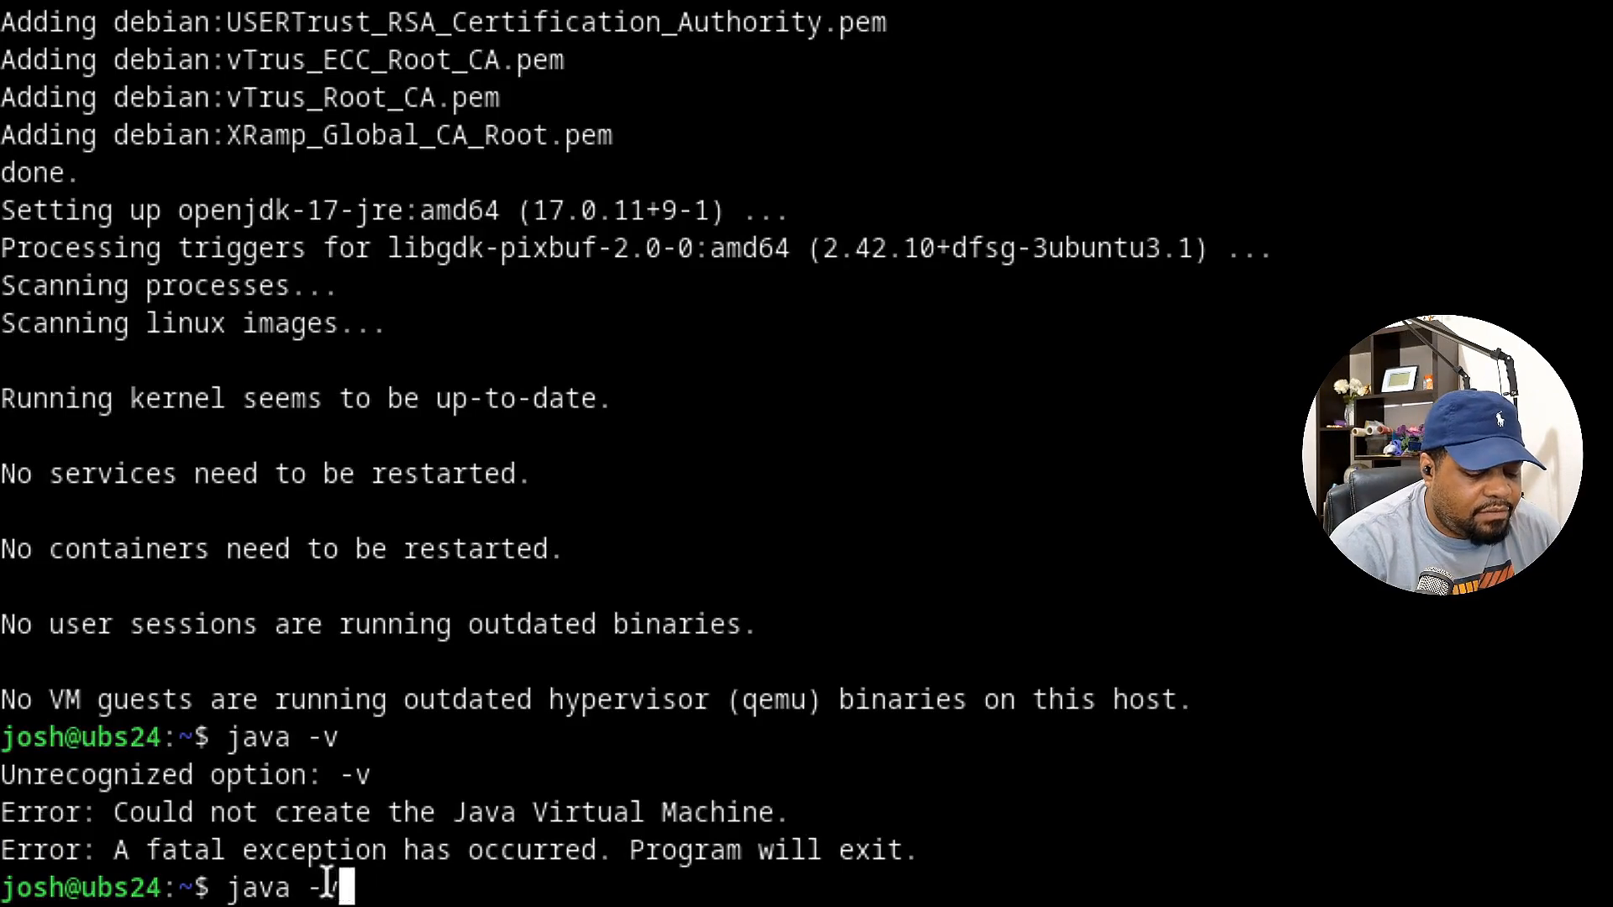
type("version")
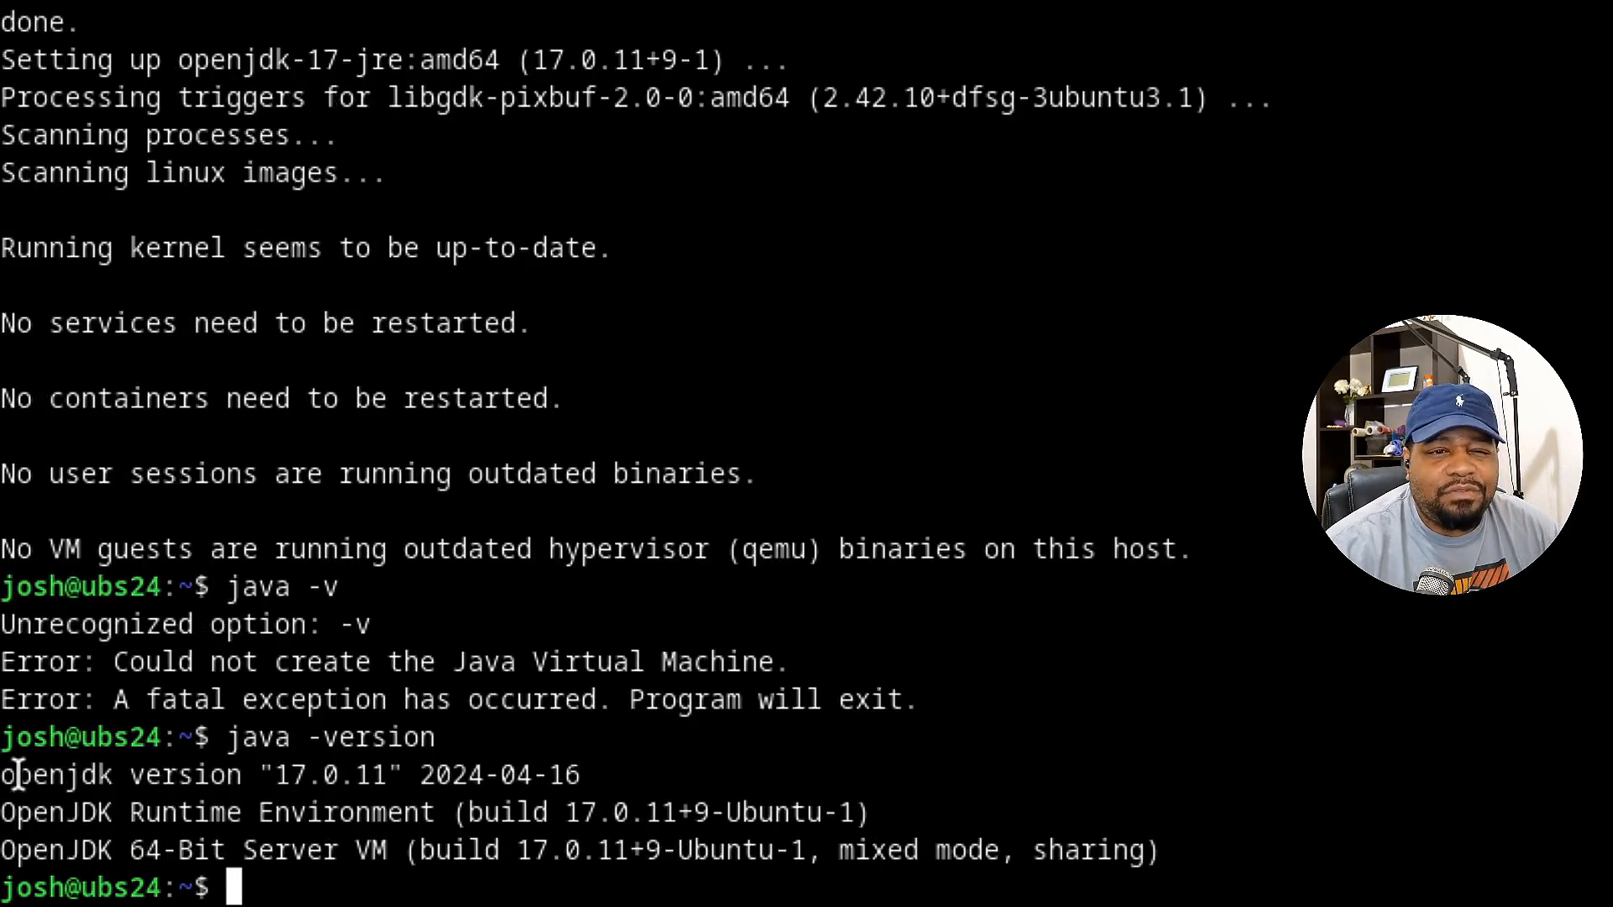
mouse_move(354, 766)
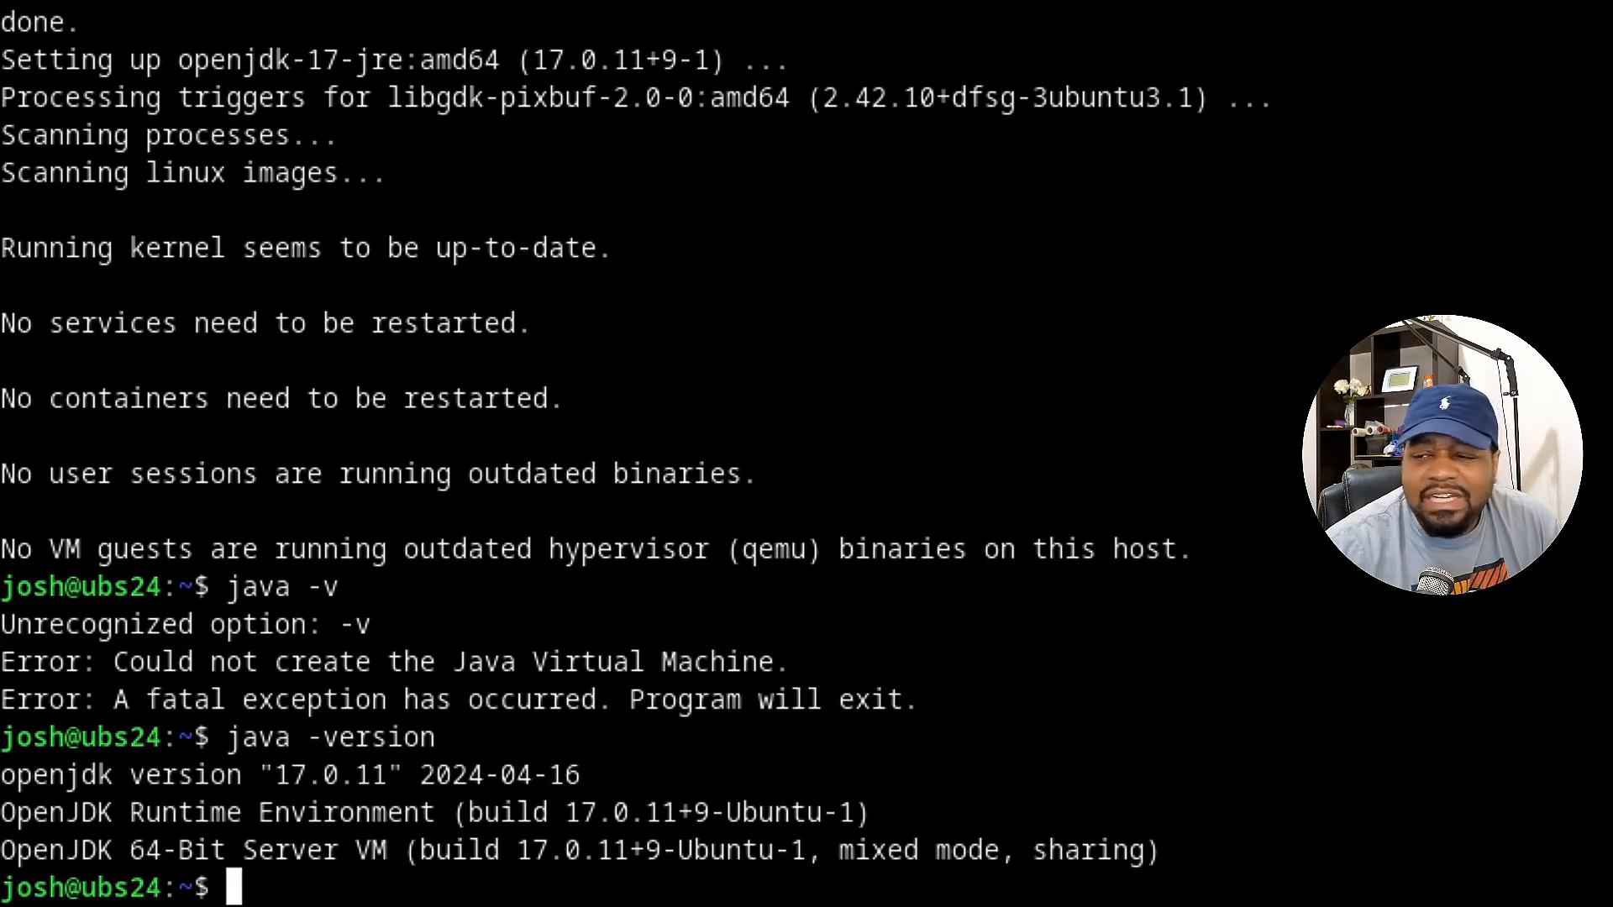
mouse_move(1145, 656)
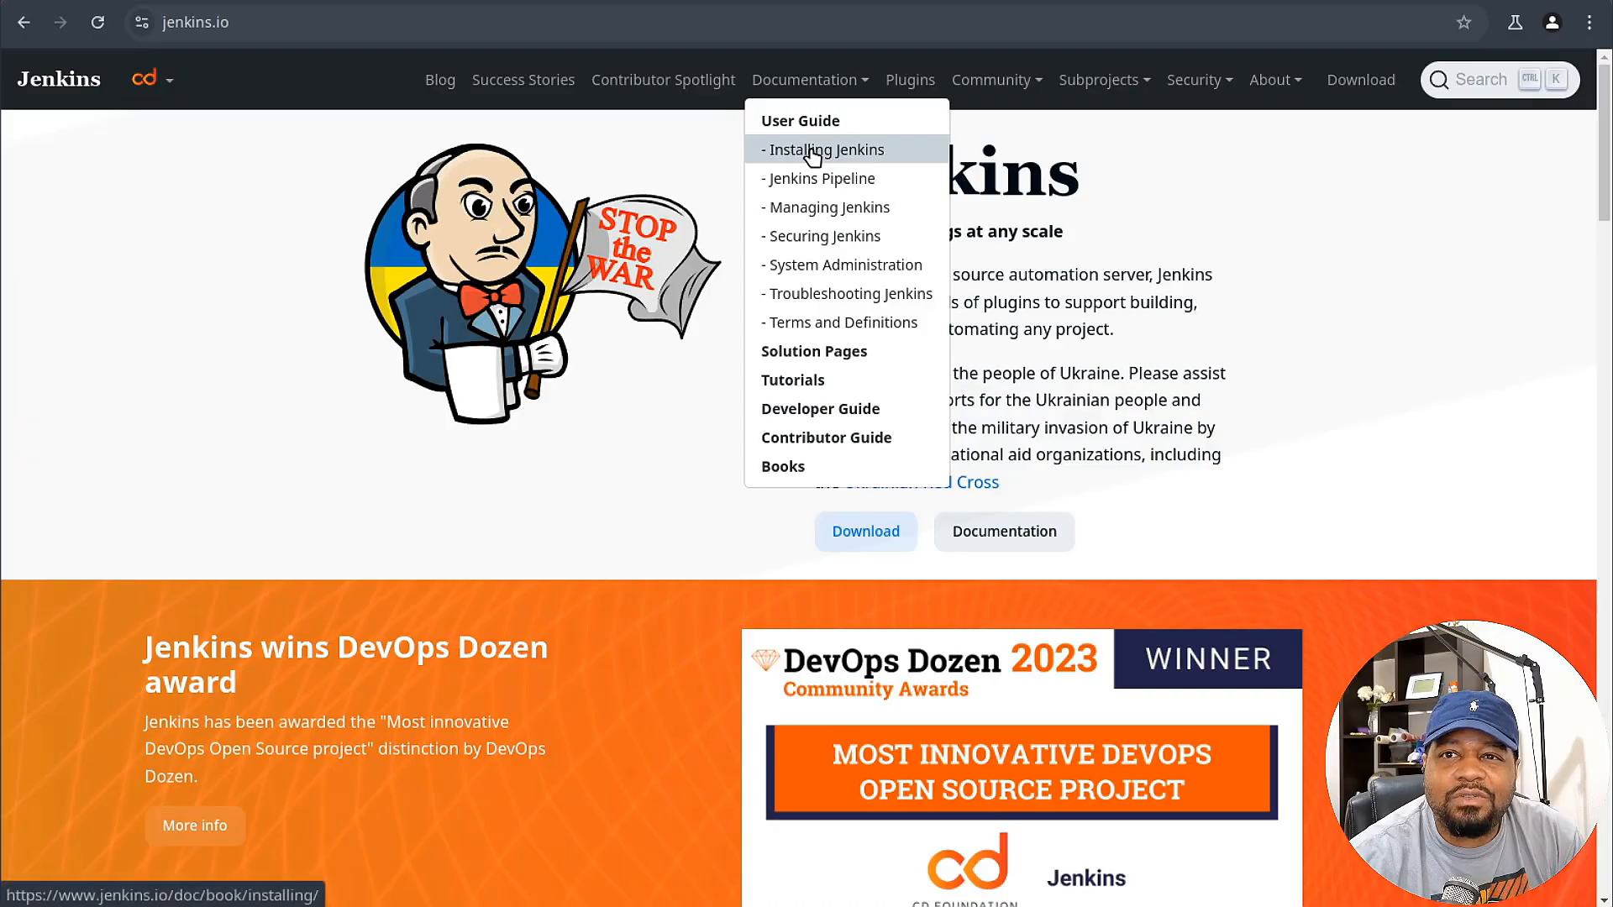
Step: Open the Installing Jenkins Linux guide and scroll to the Debian/Ubuntu LTS commands
left_click(825, 150)
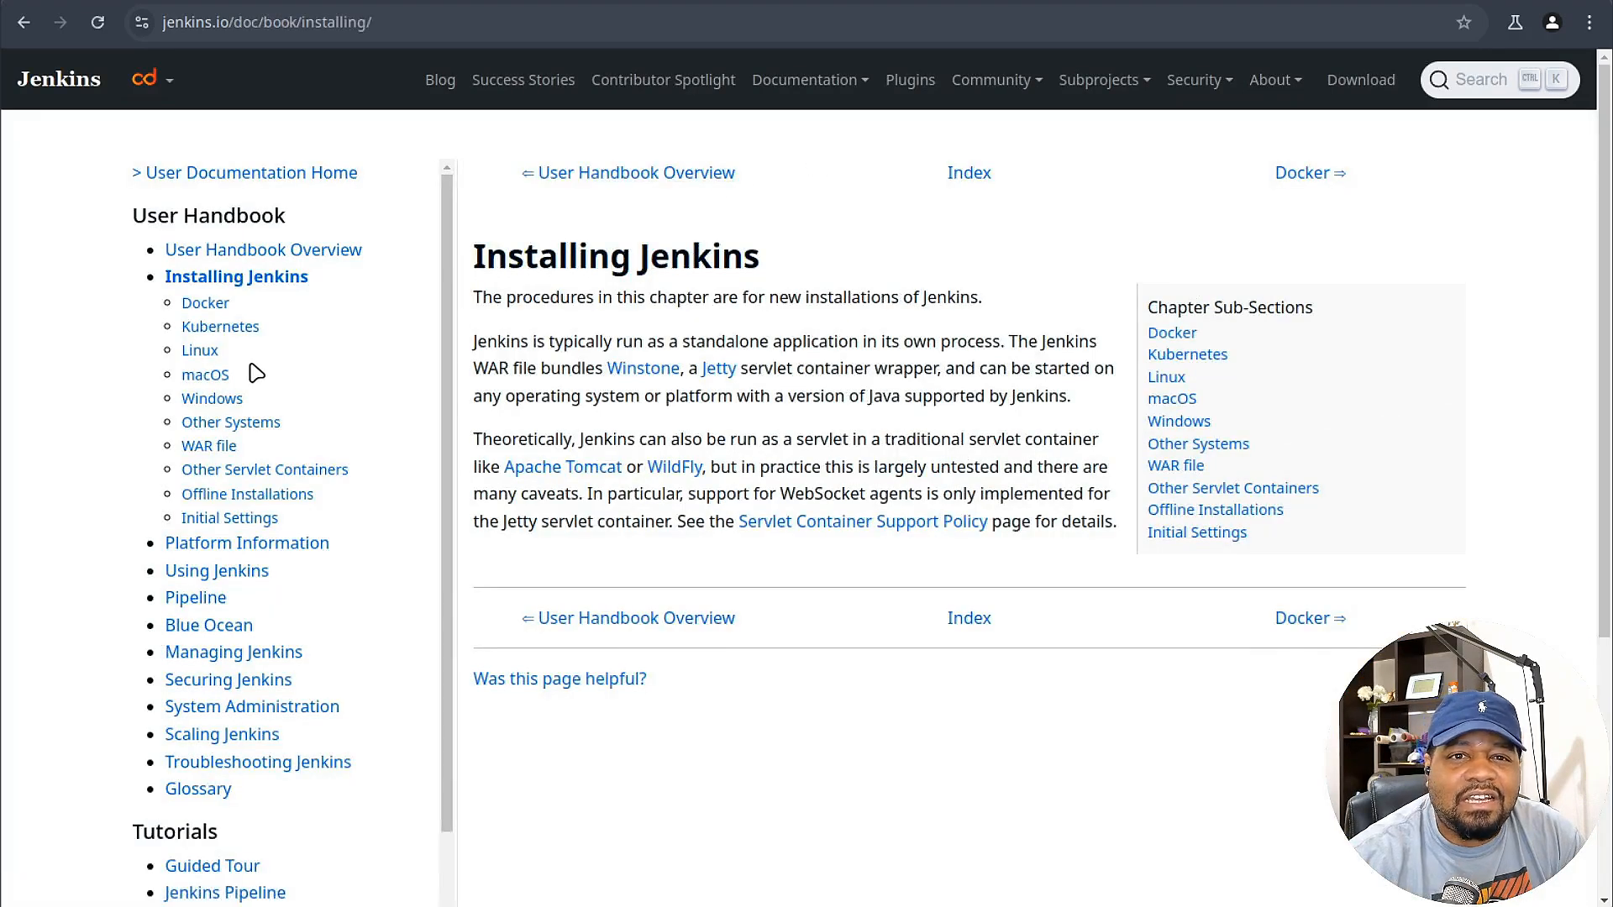
left_click(200, 349)
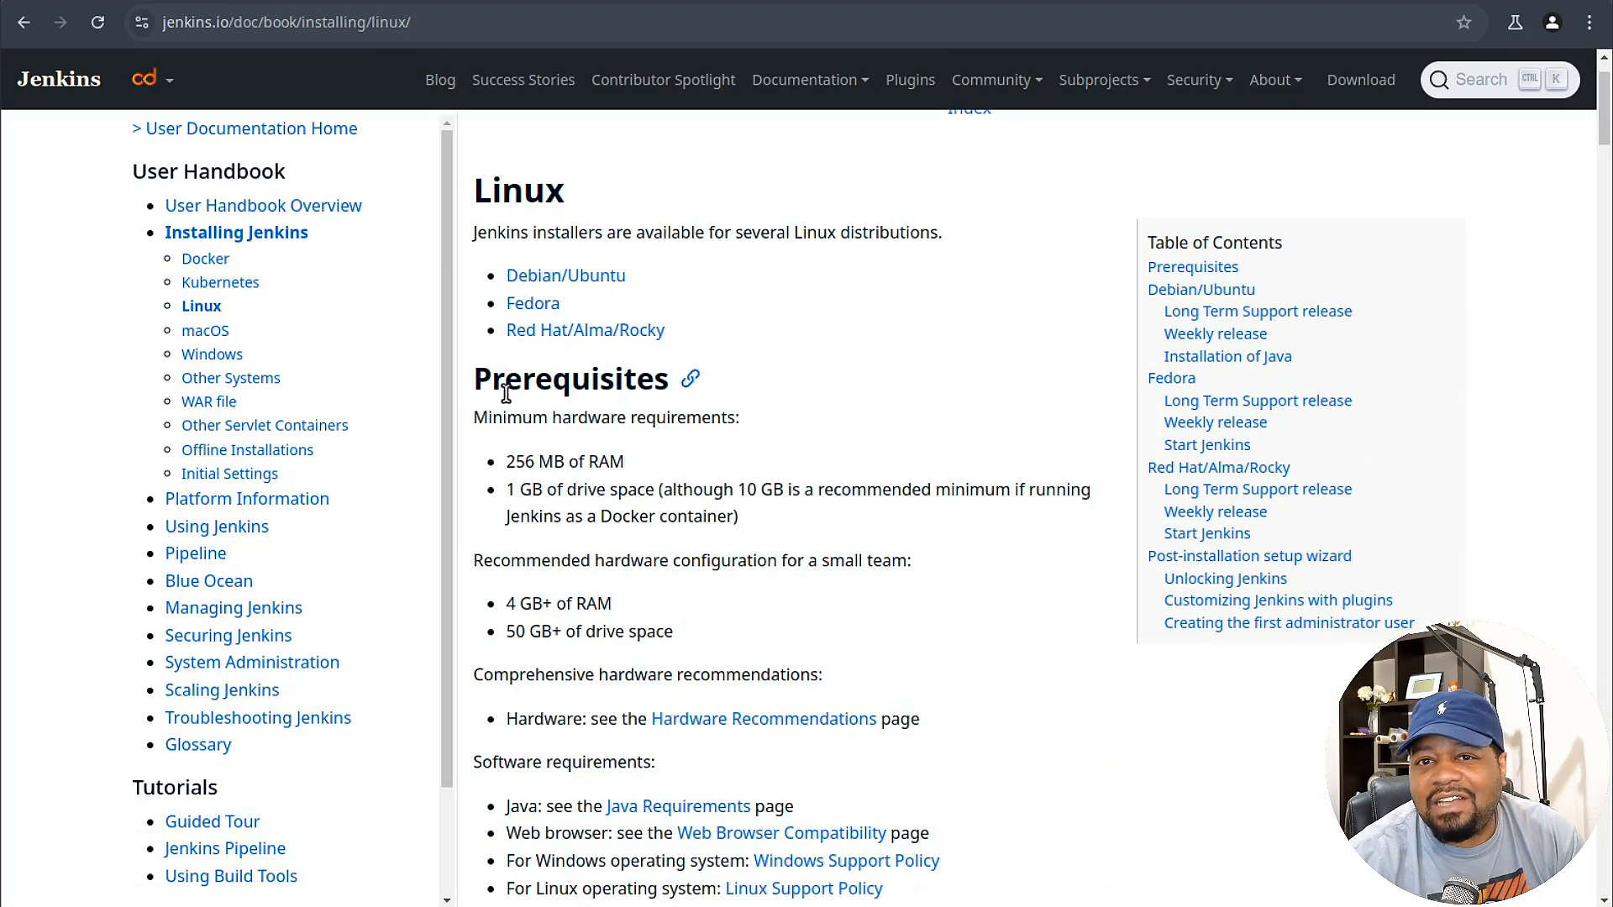
scroll("down", 3)
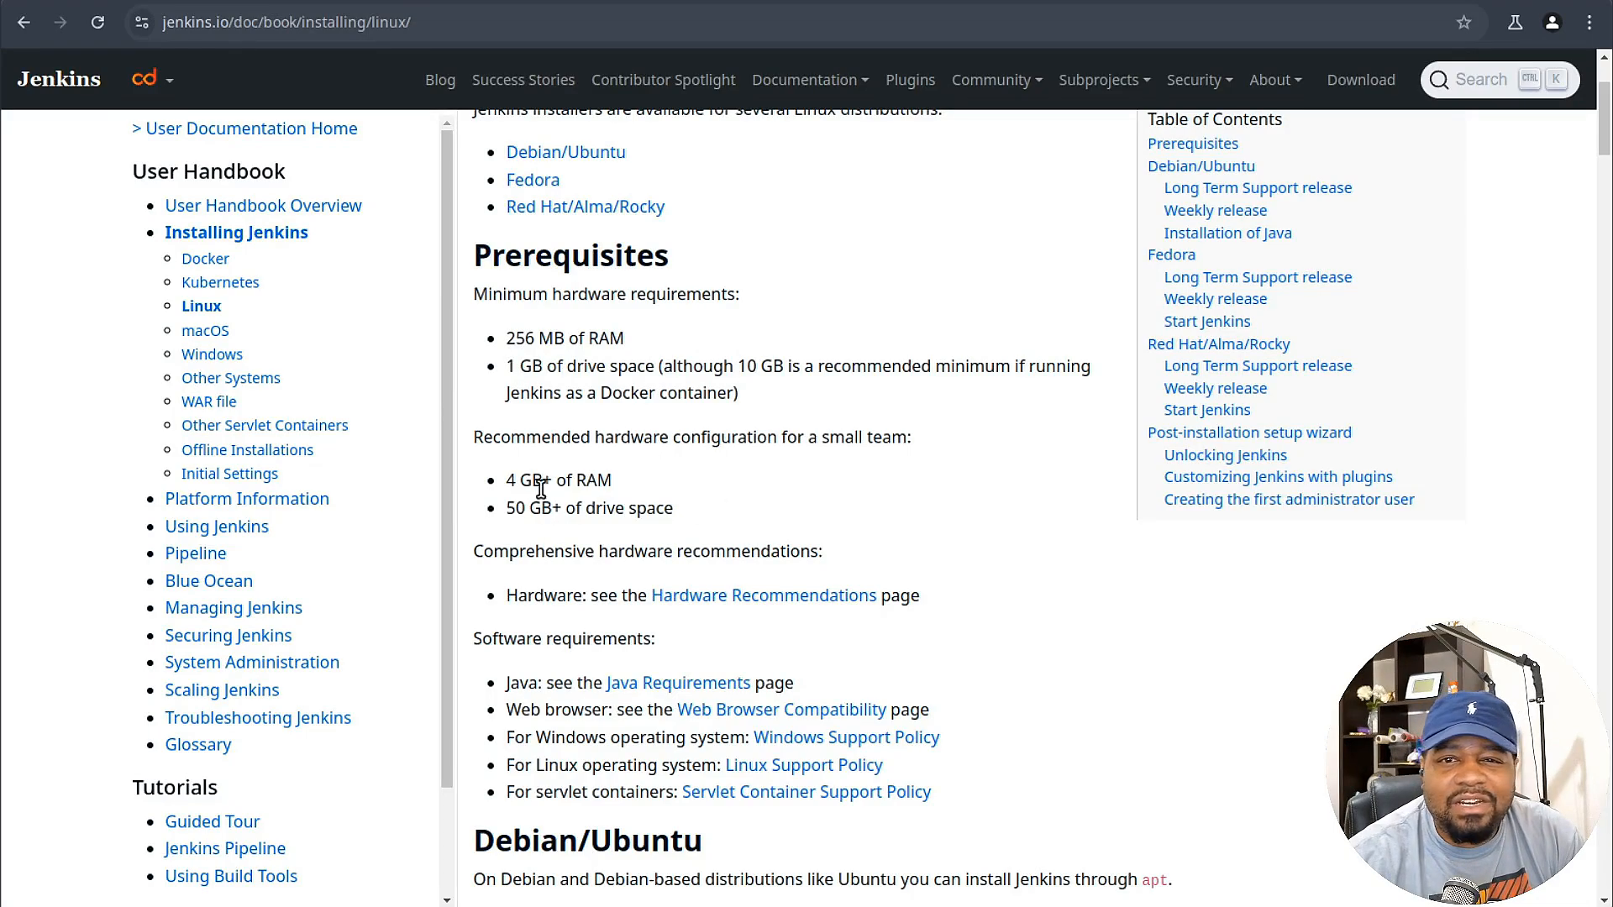
scroll("down", 3)
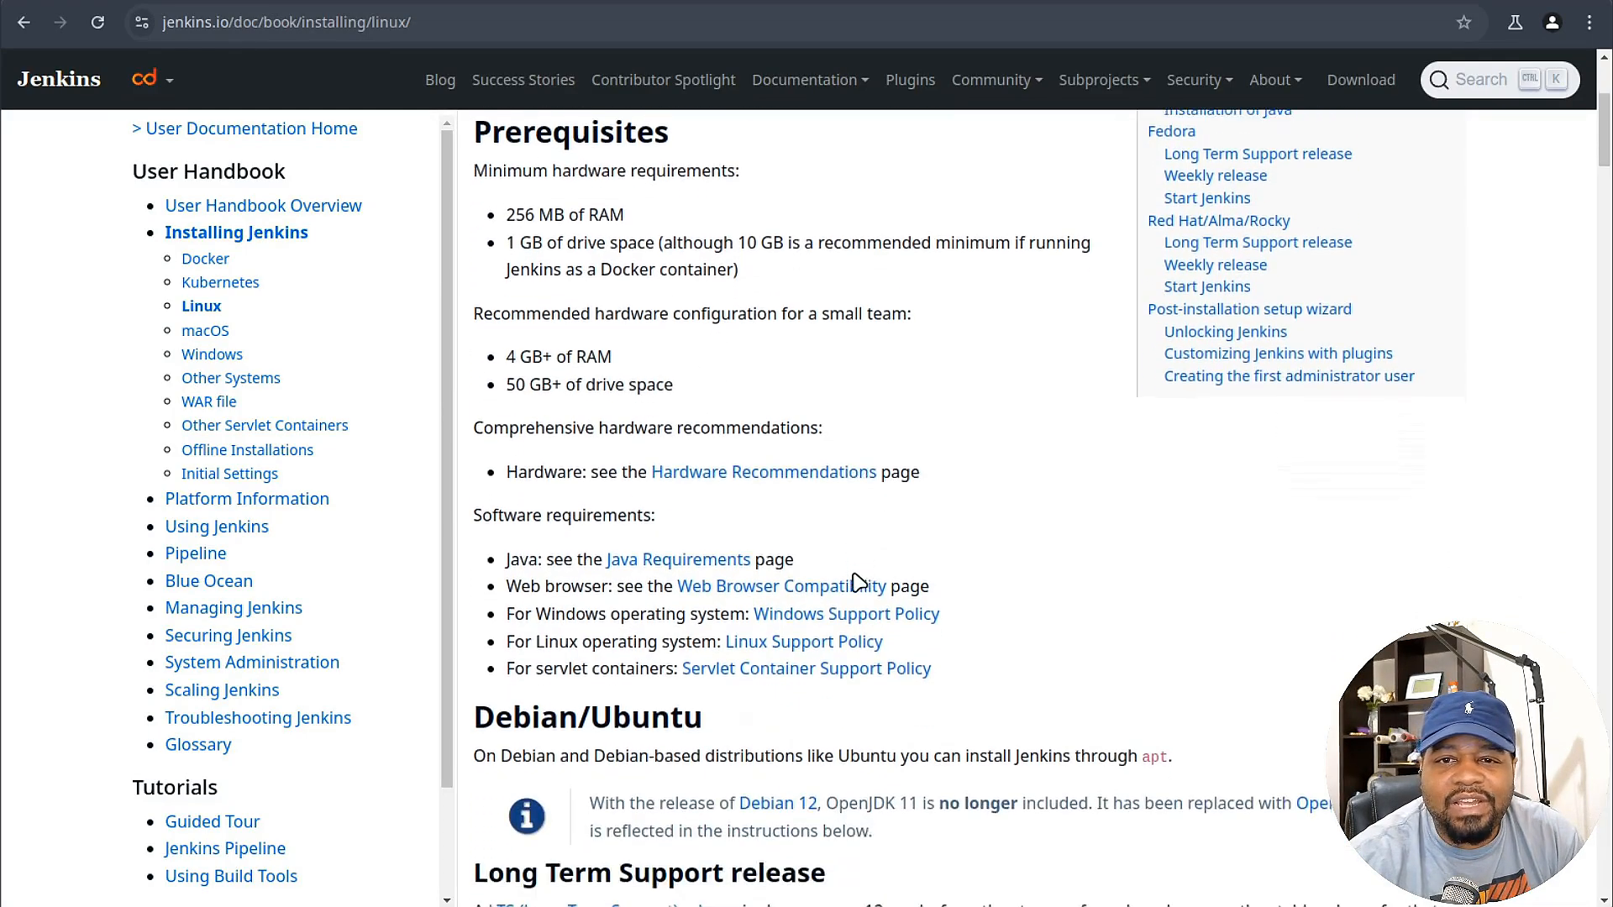
scroll("down", 3)
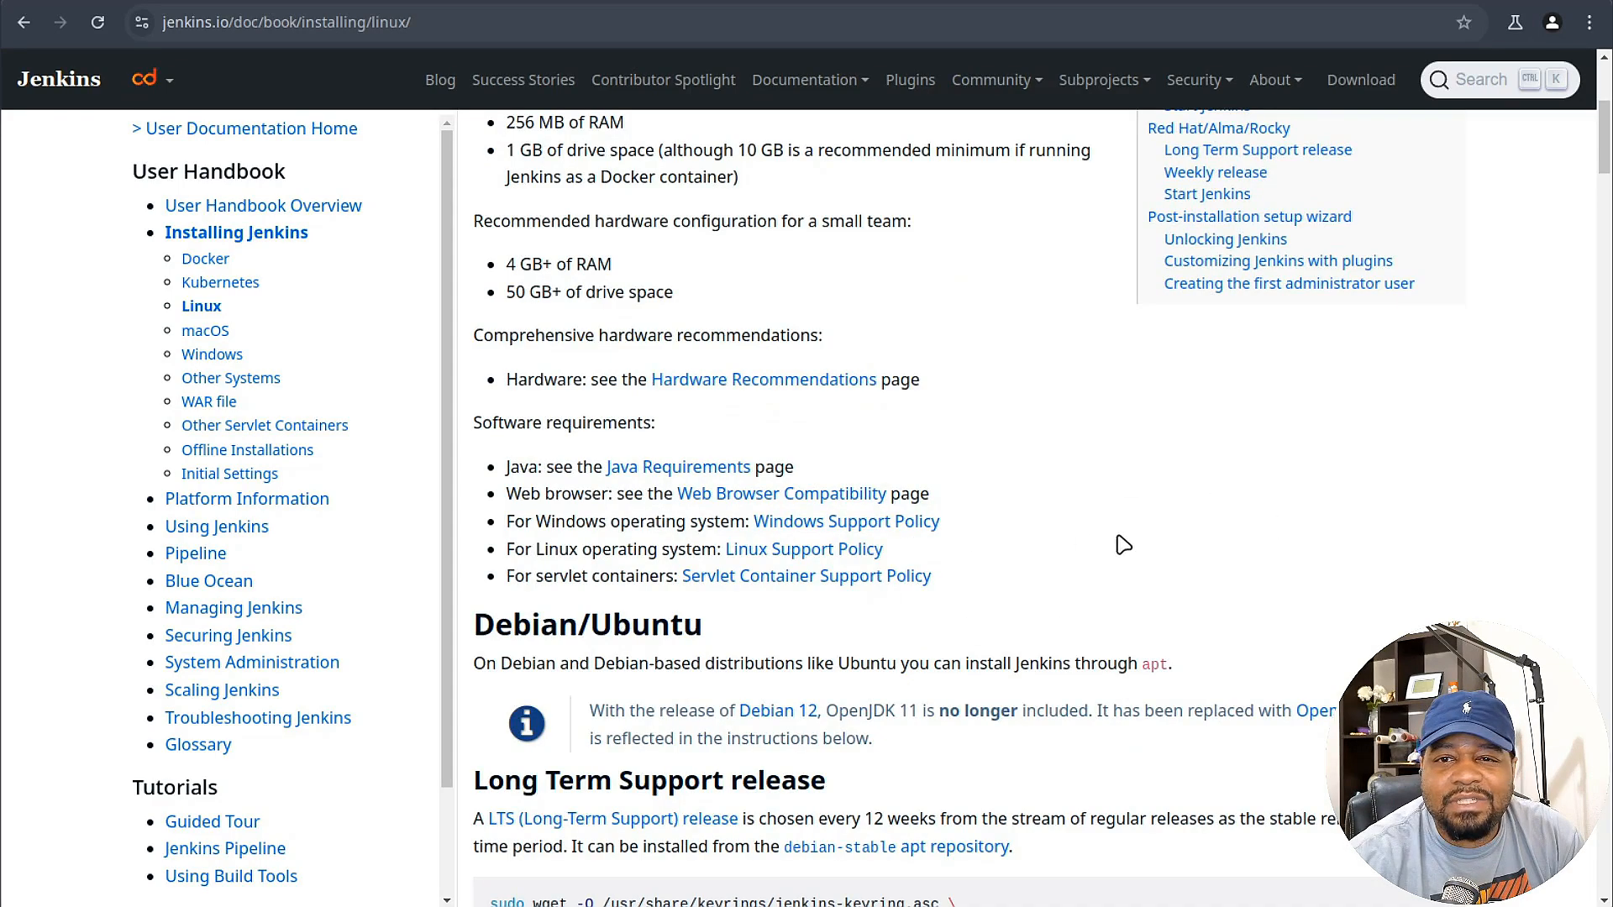
scroll("down", 3)
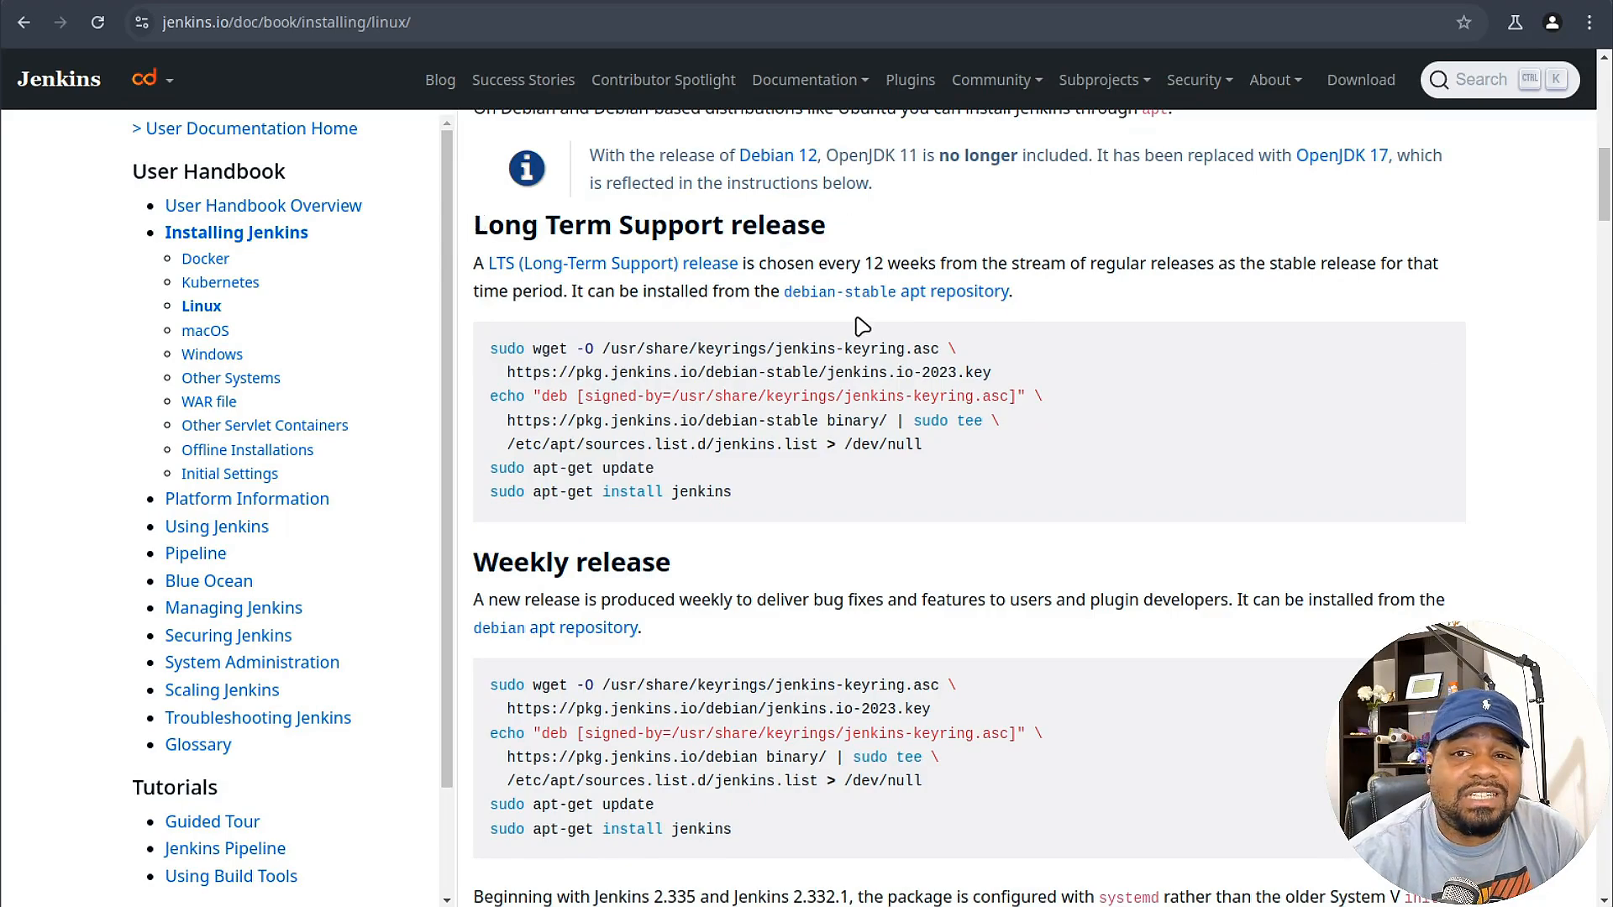
mouse_move(957, 274)
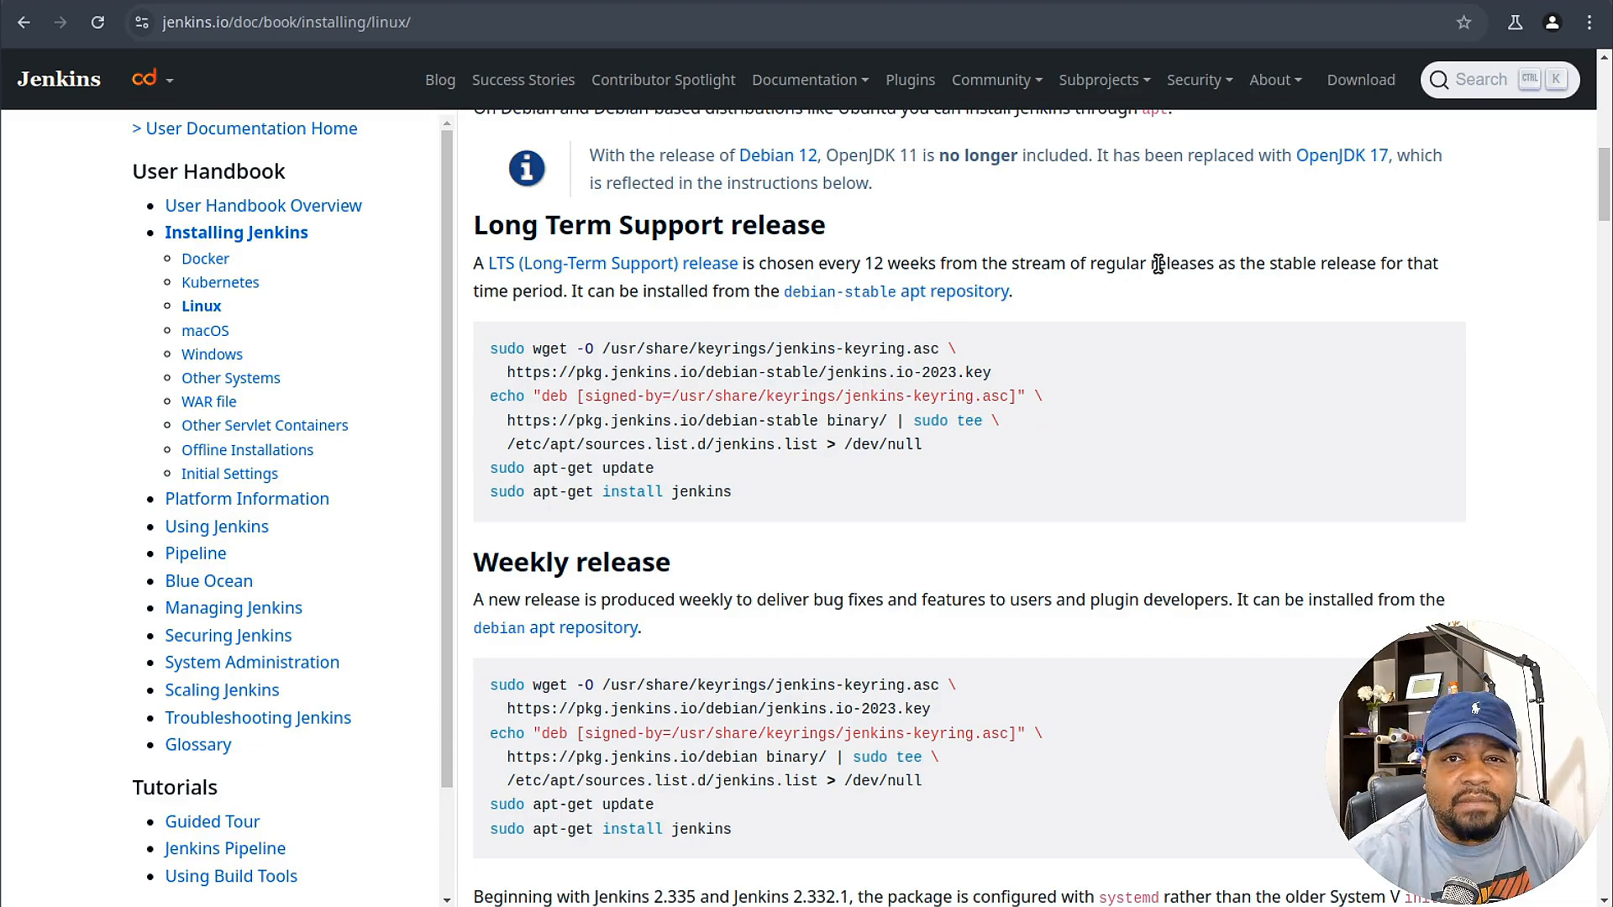
scroll("down", 3)
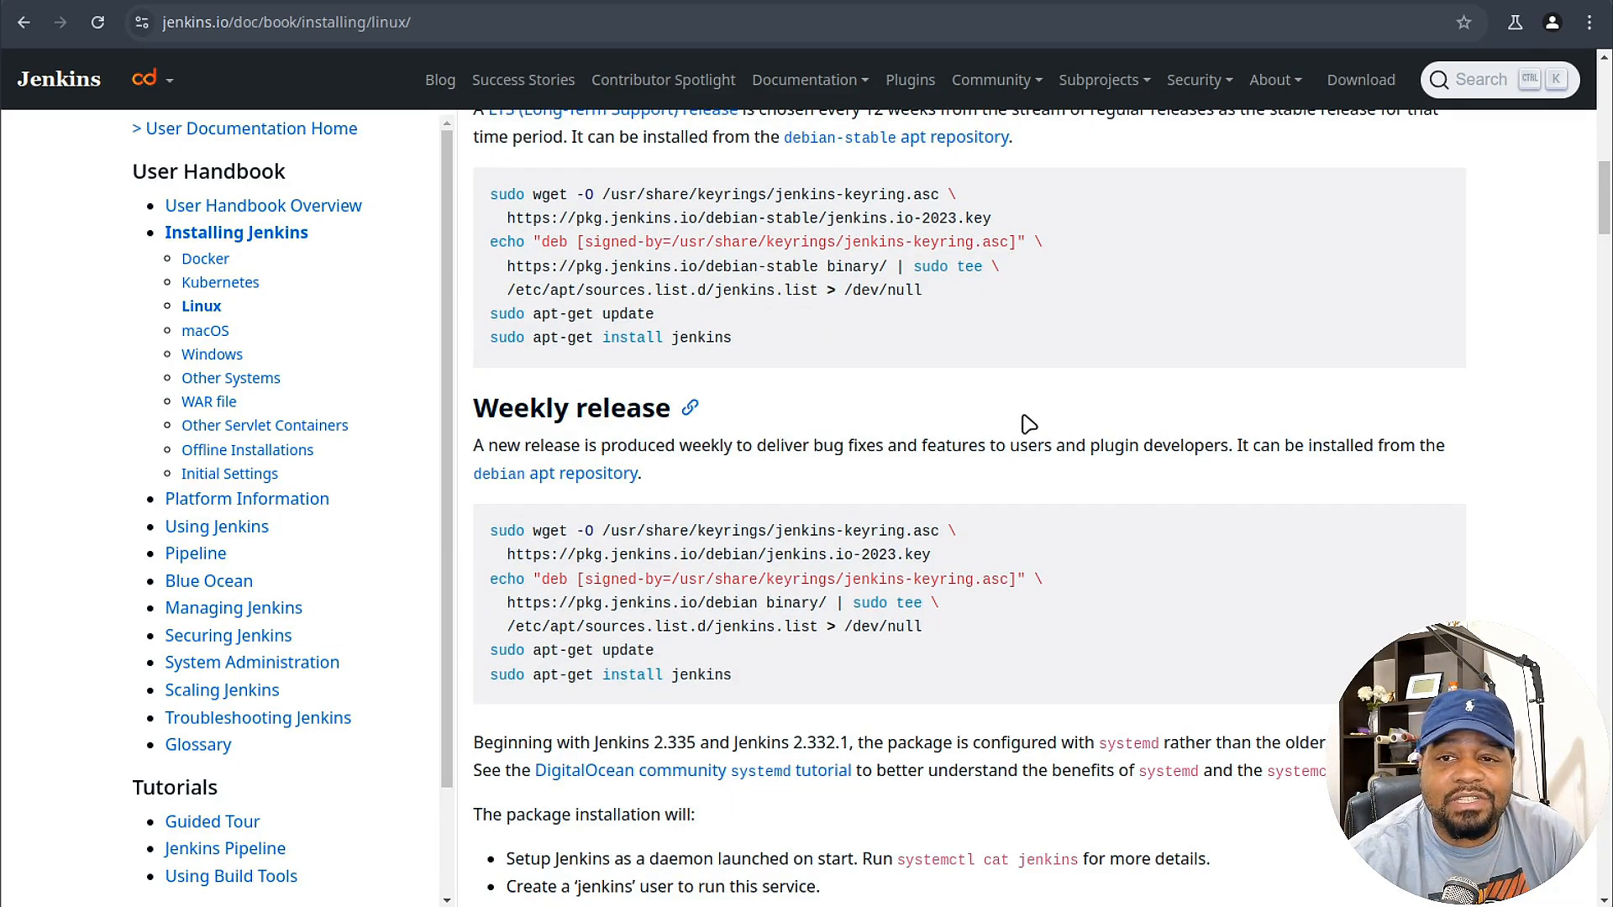
mouse_move(921, 484)
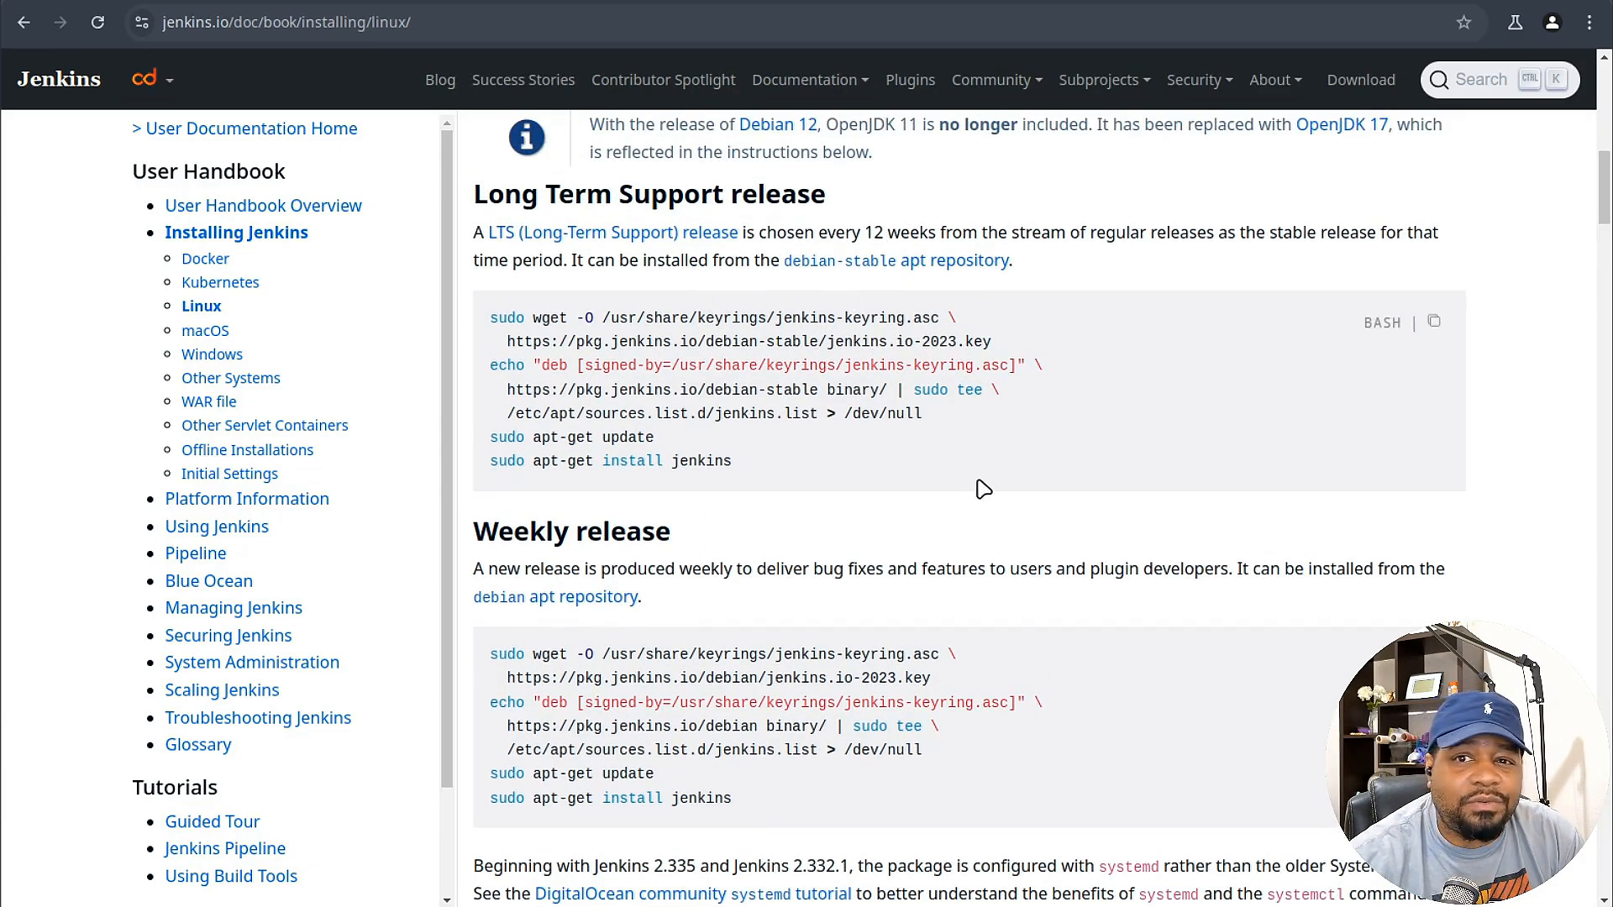
mouse_move(1073, 563)
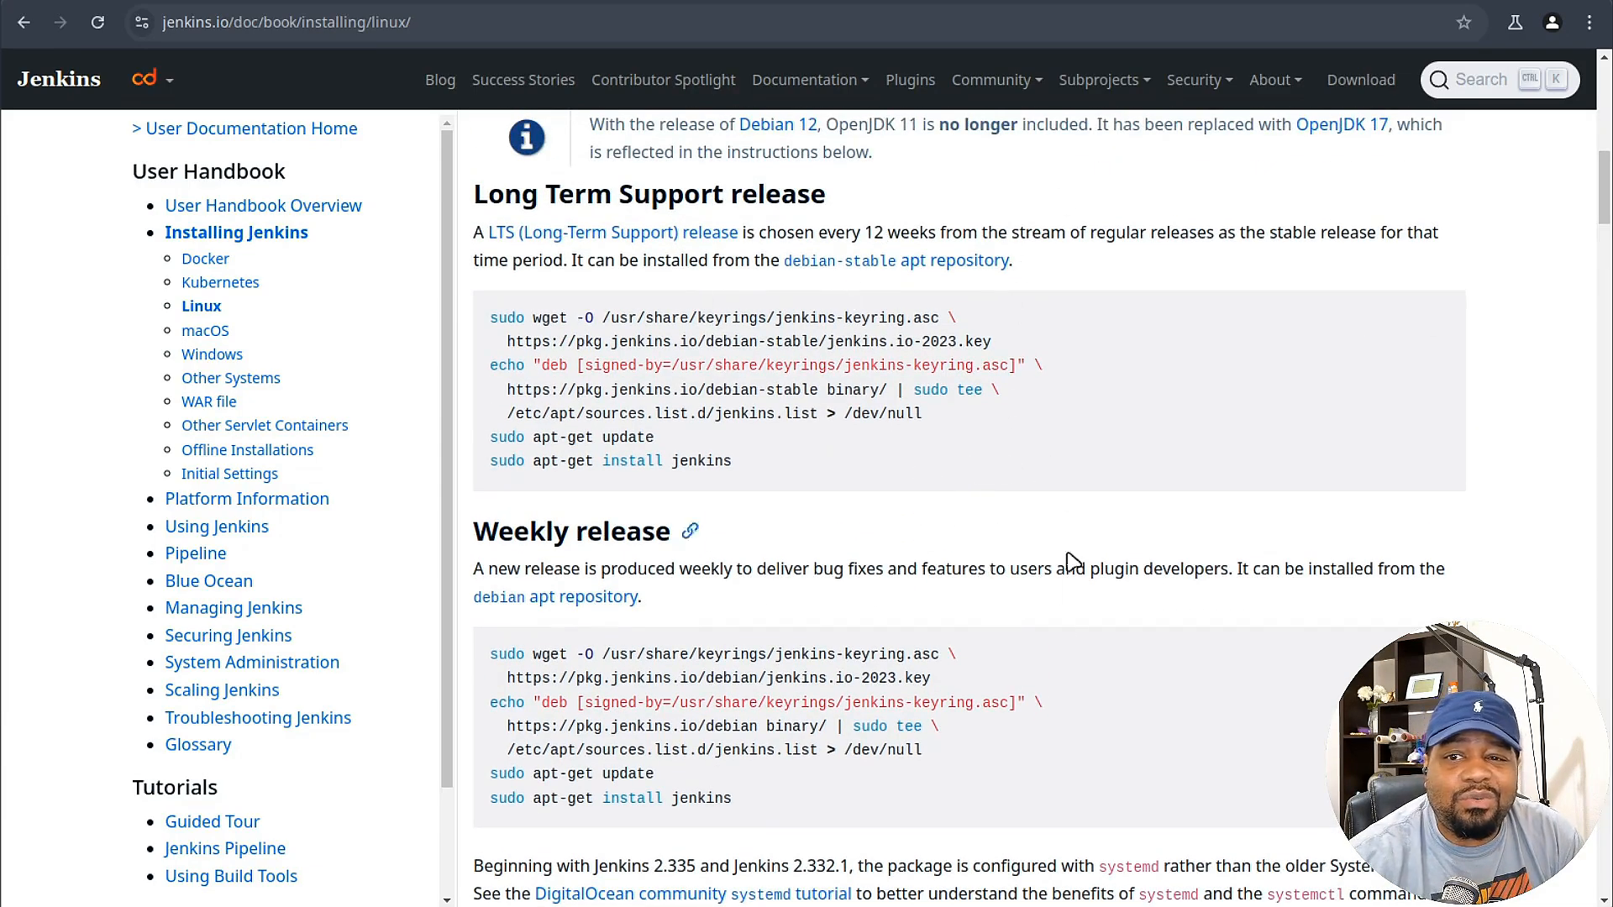
mouse_move(847, 595)
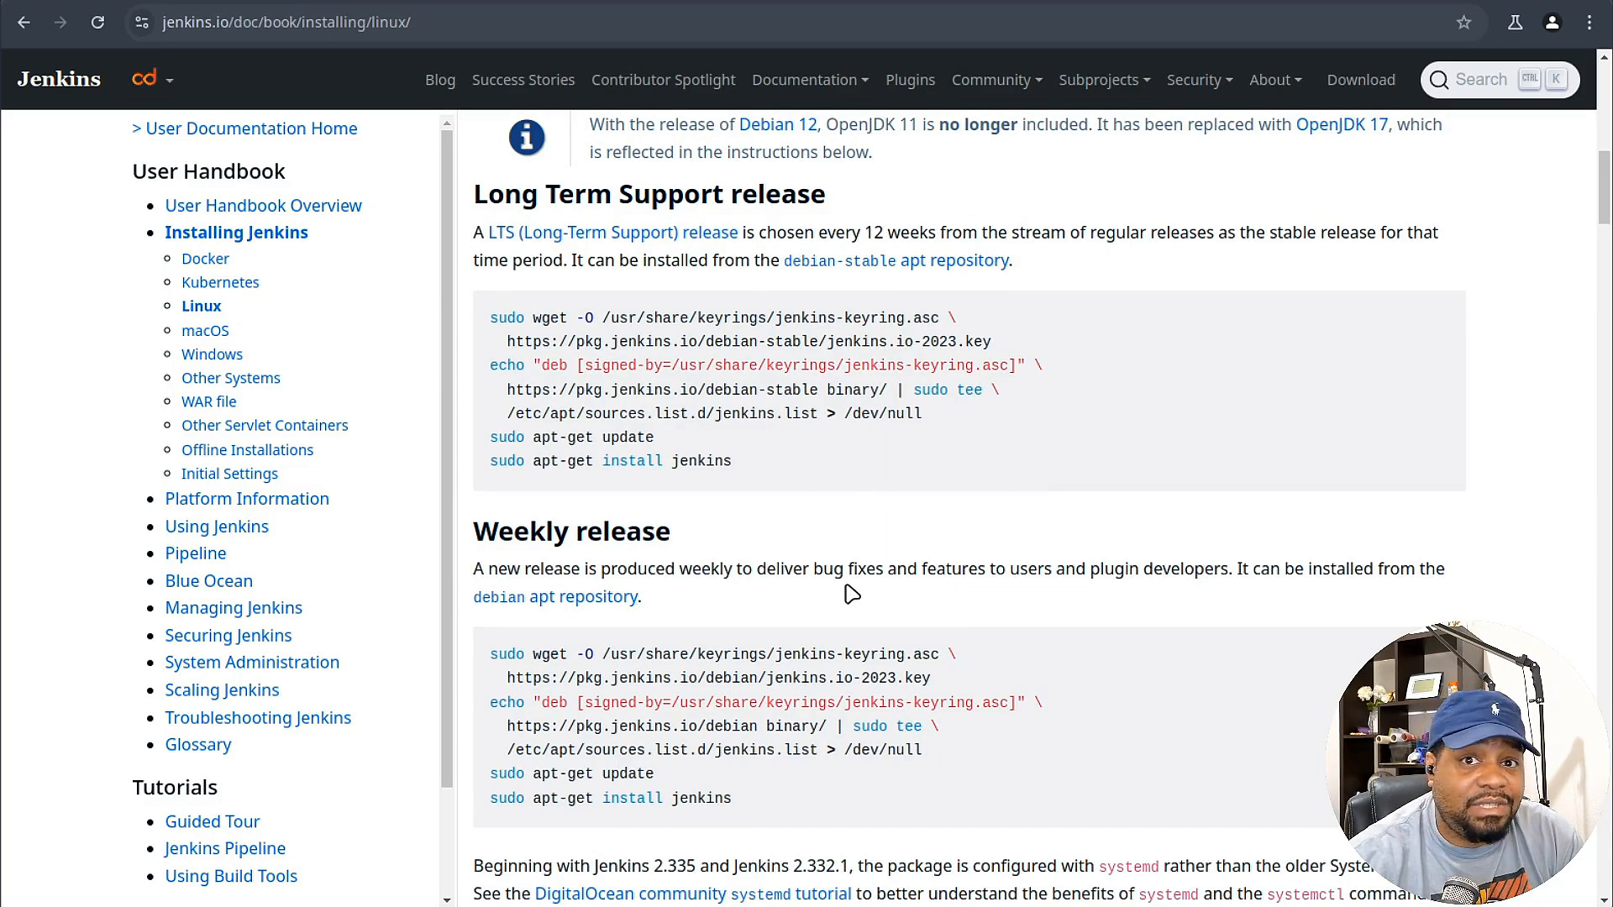
mouse_move(1049, 549)
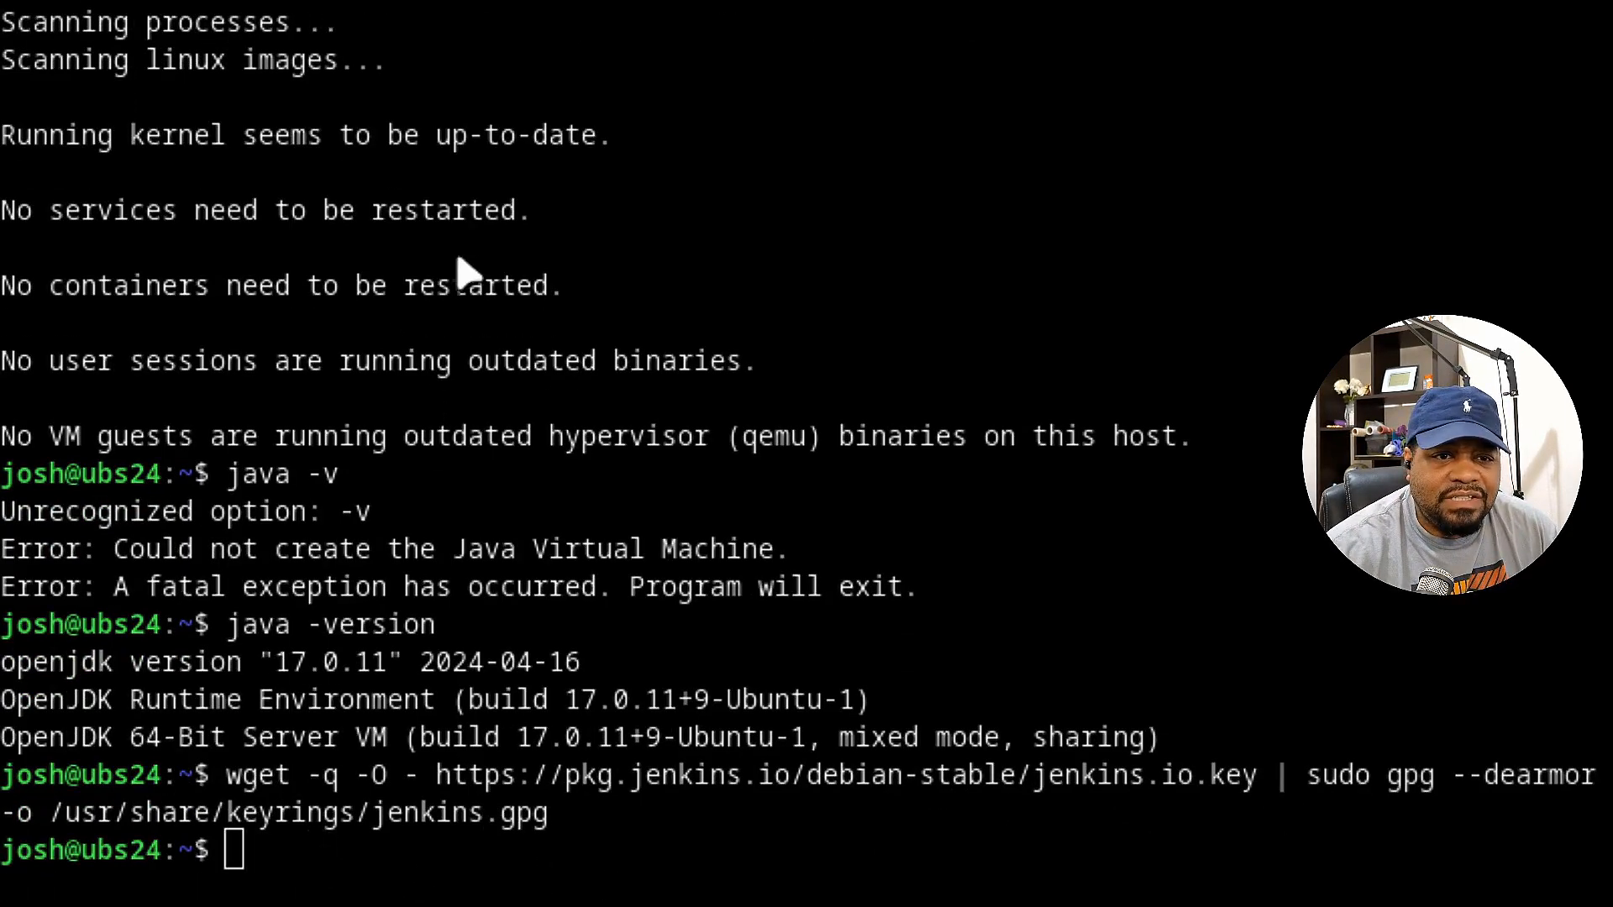
Step: Add jenkins.list with the signed-by jenkins.gpg key, then run apt update
type("sudo sh -c 'echo deb [signed-by=/usr/share/keyrings/jenkins.gpg] http://pkg.jenkins.io/debian-stable binary/ > /etc/apt/sources.list.d/jenkins.list'")
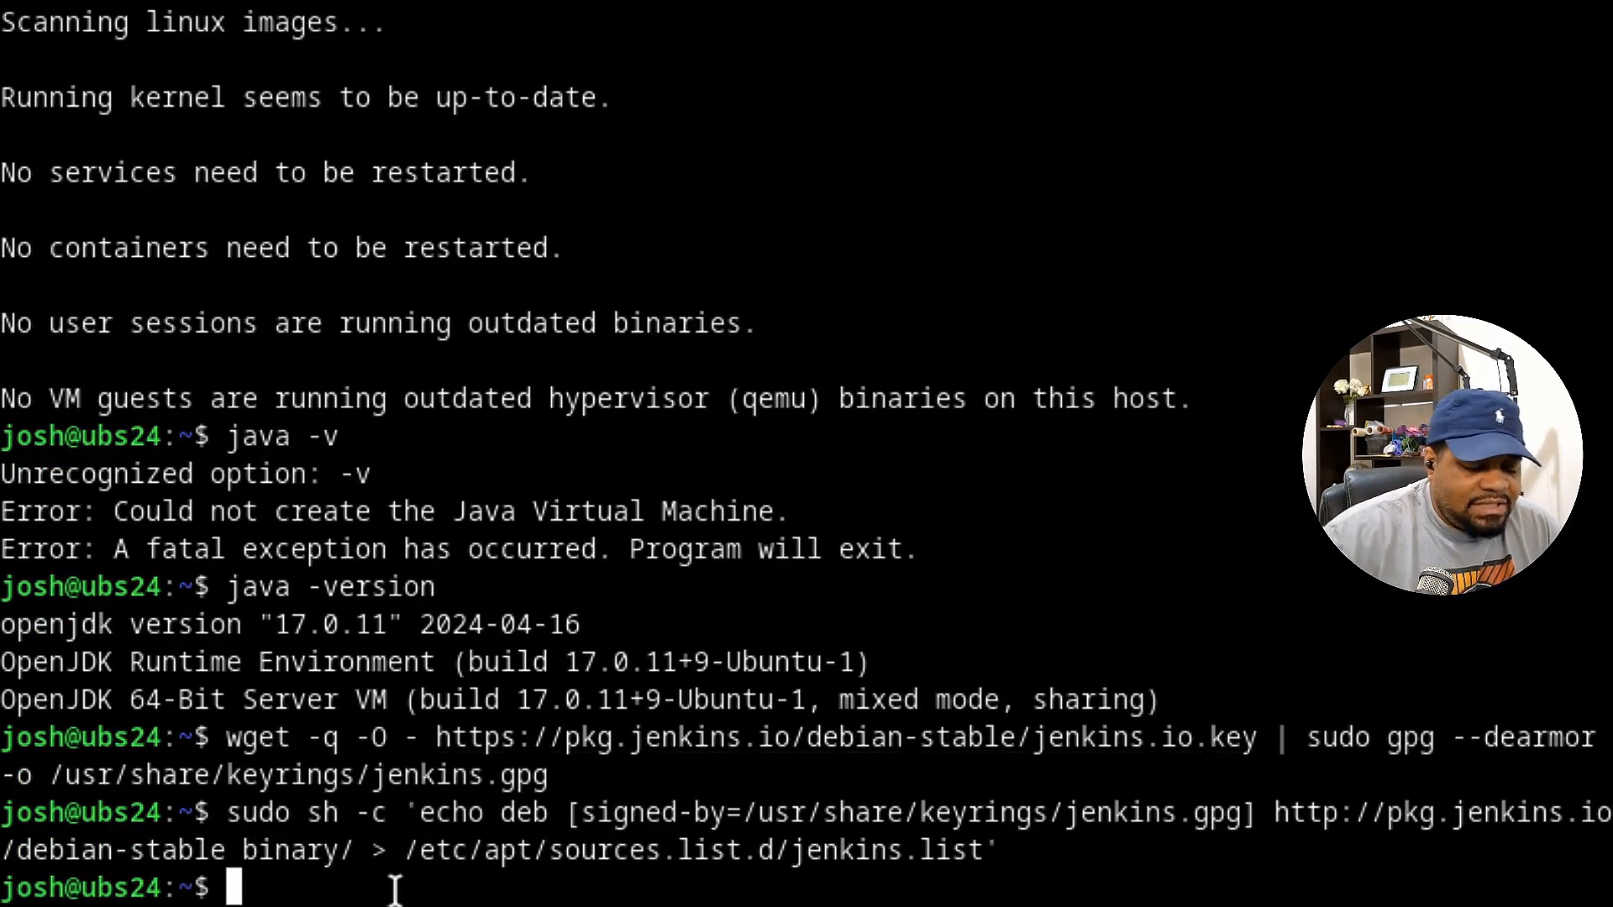
type("sudo apt update")
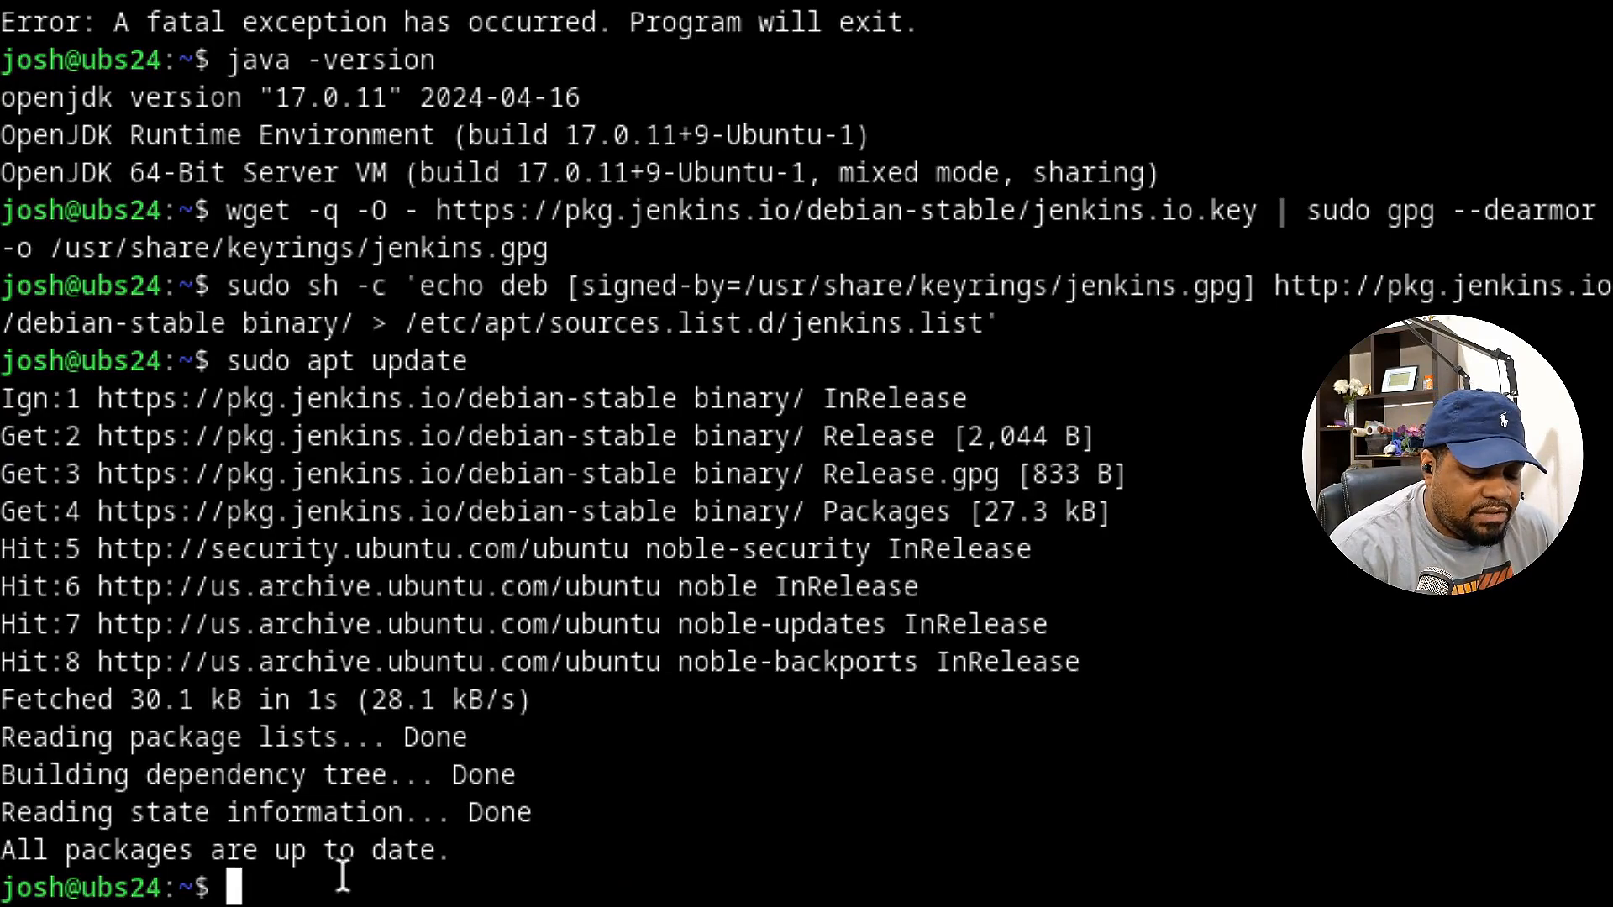
Step: Install Jenkins 2.452.3 with sudo apt install jenkins -y
type("sudo apt install jen")
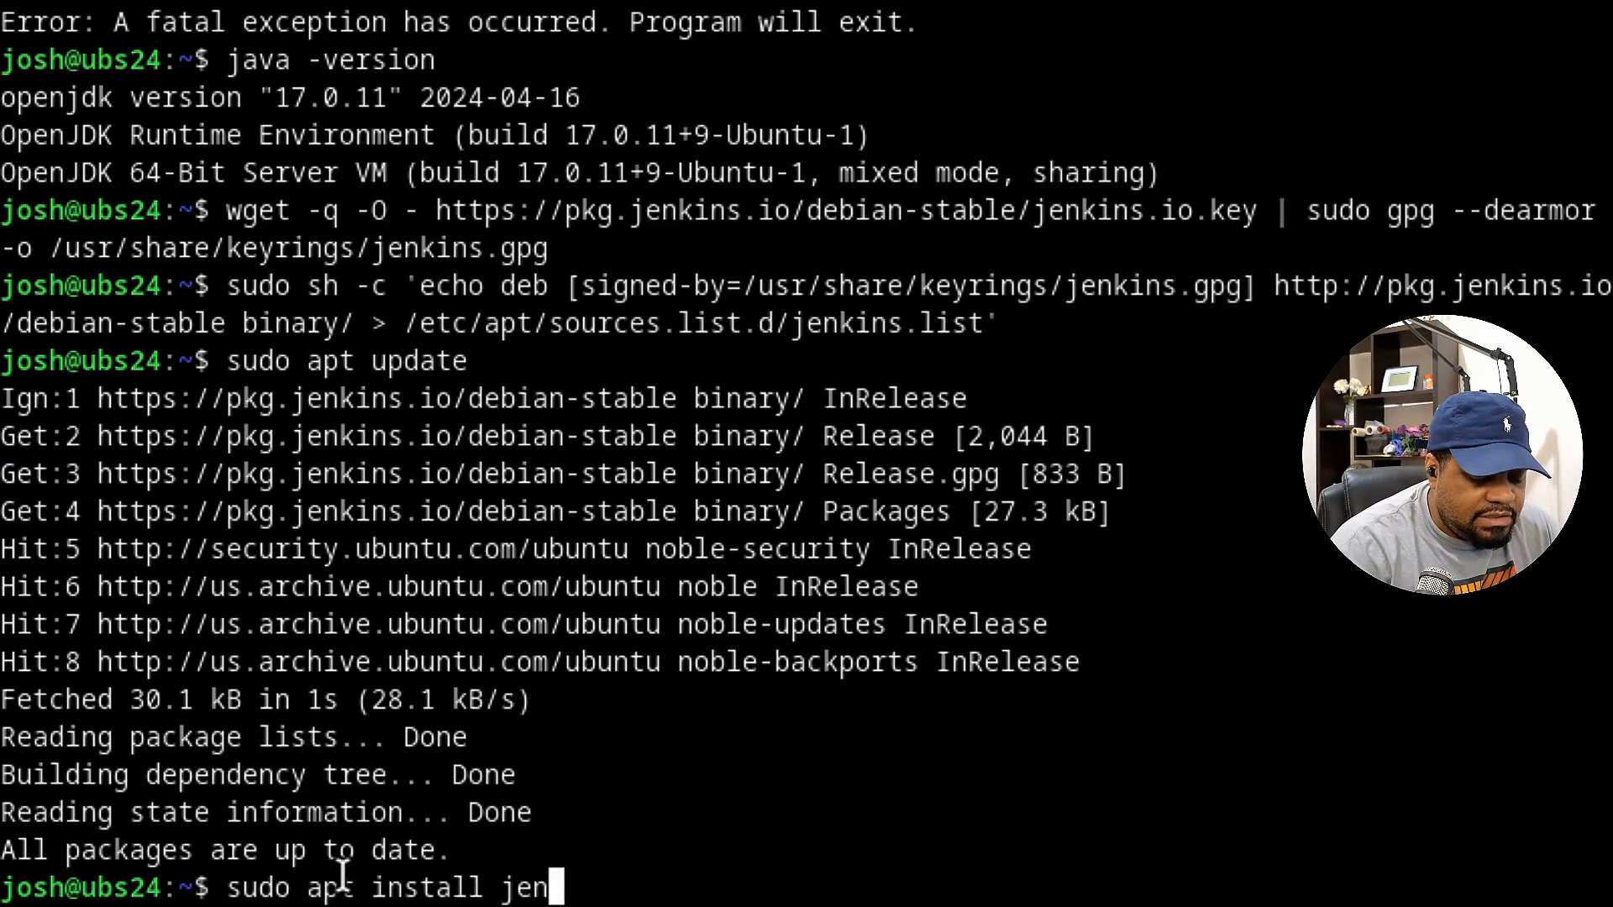
type("kins -y")
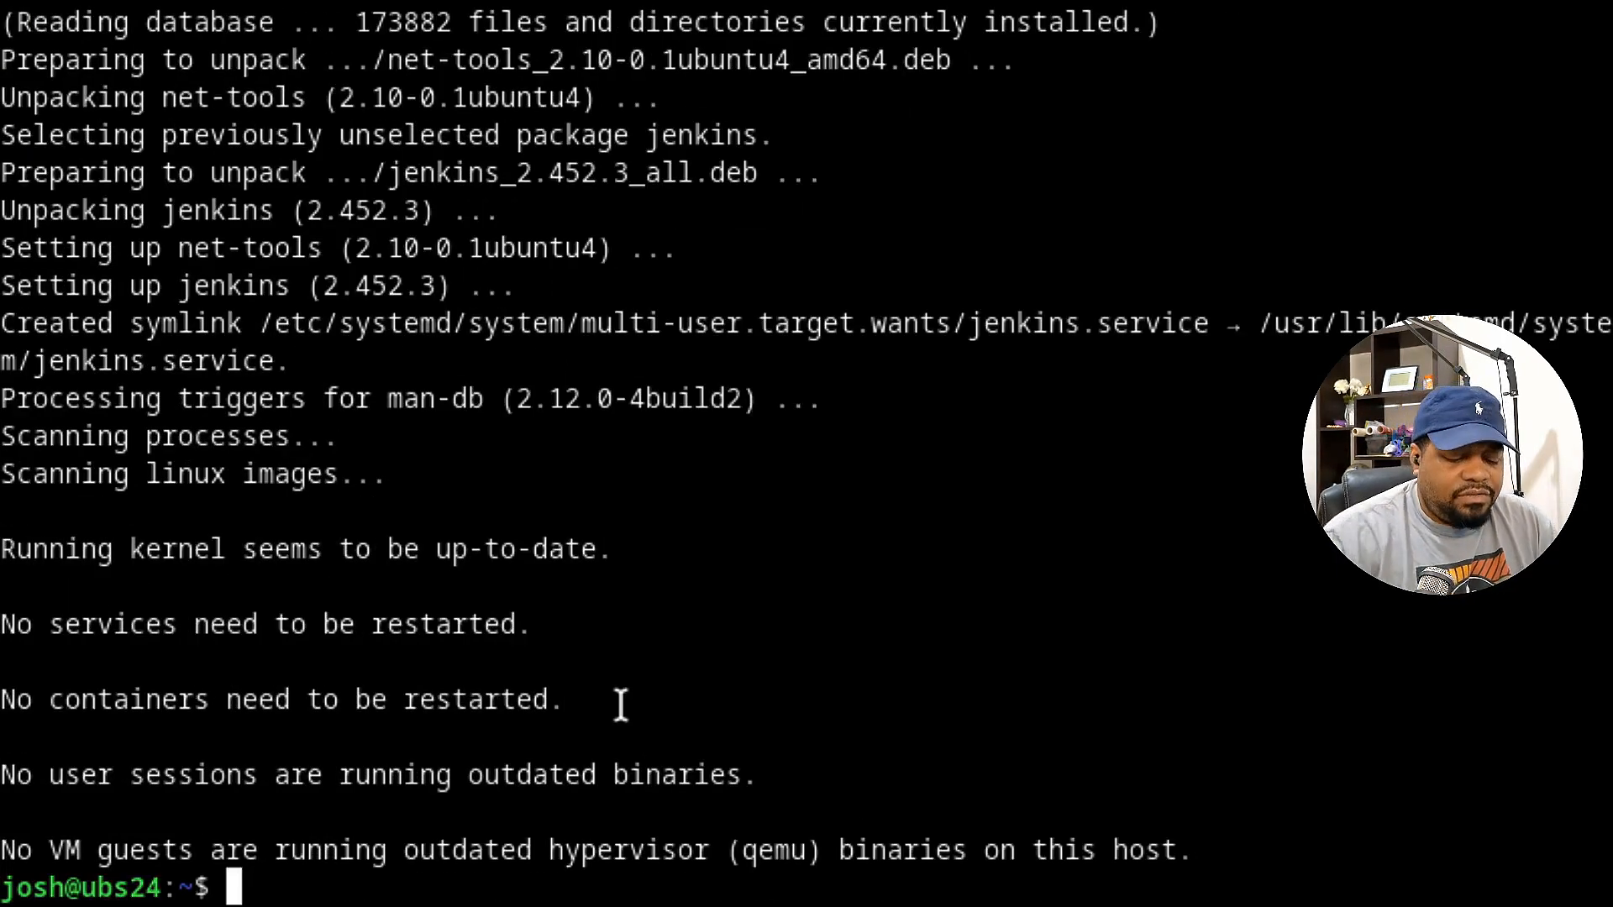
type("sudo systemctl start jenkin")
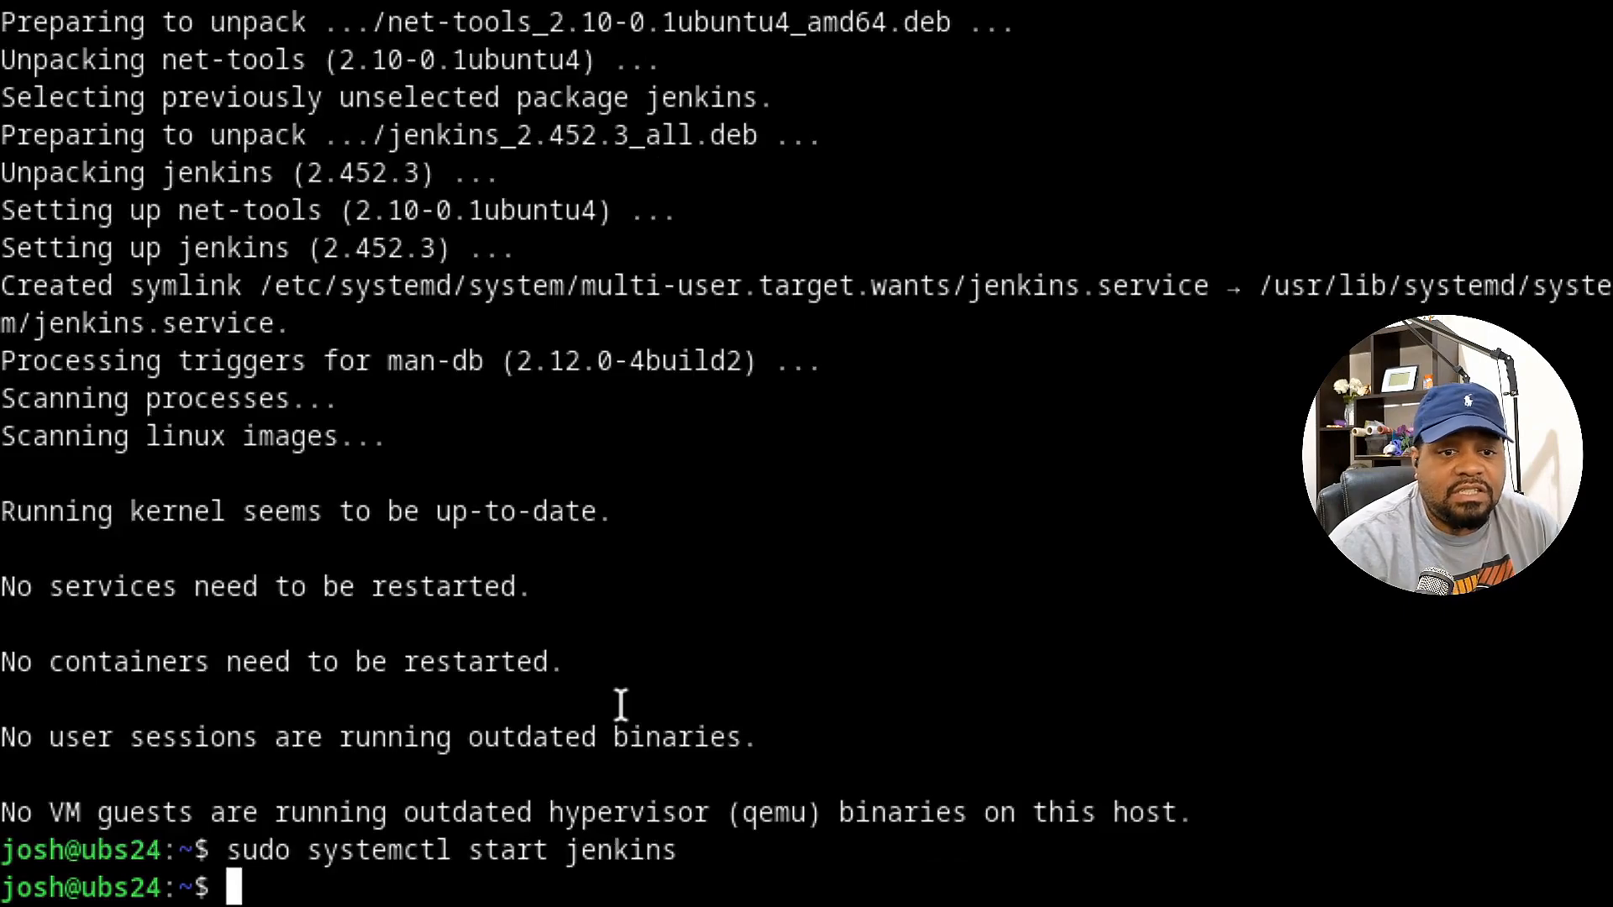
Step: Start the jenkins service and enable it at boot with systemctl
type("sudo systemctl start jenkins")
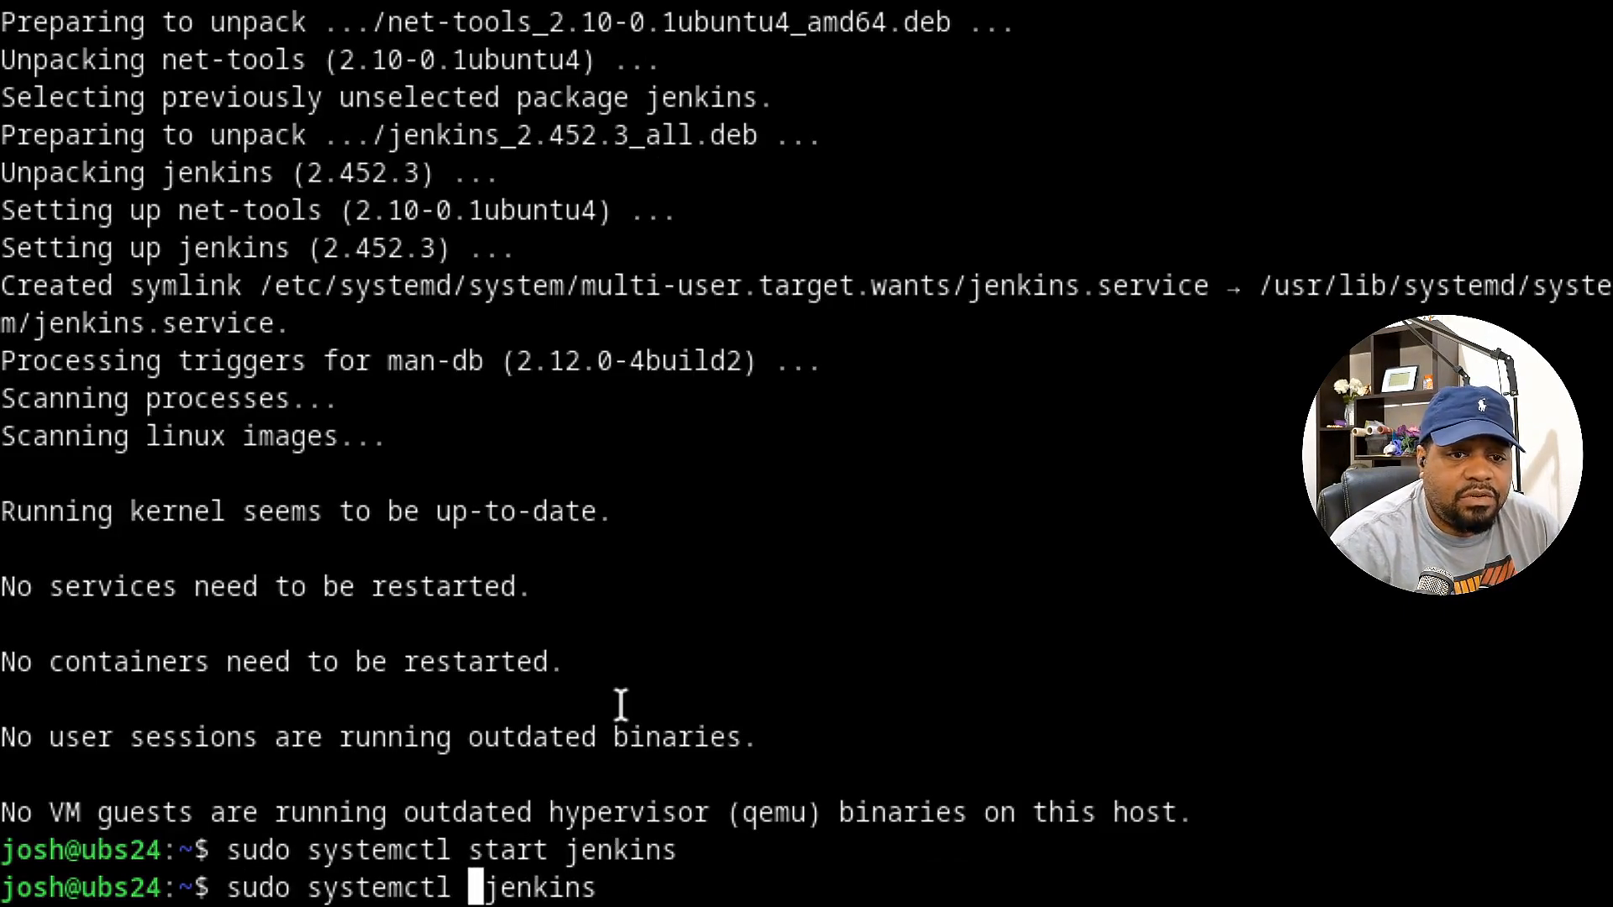
type("enable")
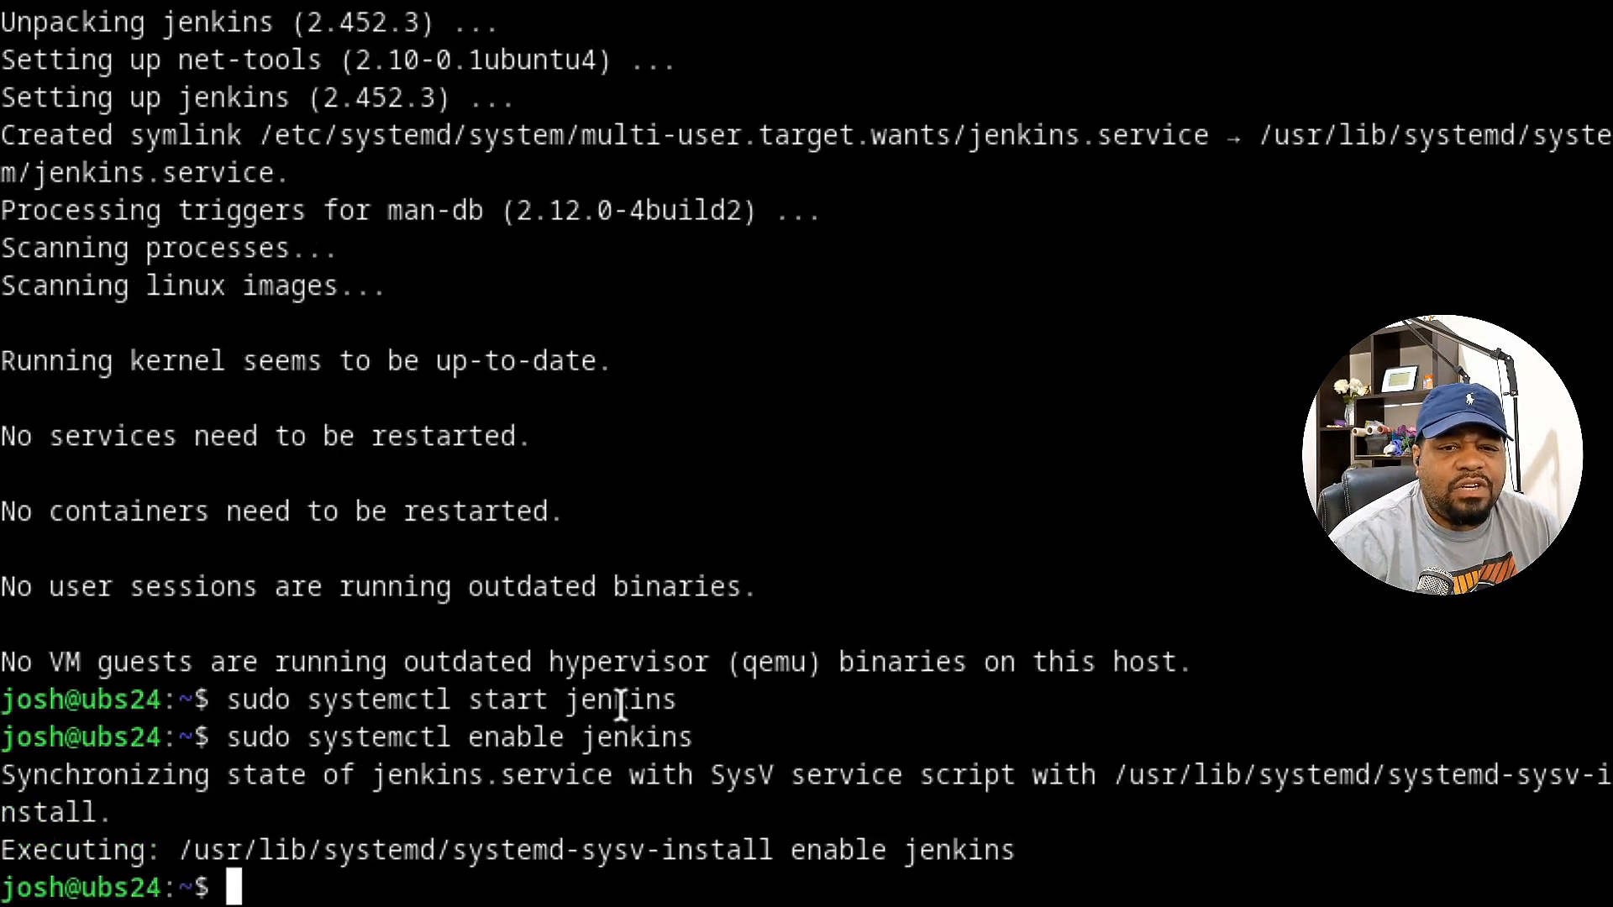
type("sudo systemctl enable jenkins")
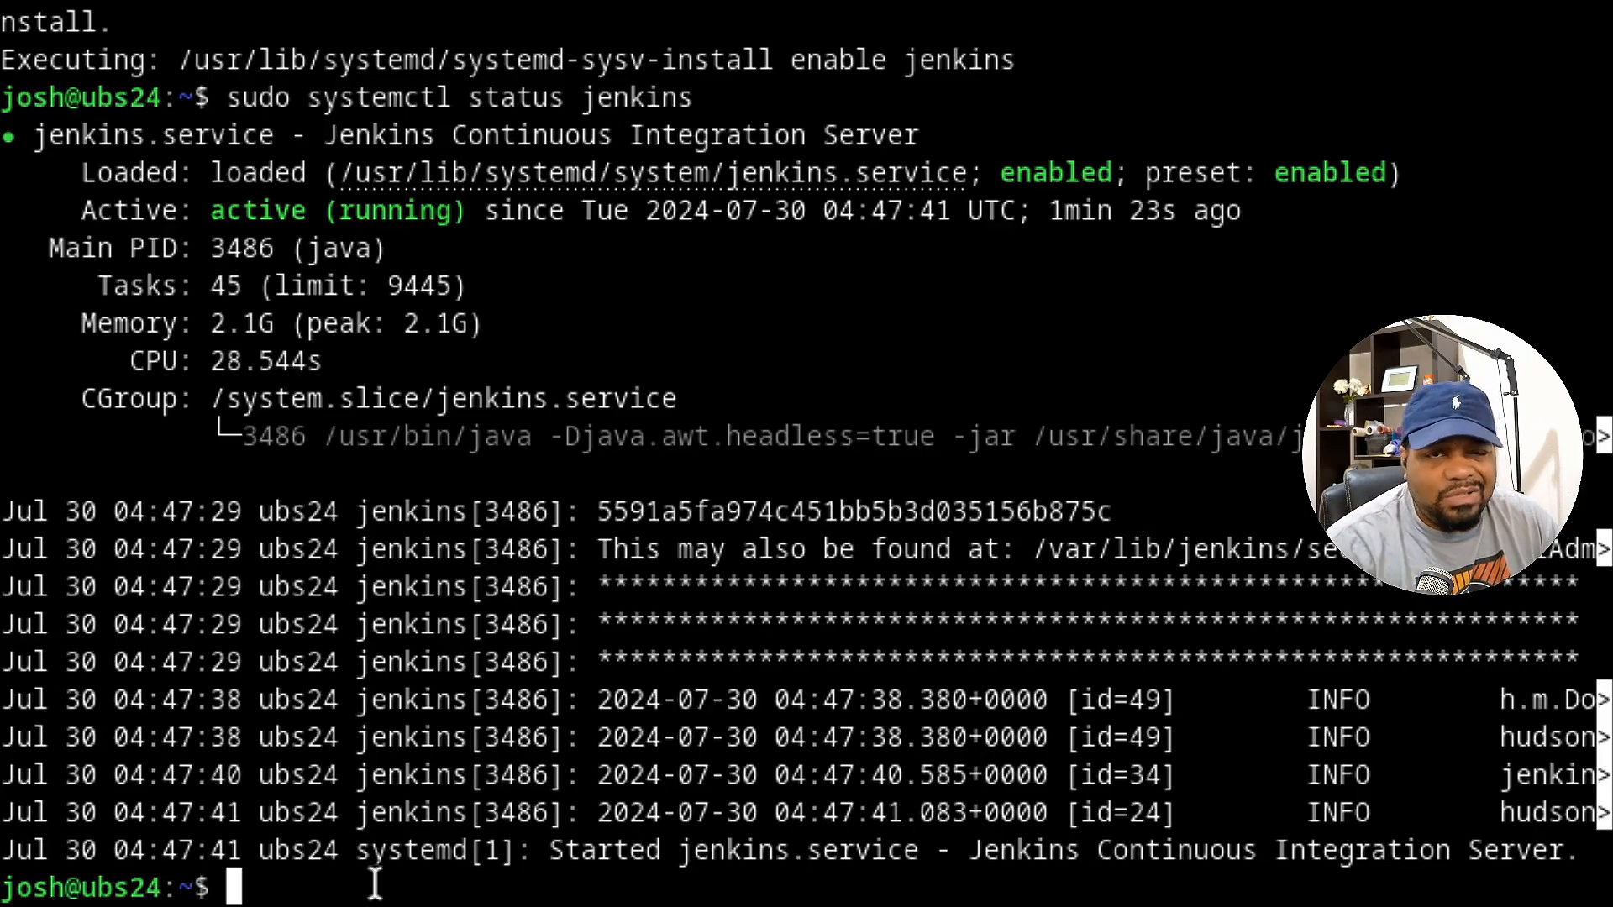
Step: Allow OpenSSH through the ufw firewall
type("sudo")
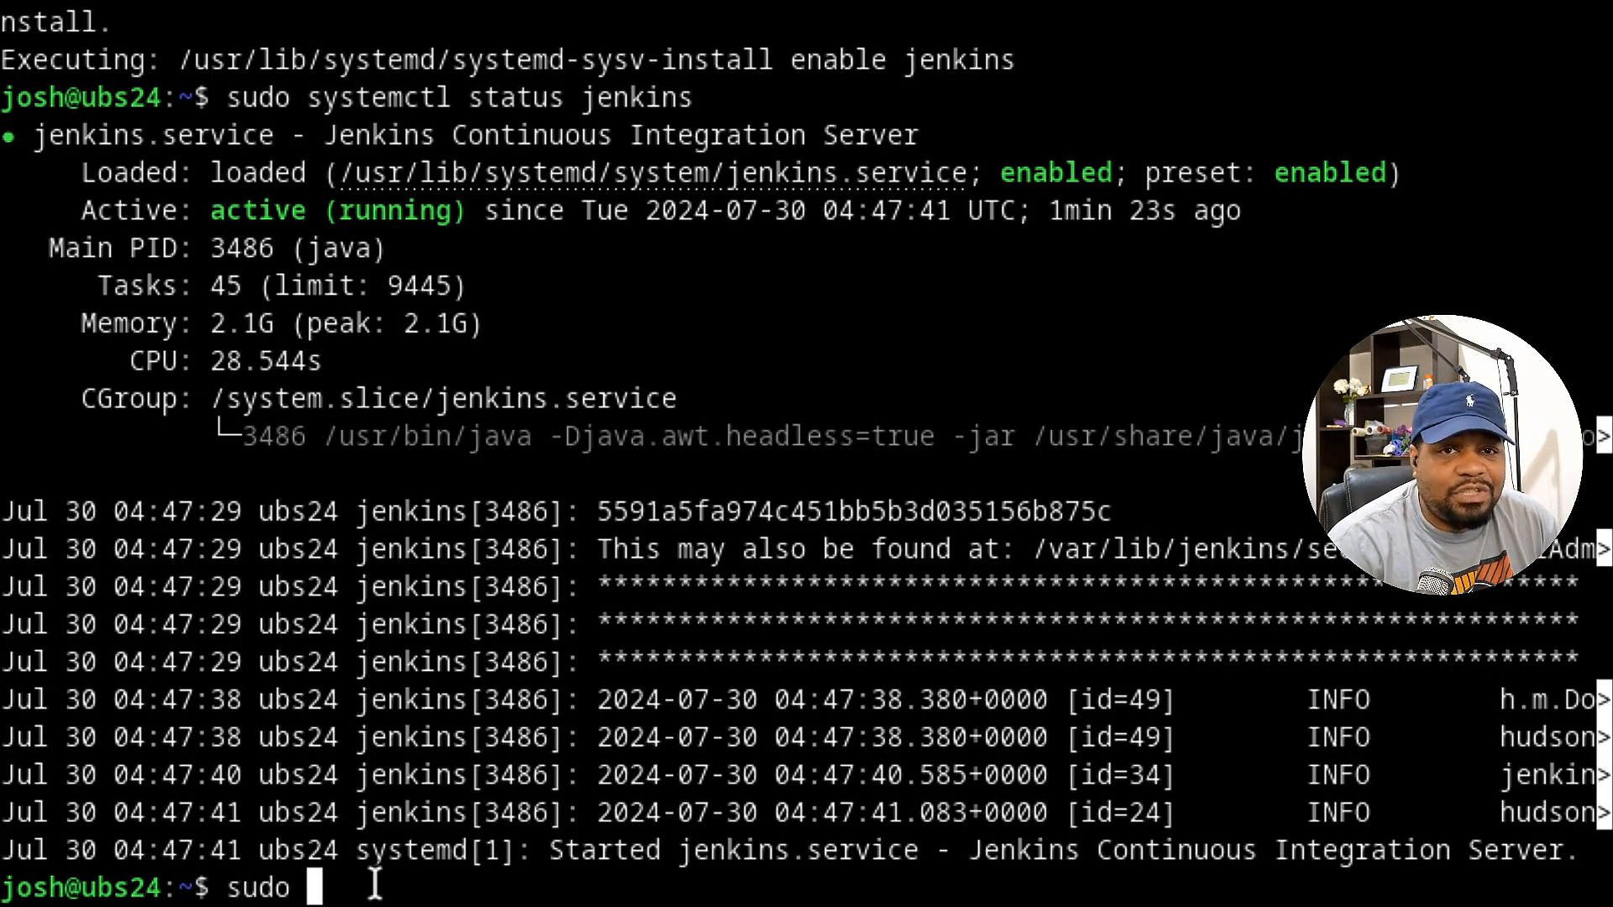
type("ufw statu")
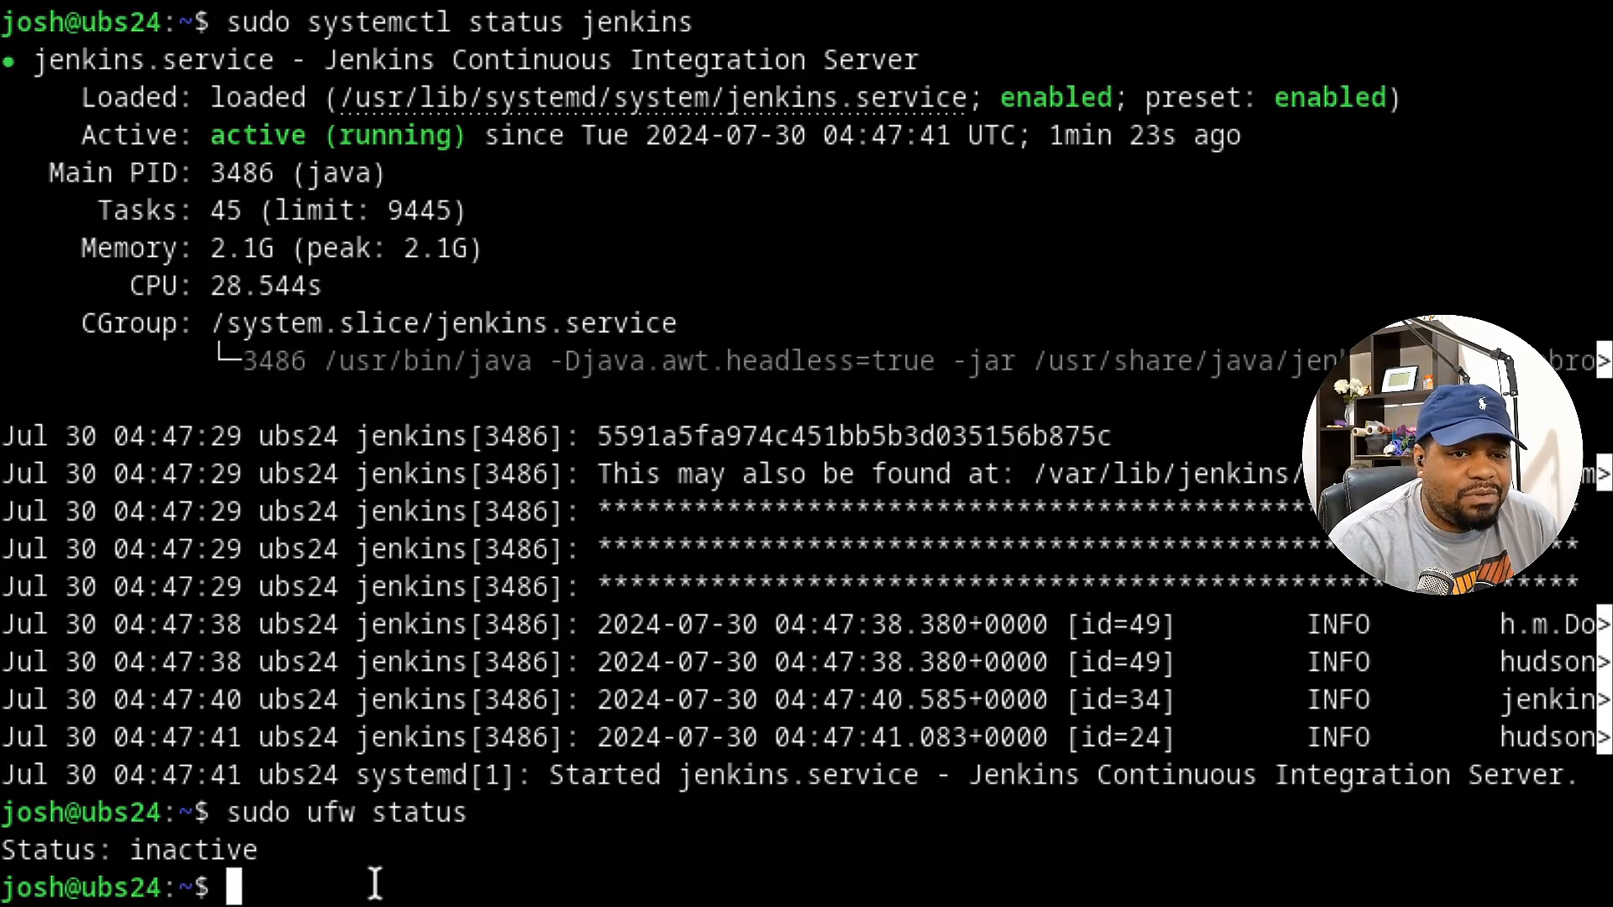
type("sudo")
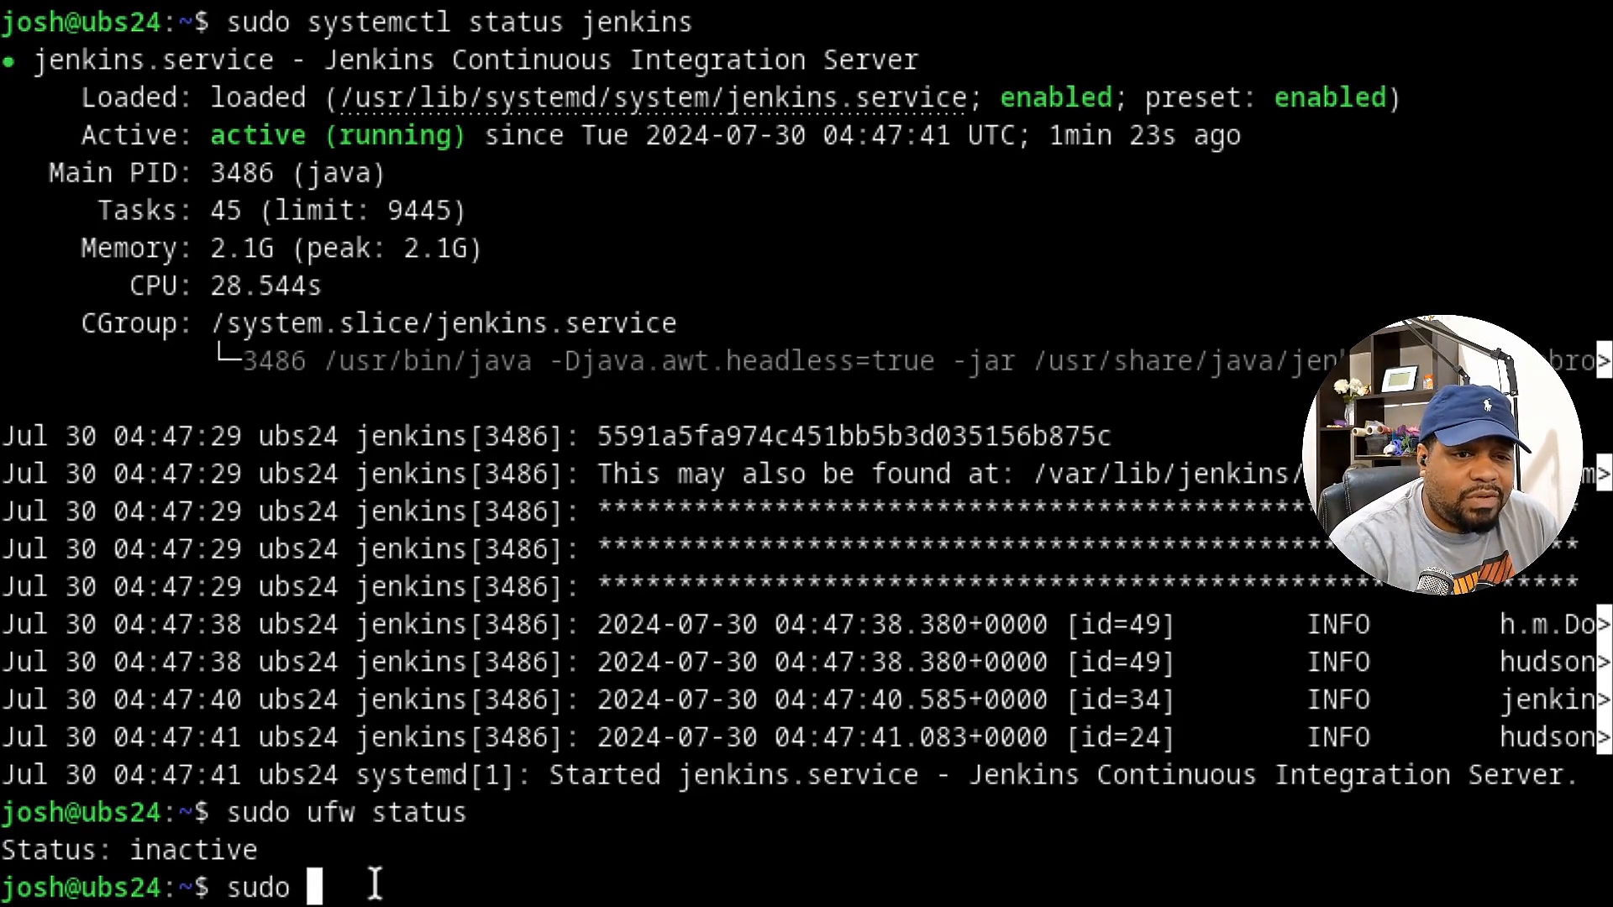
type("ufw")
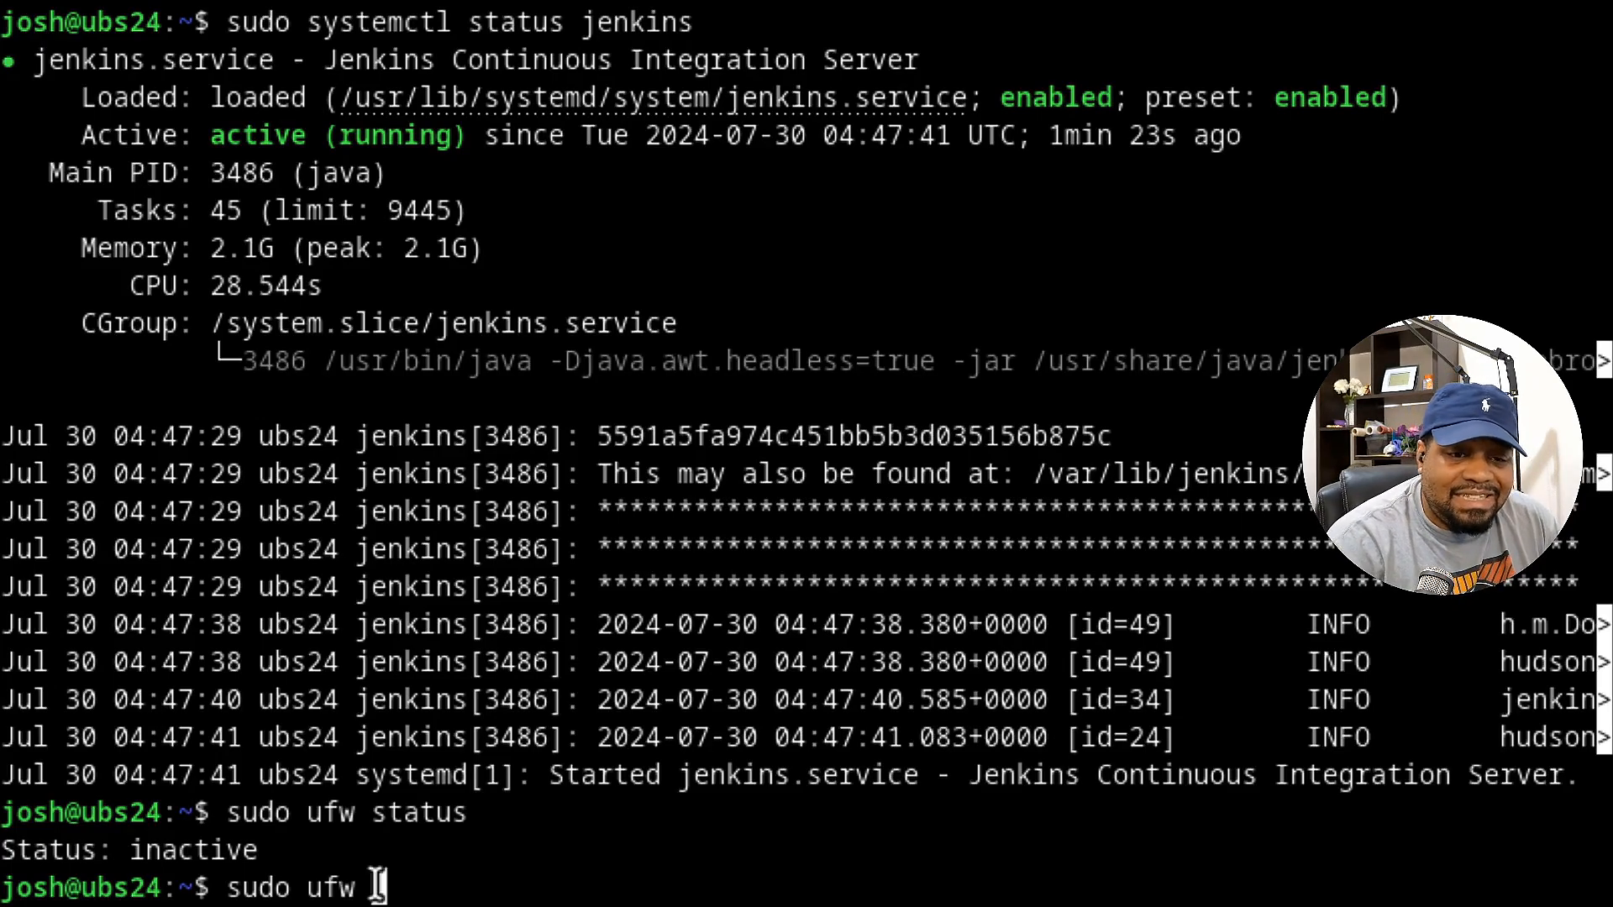
type("allow")
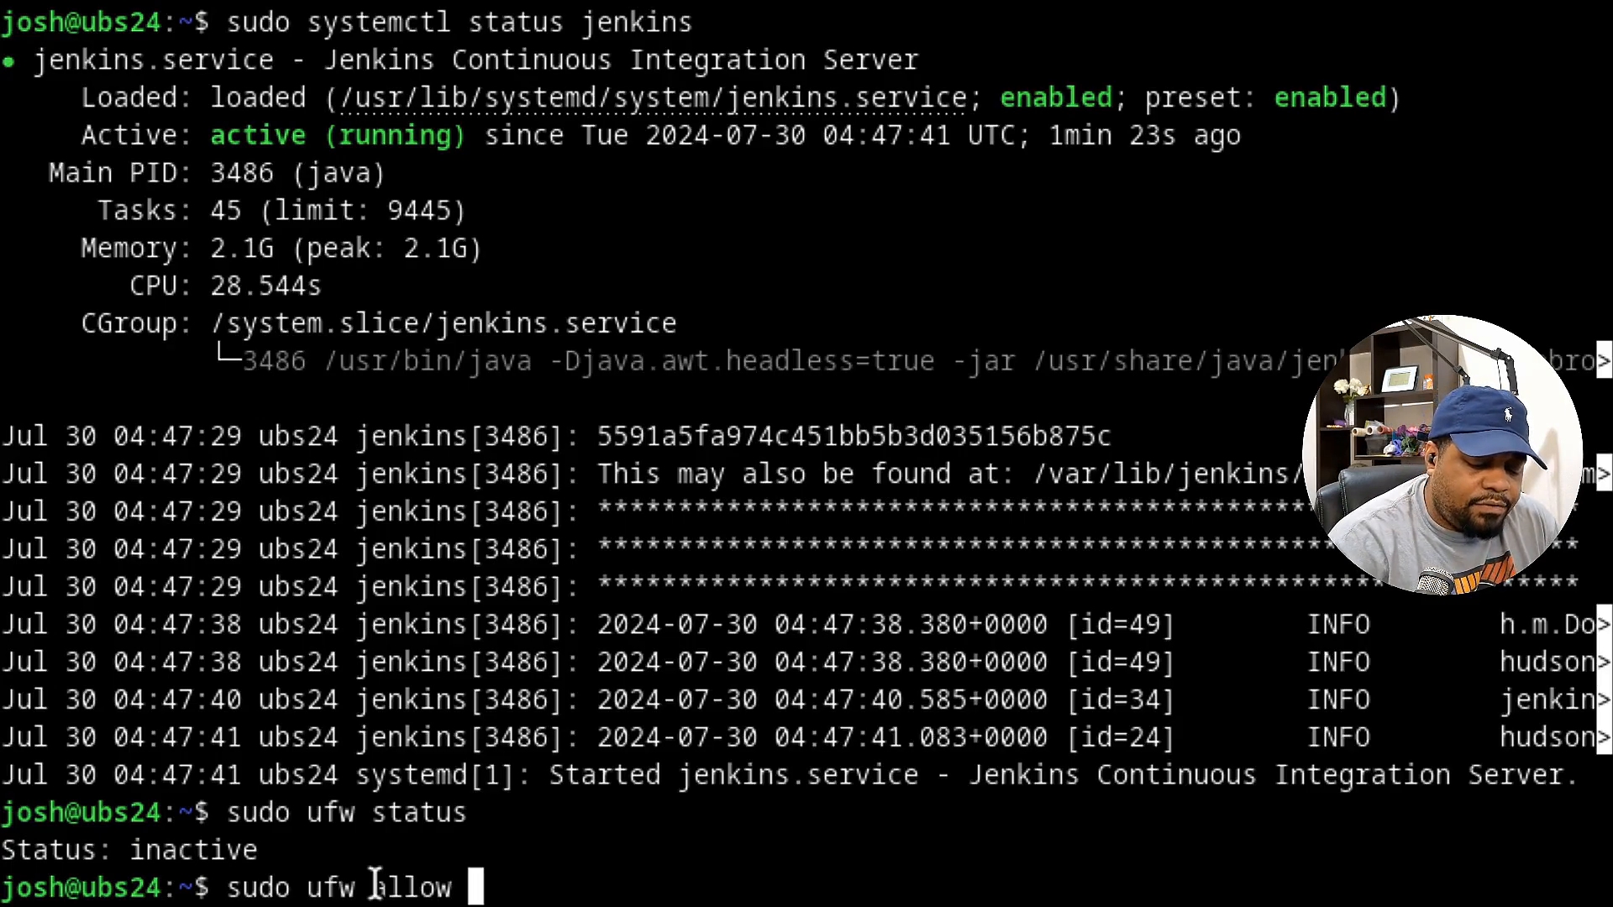
type("Open")
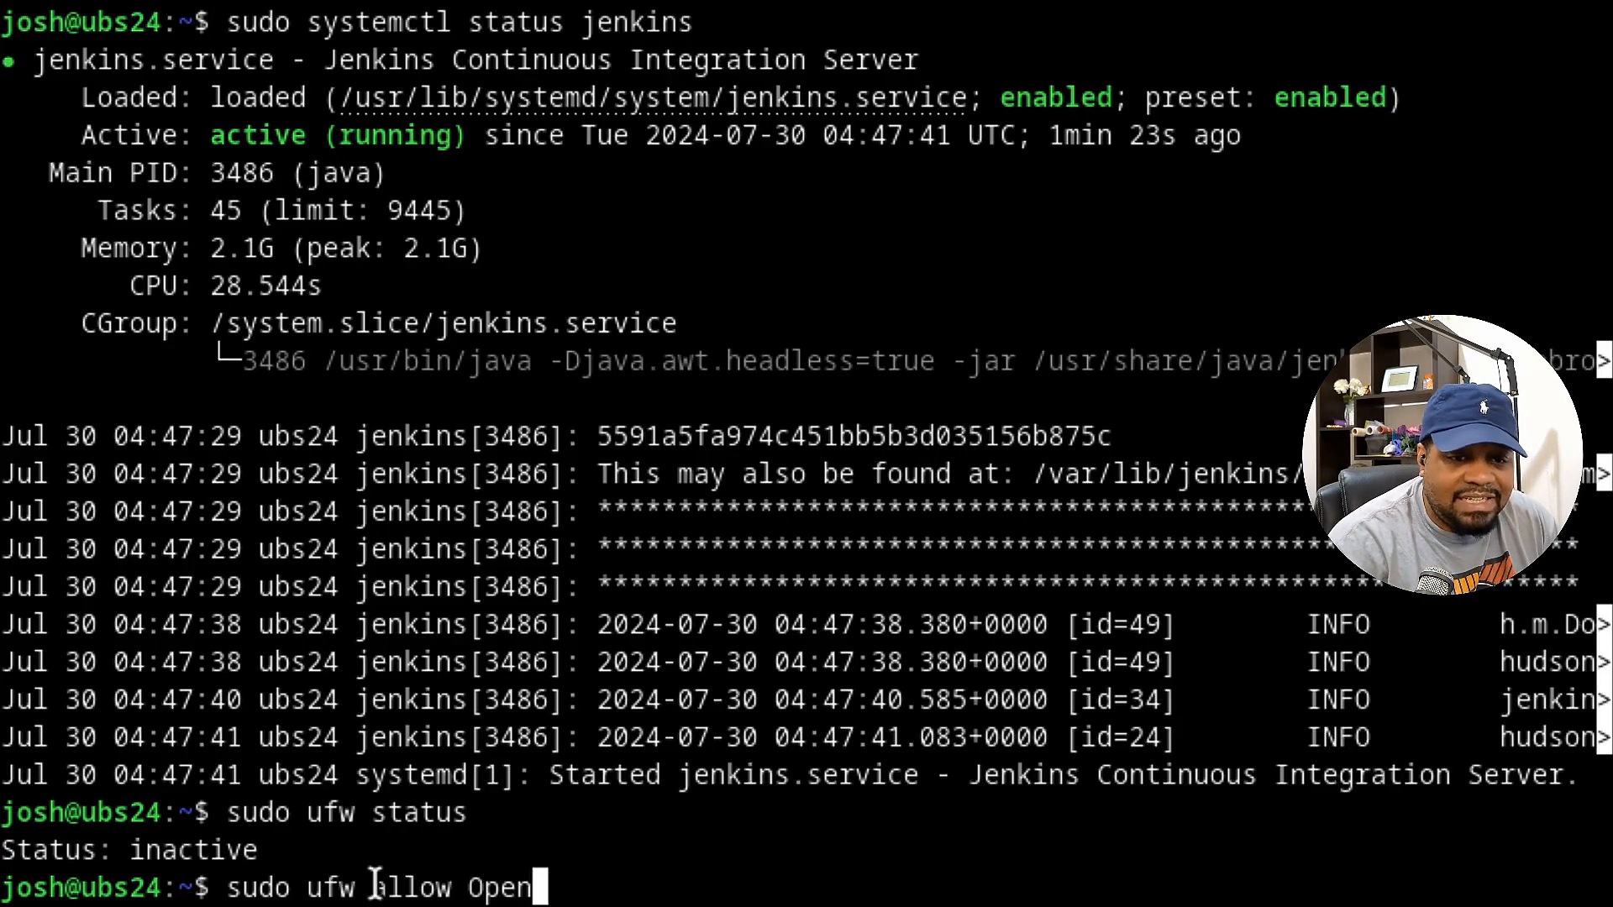
type("SSH")
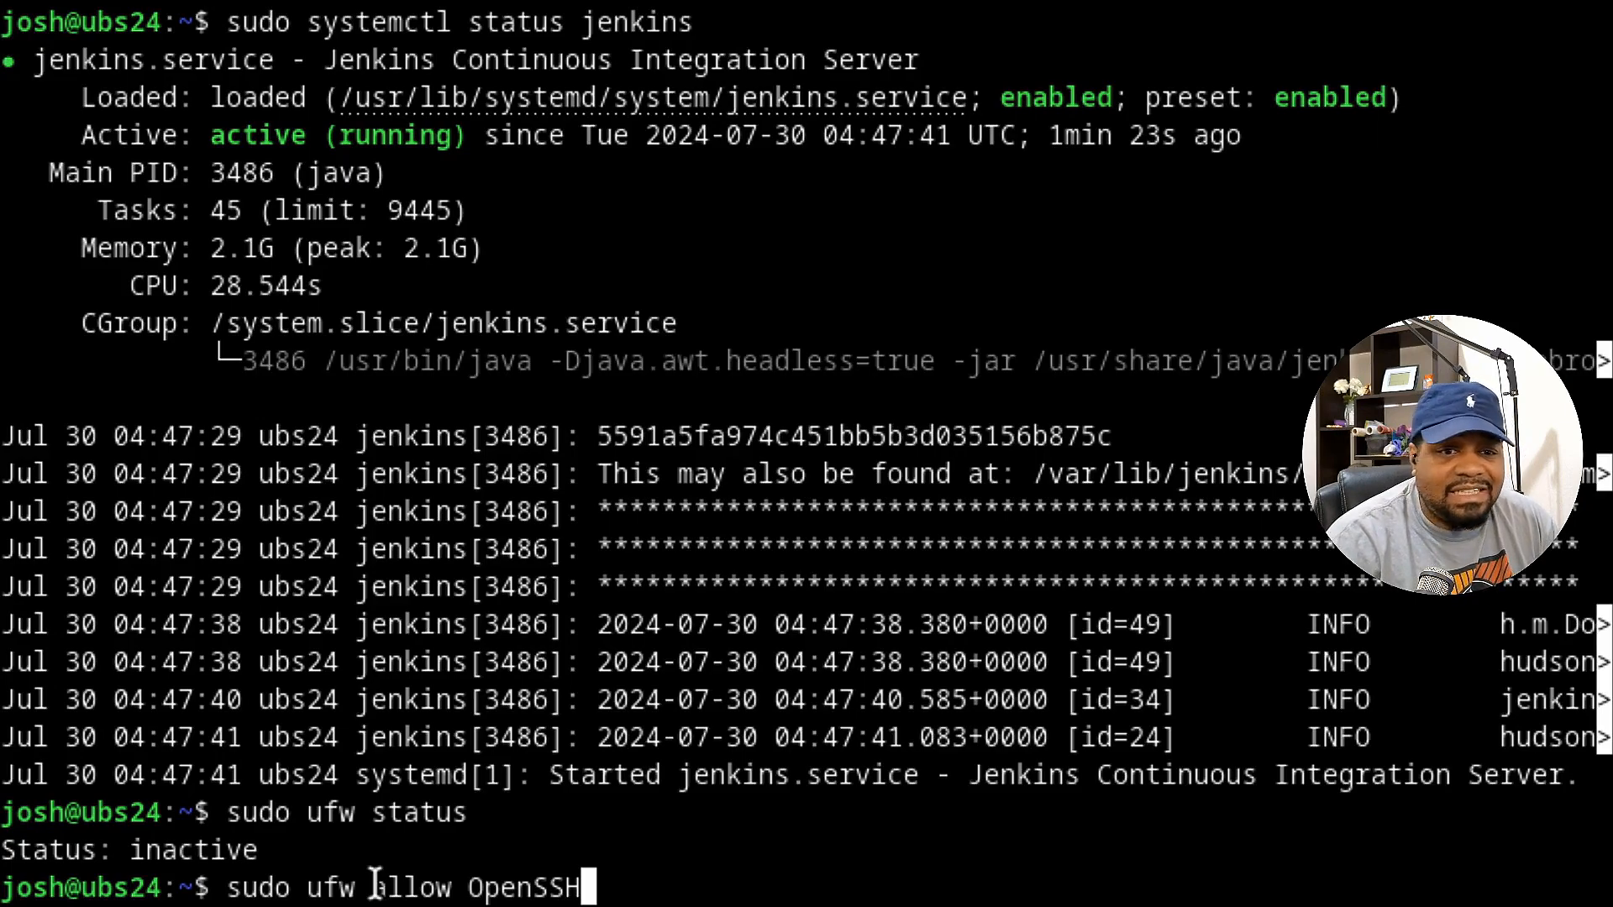
key("Return")
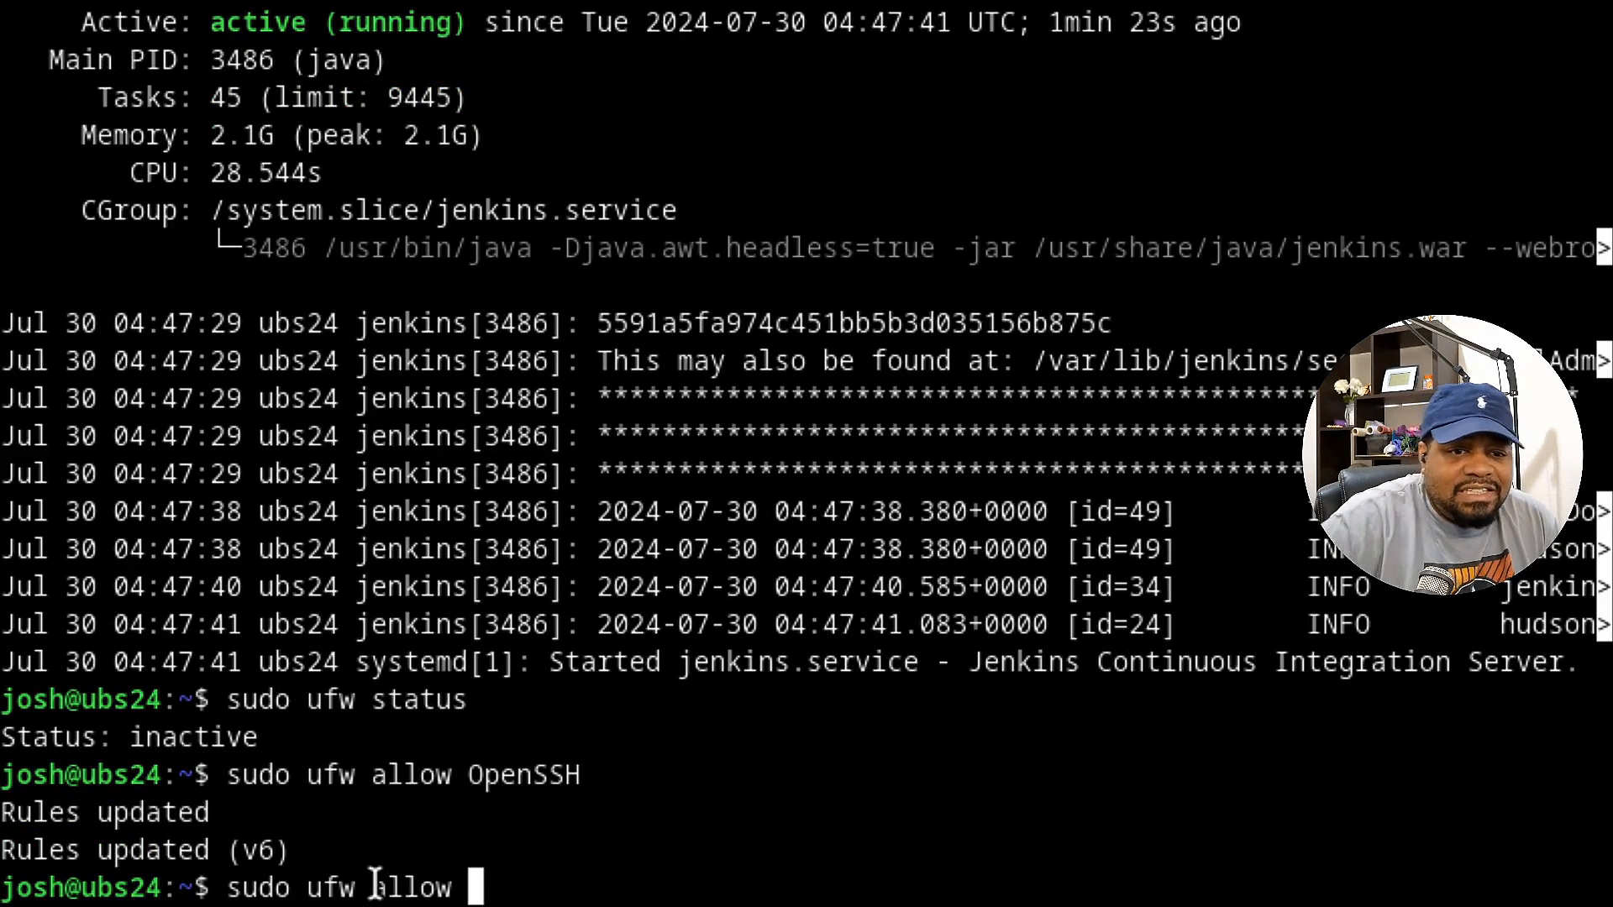
mouse_move(703, 444)
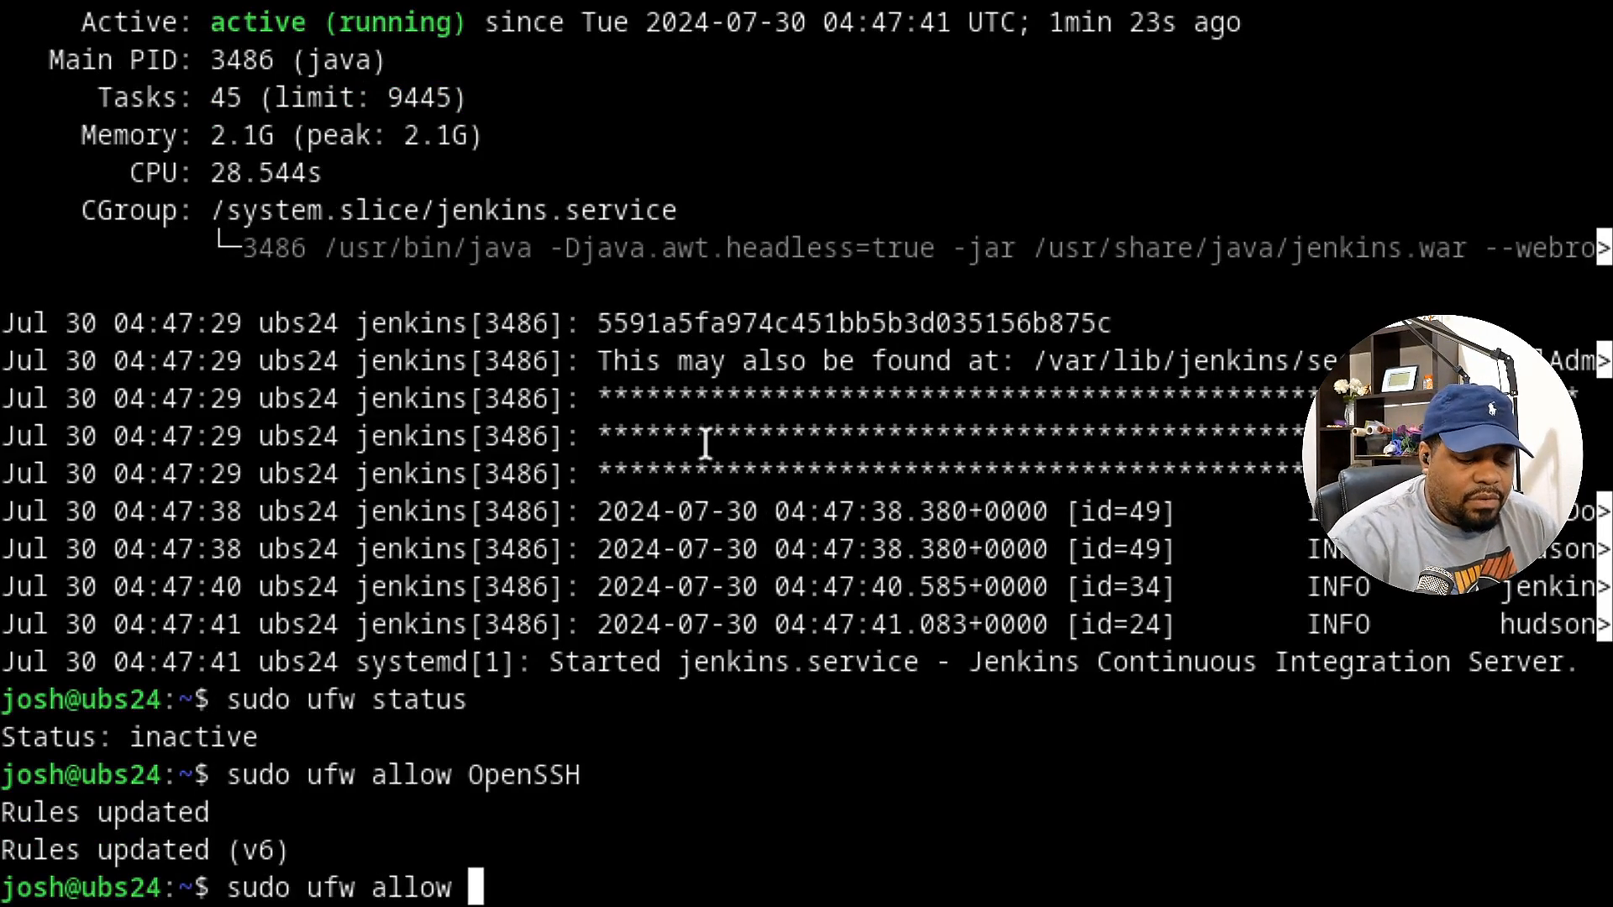
Step: Allow port 8080, enable ufw with y, and check its status
type("8080")
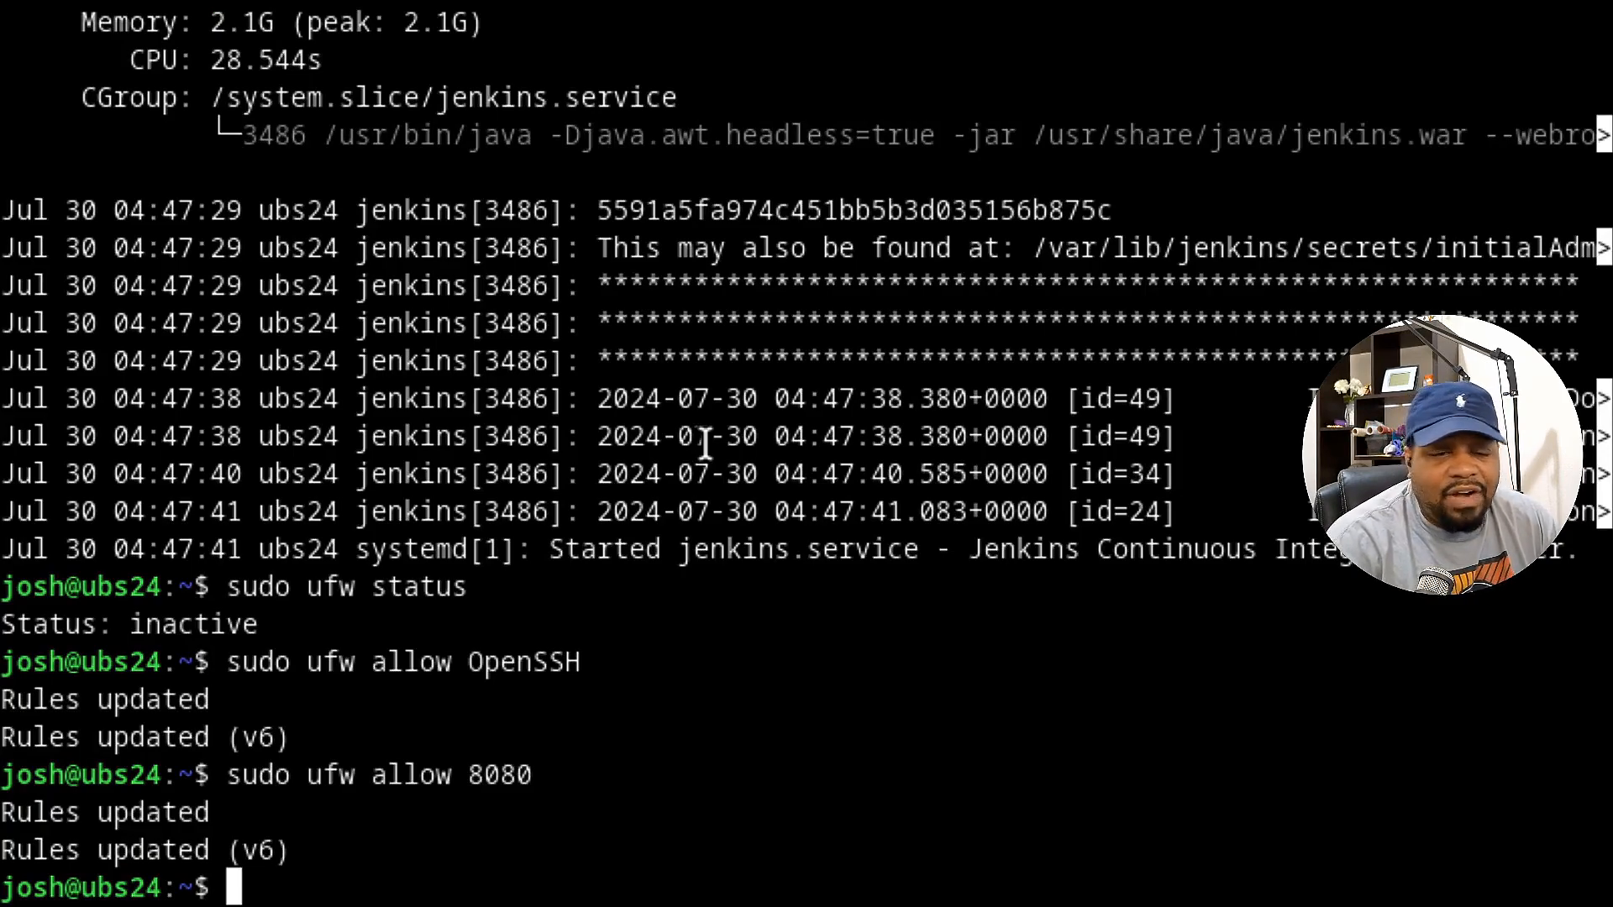
type("sudo")
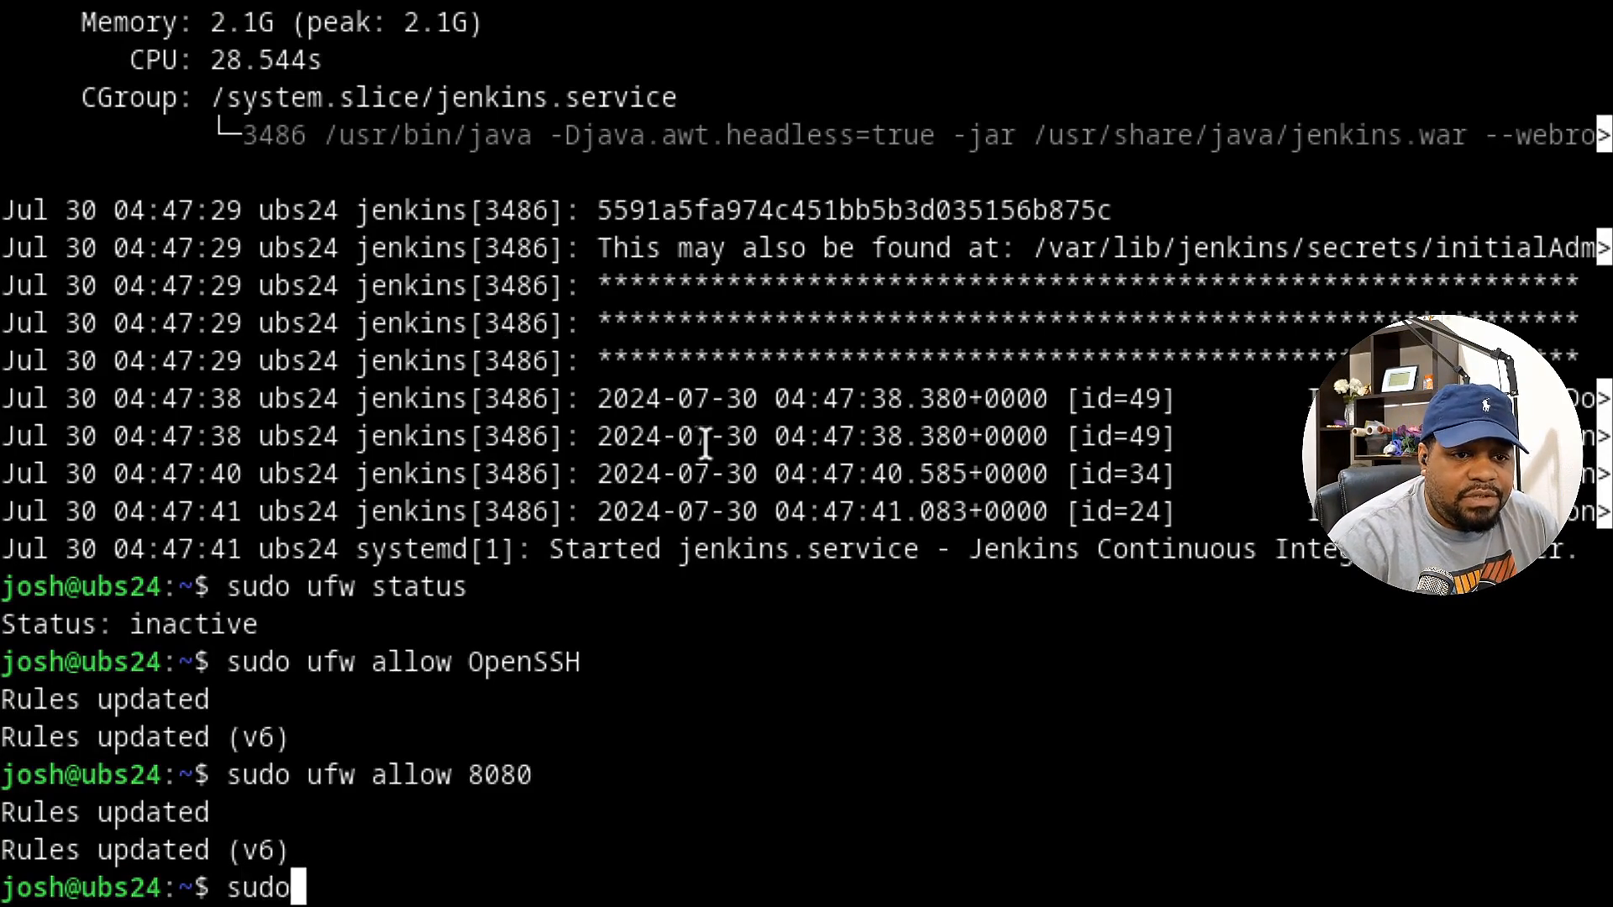
type("ufw enable")
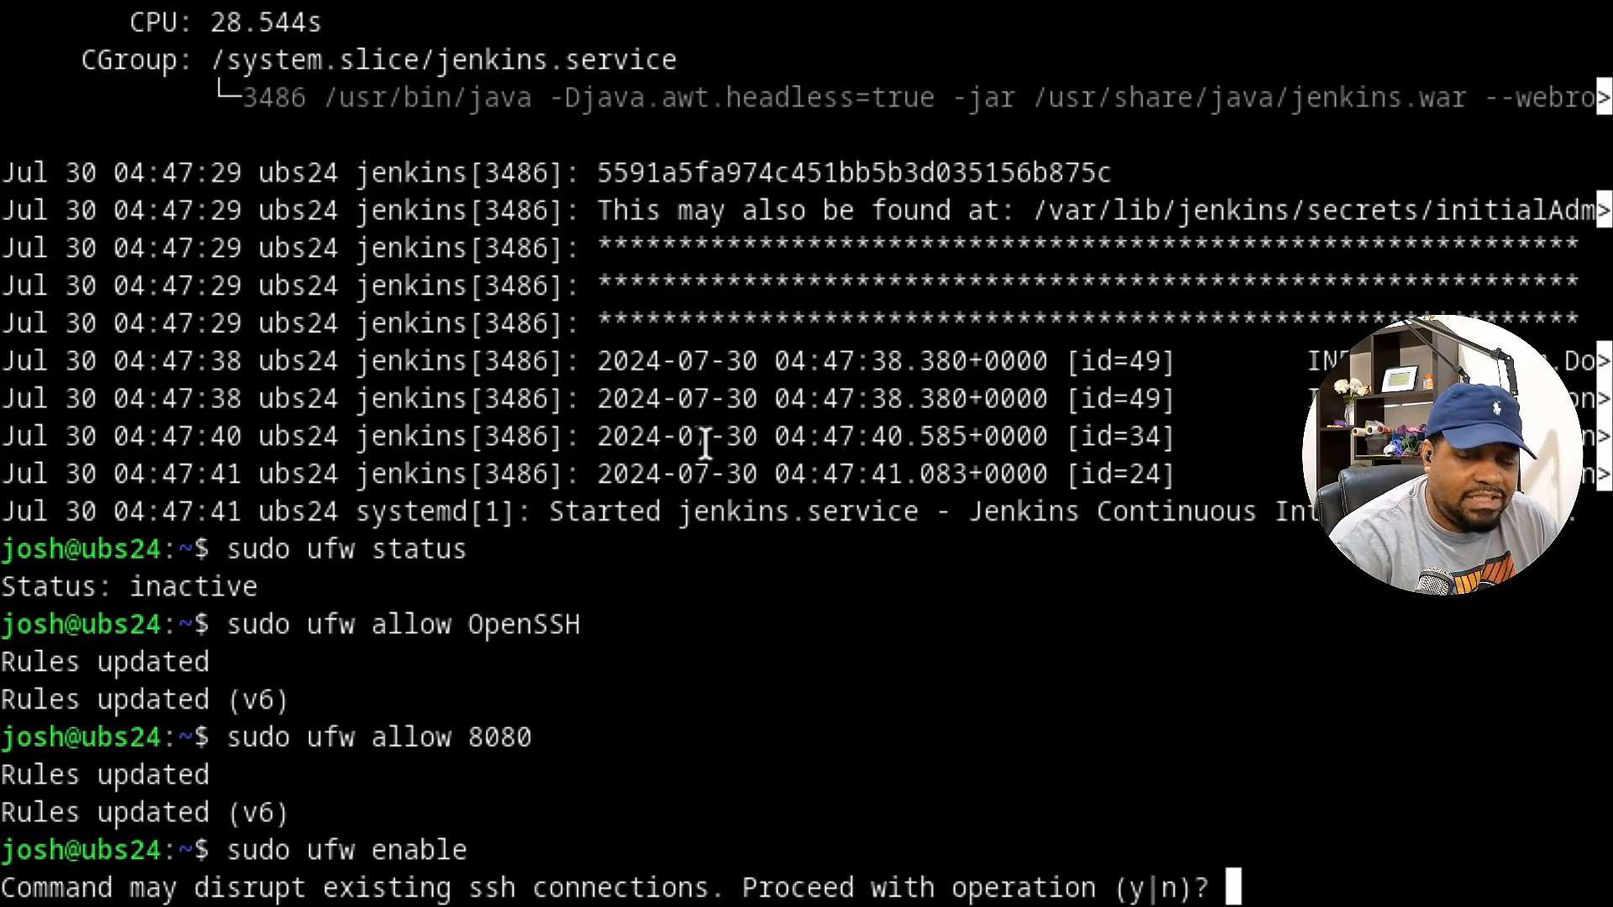
type("y")
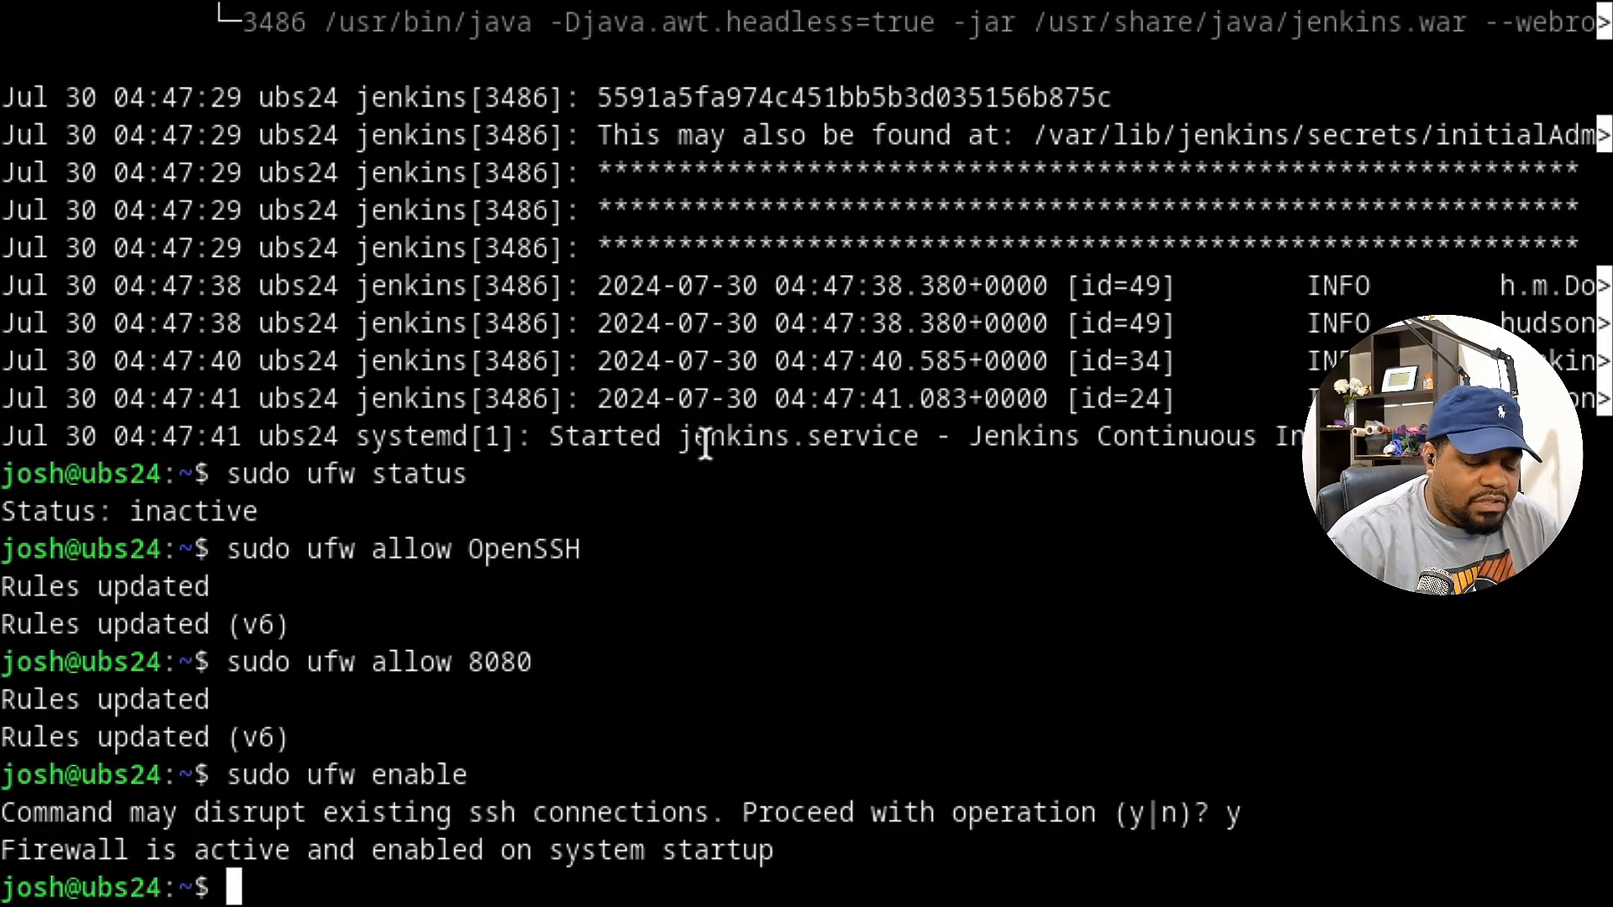
type("sudo")
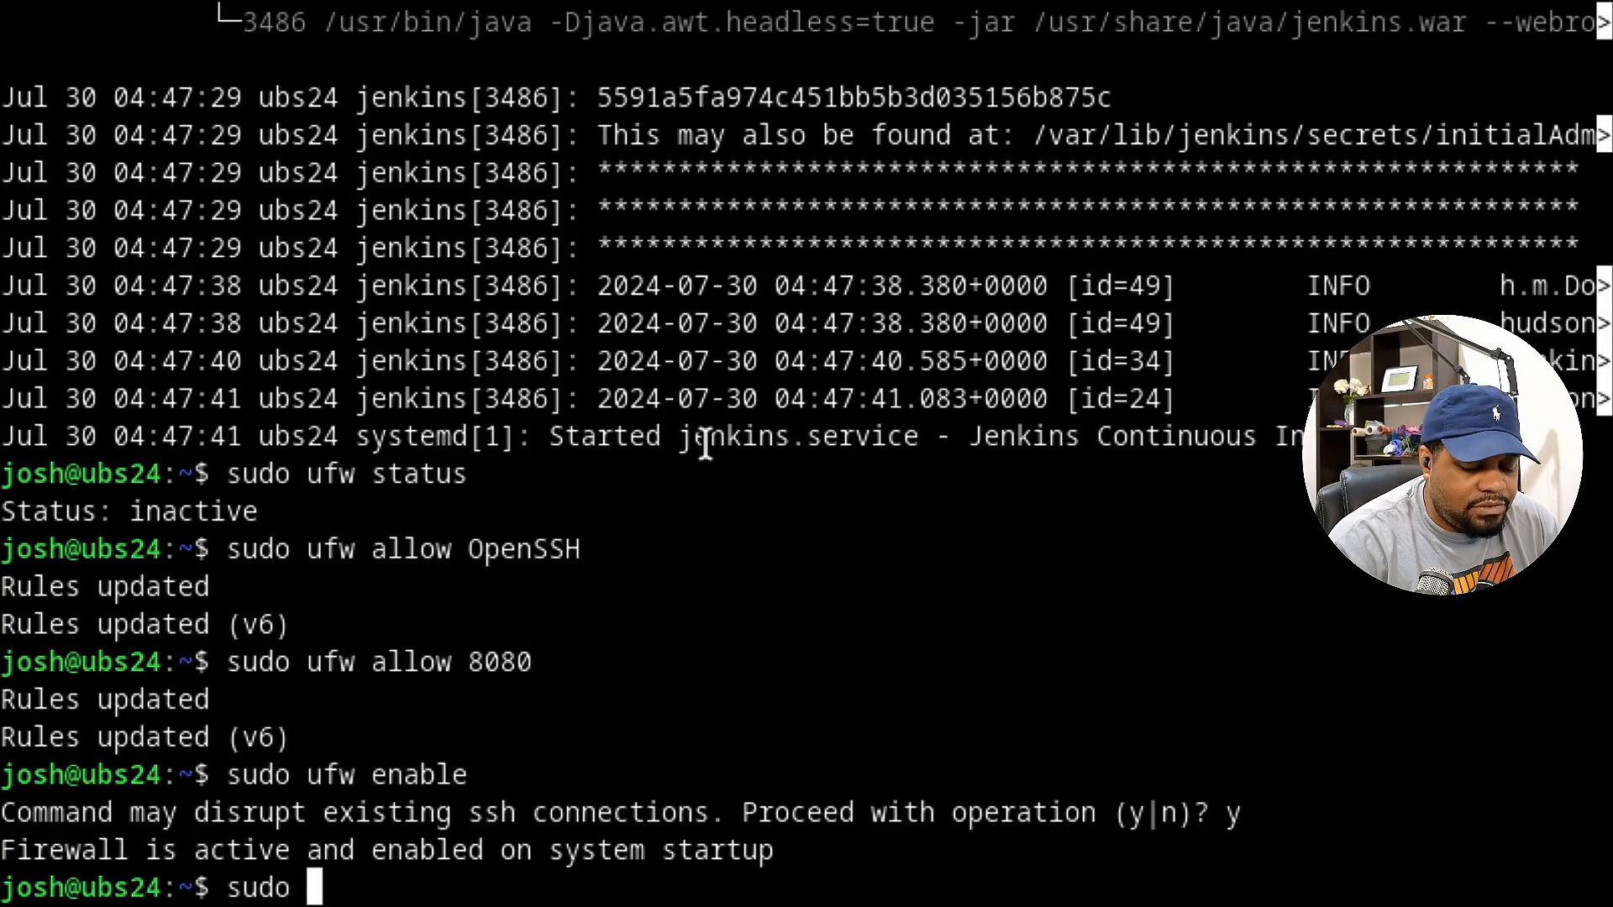
type("ufw status")
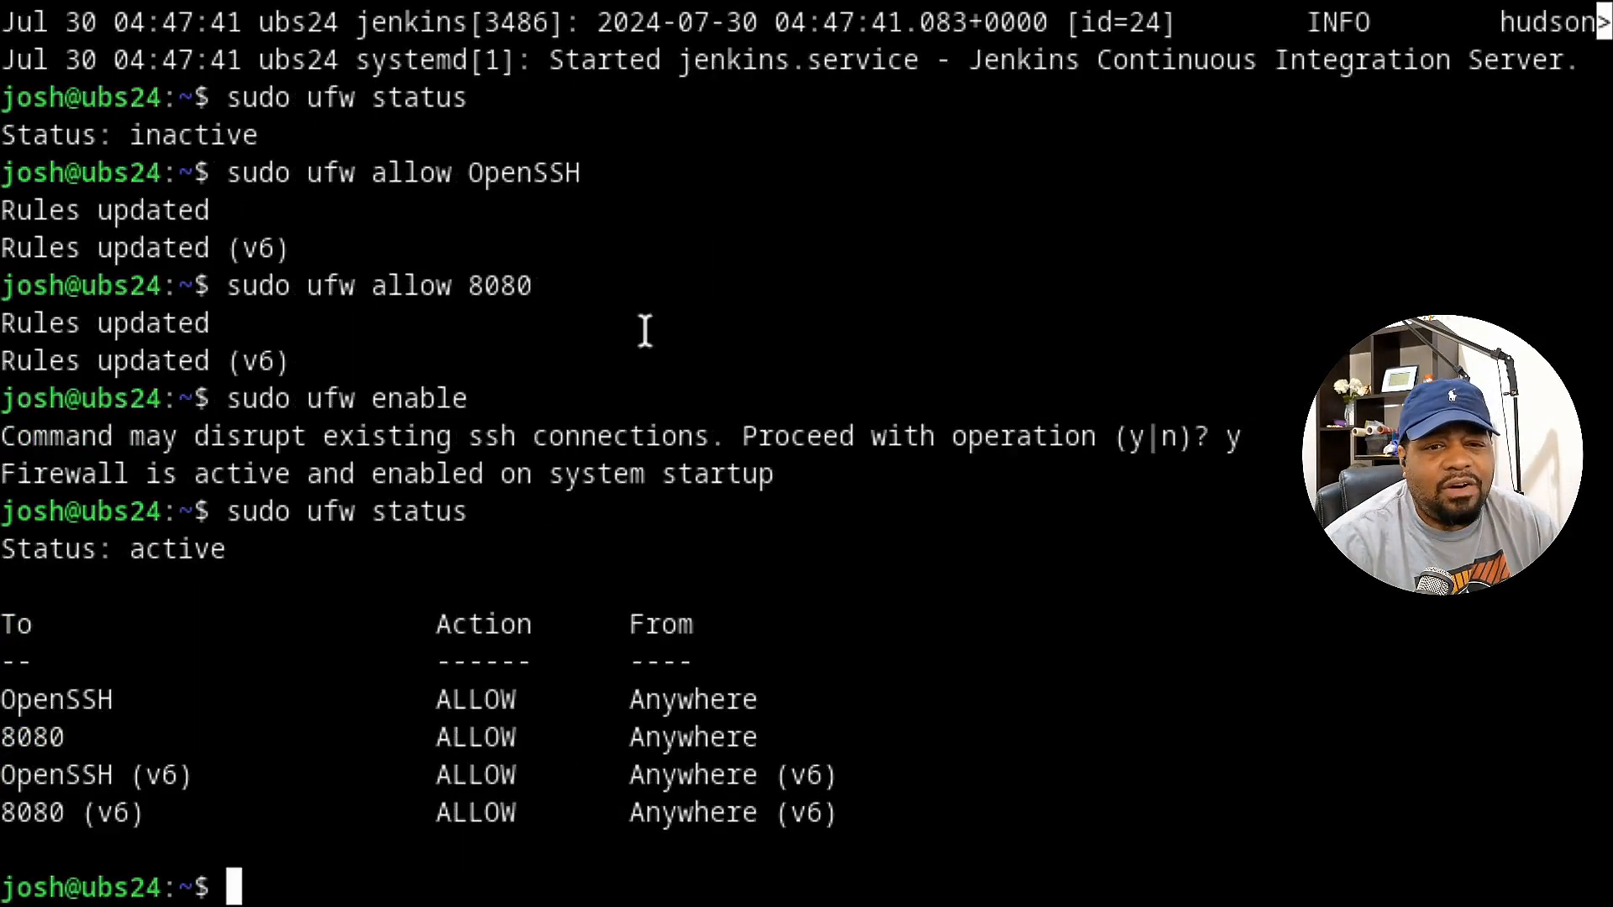
double_click(56, 700)
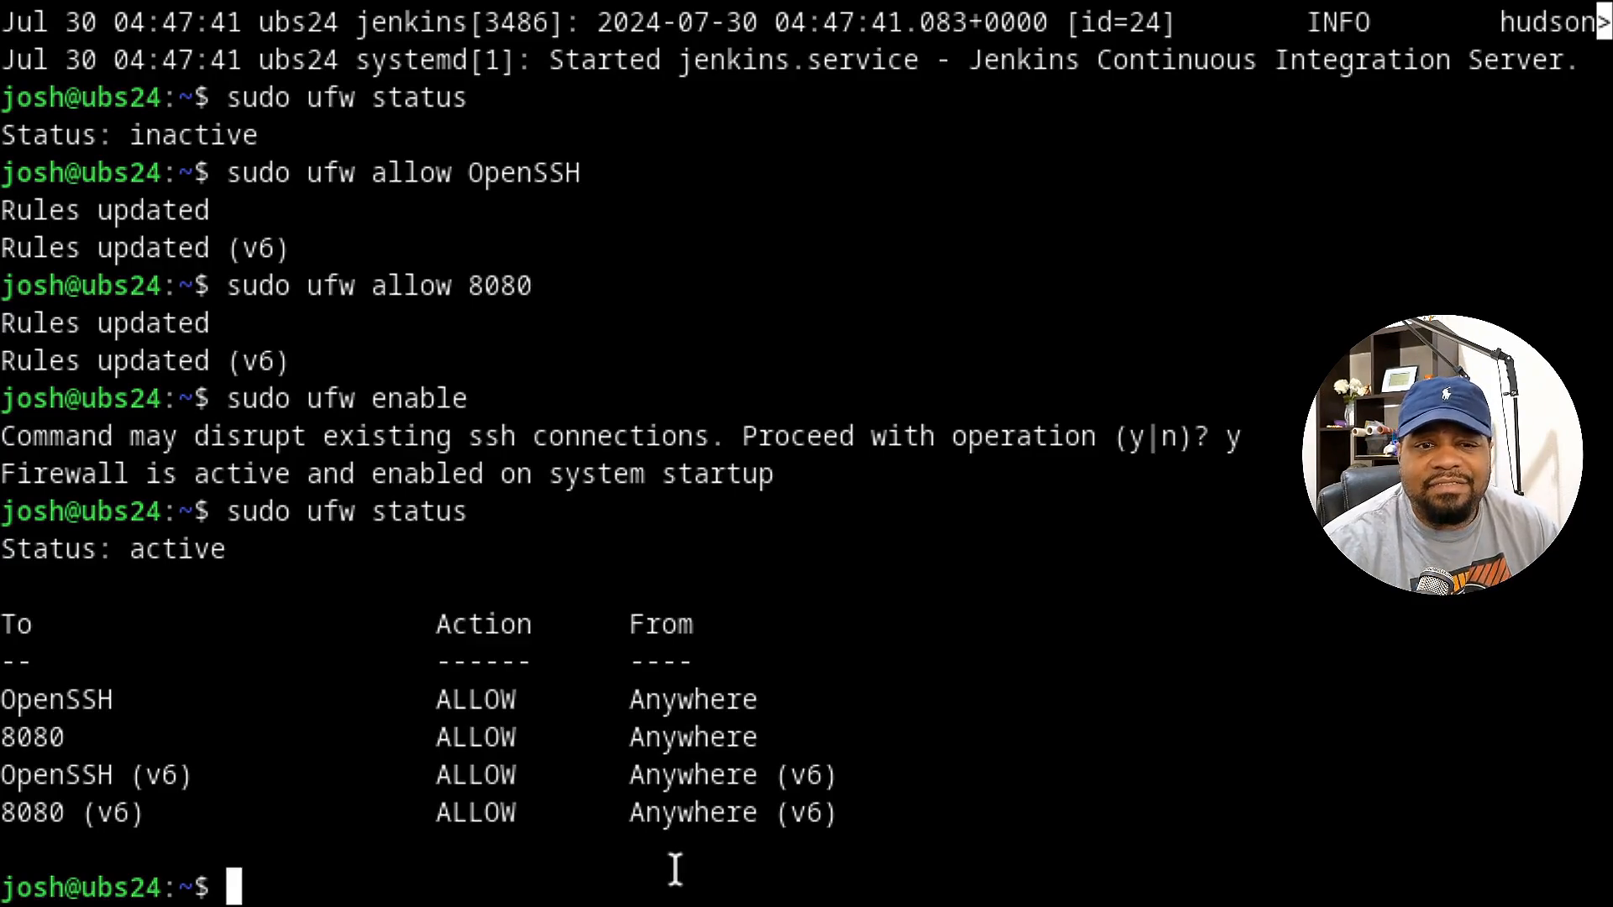
Step: Run ip a and select the ens18 address 192.168.10.129
type("ip a")
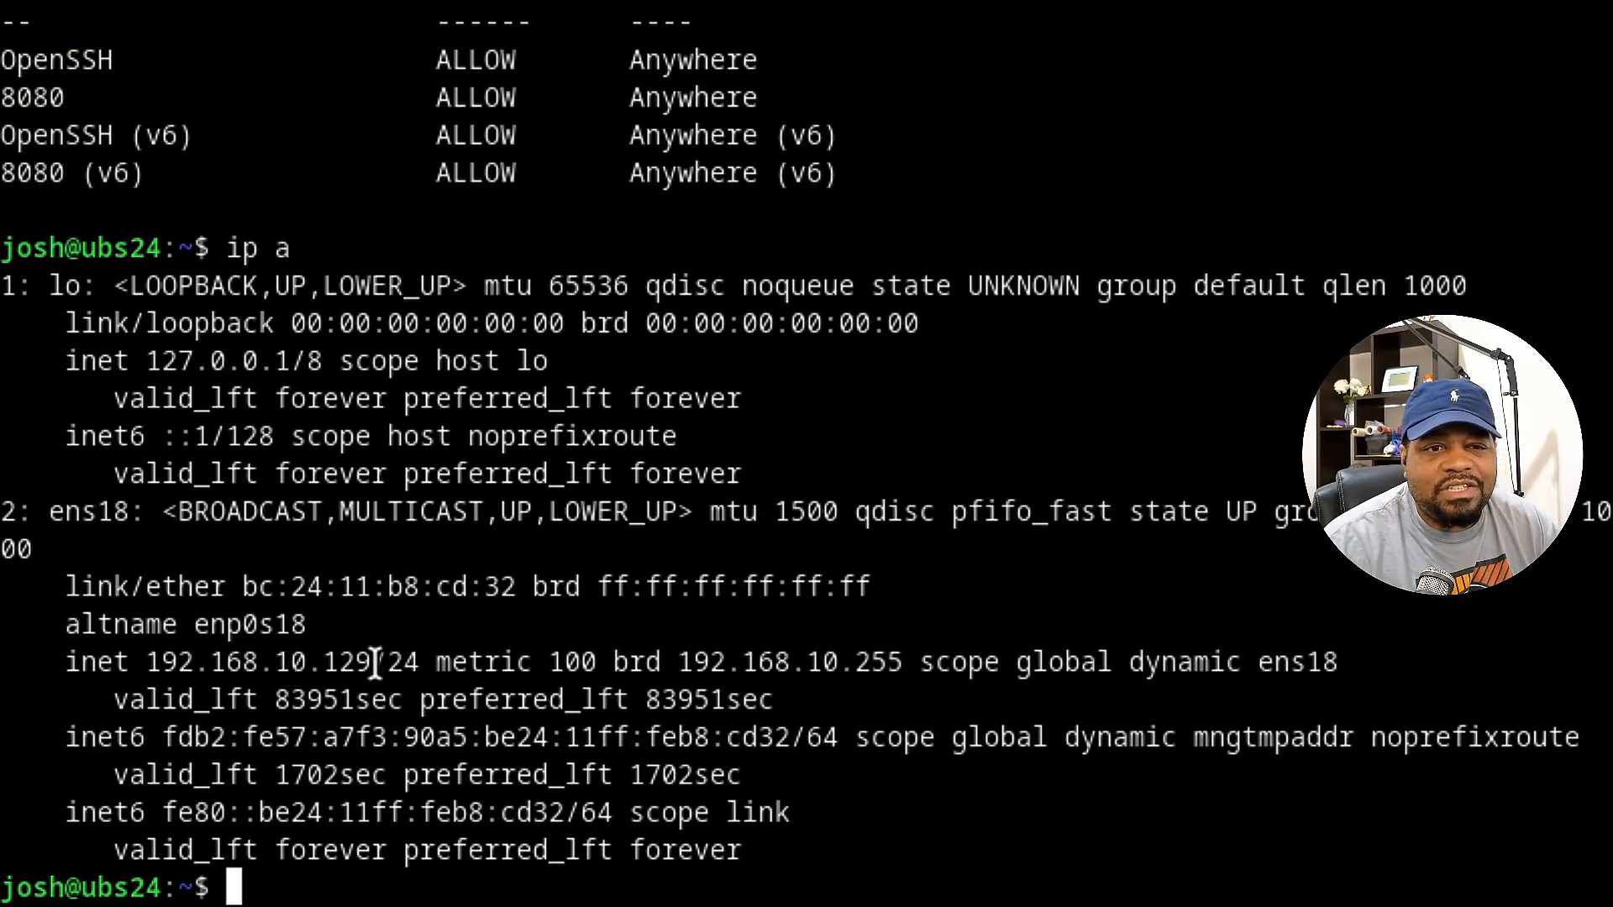
double_click(257, 661)
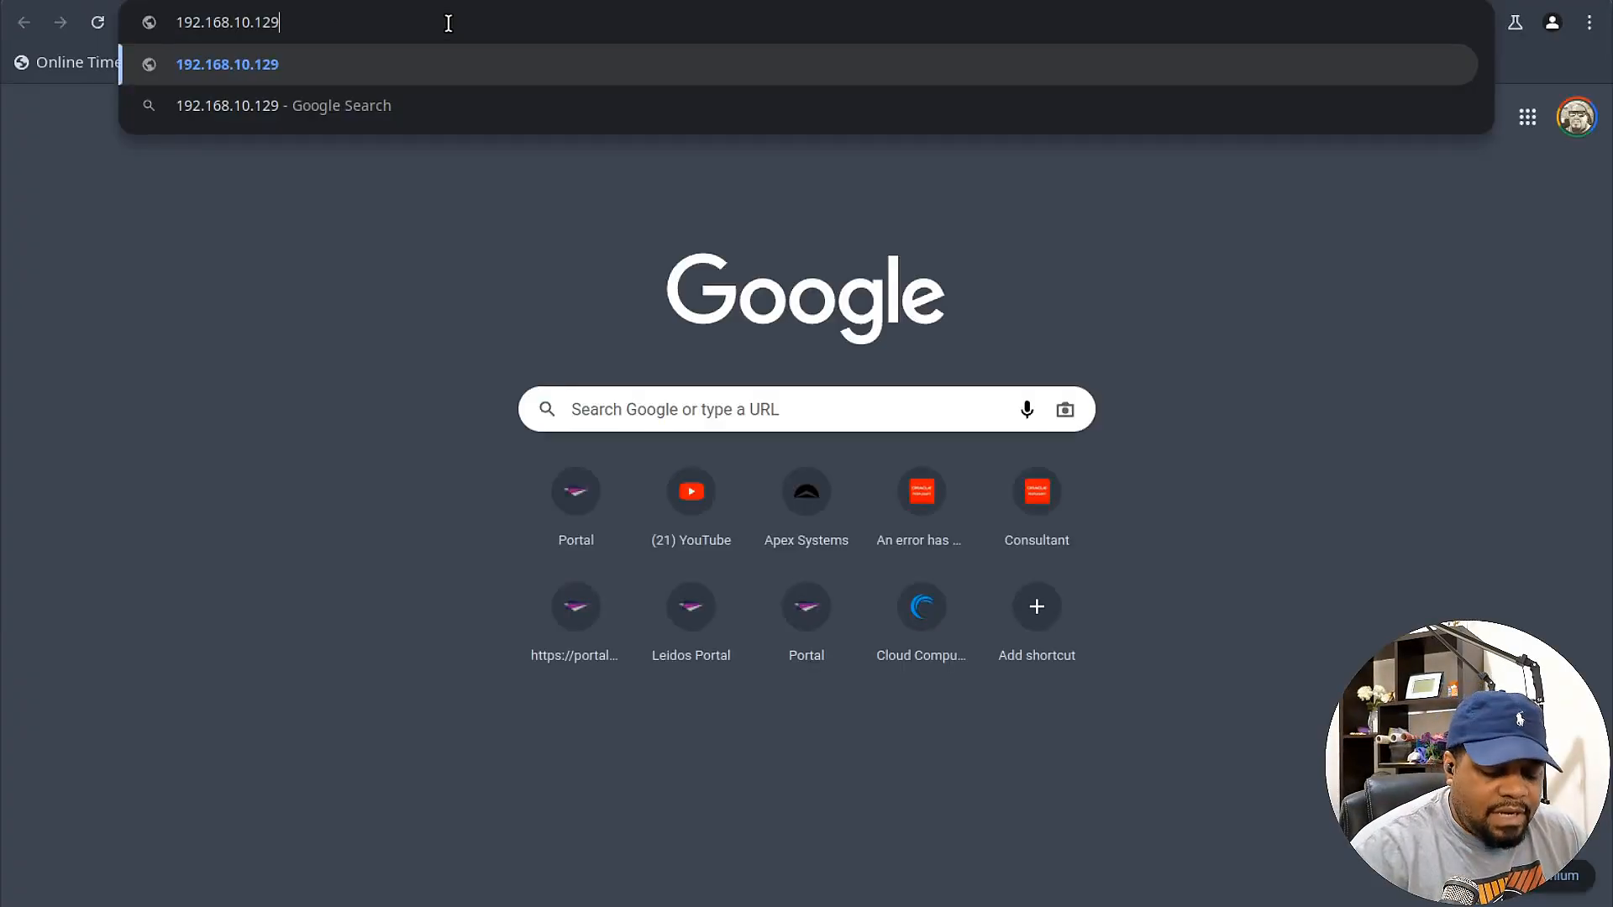
Step: Load the Unlock Jenkins page at 192.168.10.129:8080 in Chrome
type(":8080/login?from=%2F")
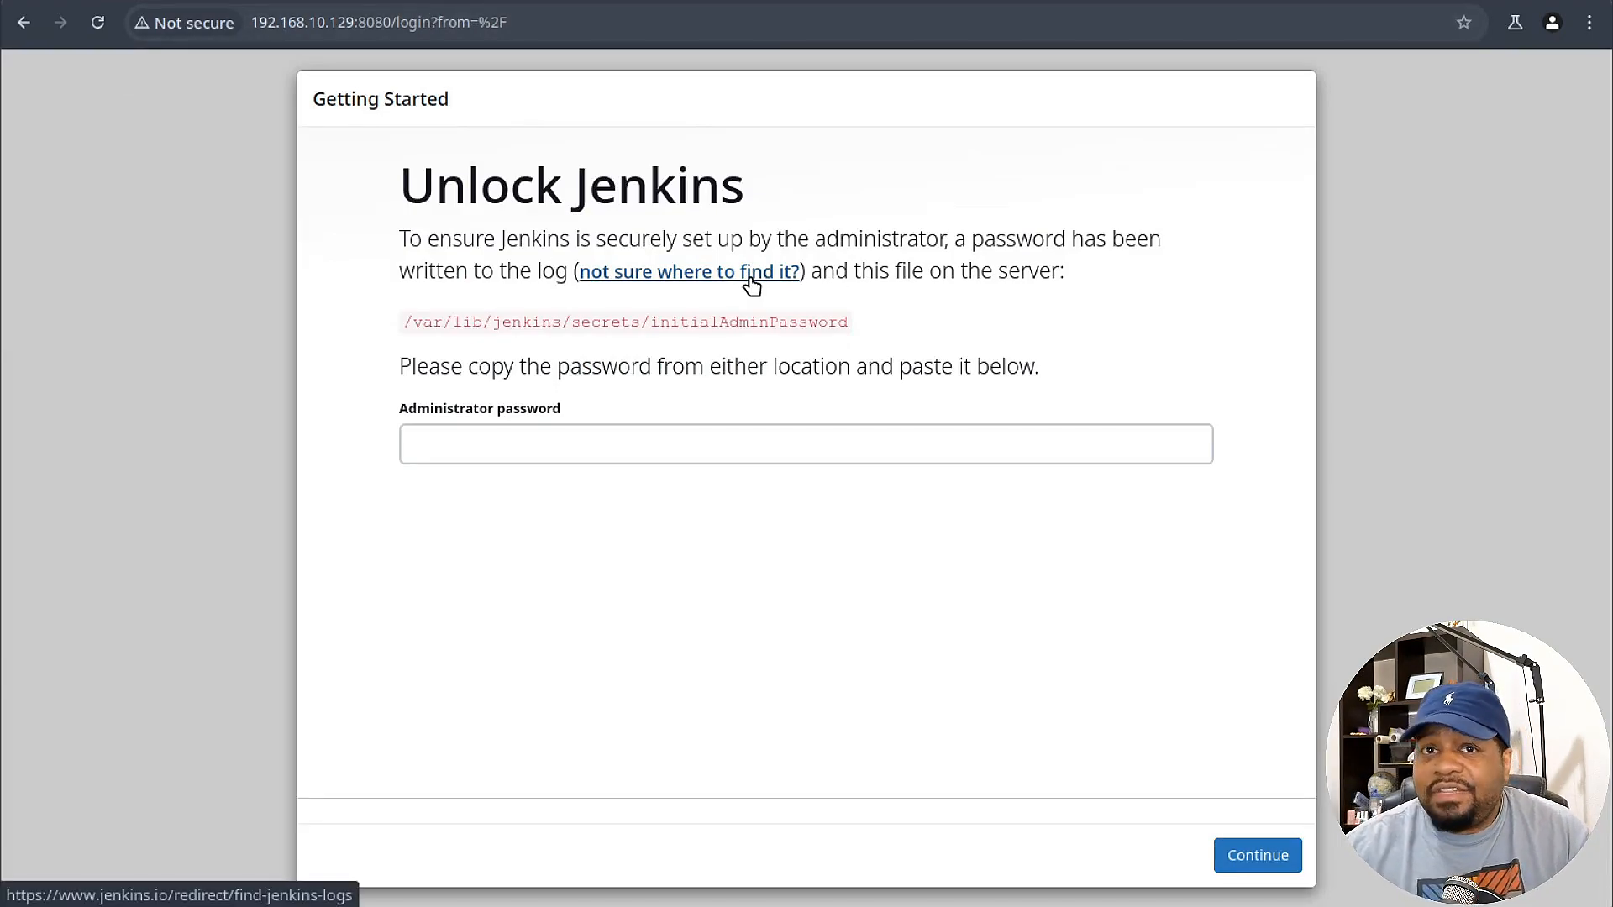
mouse_move(700, 407)
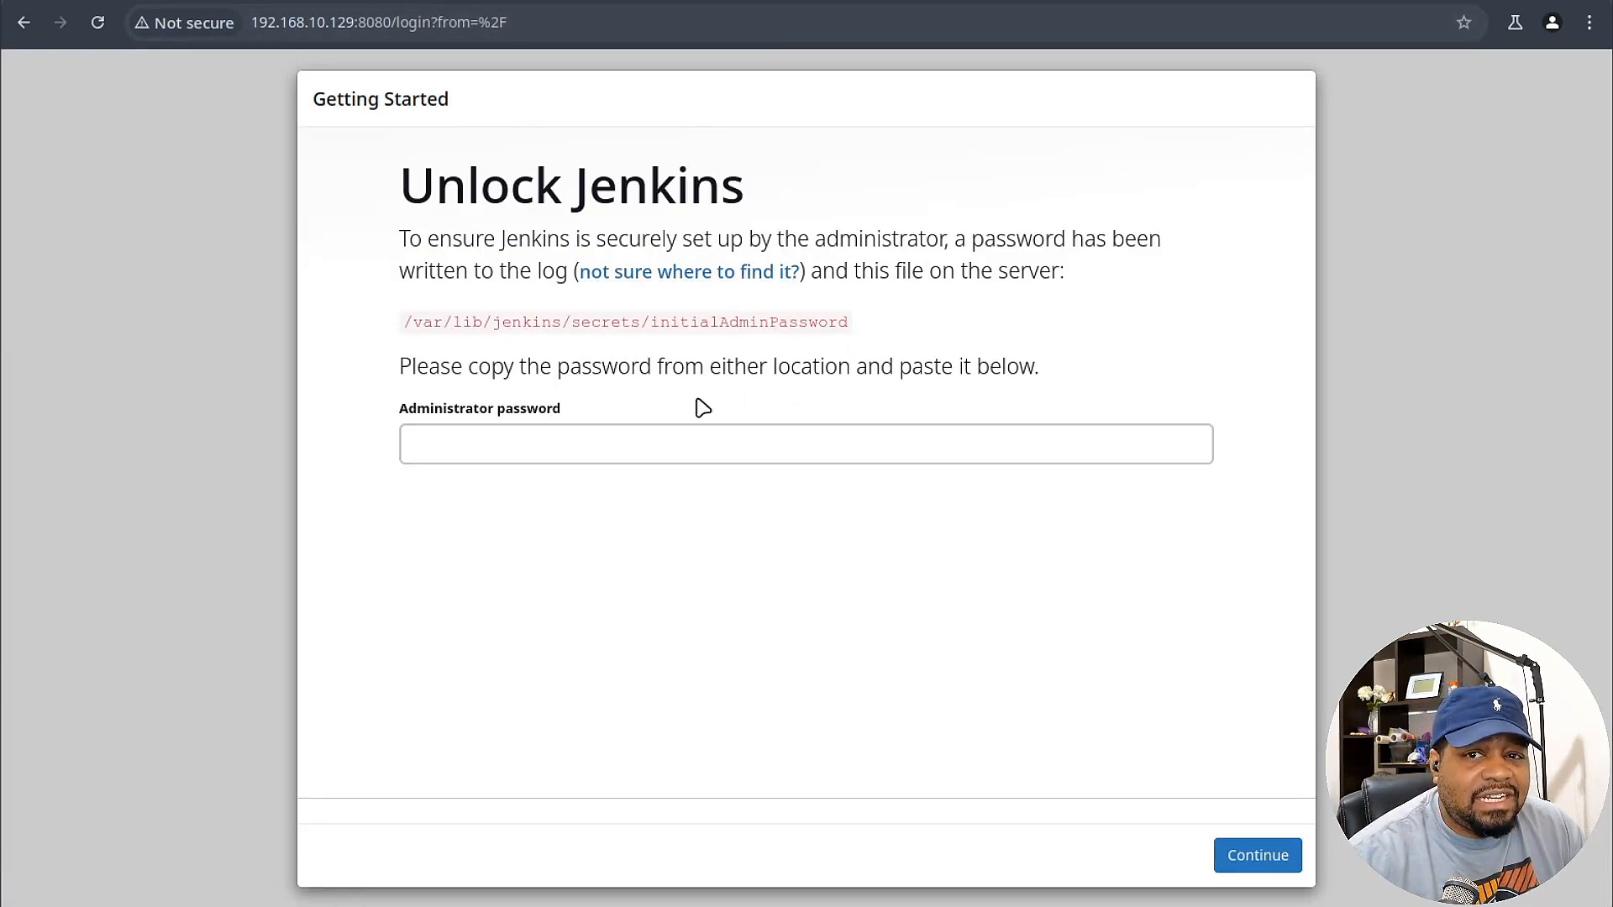
mouse_move(602, 243)
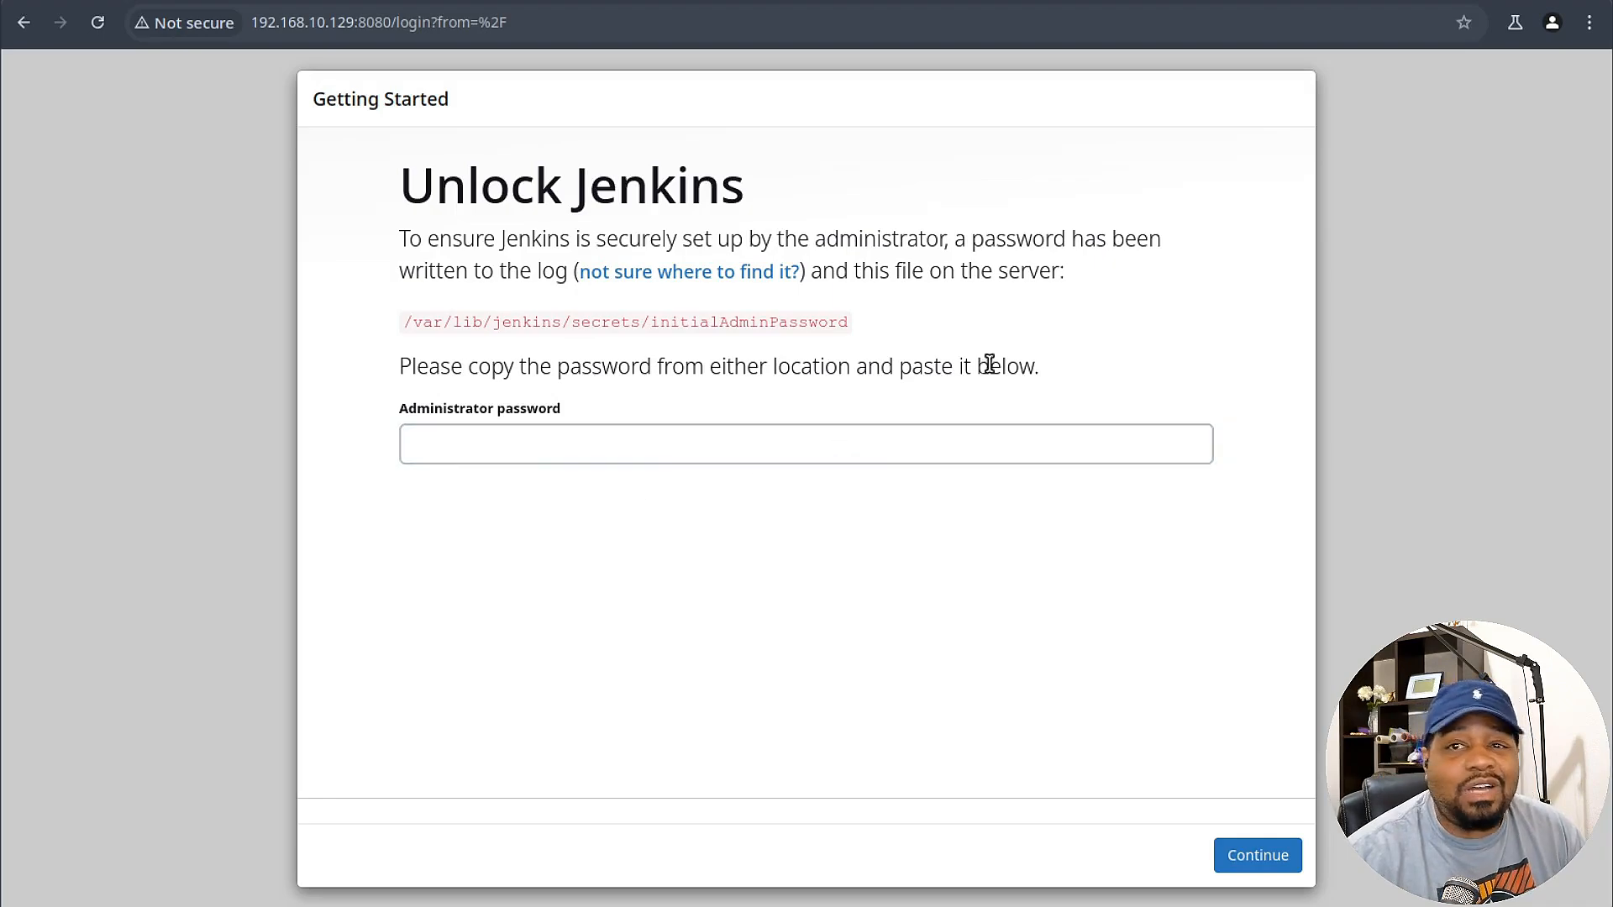
mouse_move(778, 493)
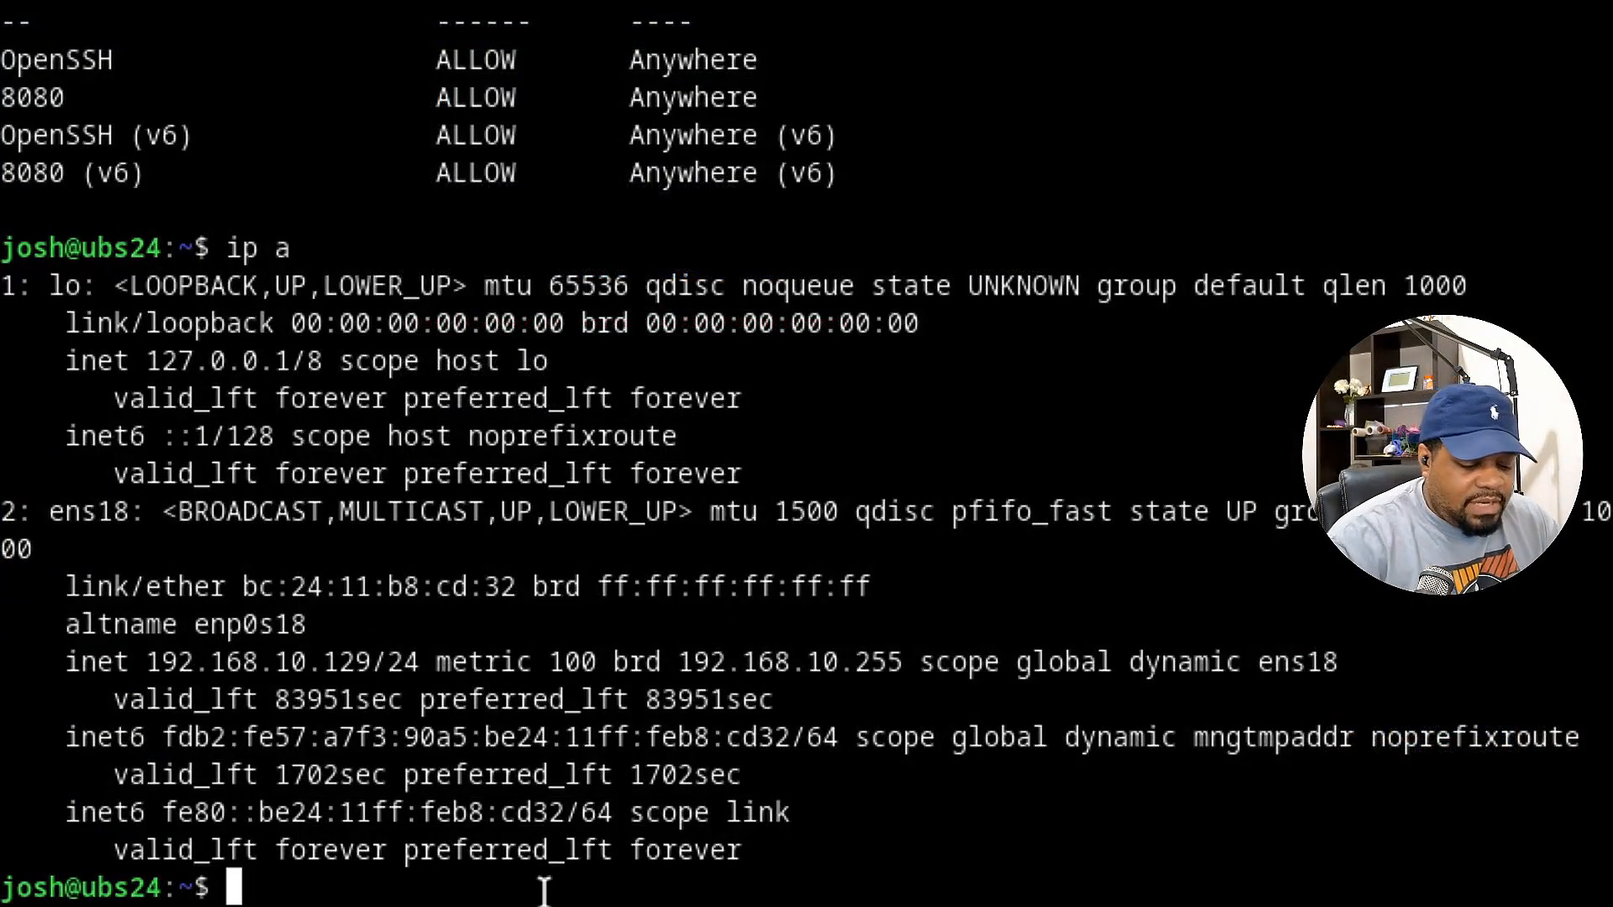
Step: Print the password with cat /var/lib/jenkins/secrets/initialAdminPassword, correcting the path
type("cat")
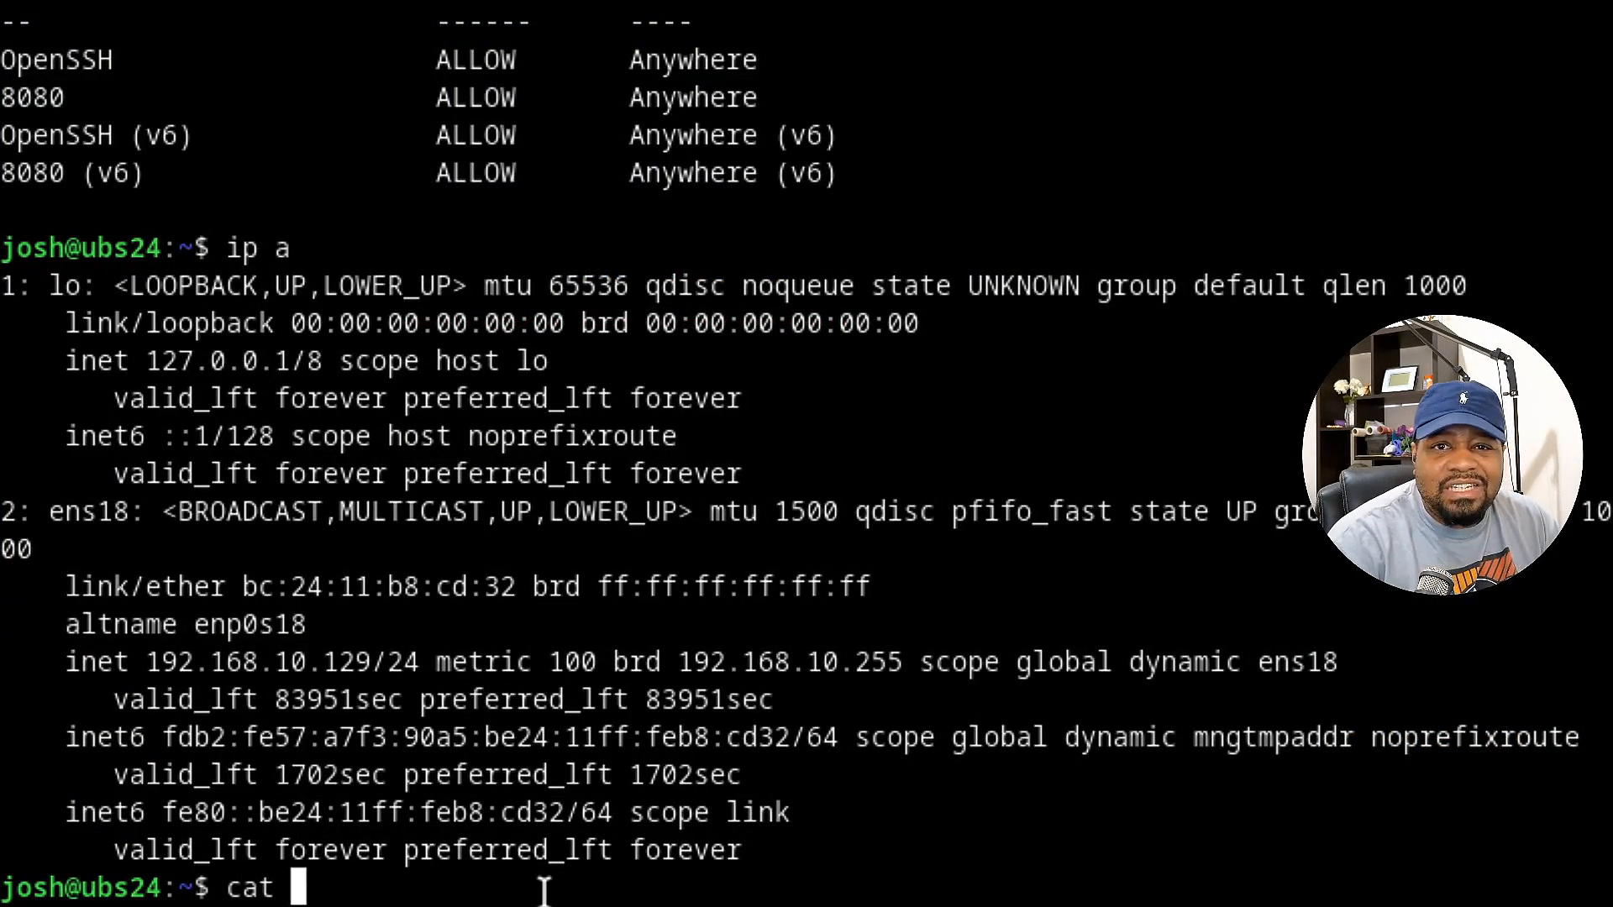
type("/var")
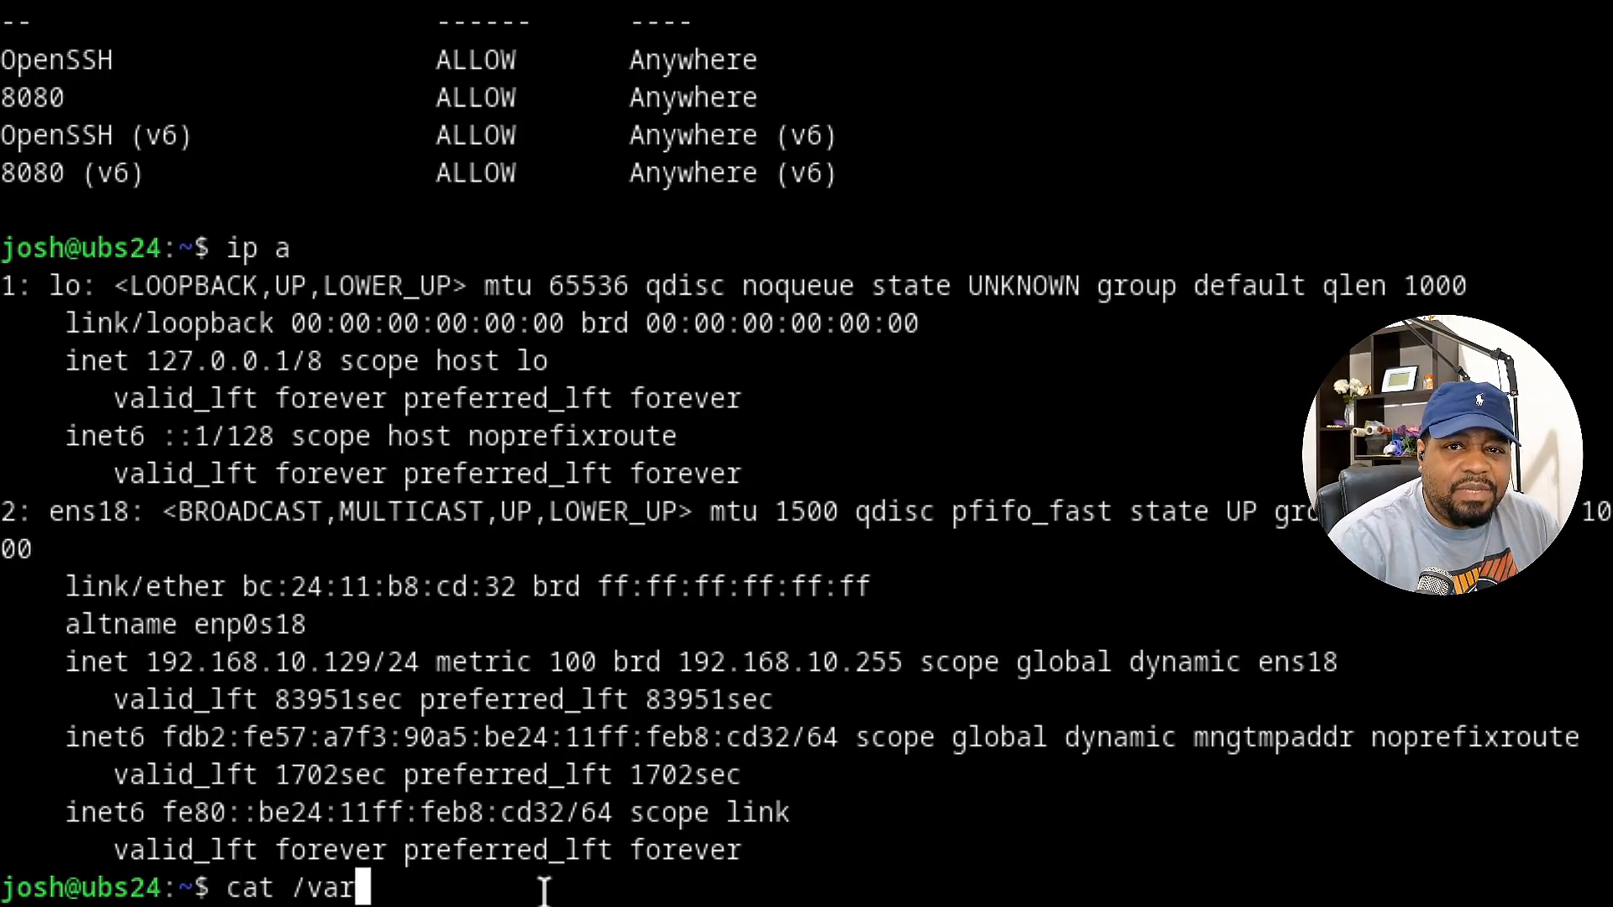
type("lib/jenkins/")
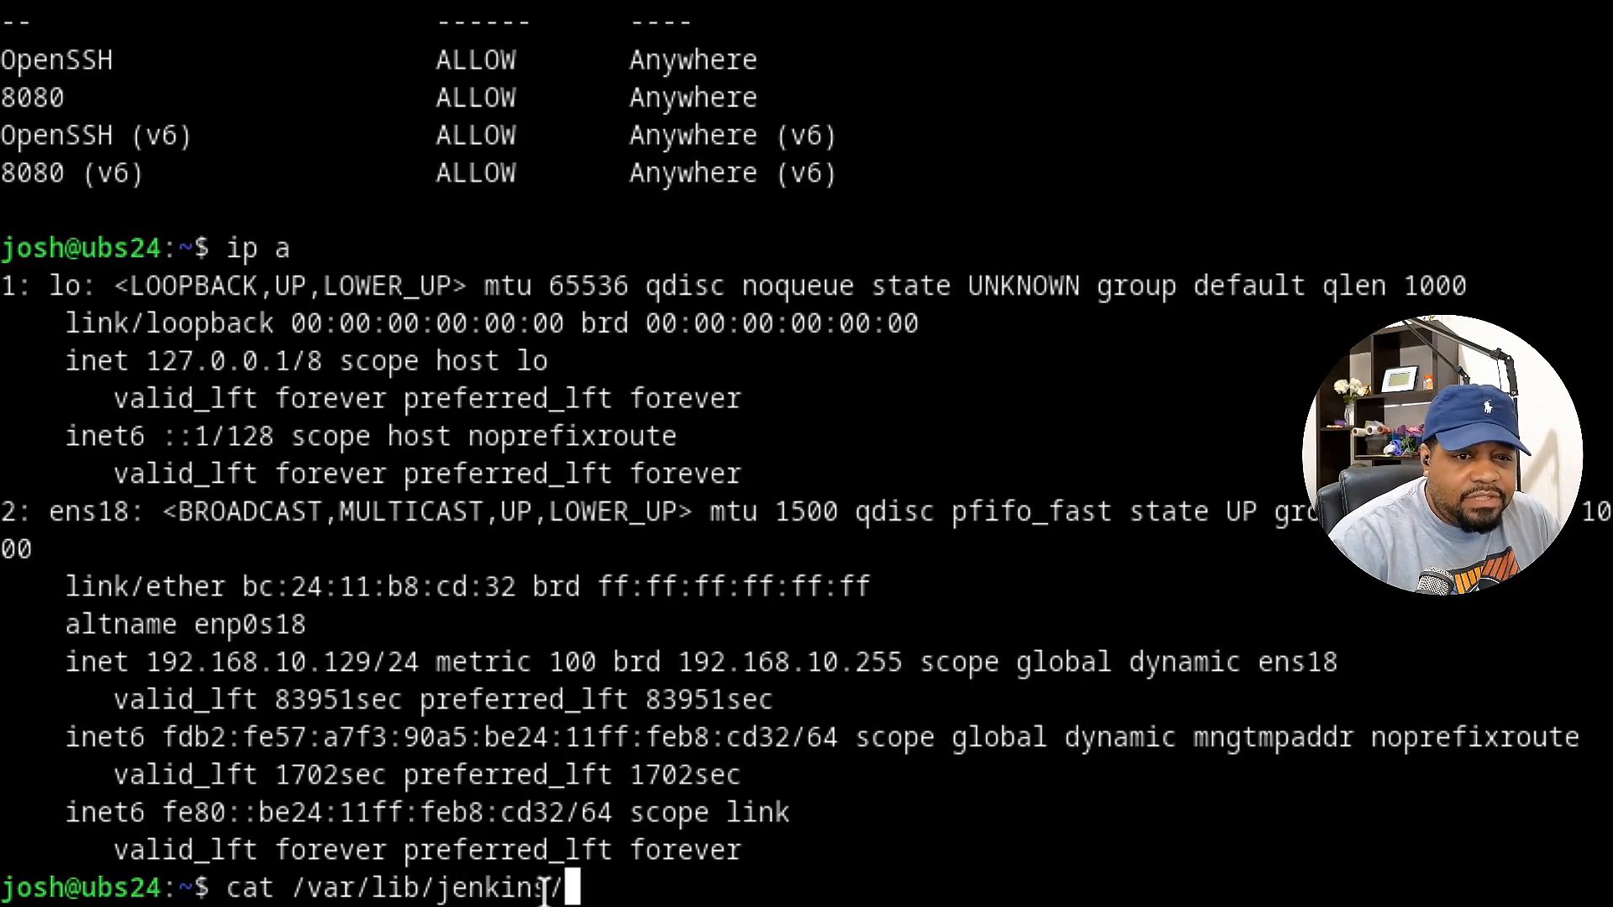
type("inst")
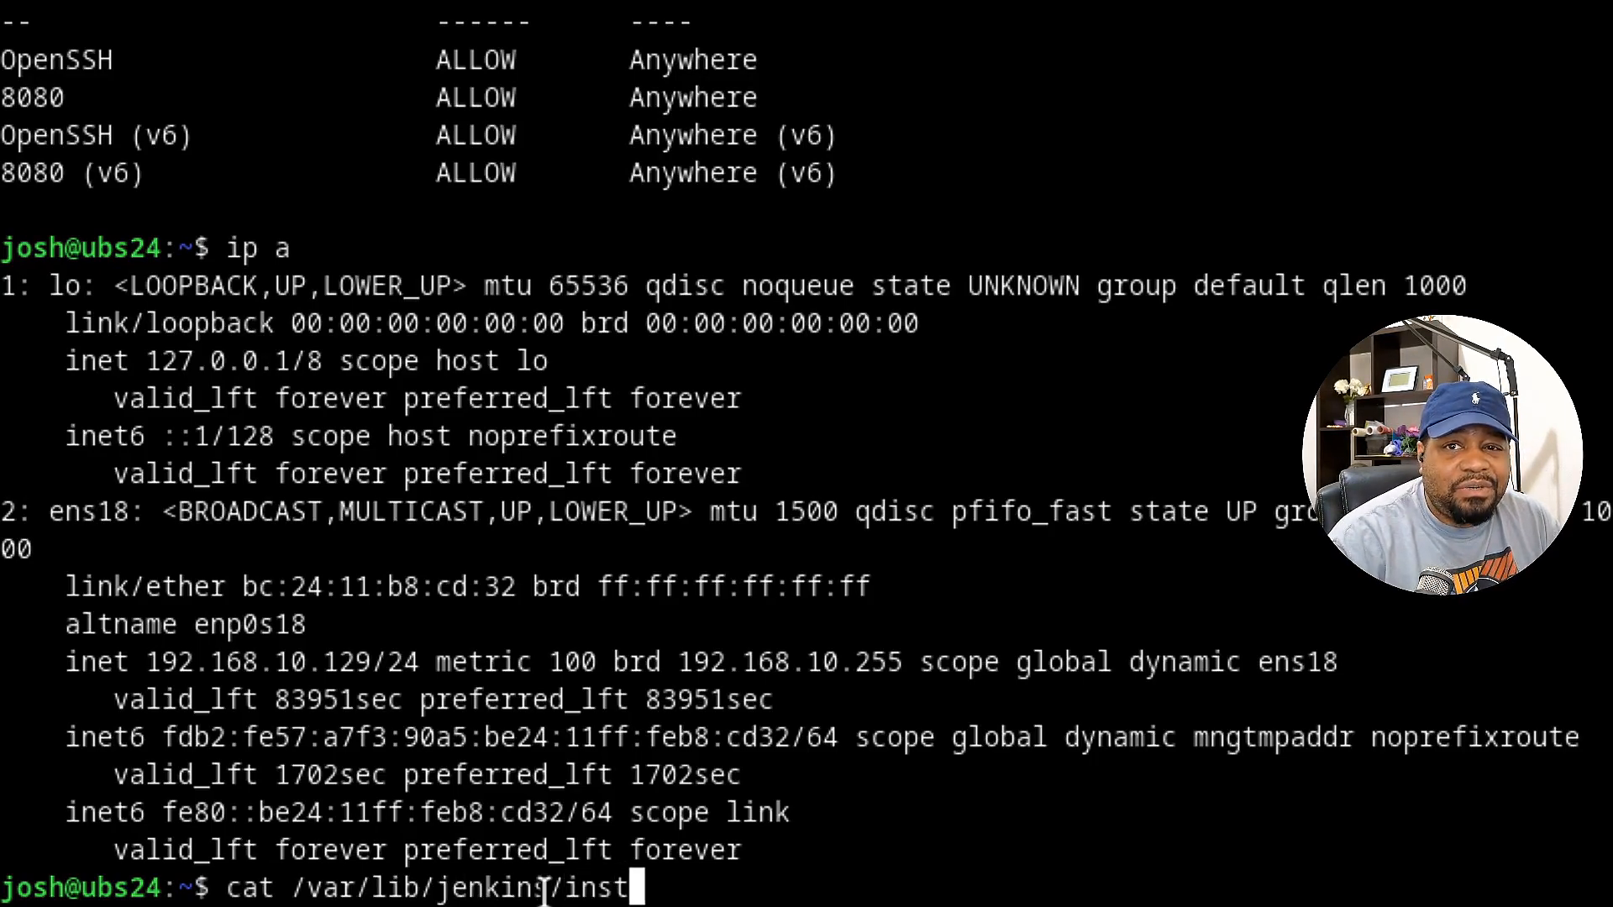
type("italAdmin")
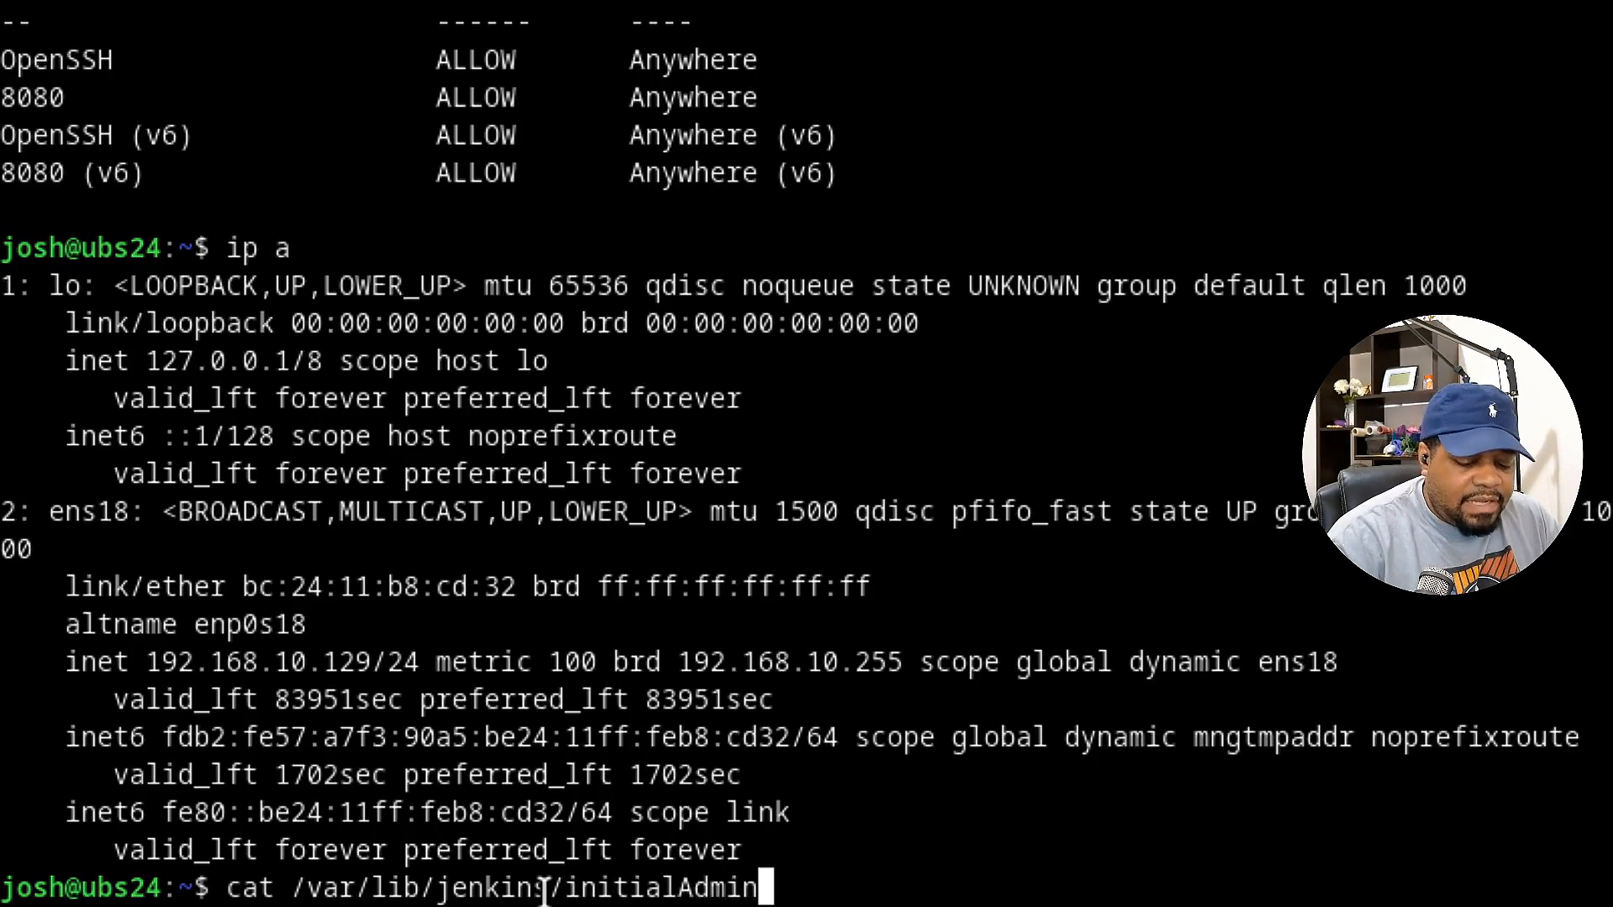
type("Password")
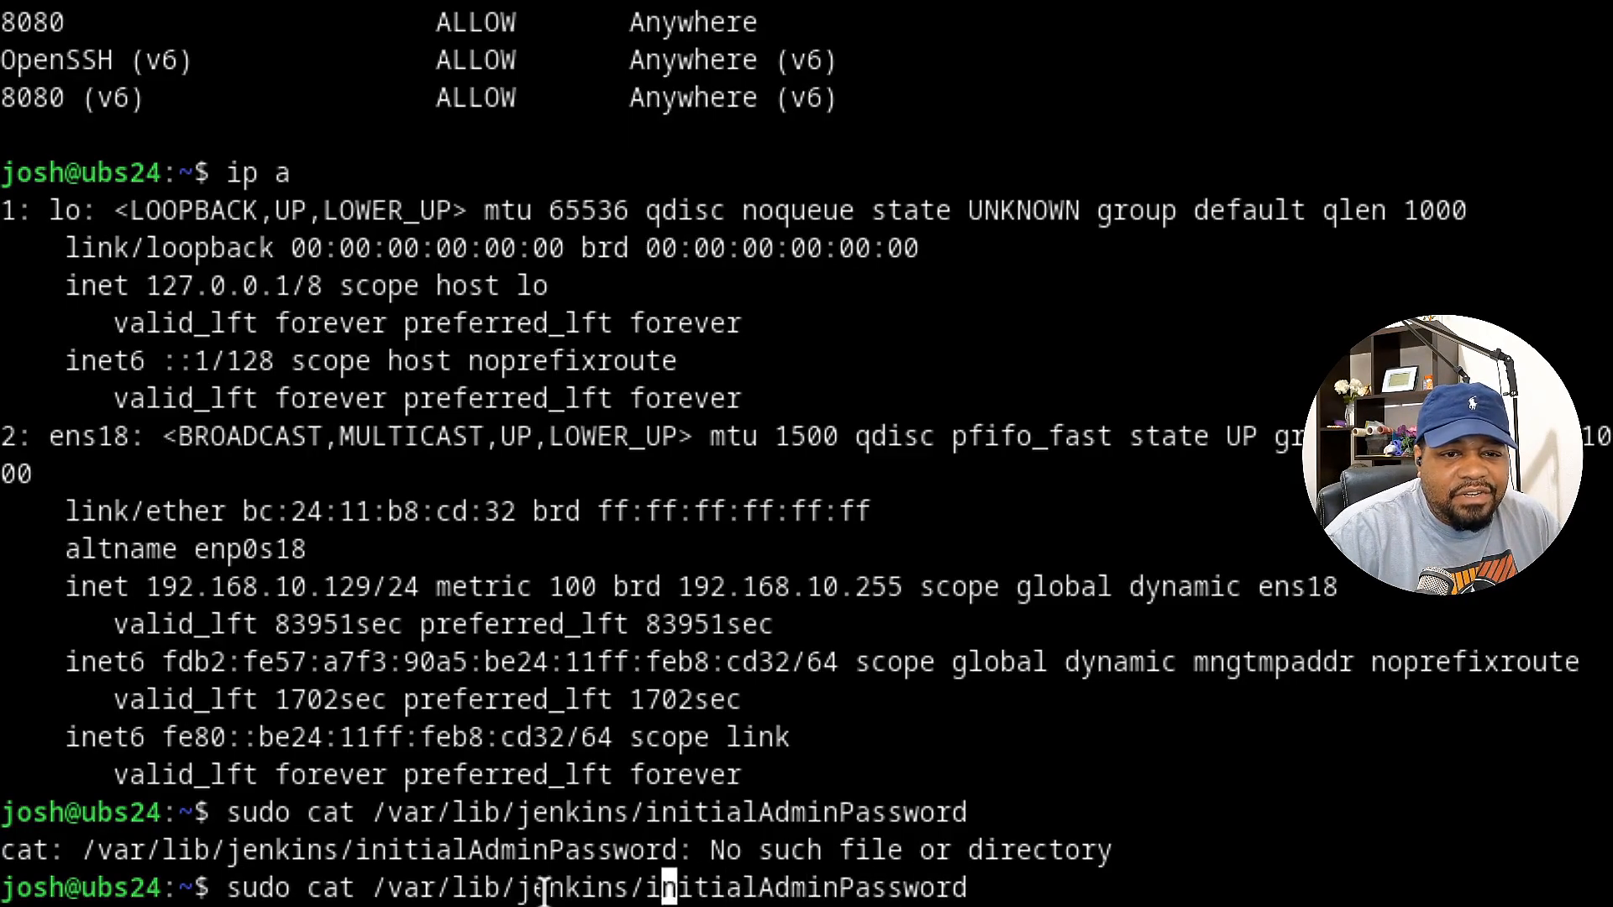
type("secrets/")
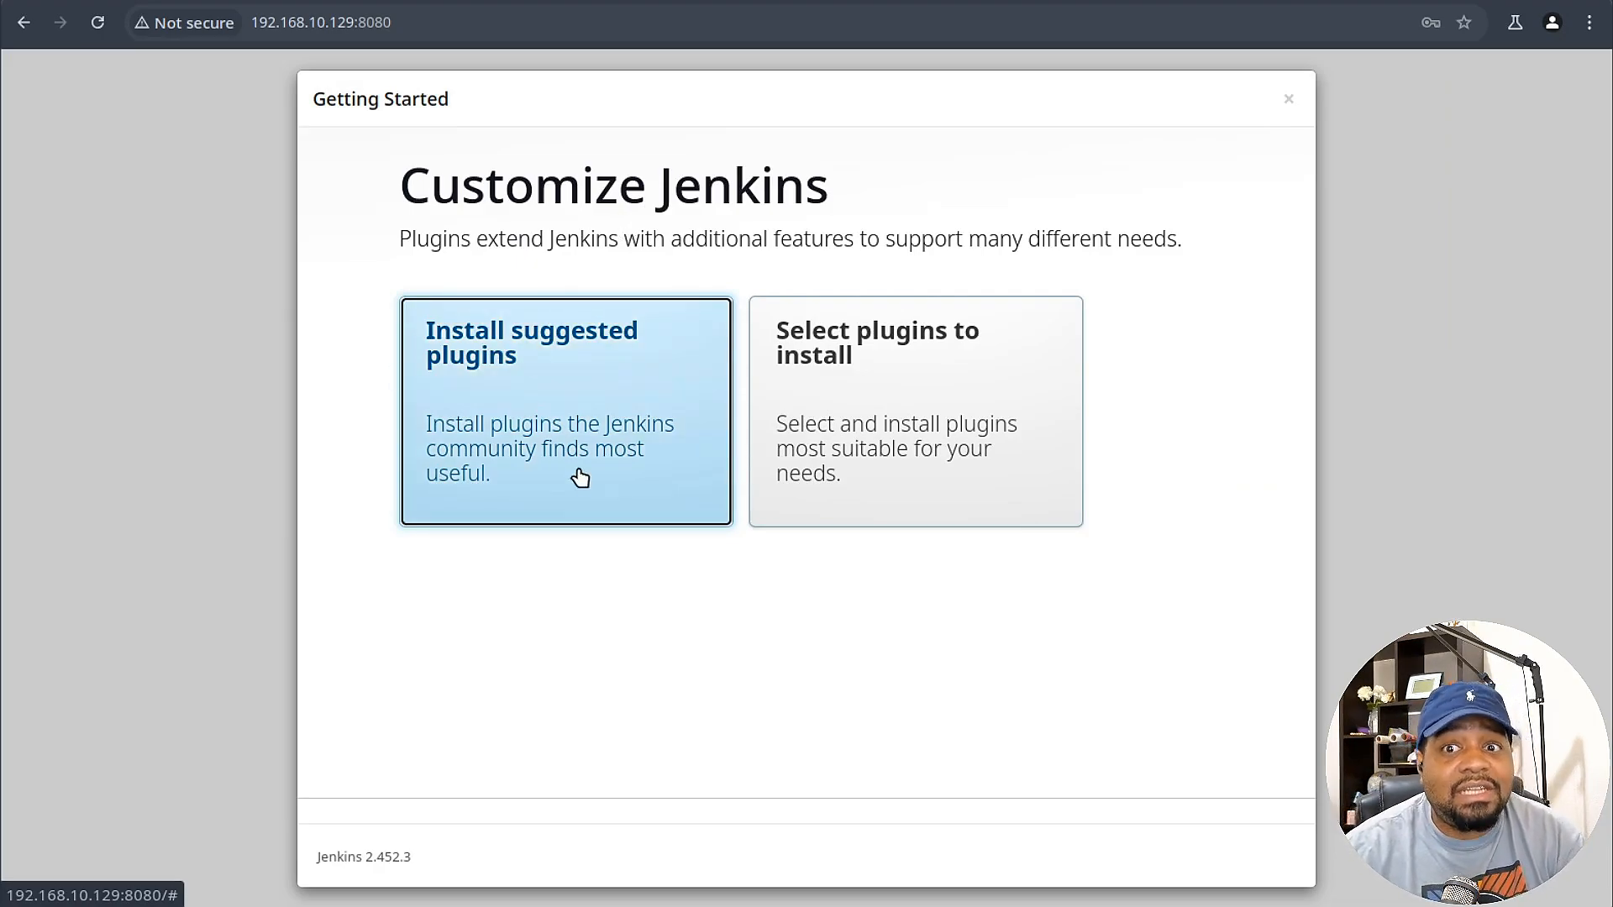
Step: Install the suggested plugins and continue to the Create First Admin User form
left_click(564, 411)
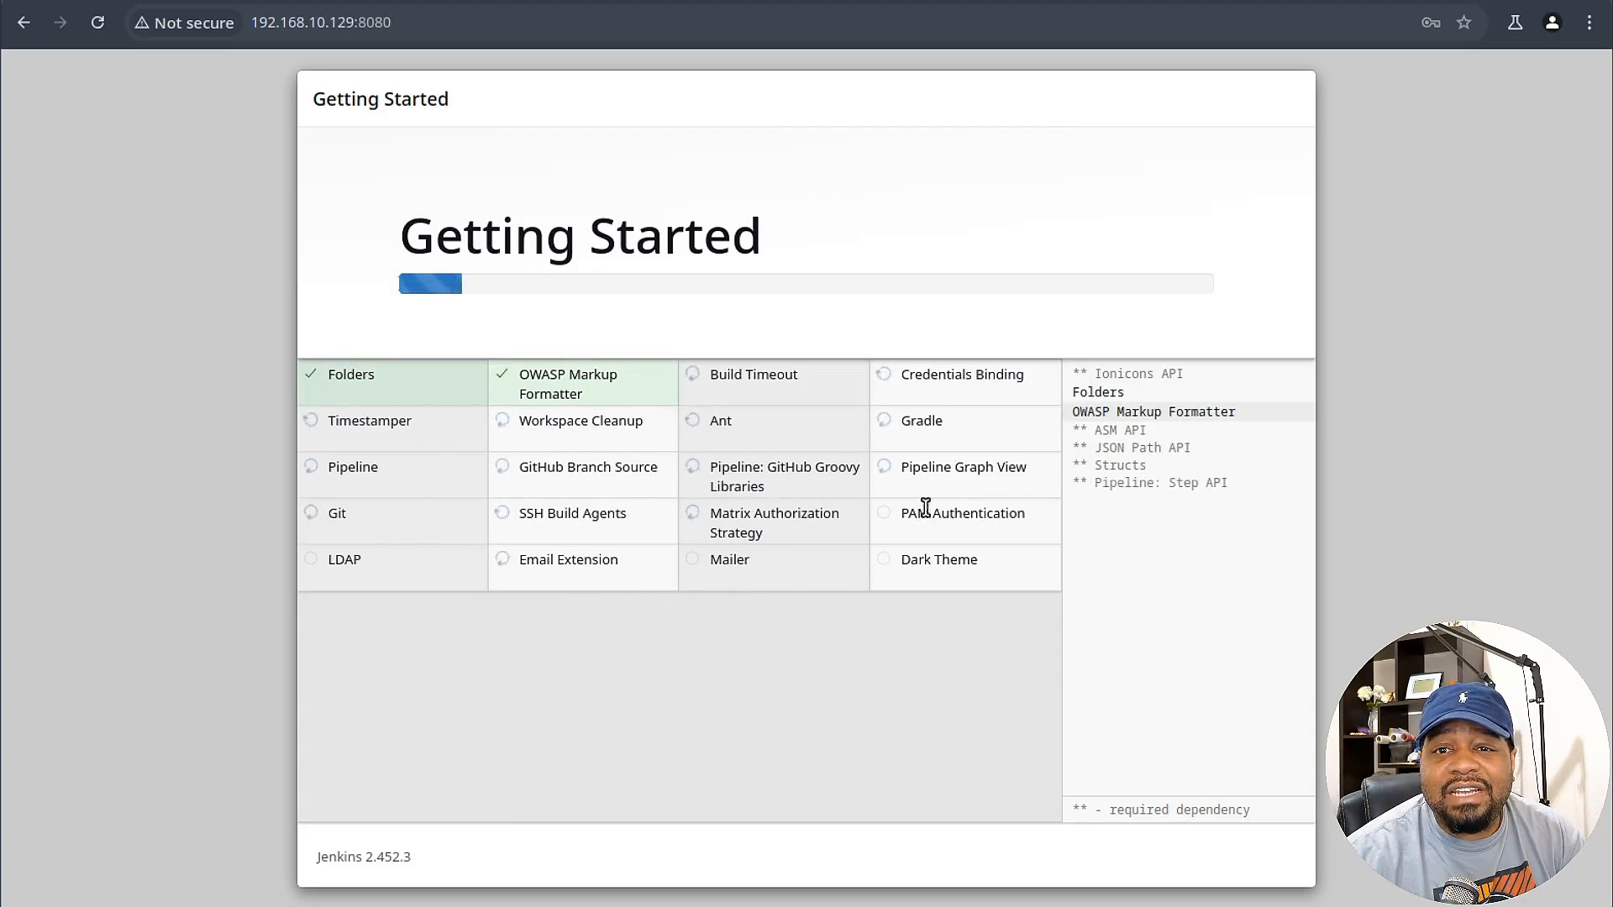
left_click(755, 373)
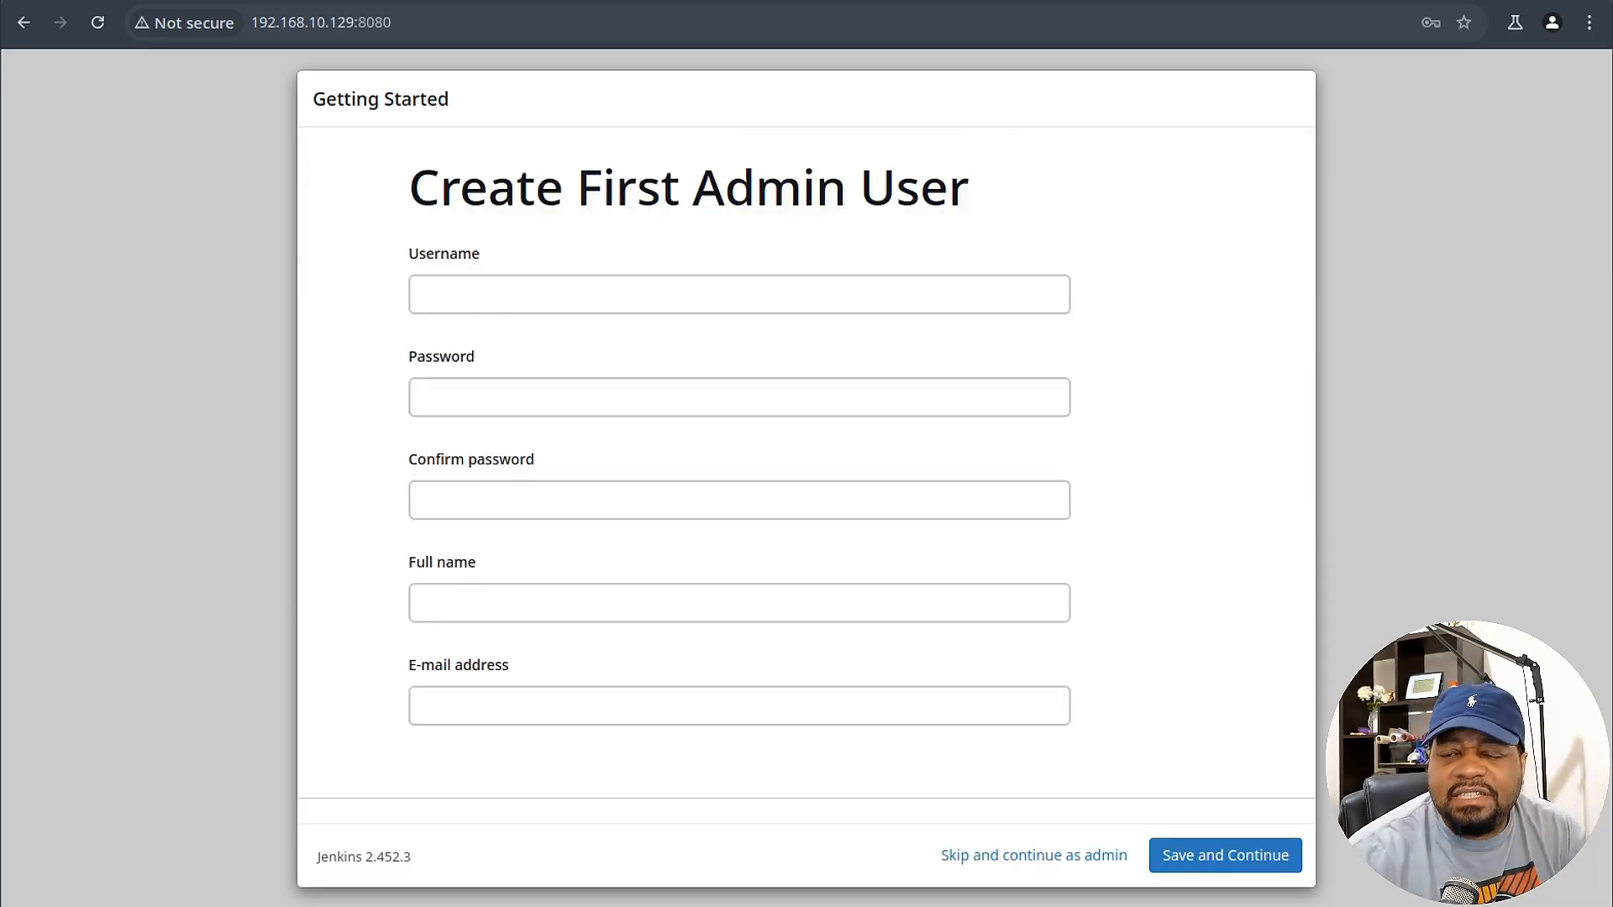
Step: Enter the admin username and the password in both password fields
left_click(739, 293)
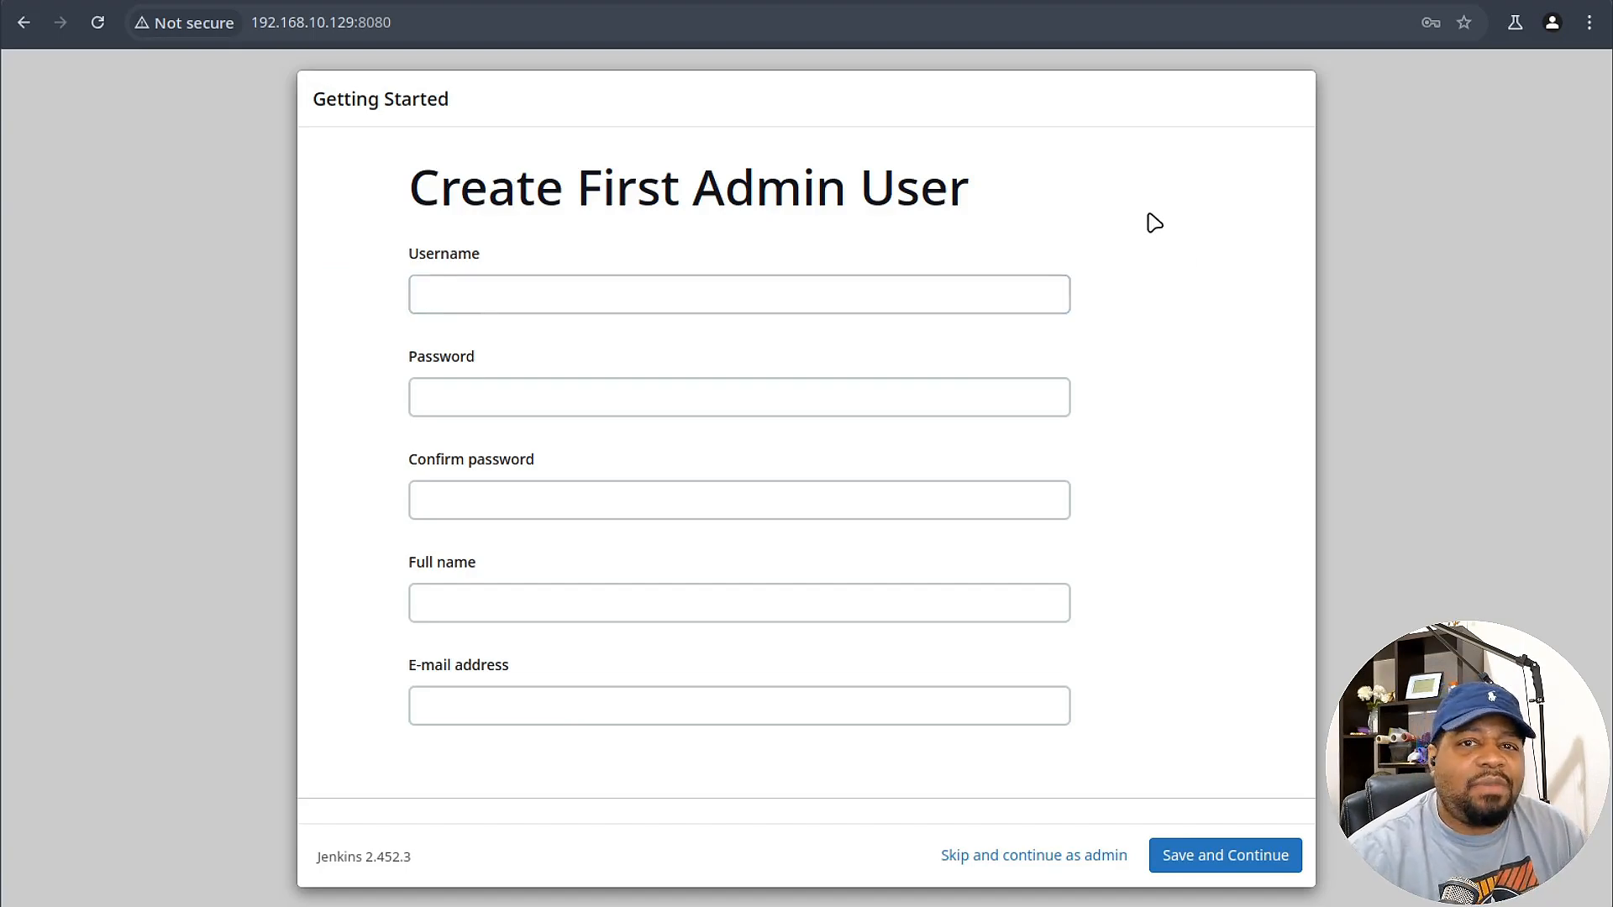
type("kit")
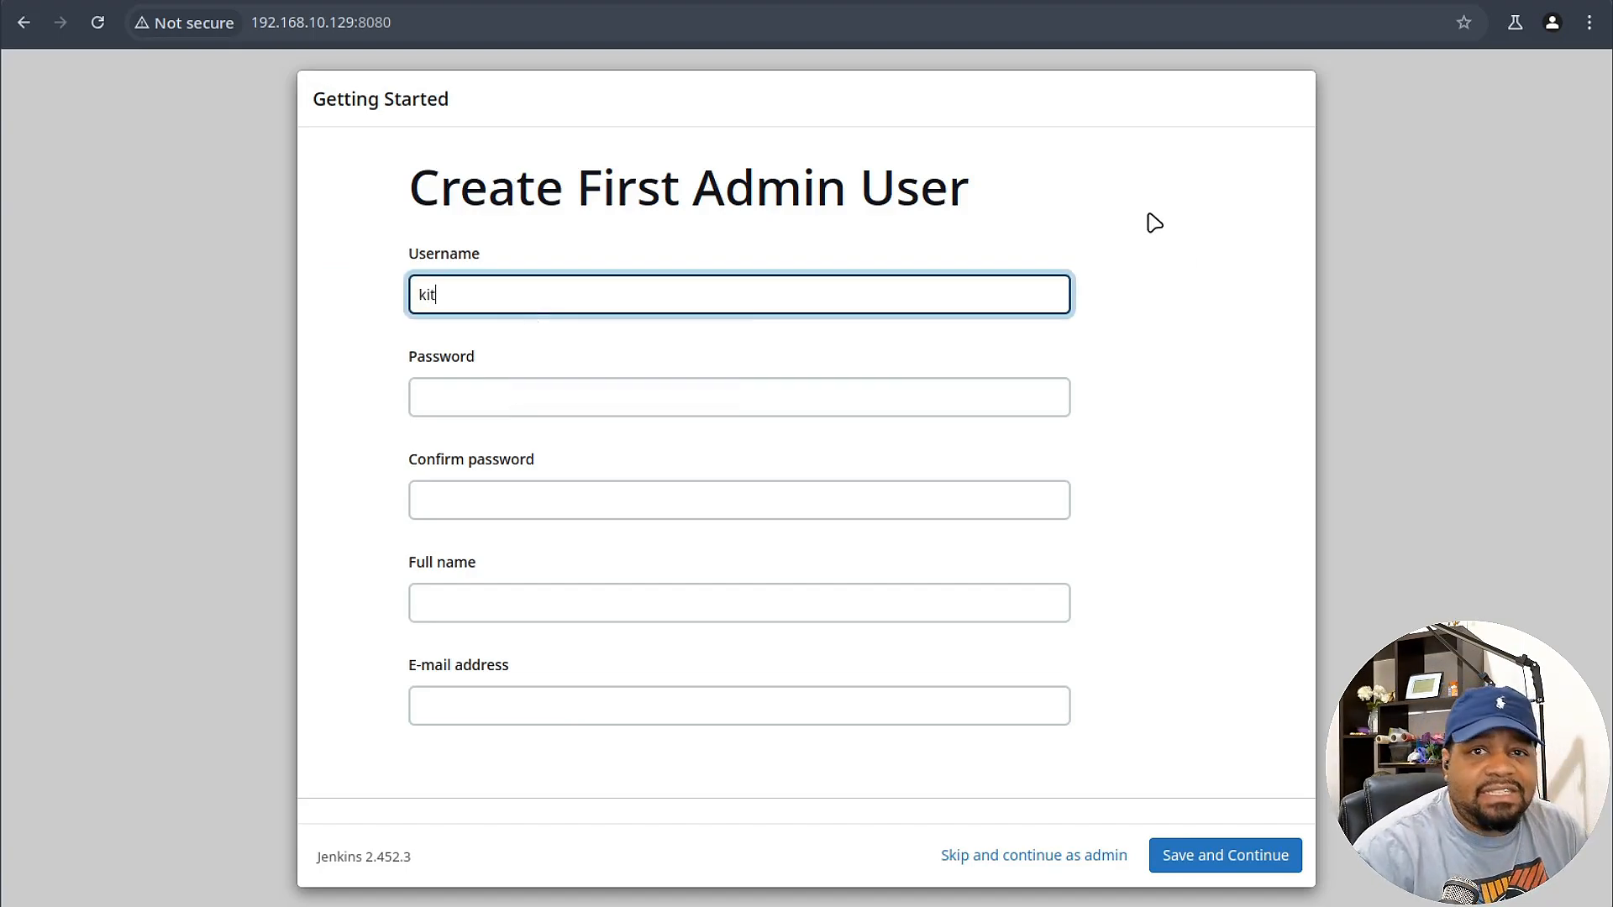
left_click(738, 396)
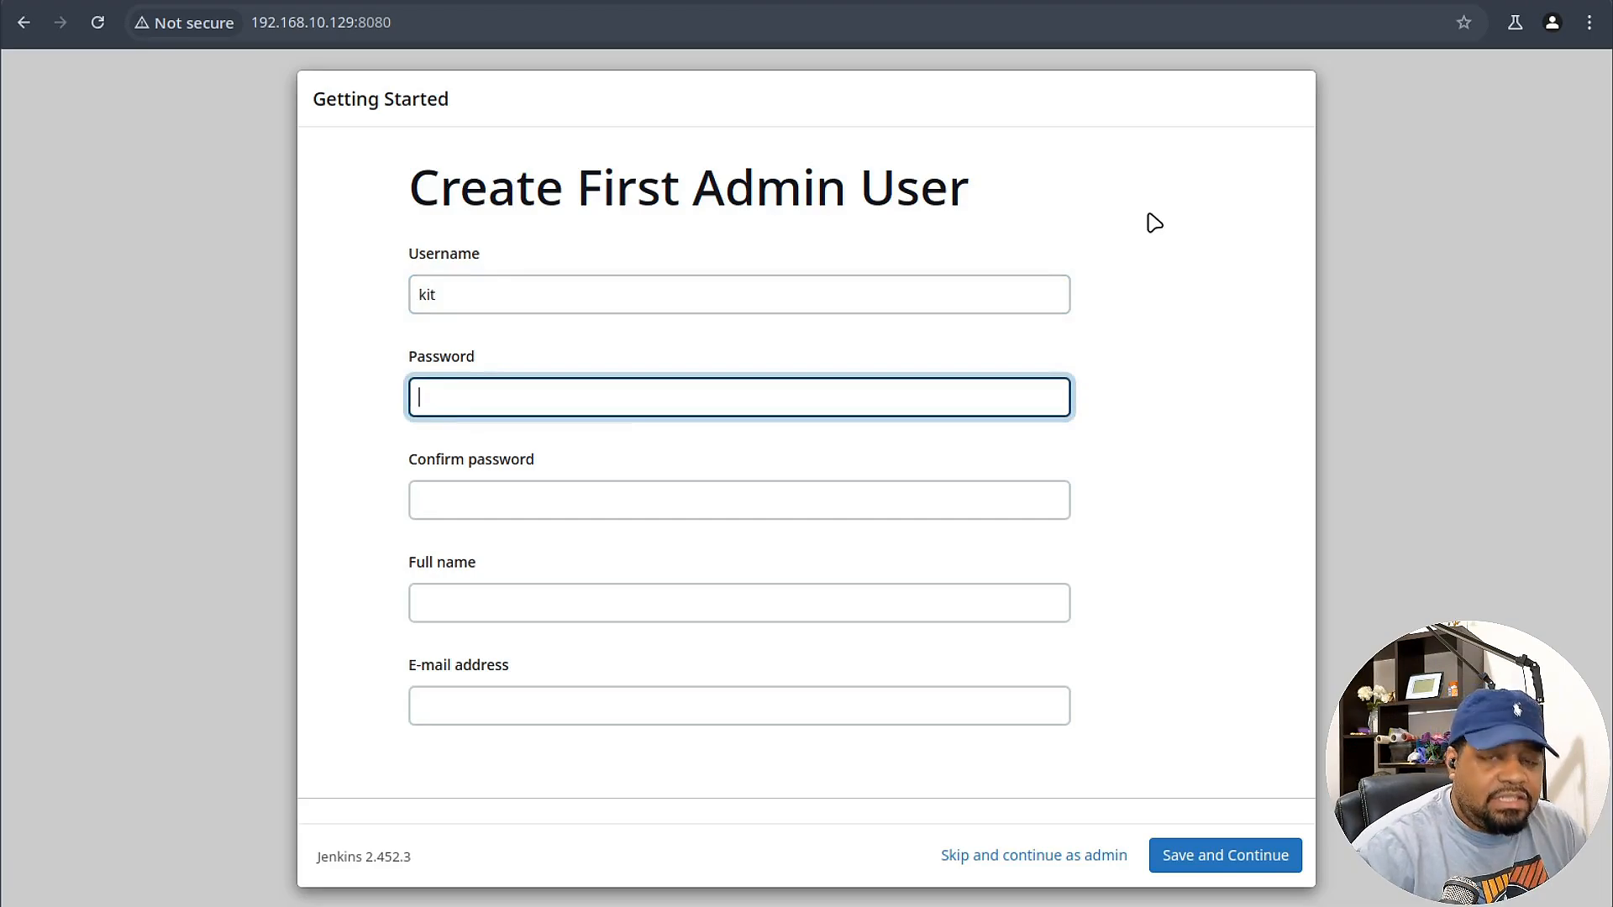
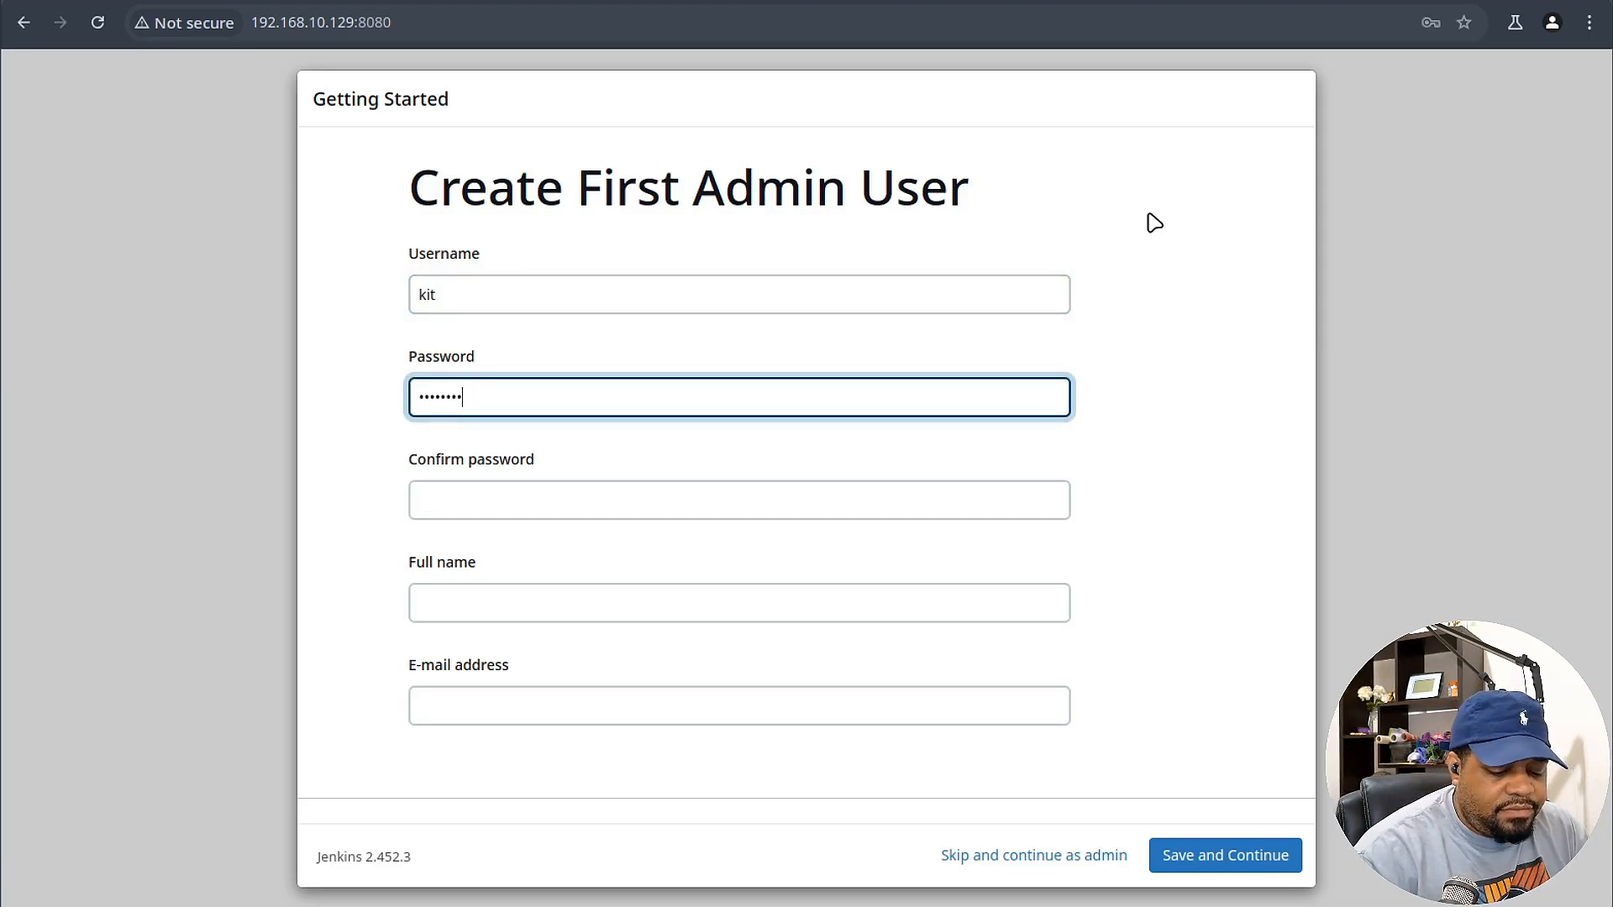
left_click(738, 293)
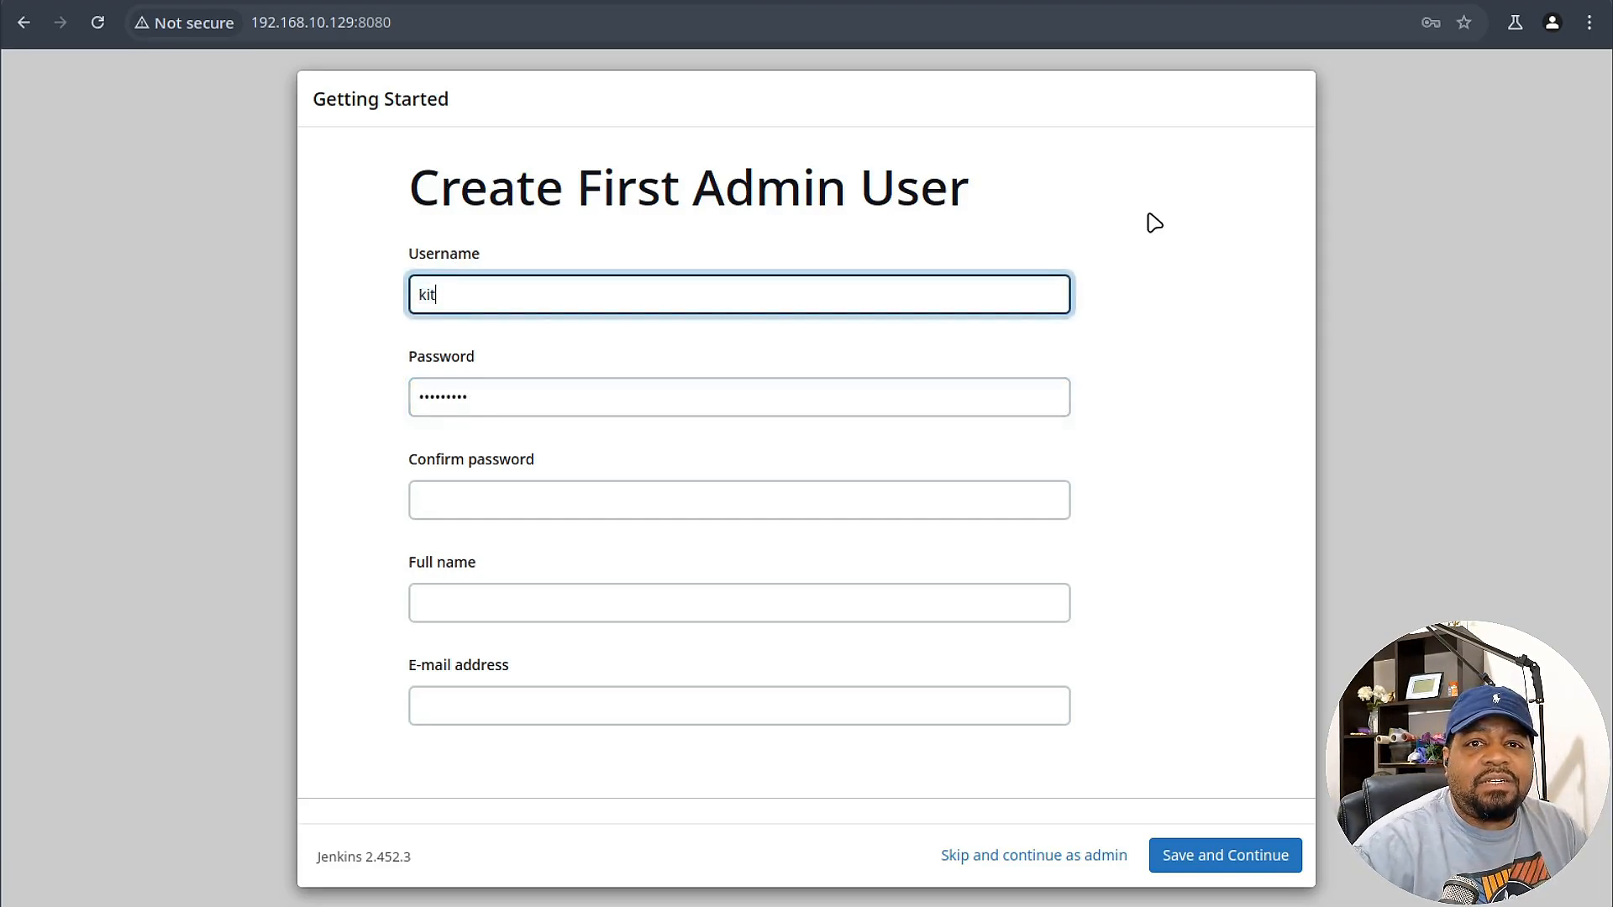
type("_admin")
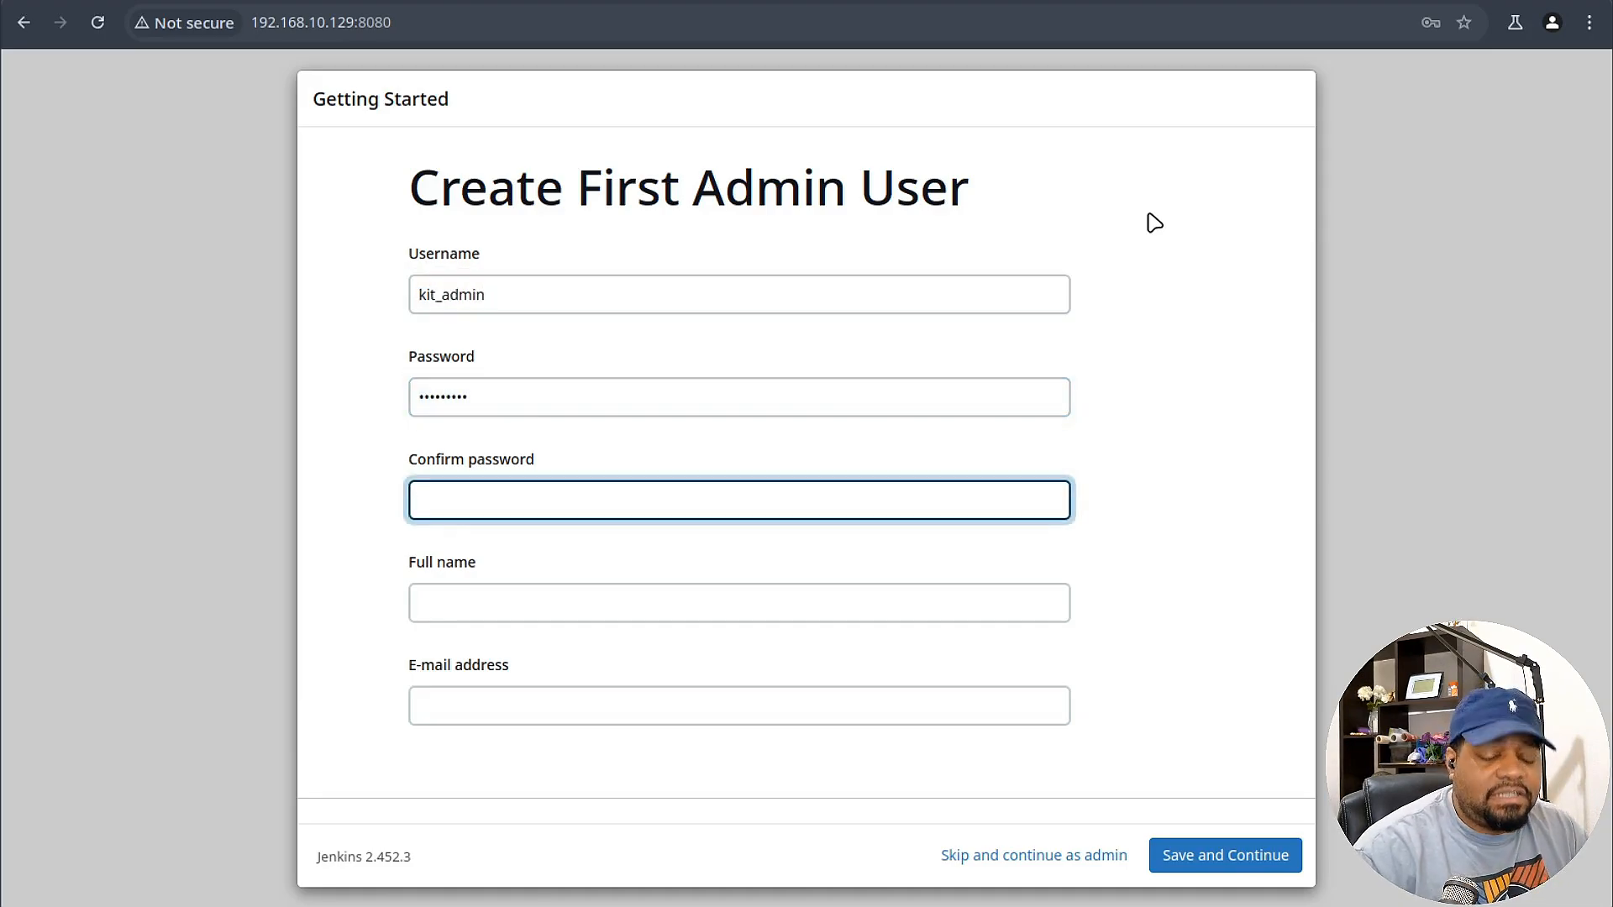
type("password")
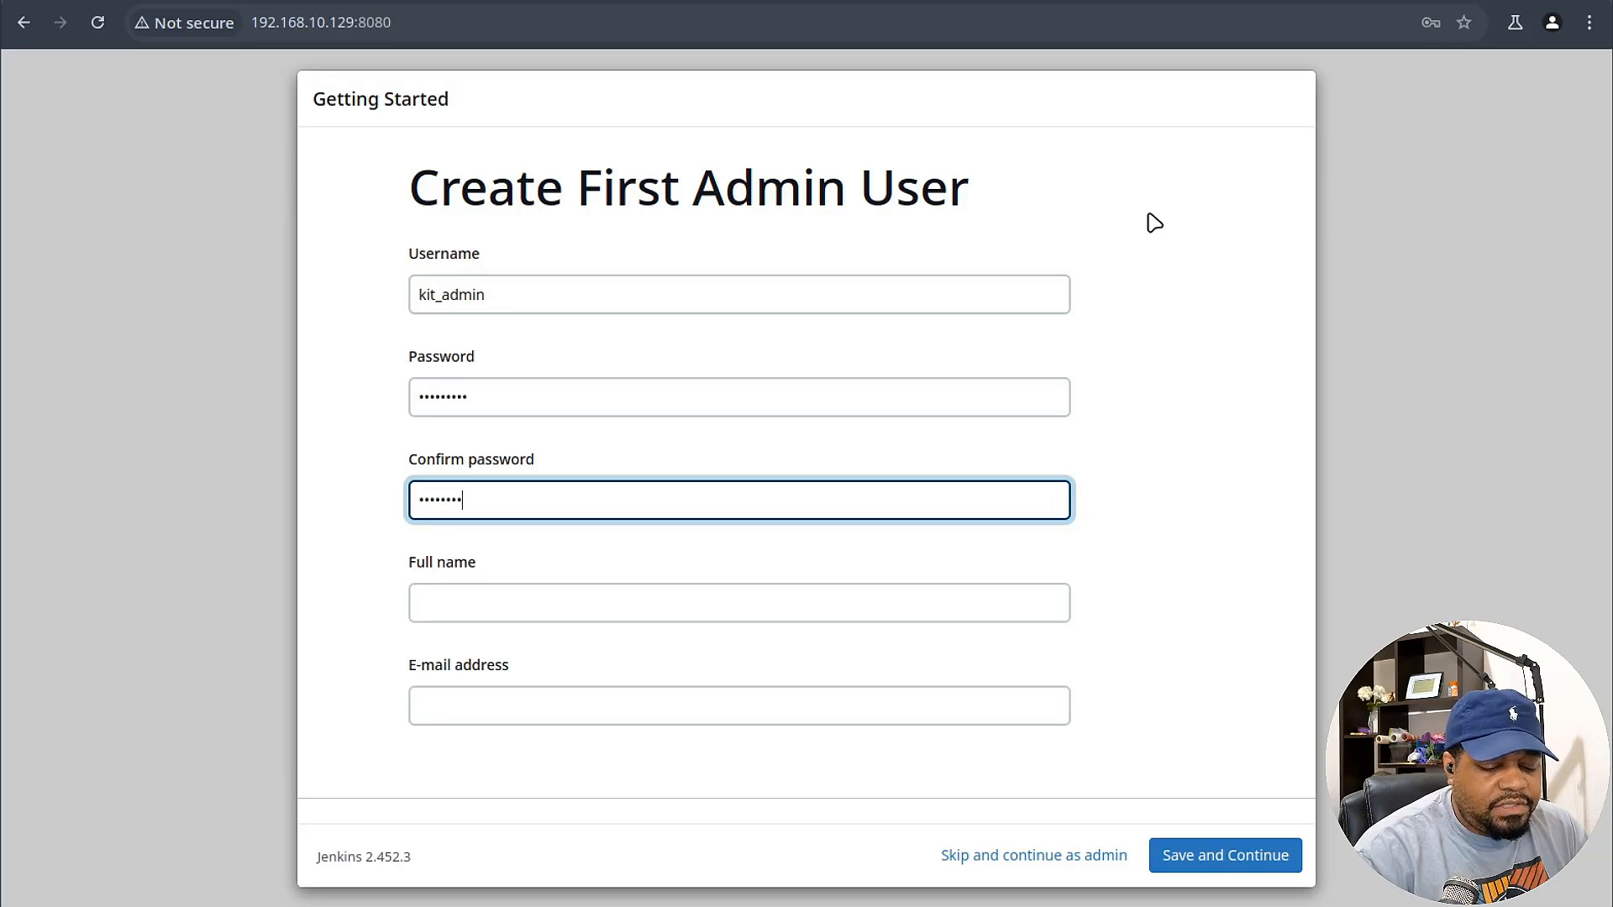
left_click(738, 603)
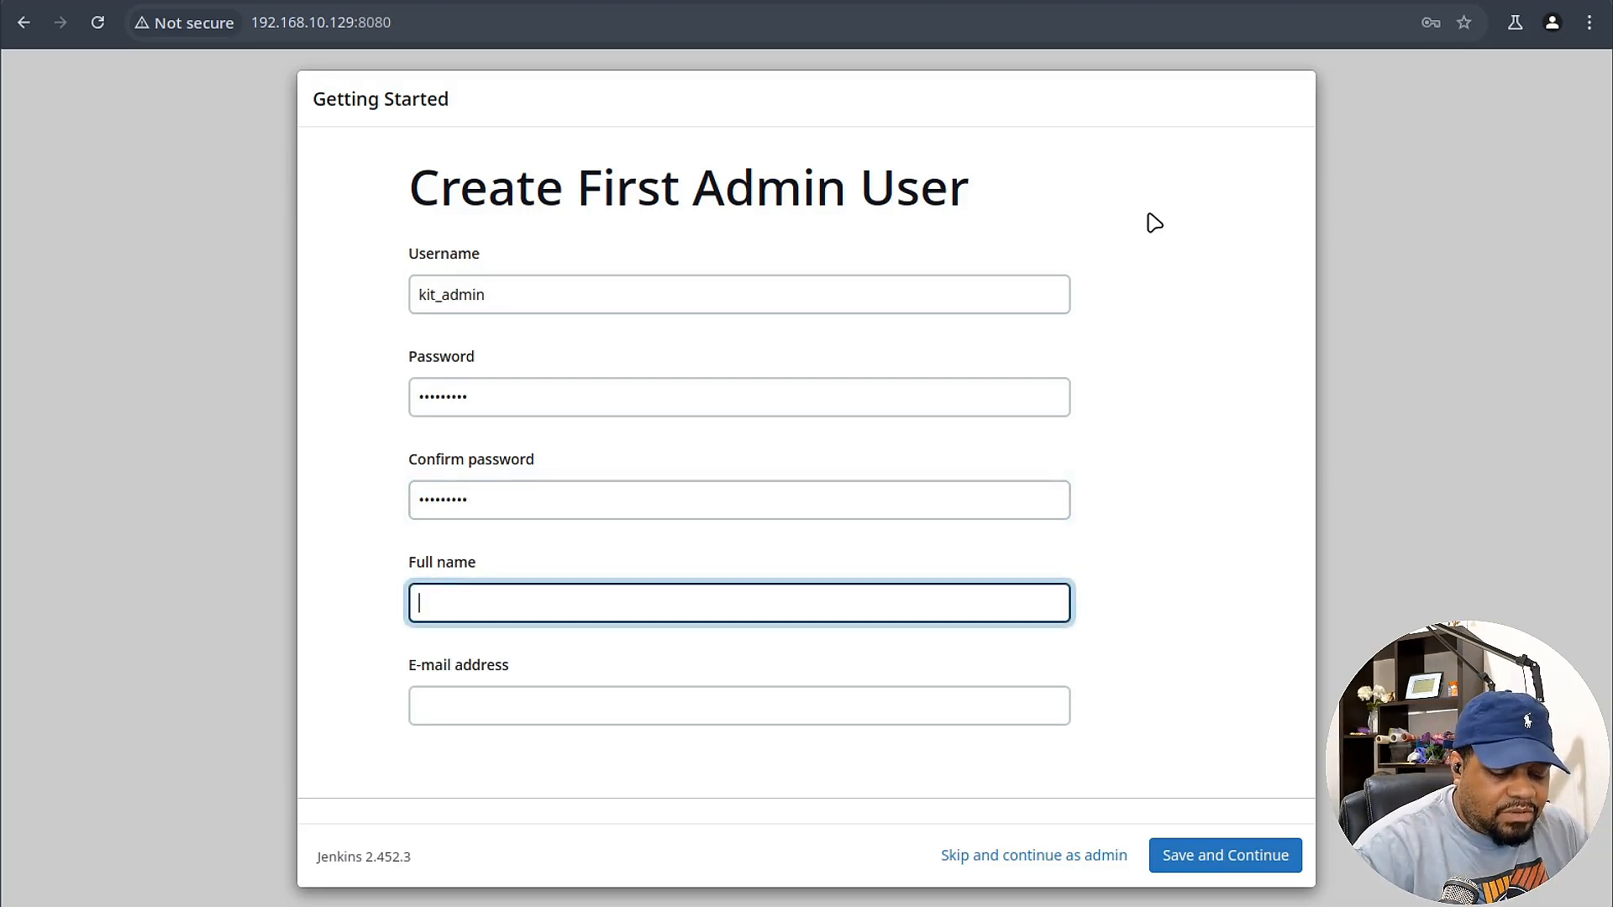
type("KeepItTechie")
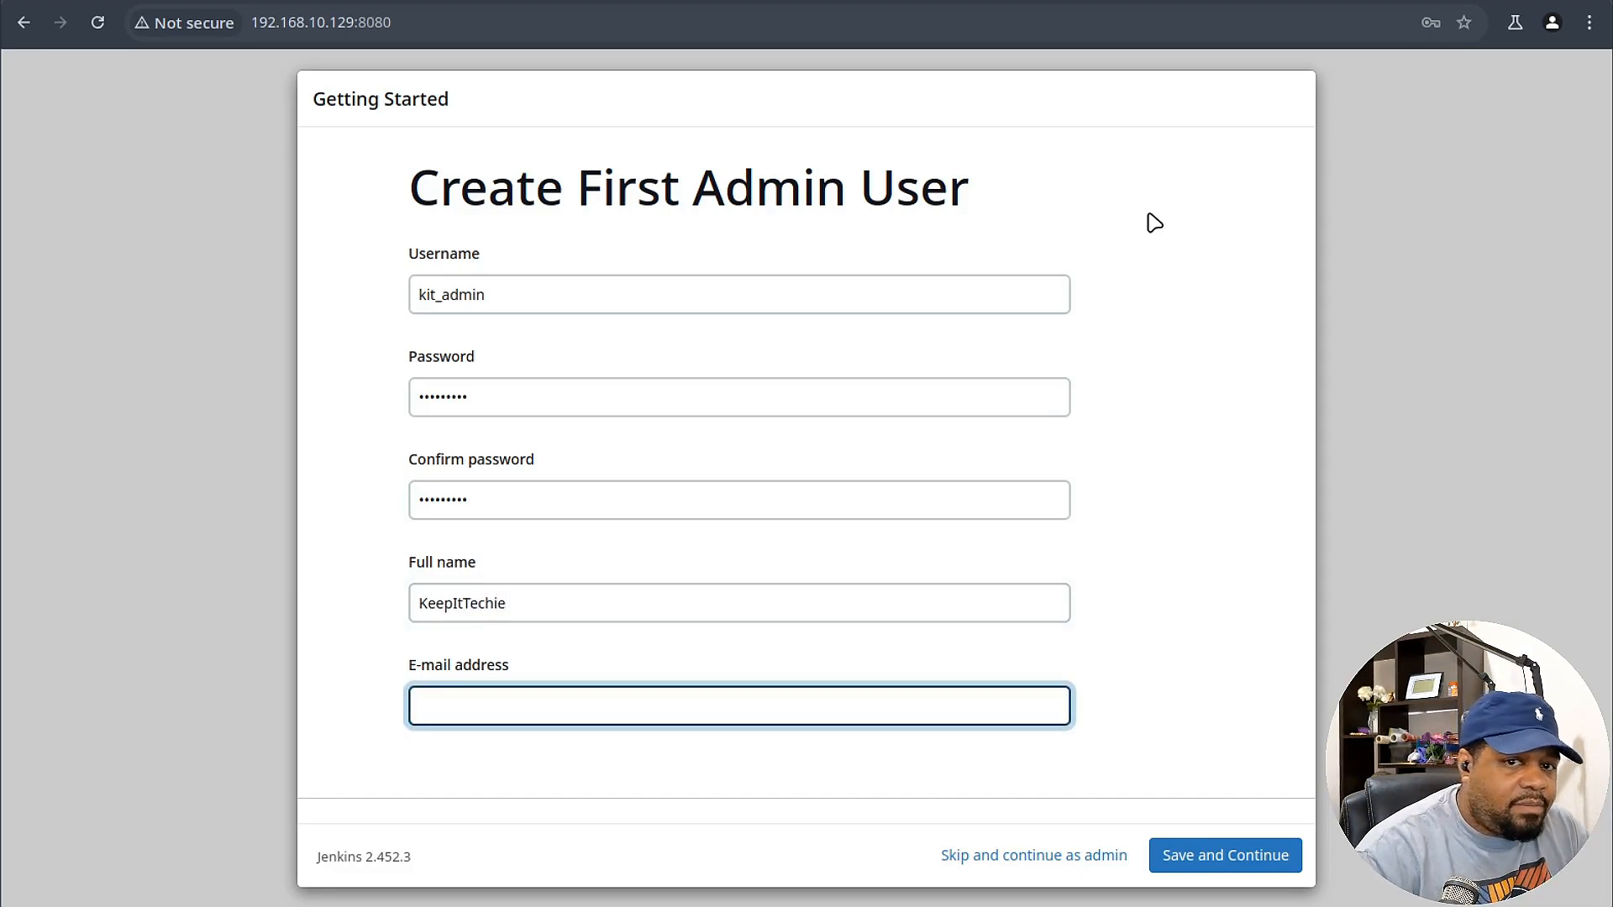
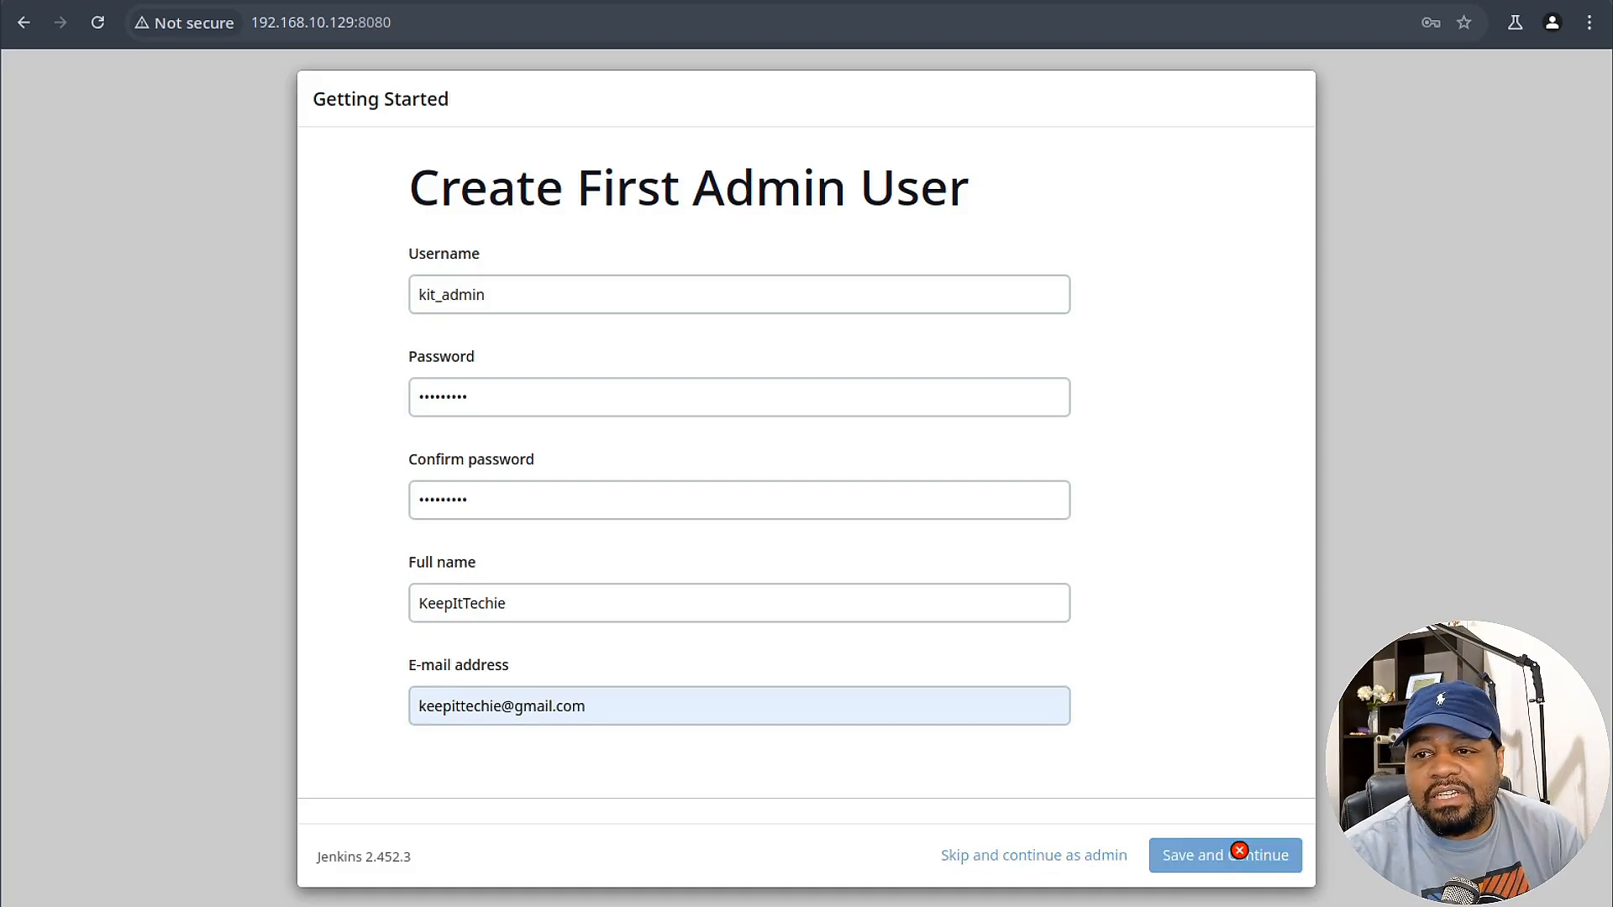
Step: Save the admin account, keep the proposed Jenkins URL, and start using Jenkins
left_click(1224, 855)
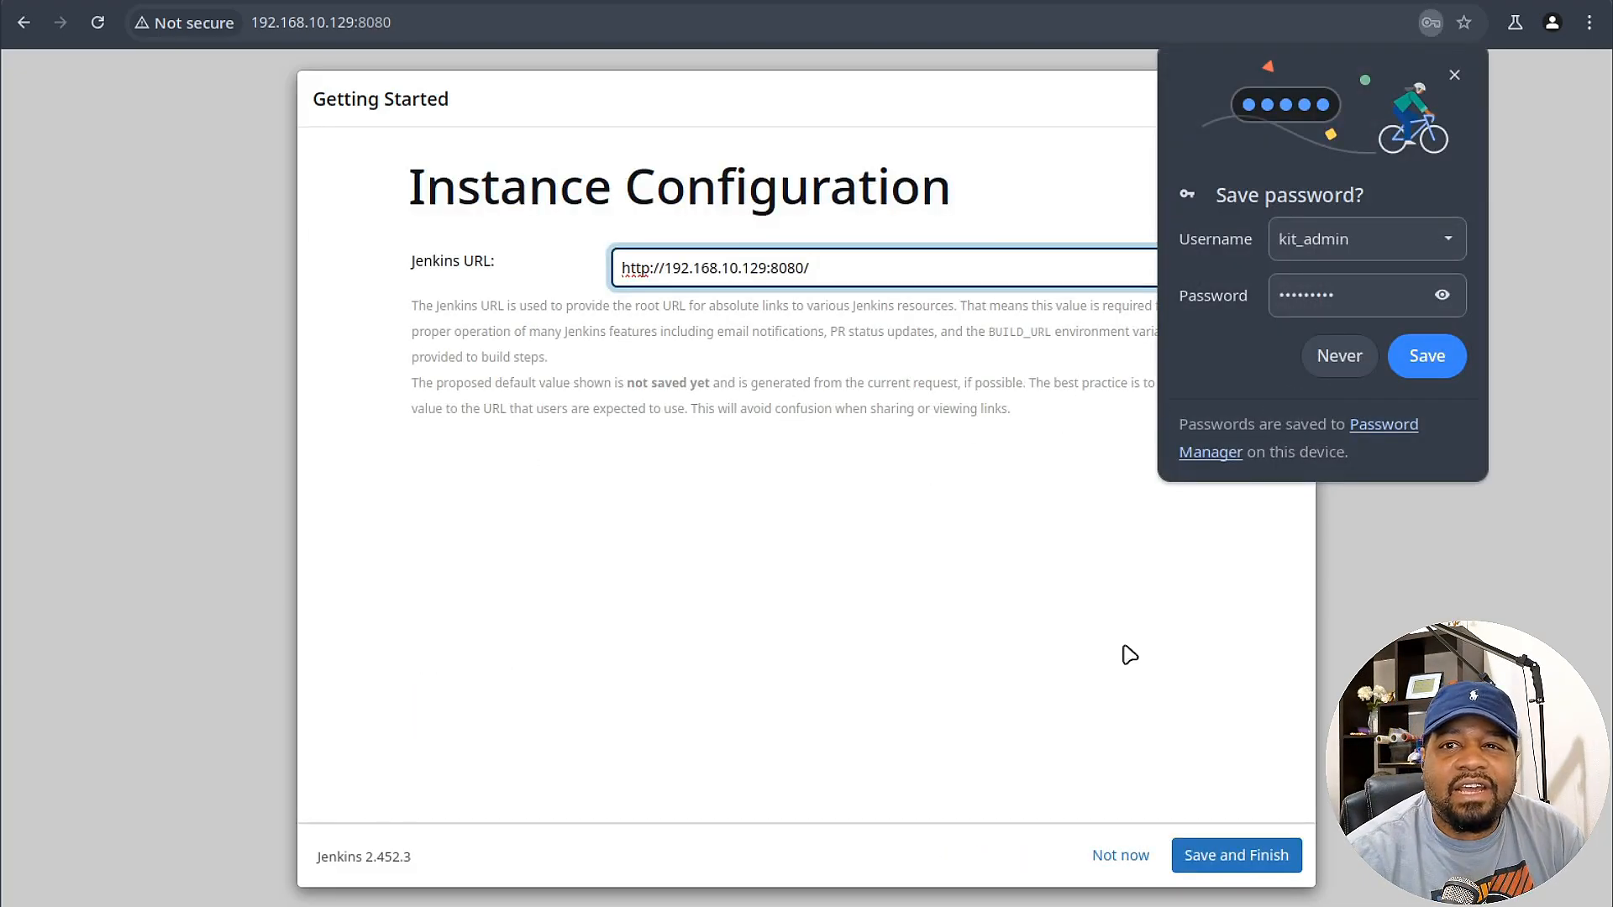
mouse_move(688, 353)
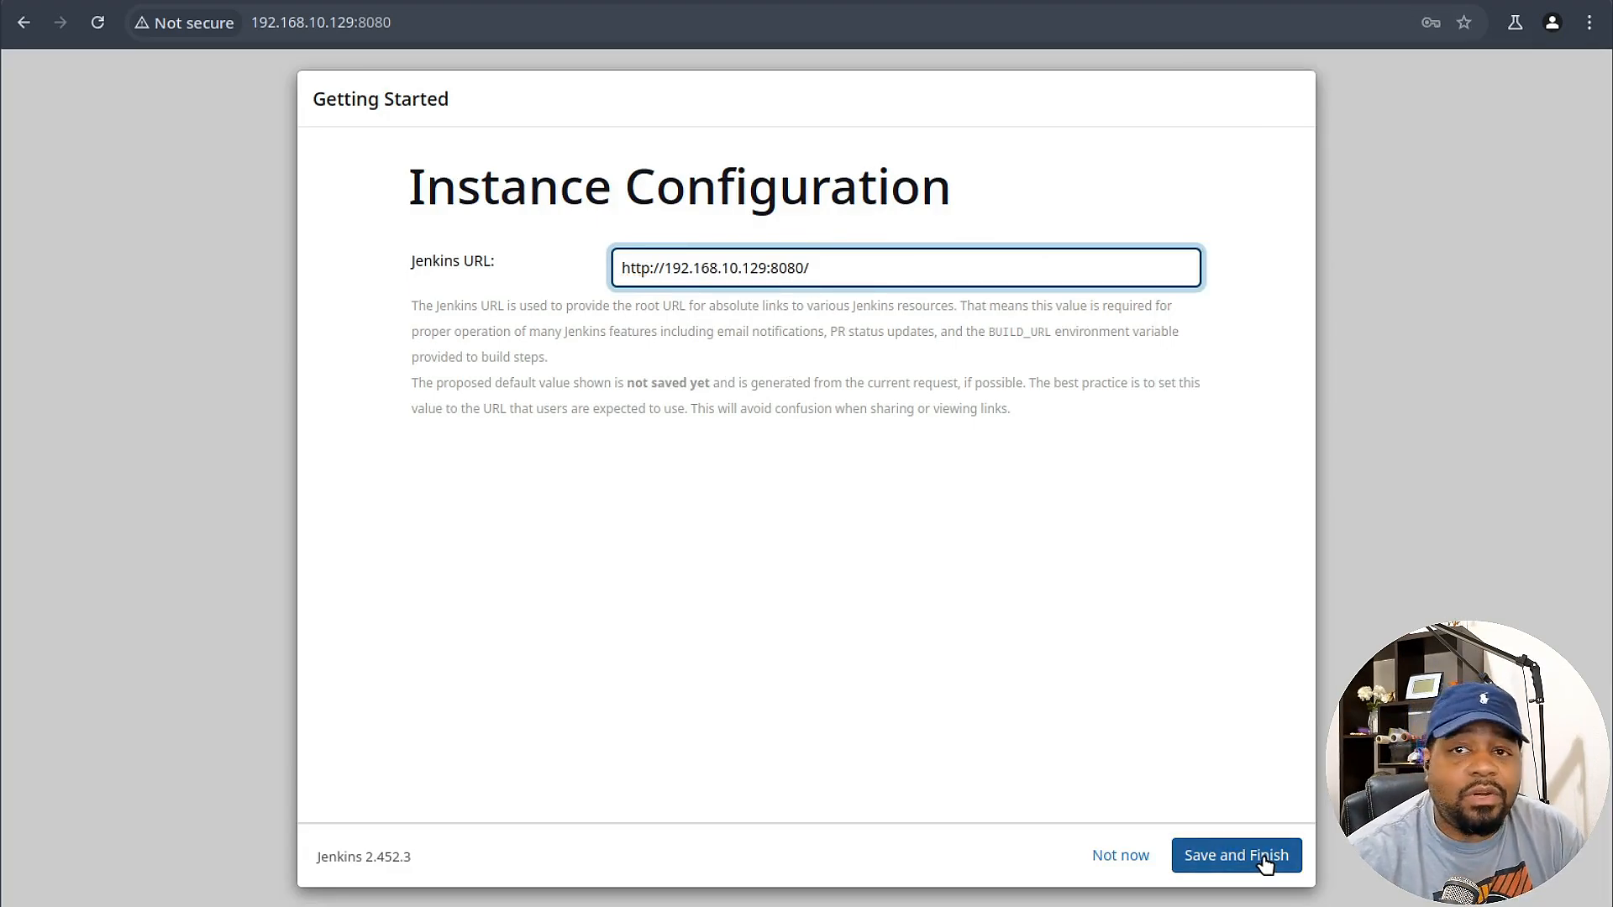
left_click(1236, 855)
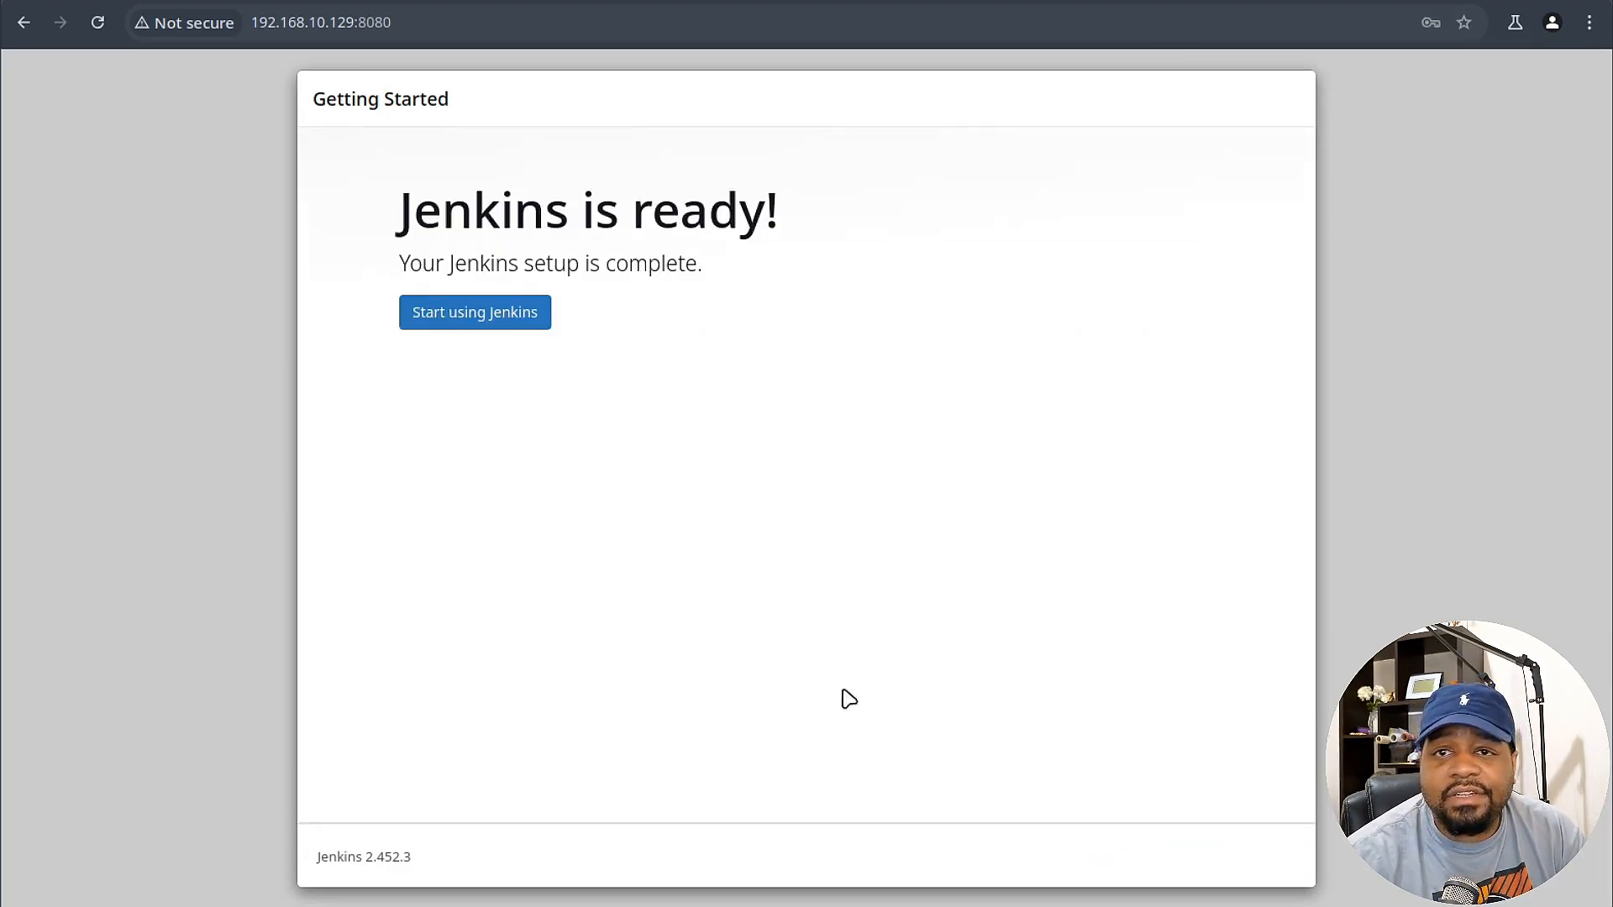
left_click(474, 311)
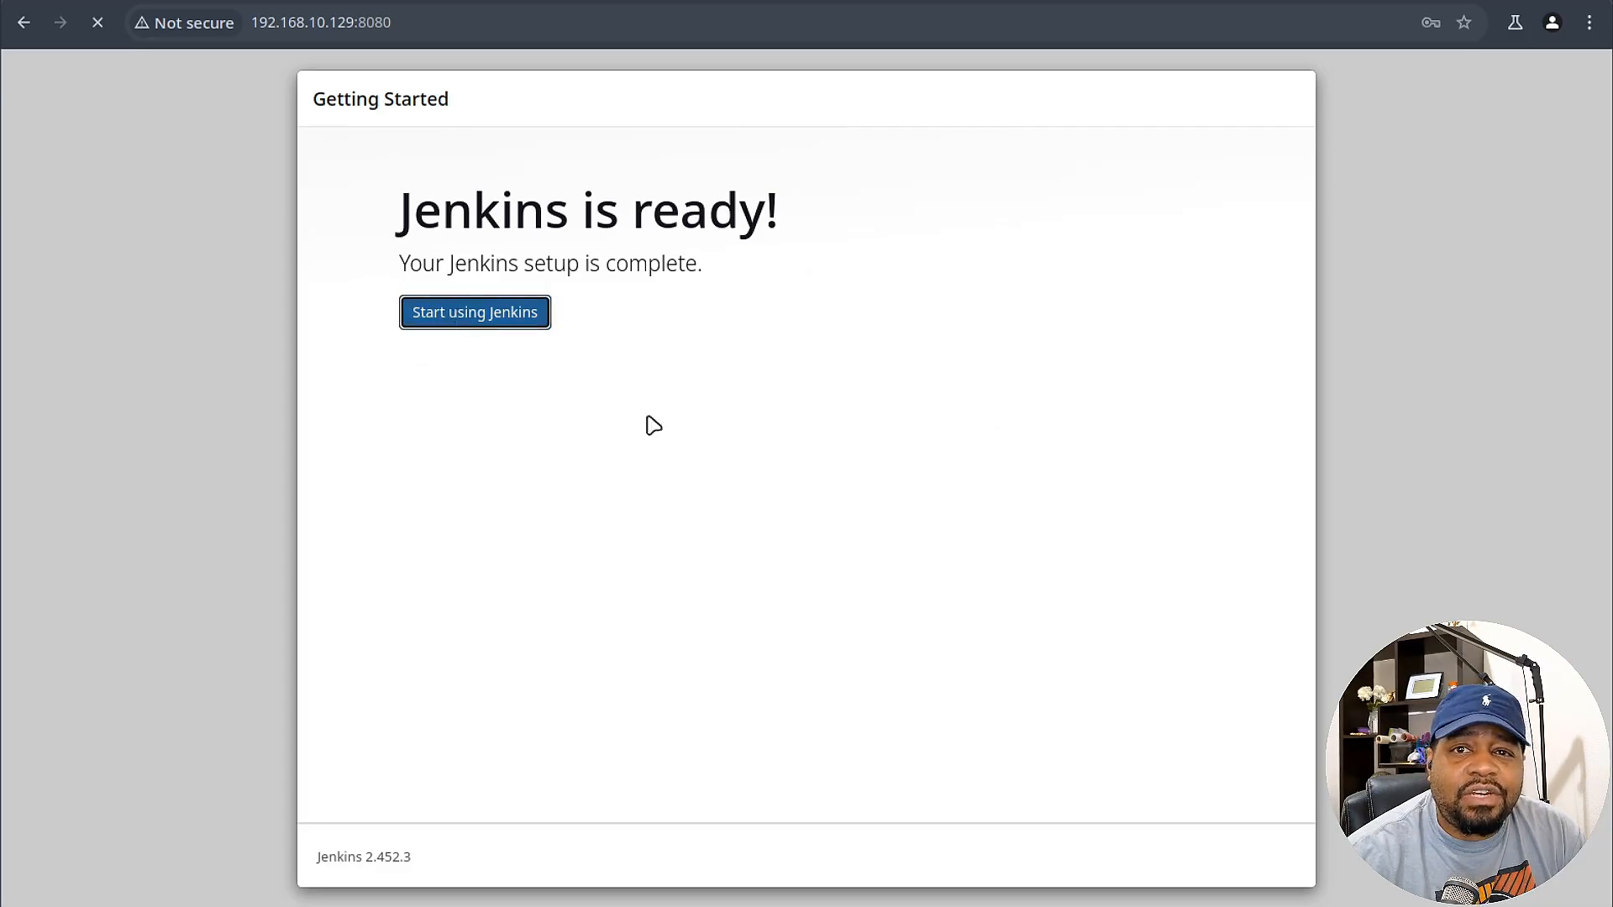
Step: Go to the current user's settings from the account menu and scroll through them
left_click(473, 312)
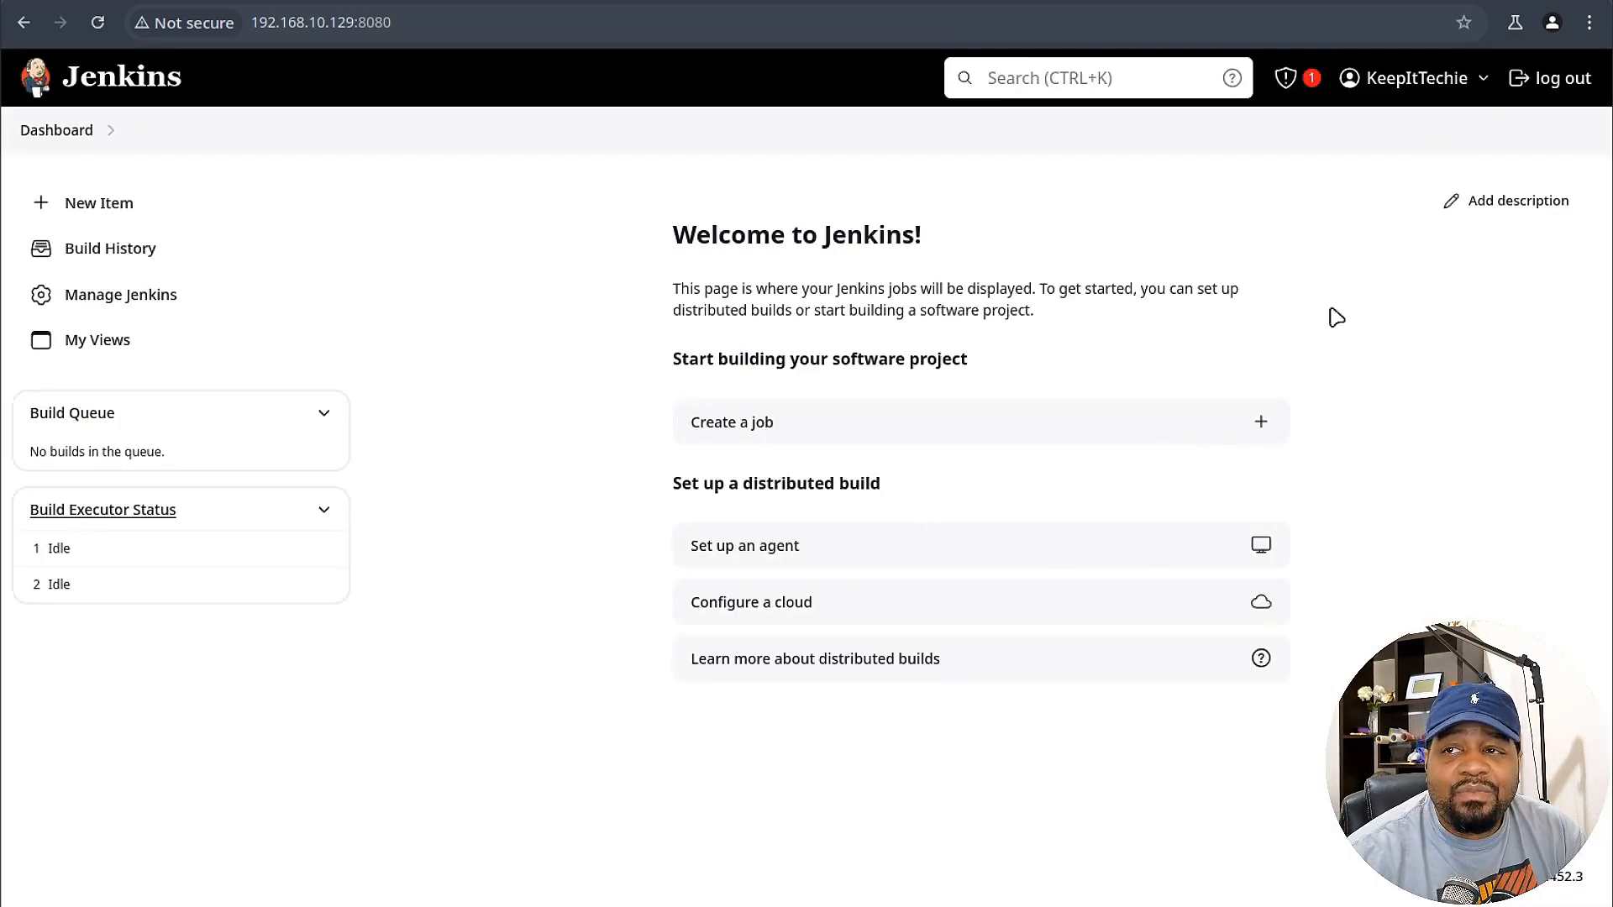
left_click(1415, 77)
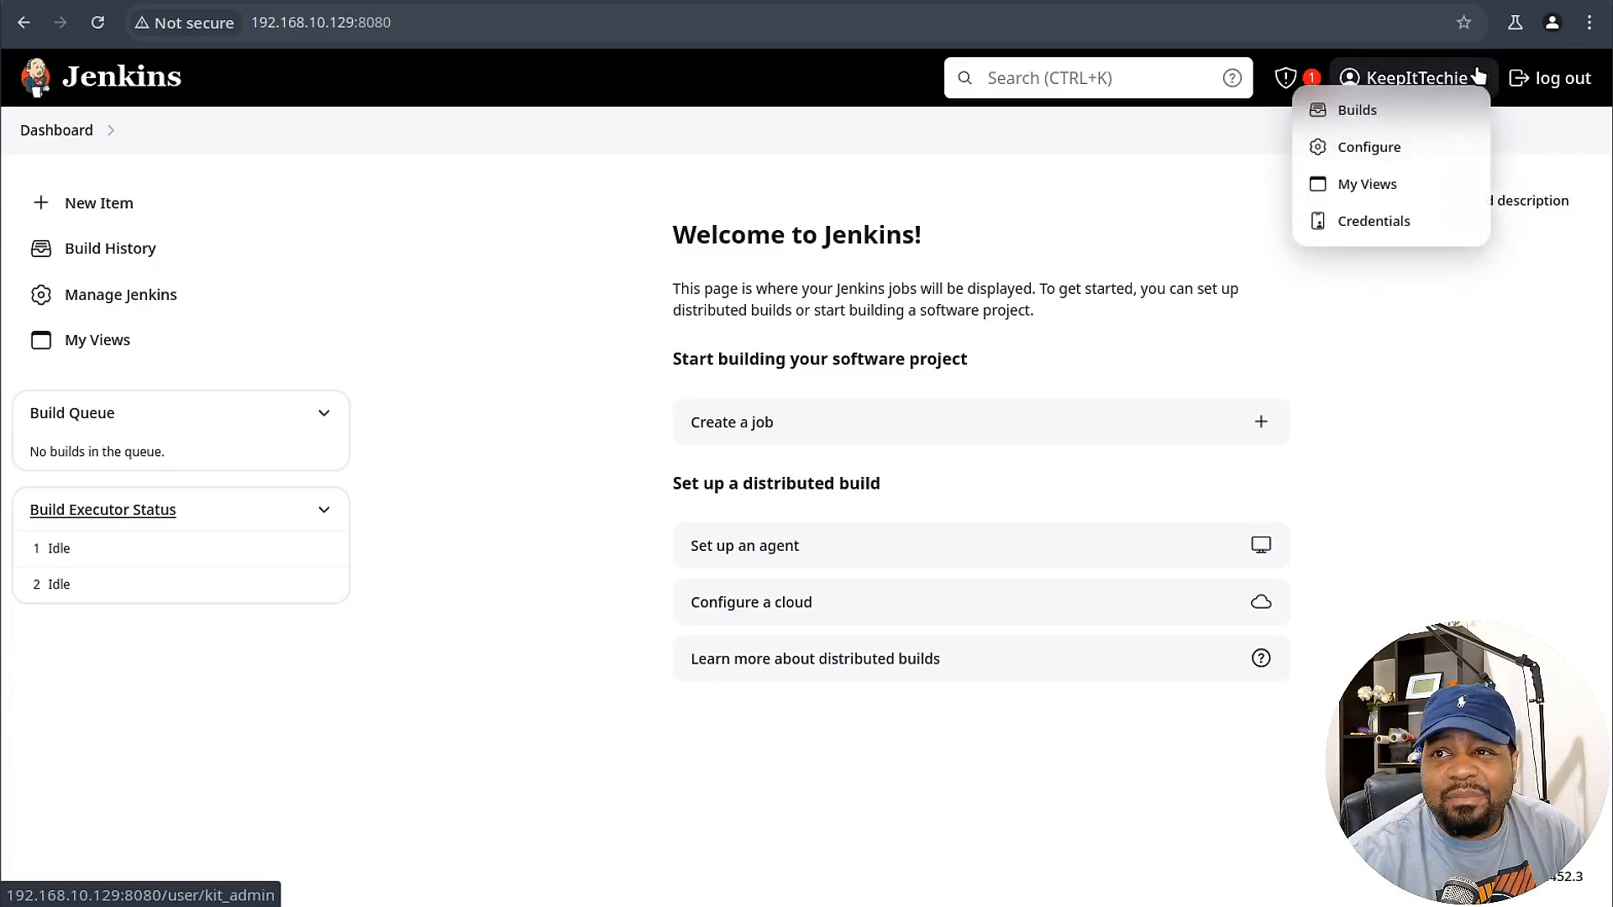
left_click(1368, 146)
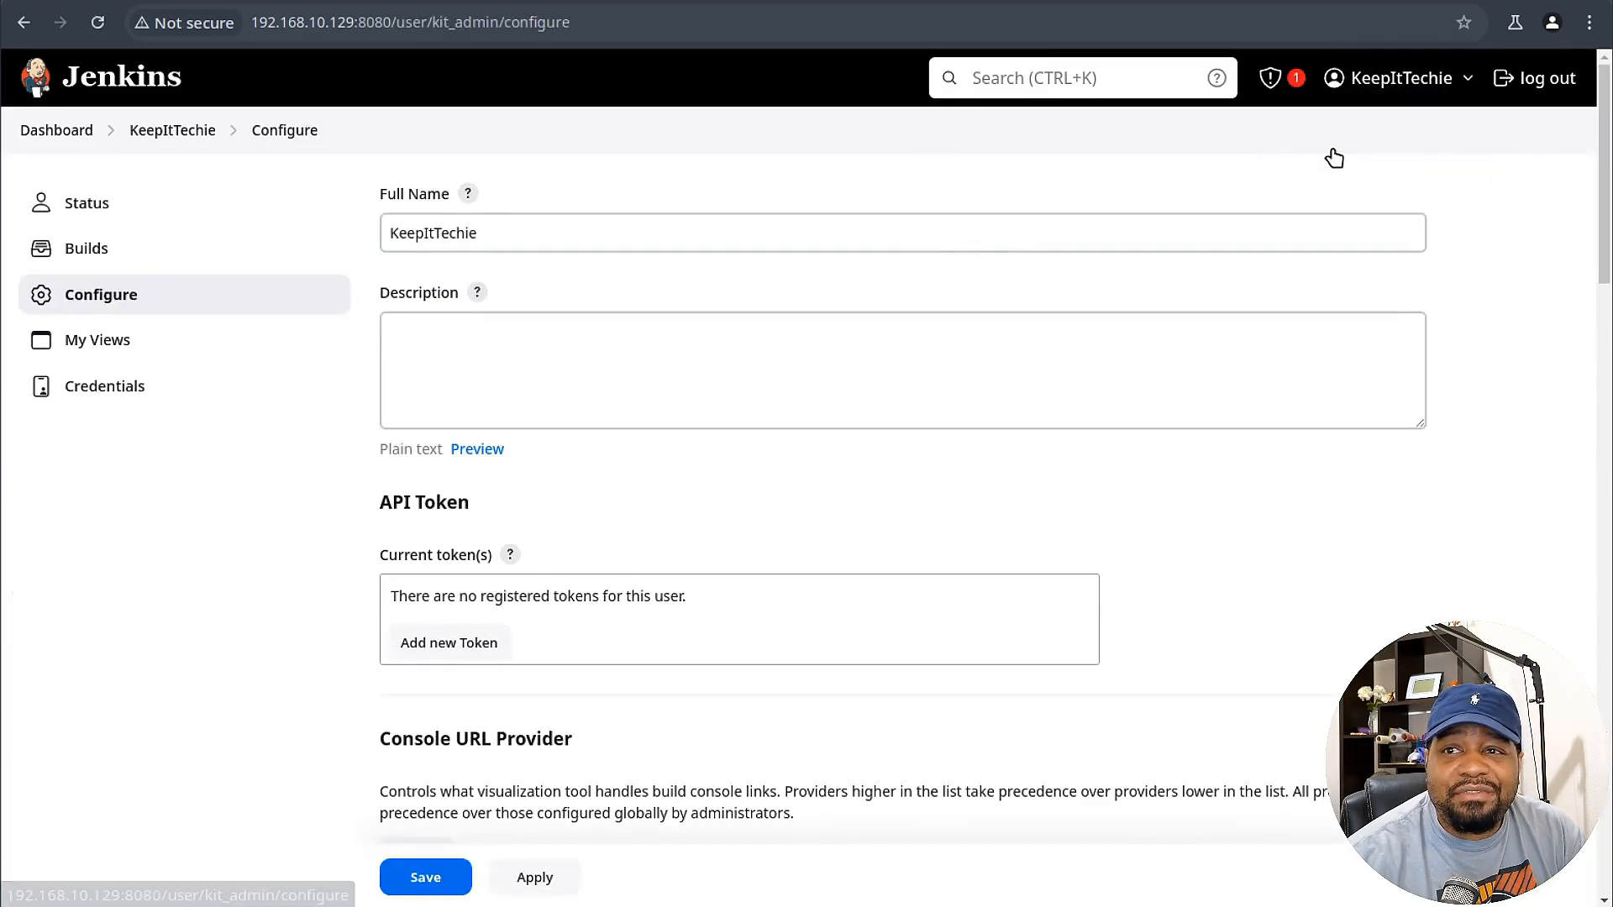
scroll("down", 3)
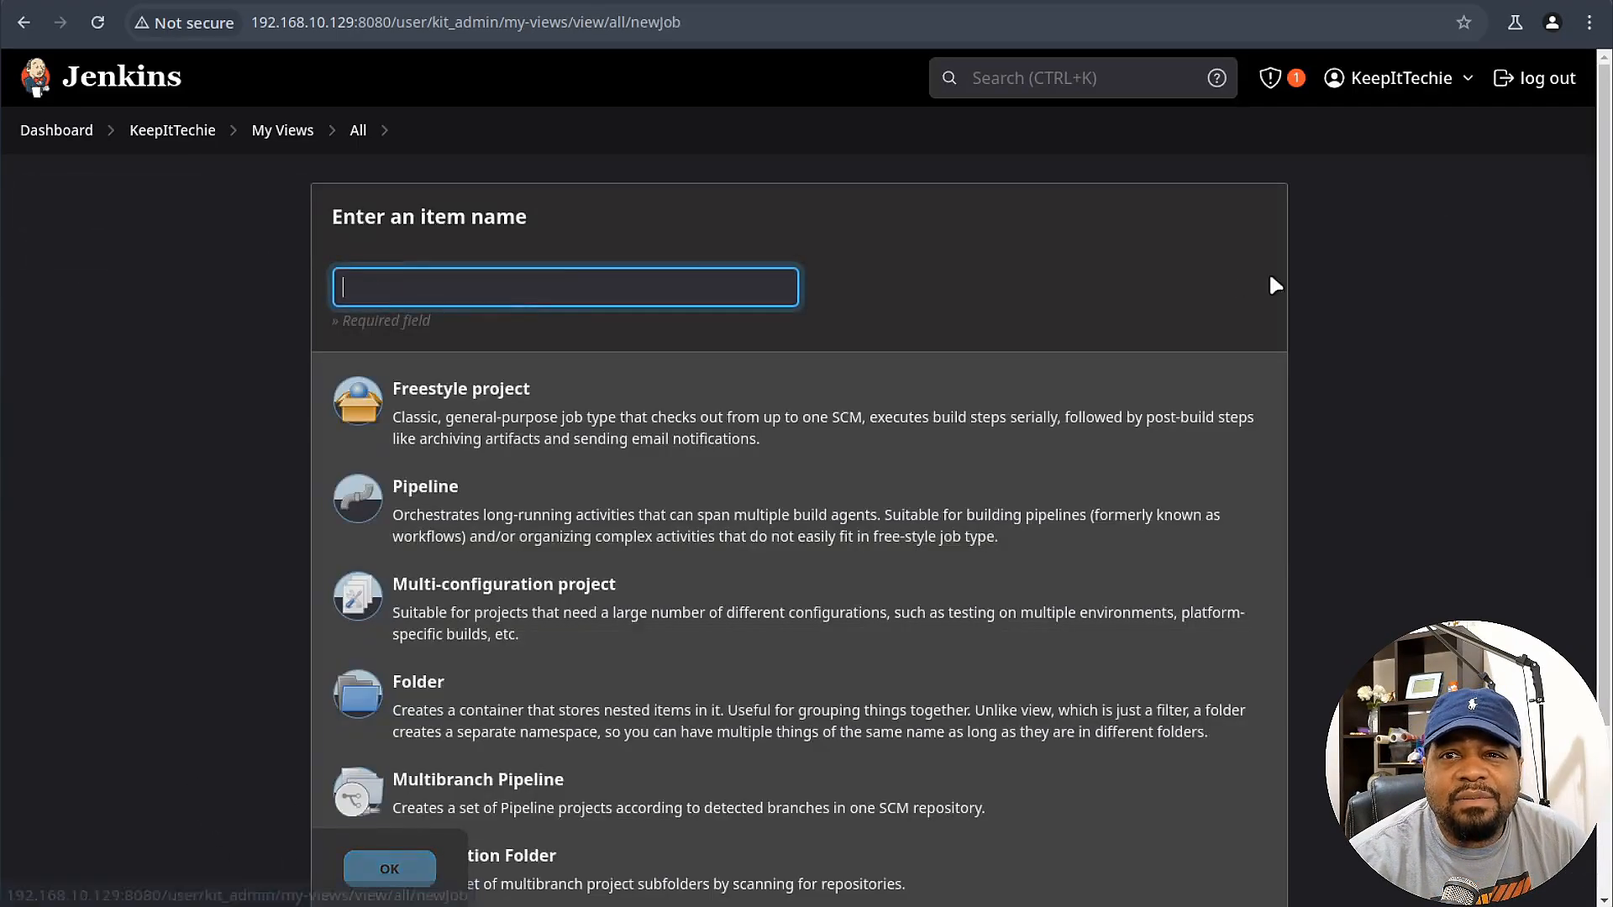
Step: Create a Freestyle project named KIT-CI
type("kit")
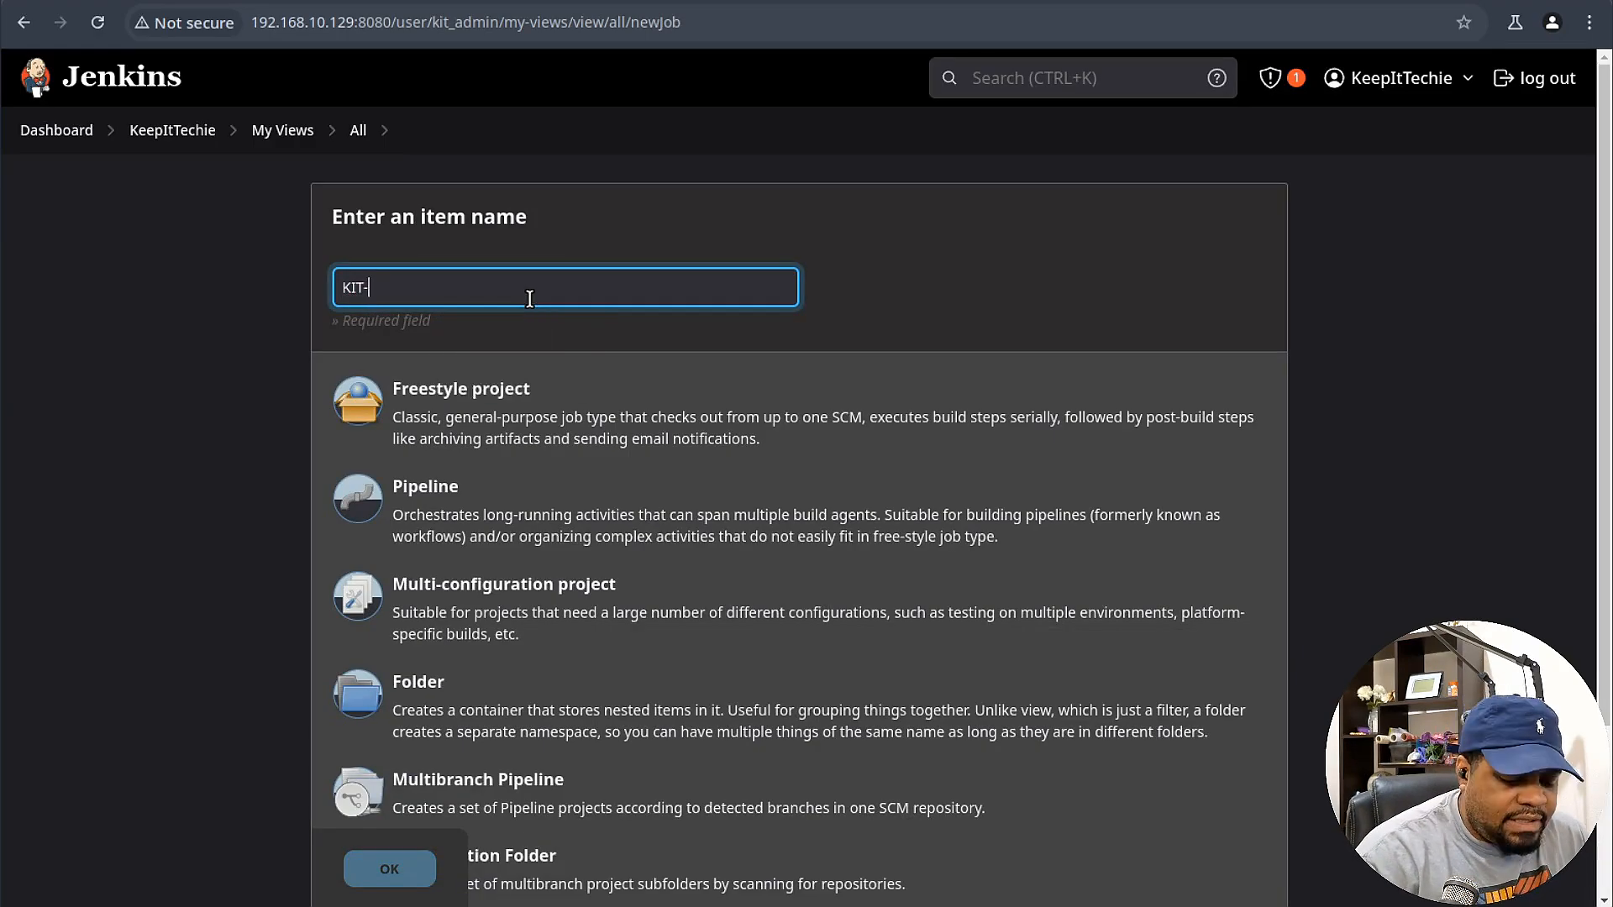
type("CI")
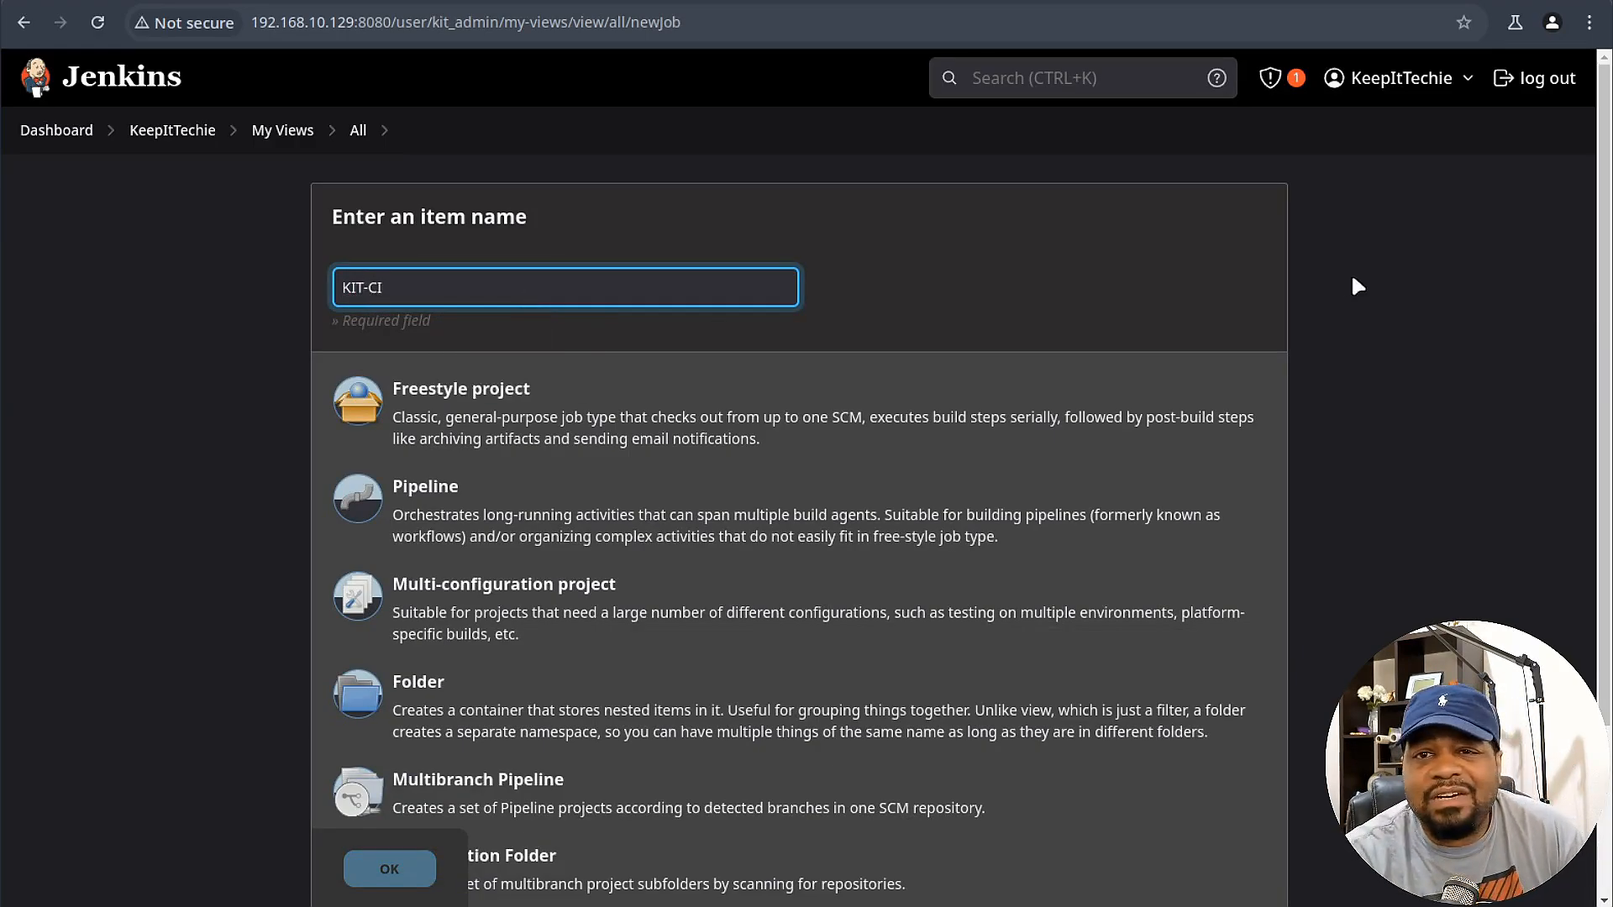
scroll("down", 3)
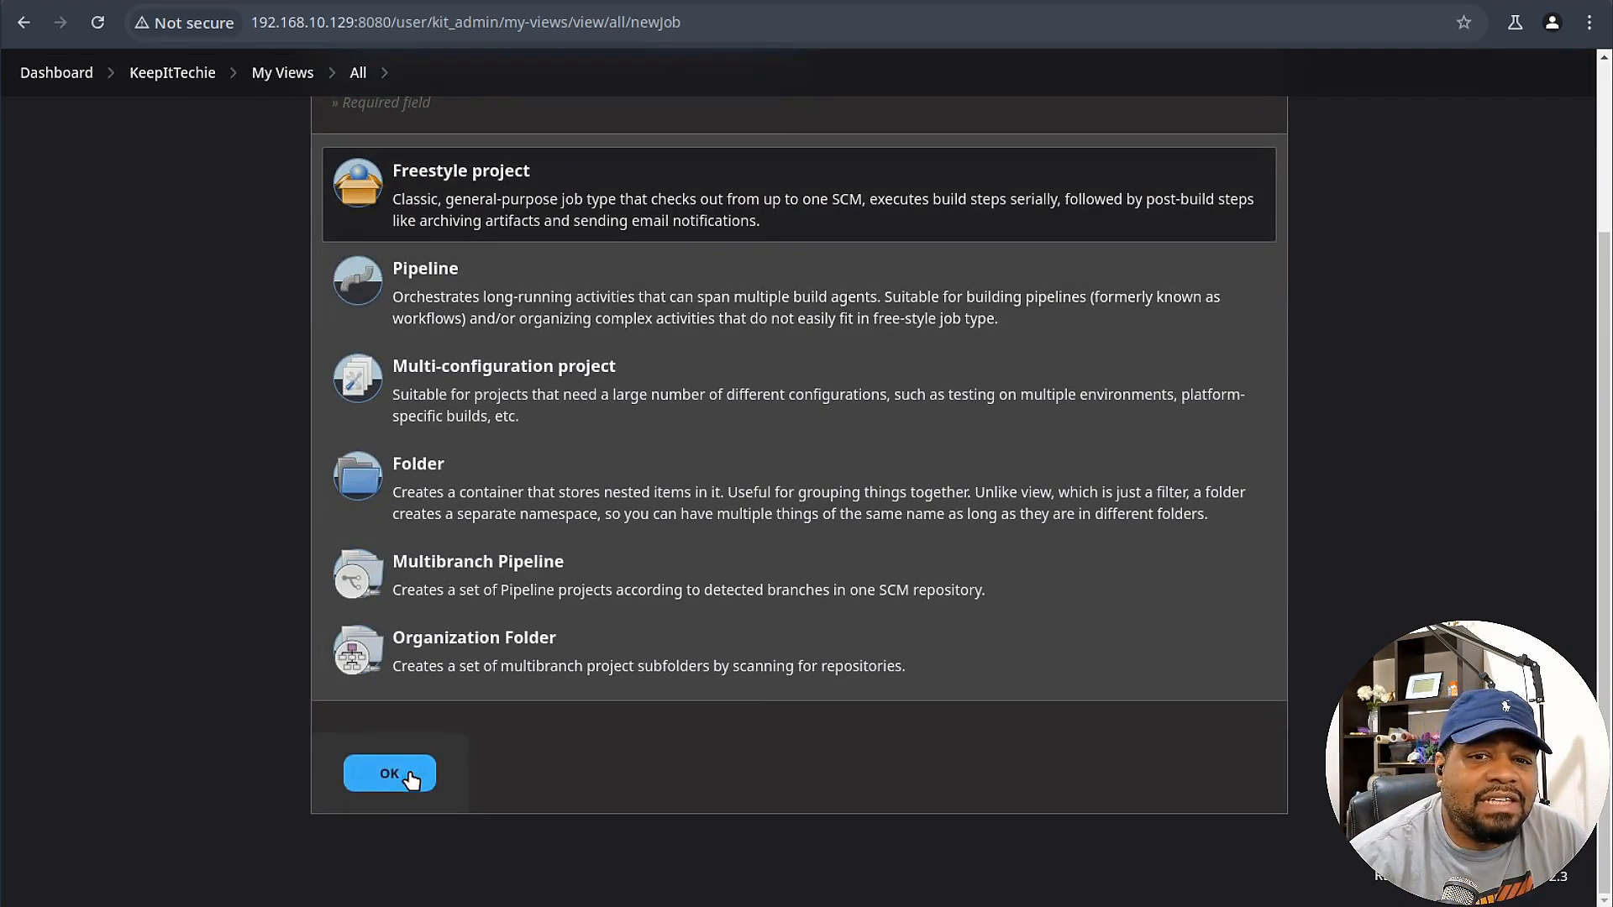
left_click(389, 773)
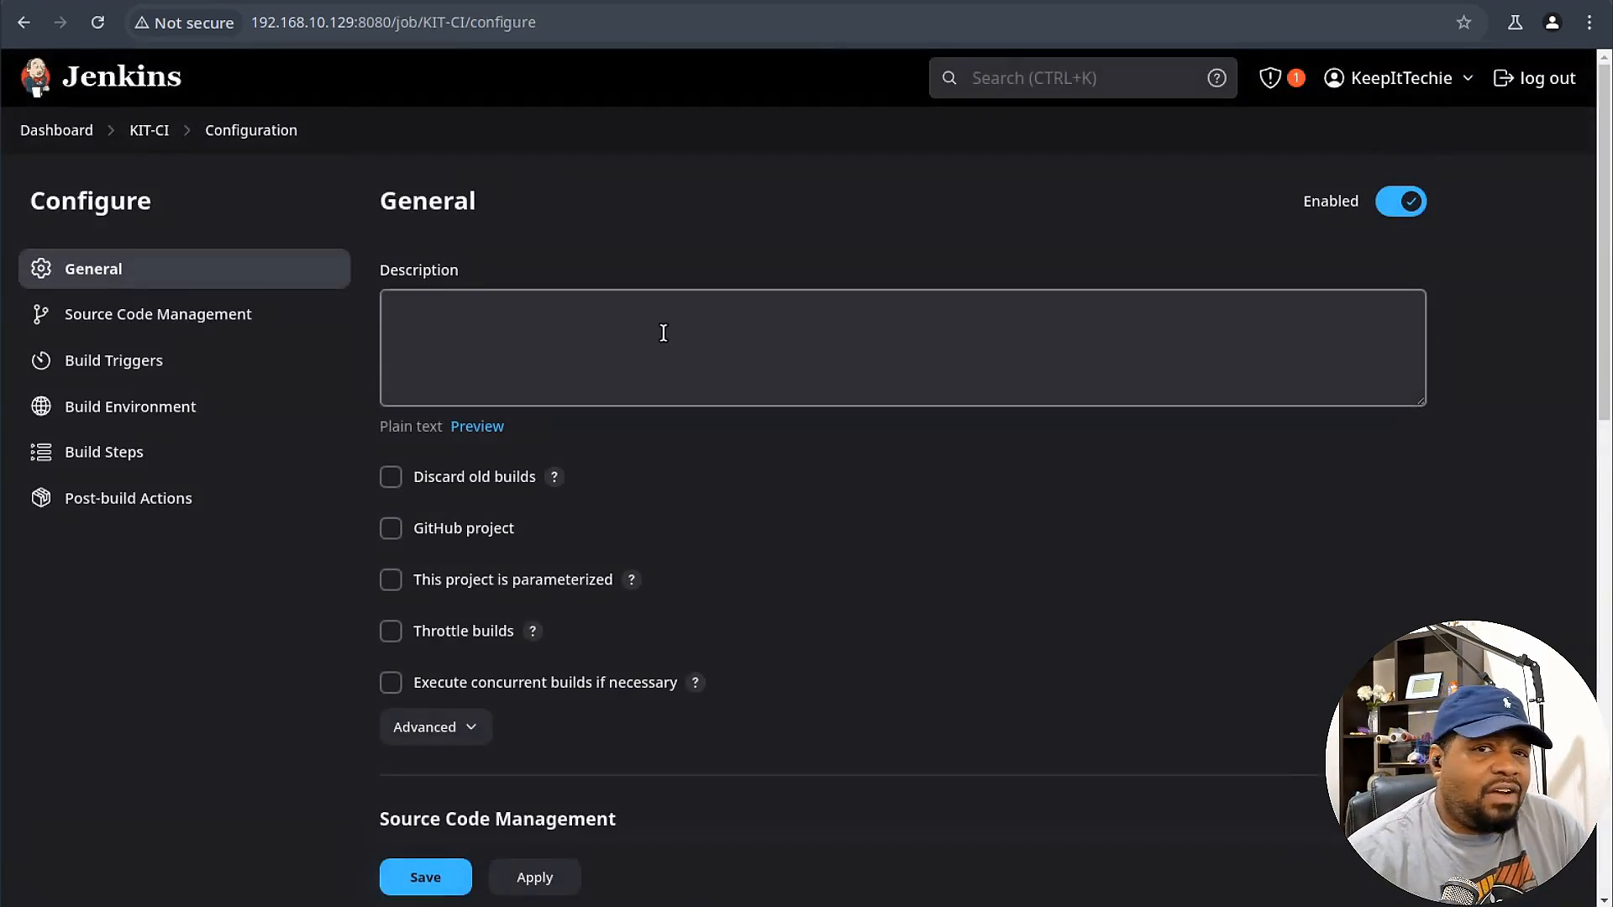
Step: Begin a KIT Minecraft CI description in the General section
type("KIT Minecraft")
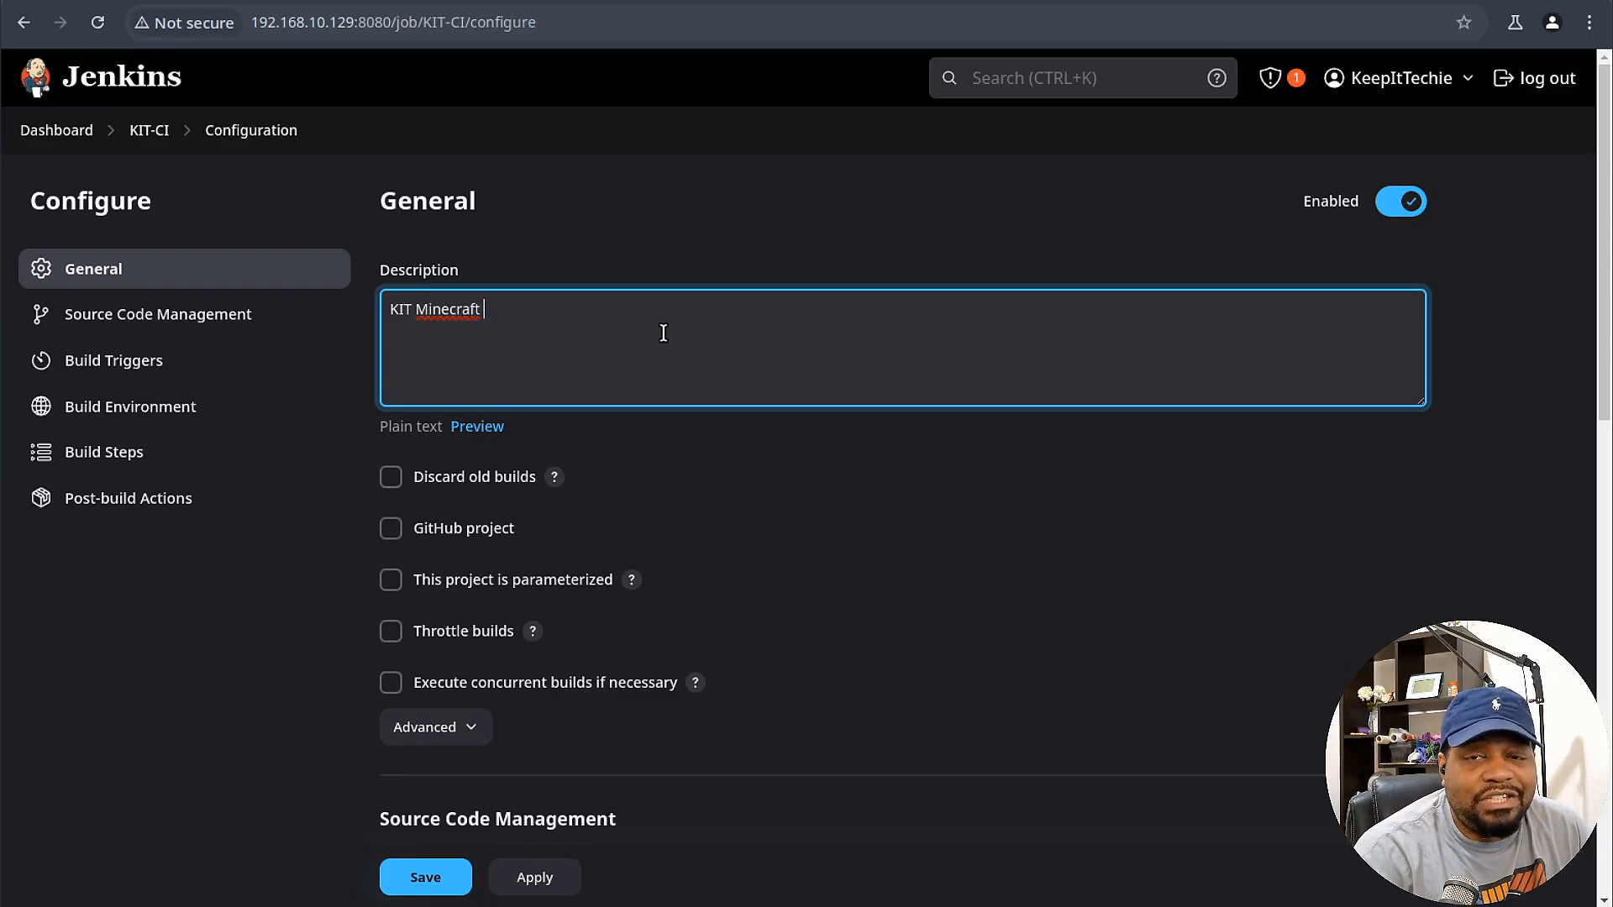
type("-")
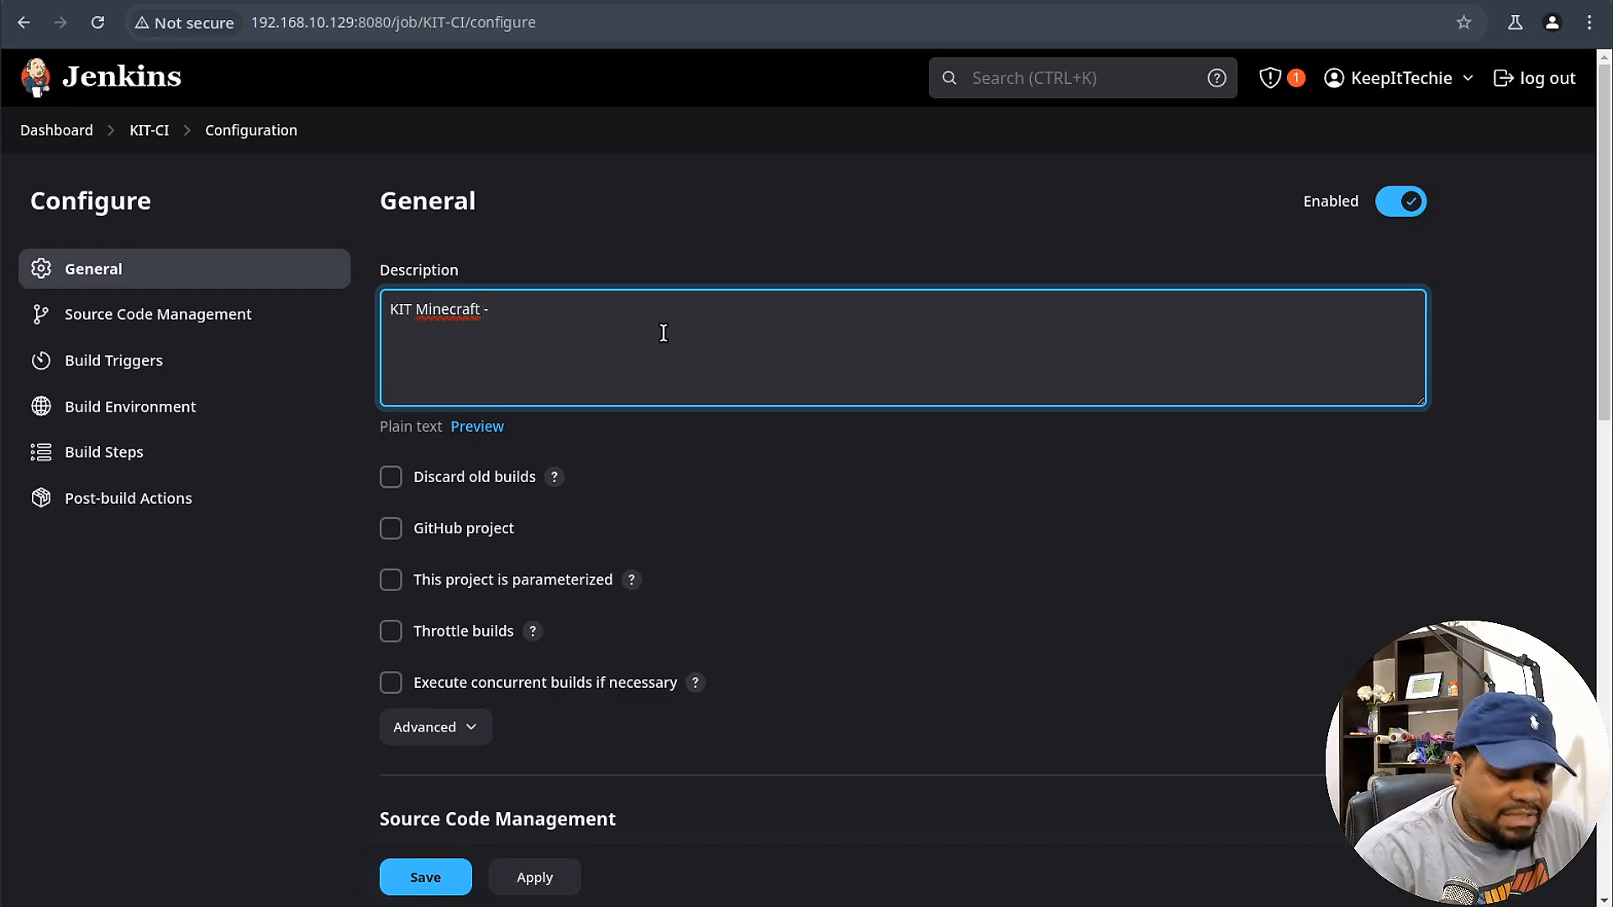
type("CI")
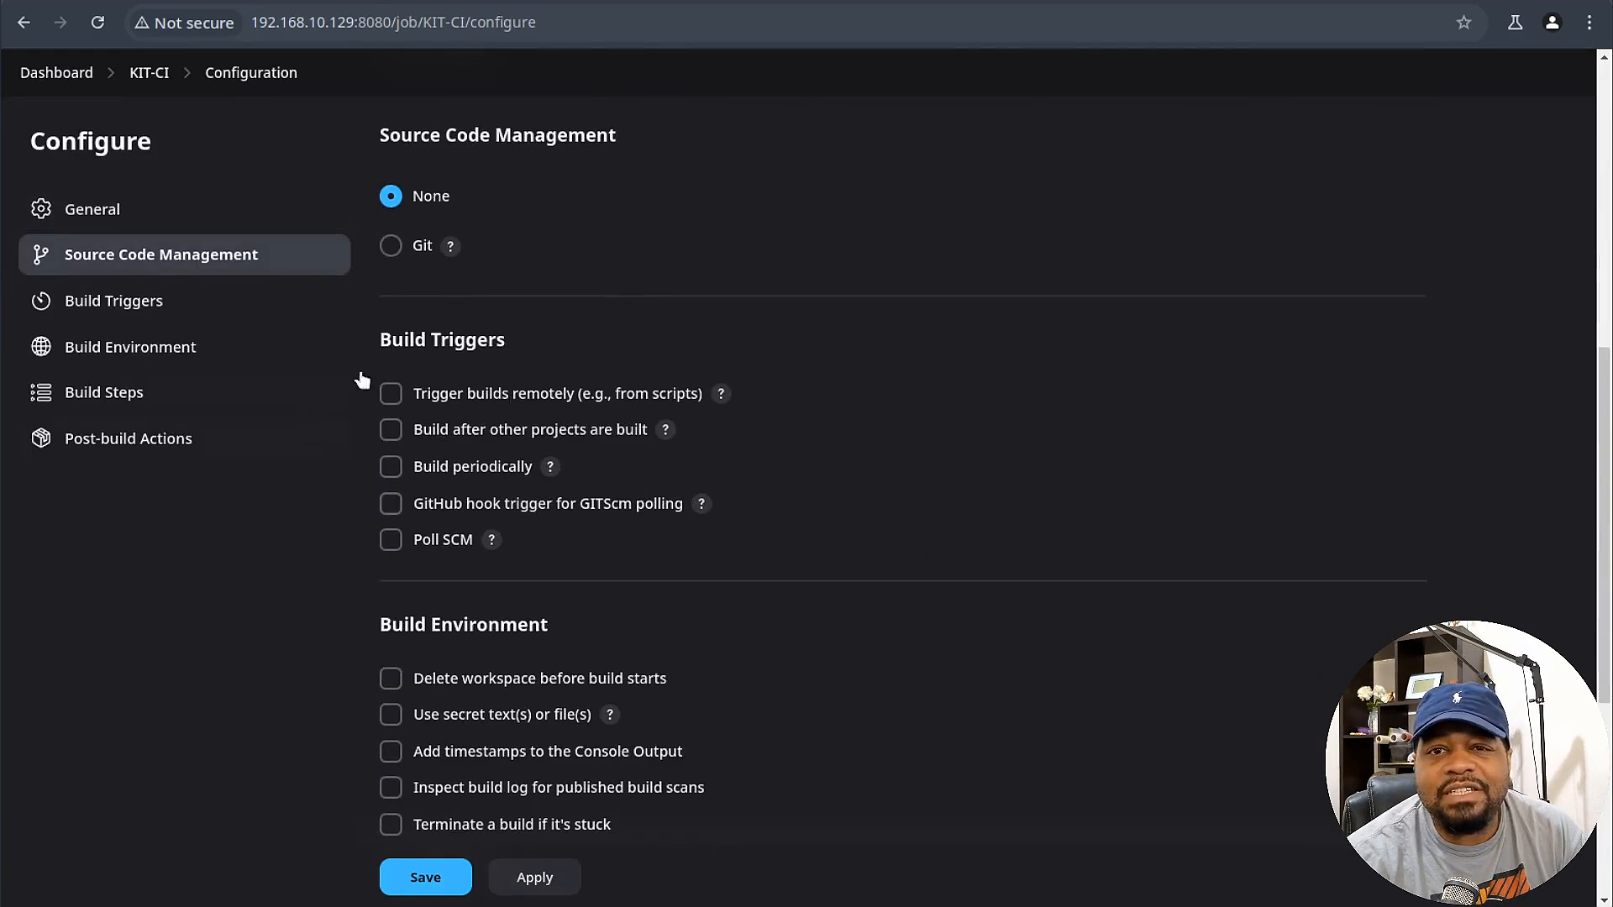
left_click(391, 244)
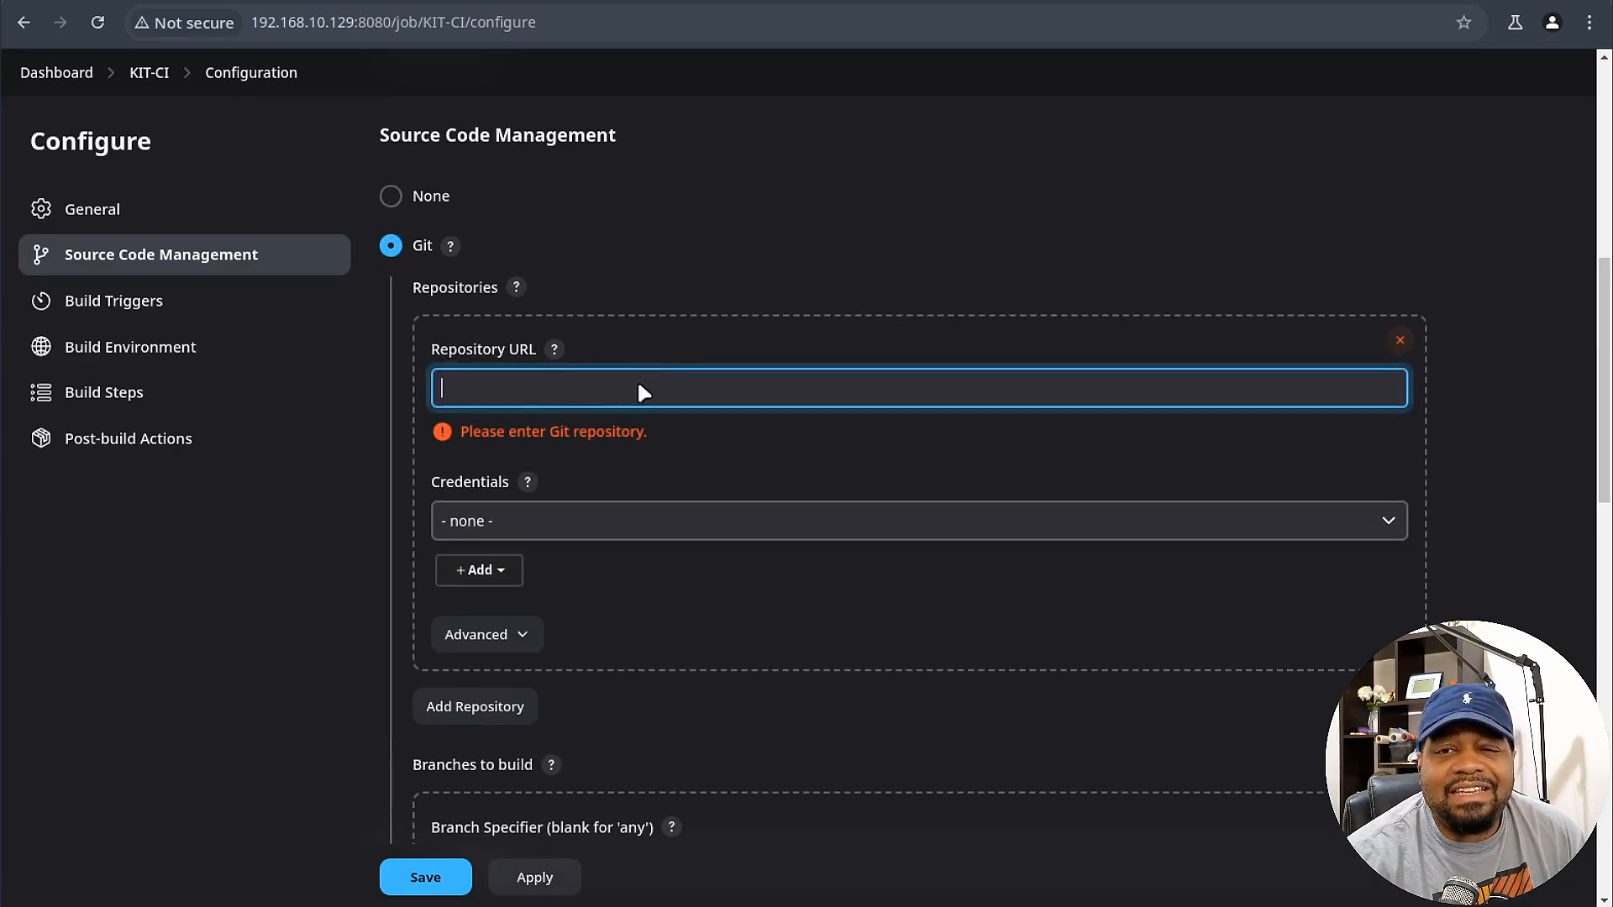
type("https://github.com/keepittechie/mcsli.git")
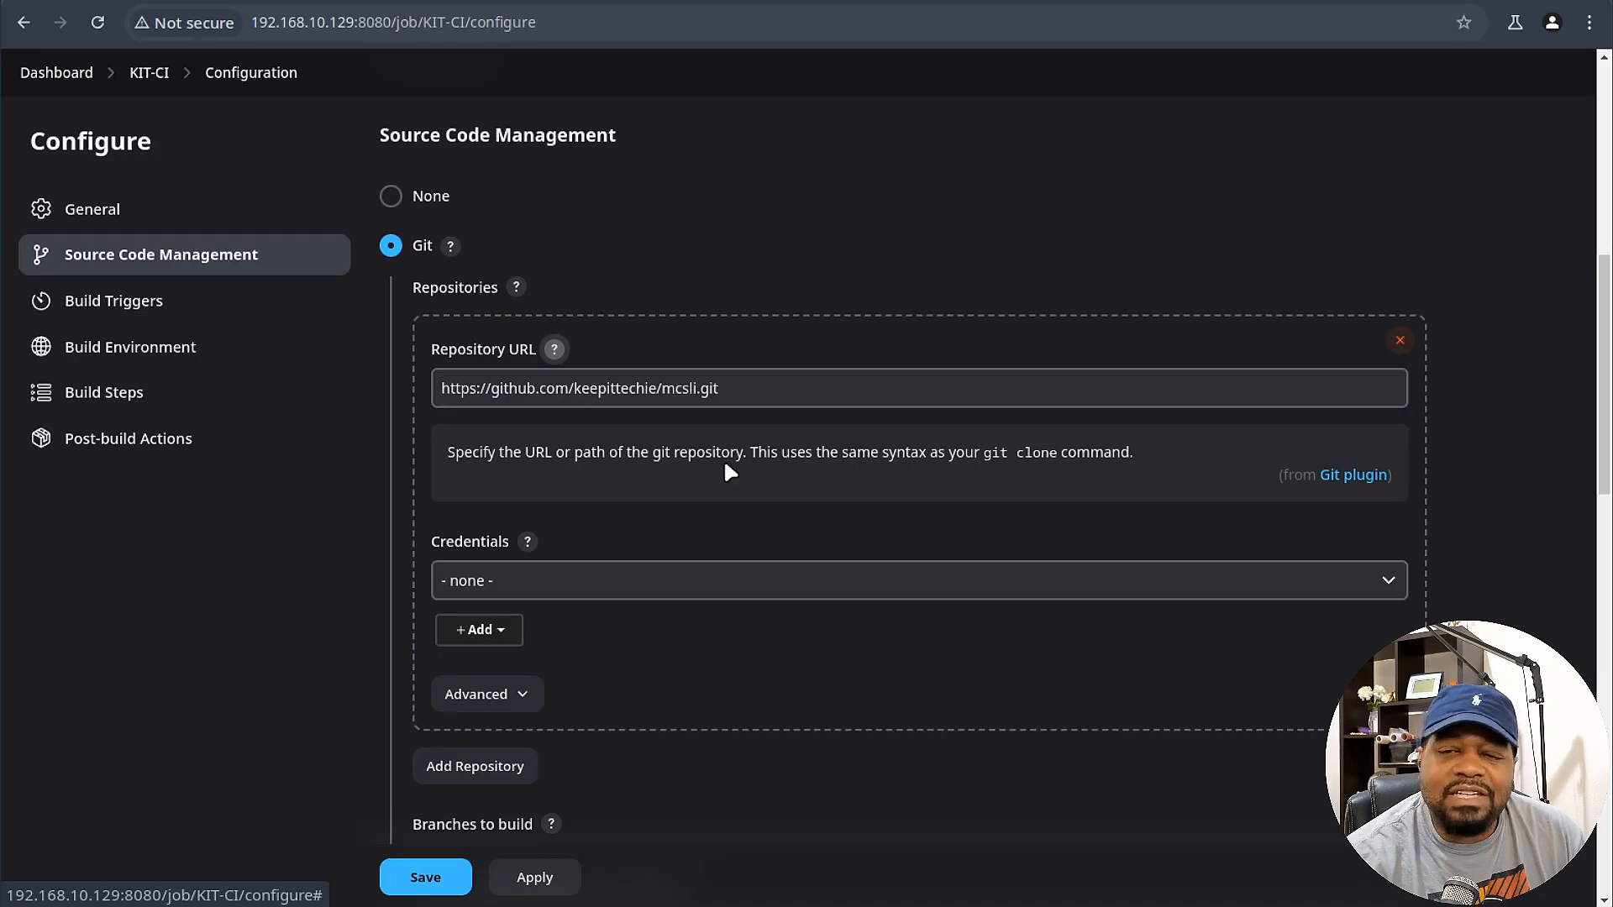
mouse_move(926, 478)
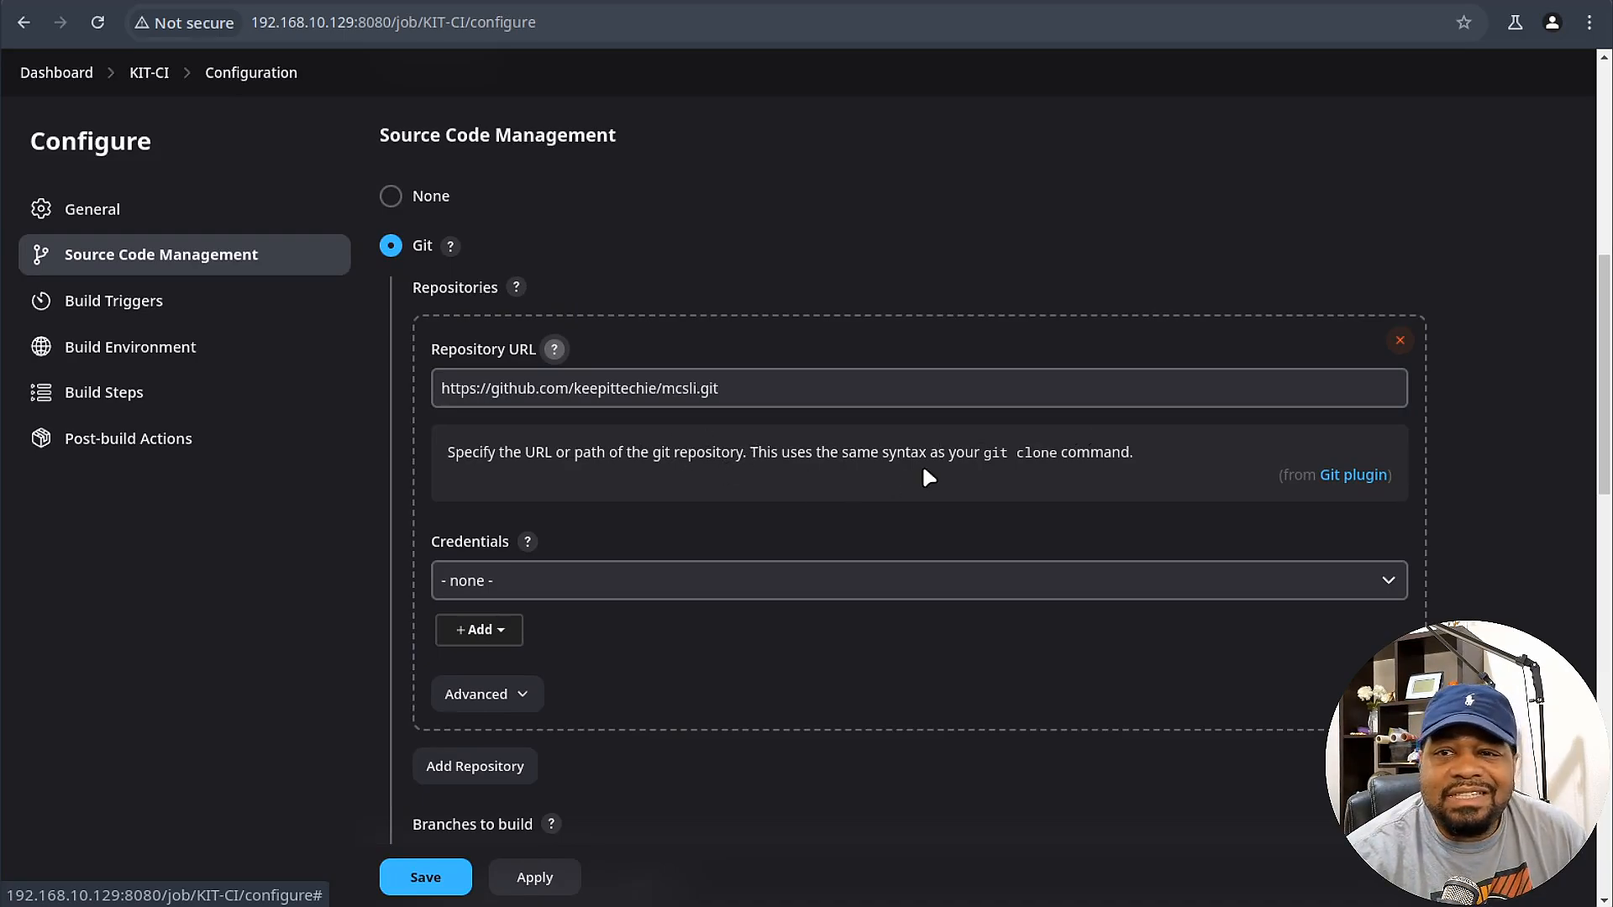
mouse_move(1085, 473)
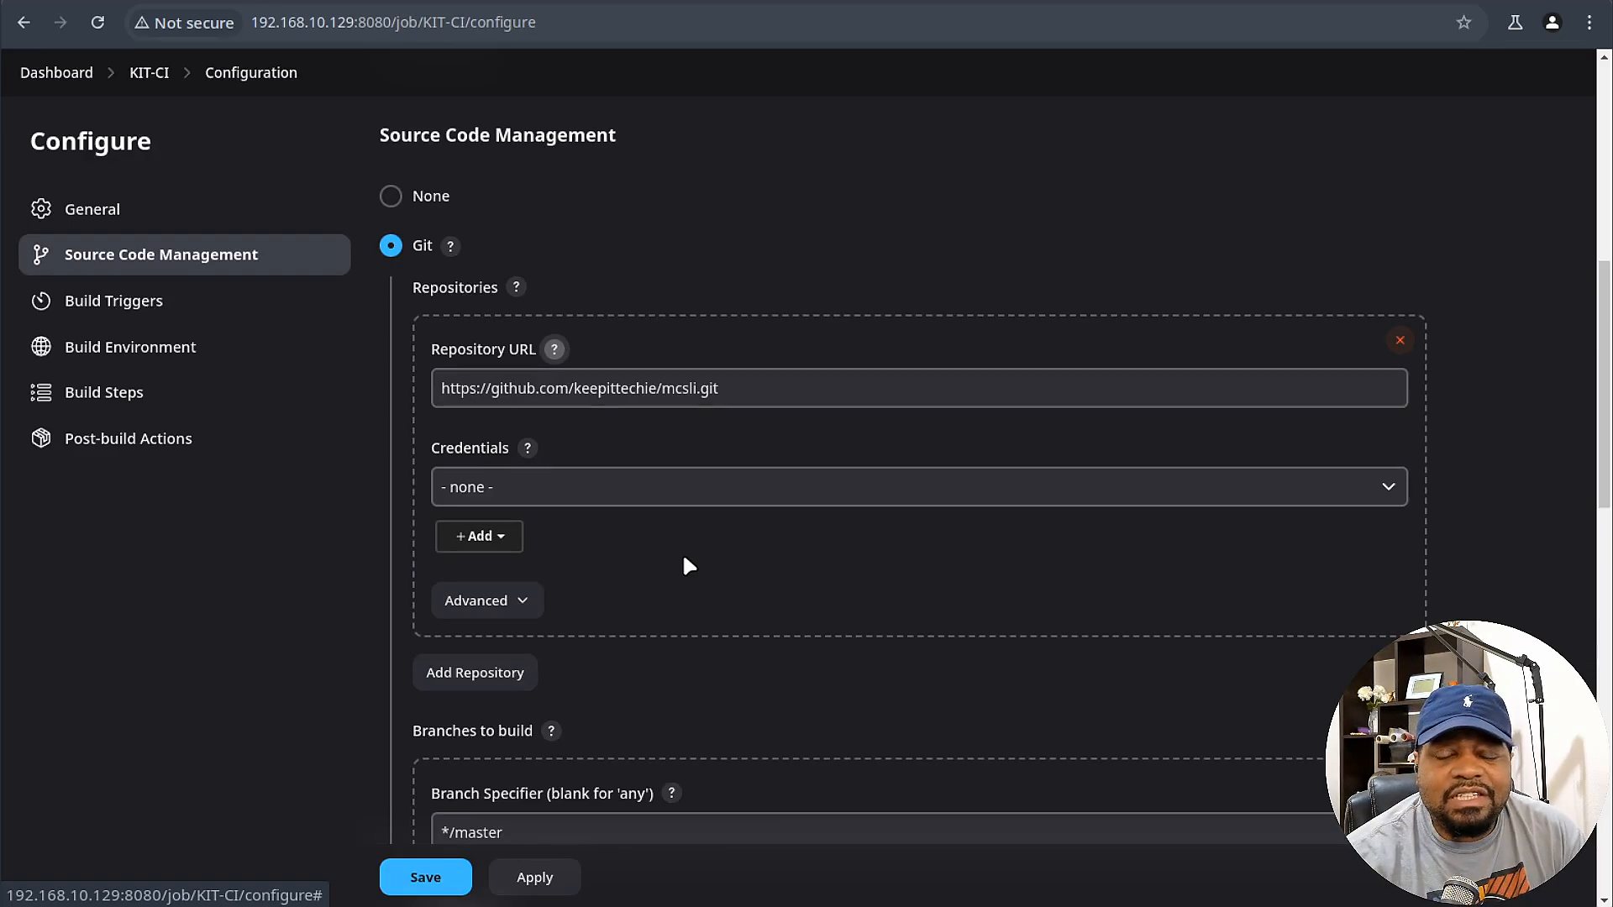
scroll("down", 3)
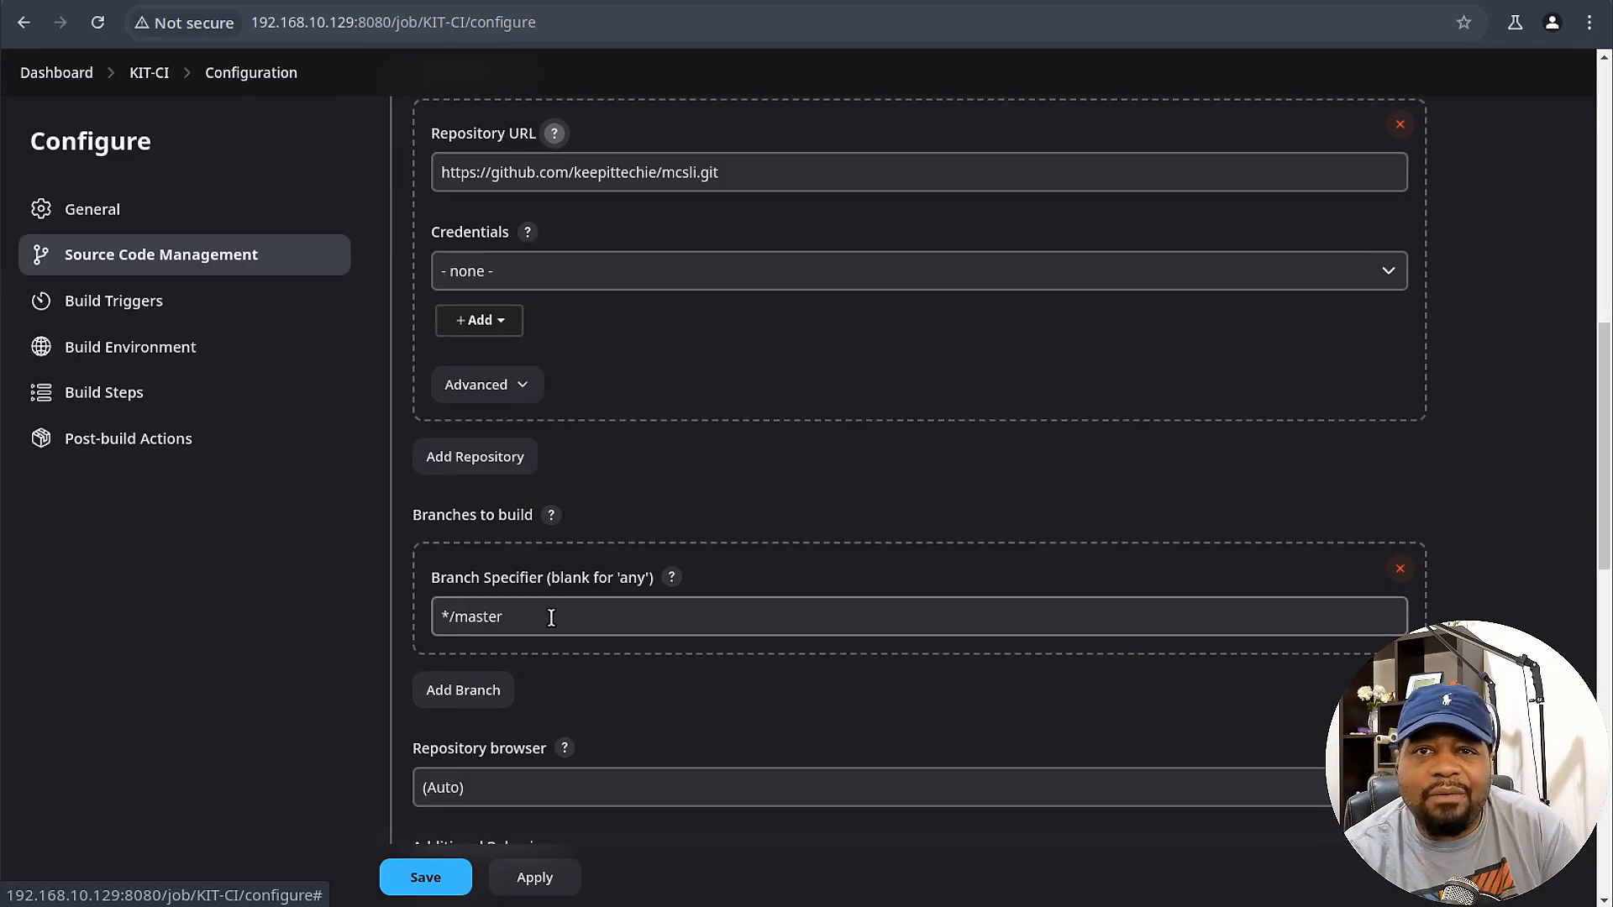
mouse_move(550, 596)
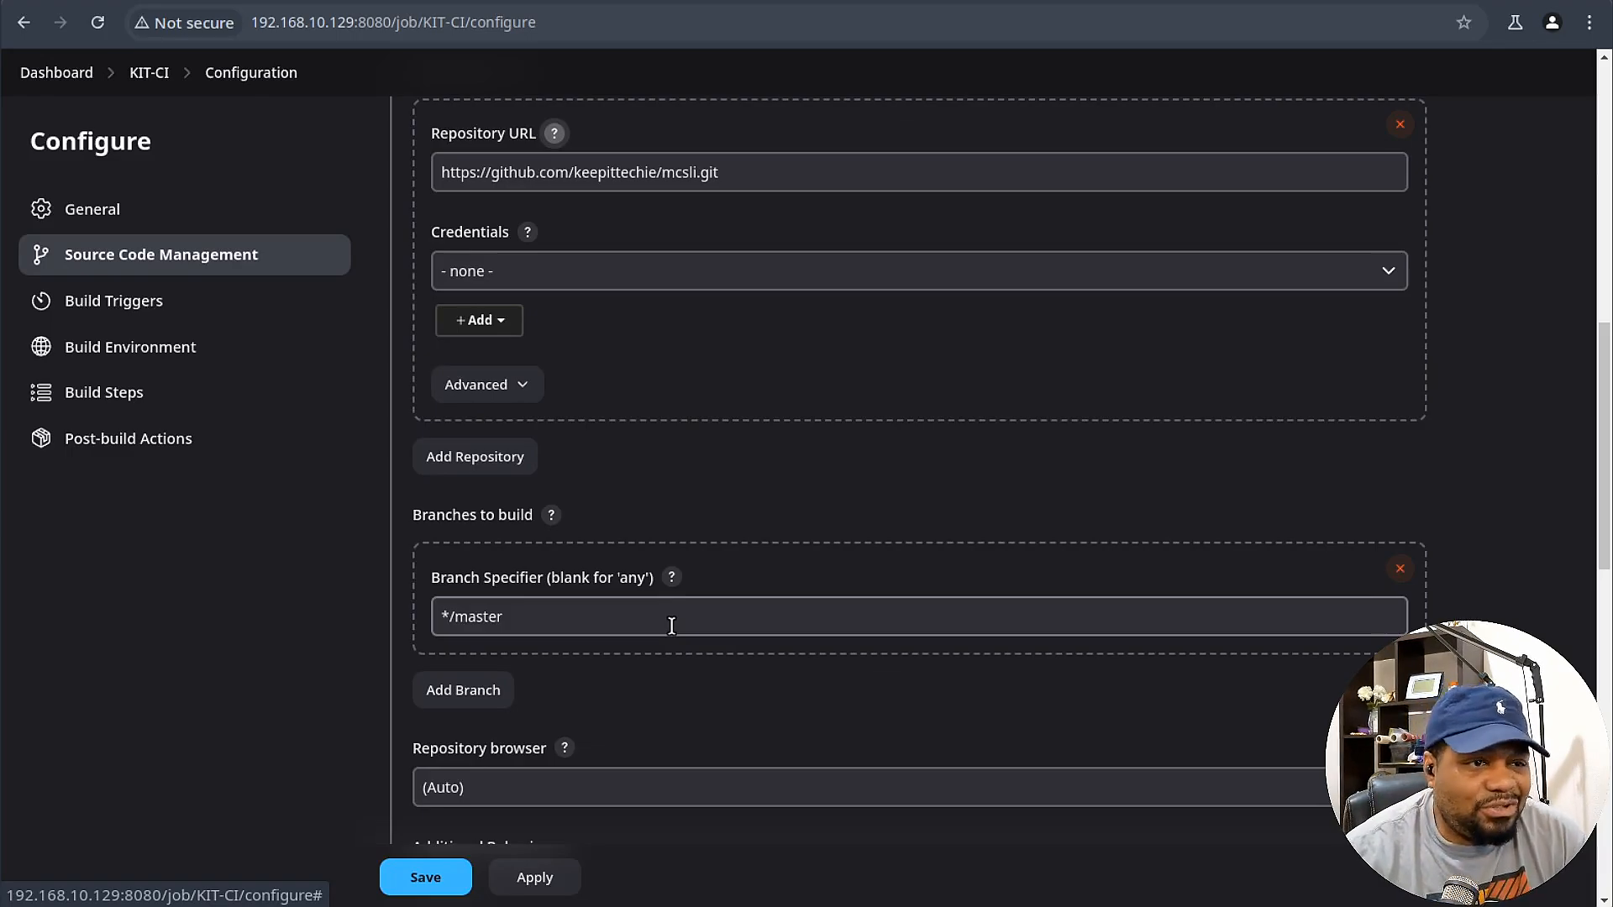
mouse_move(114, 301)
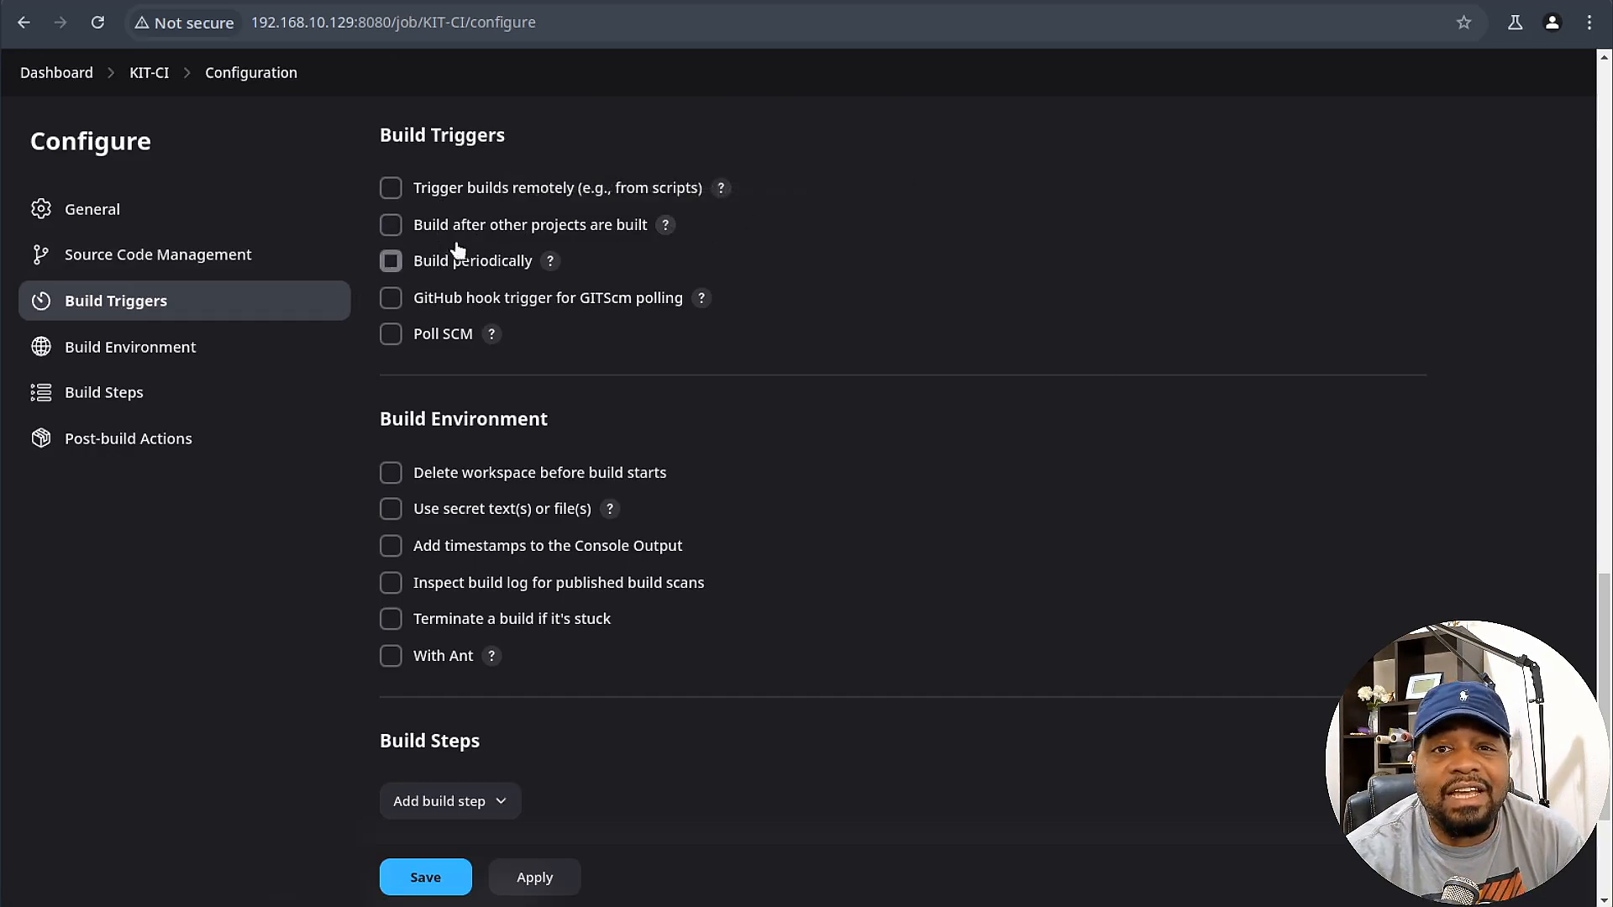
Step: Enable Build periodically with schedule TZ=America/Los_Angeles and H/15 * * * *
left_click(390, 260)
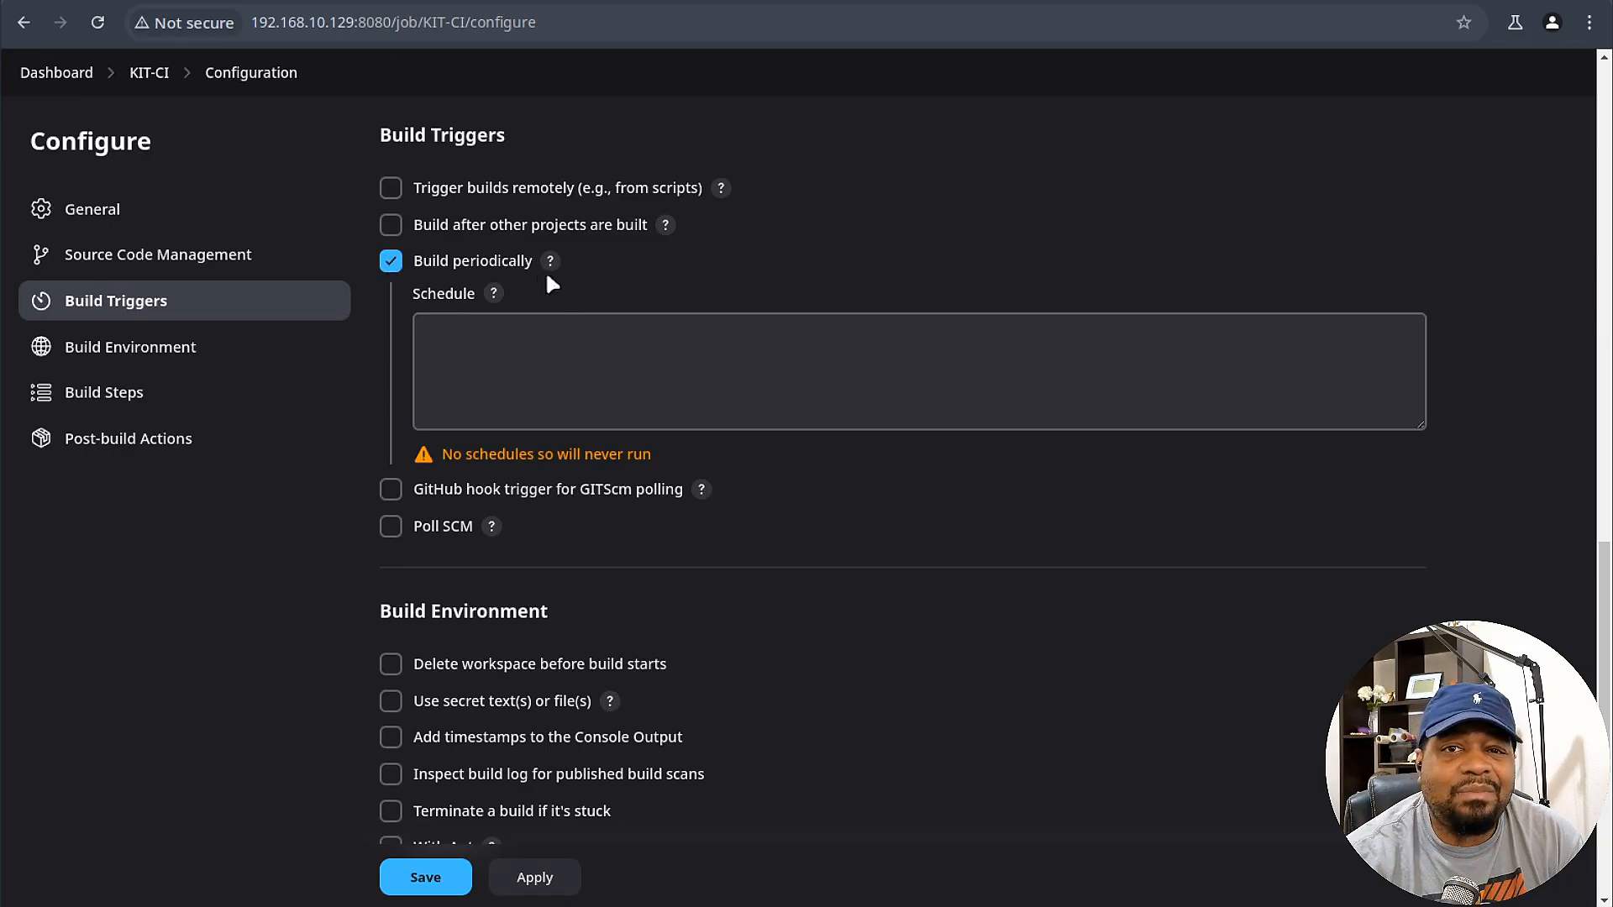
mouse_move(493, 294)
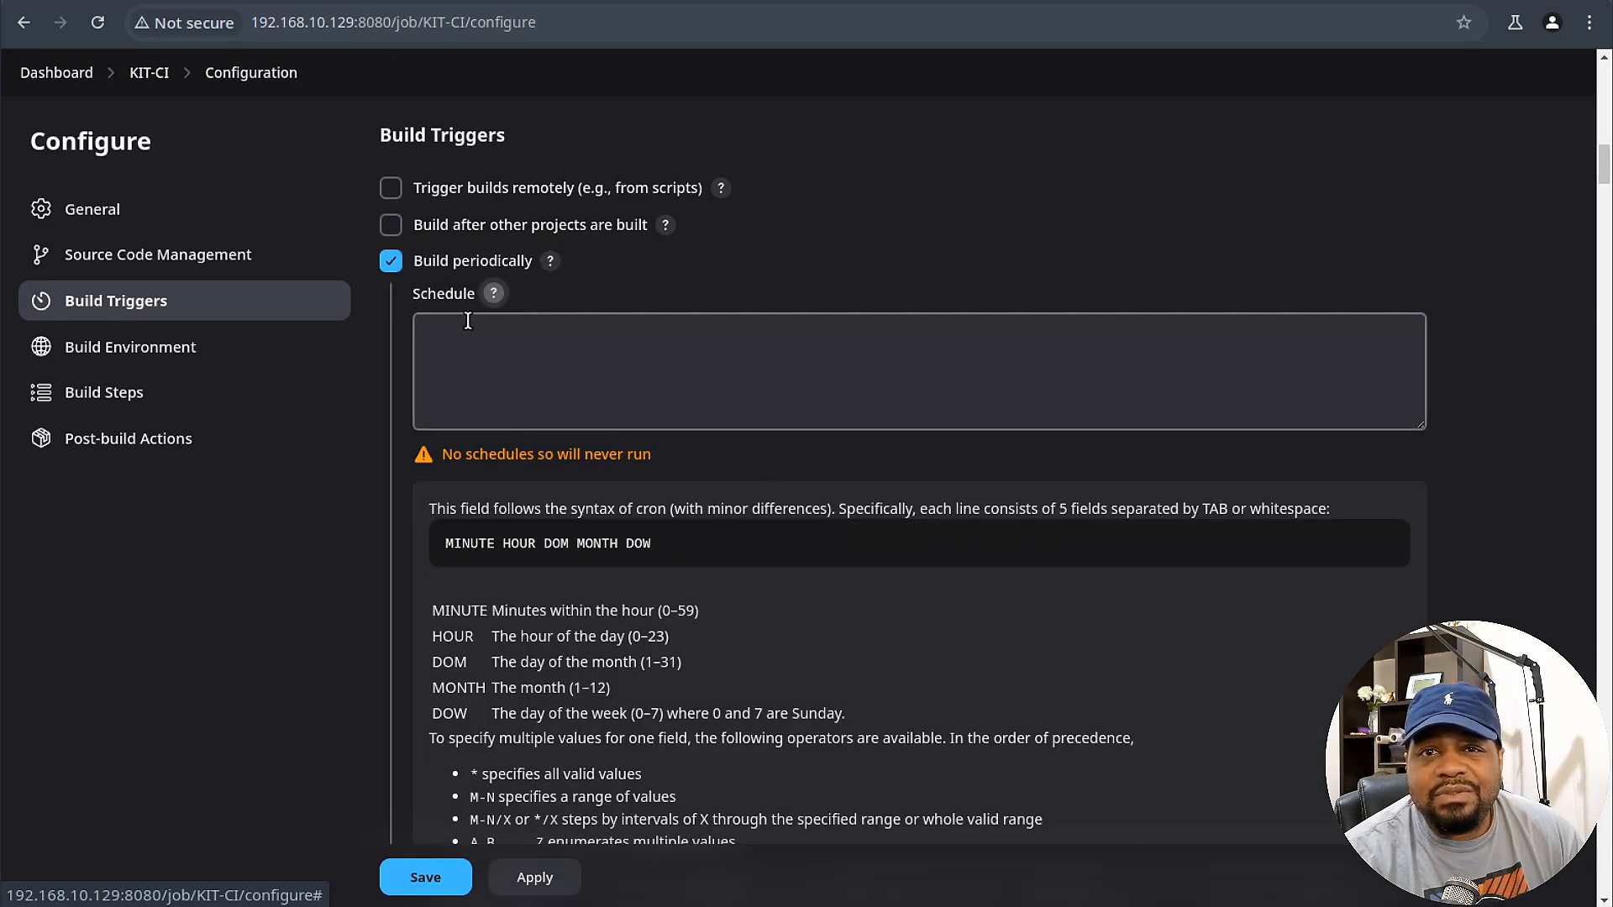
scroll("down", 3)
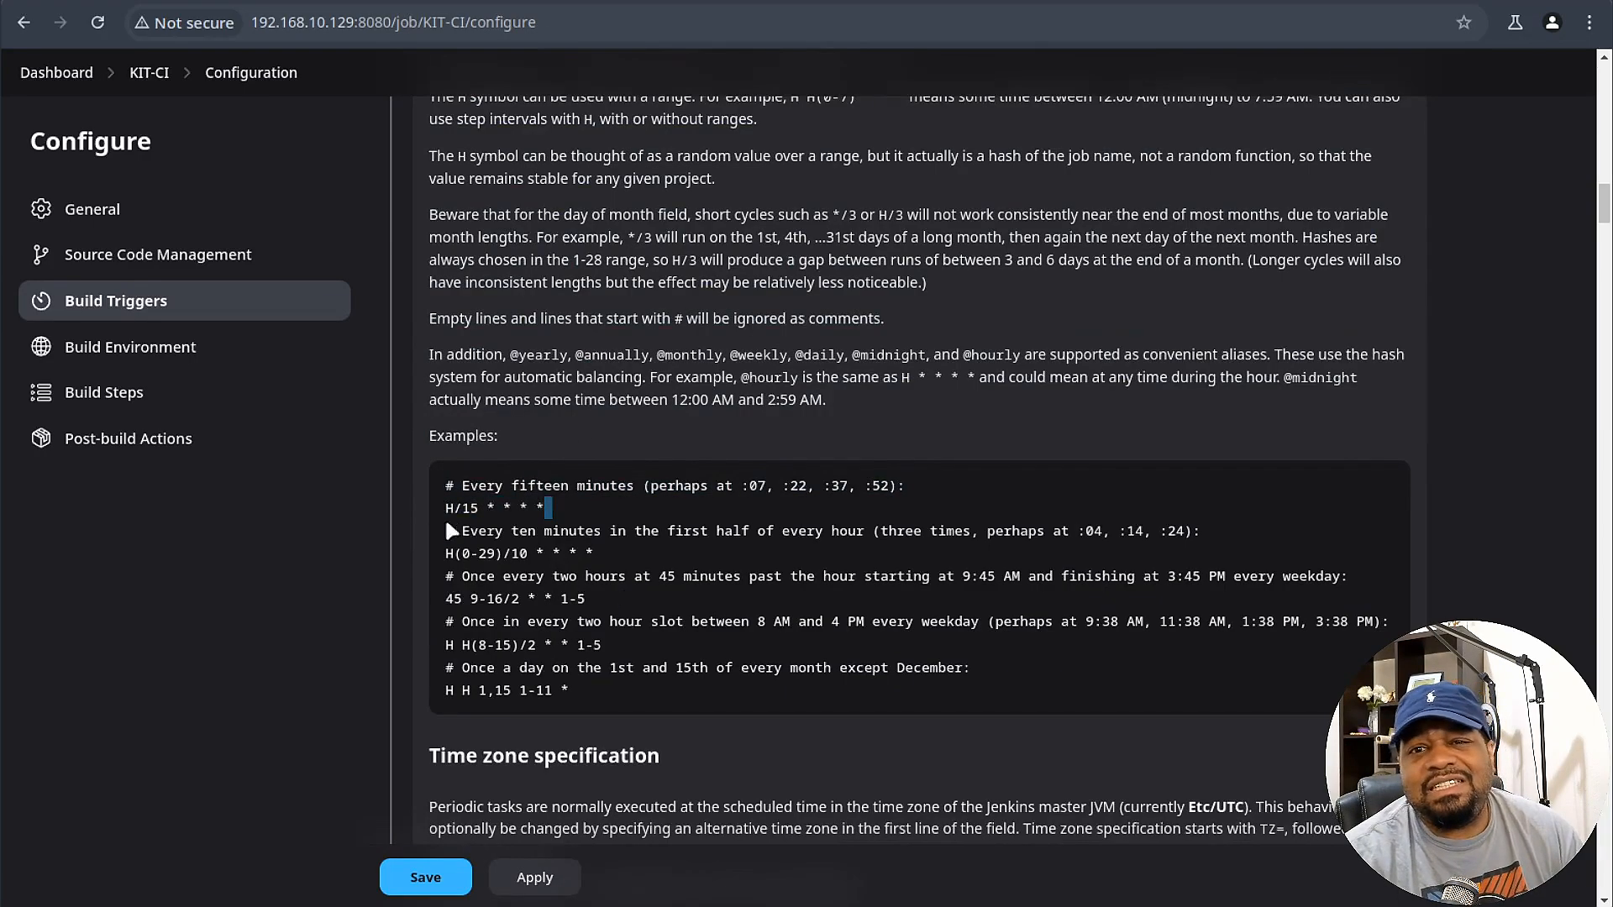
left_click_drag(445, 508, 545, 507)
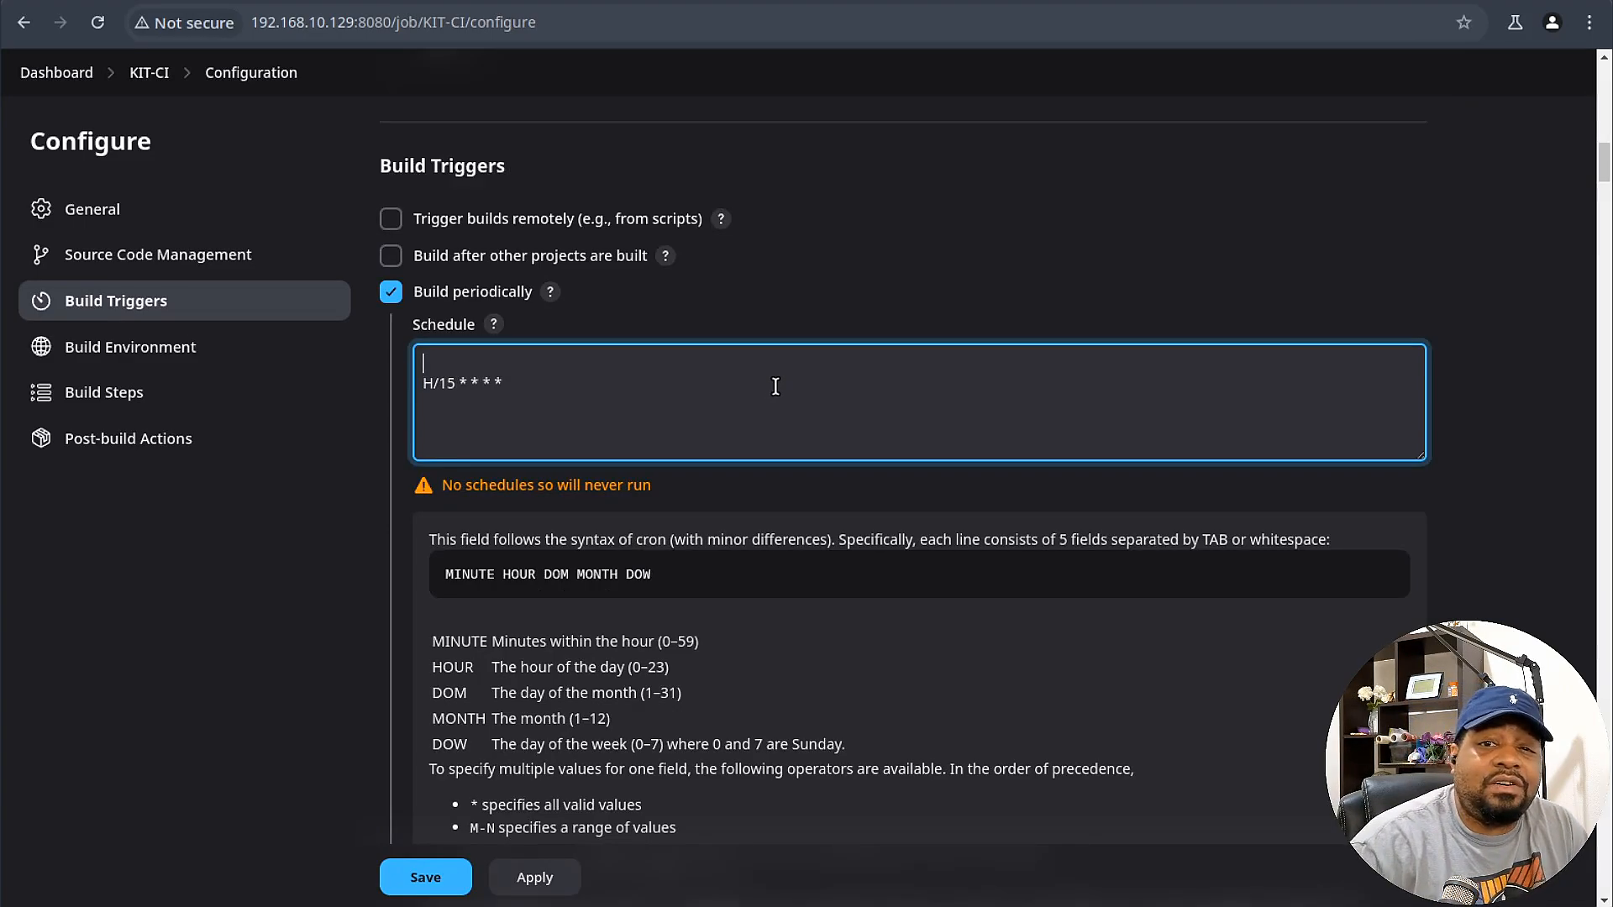
type("TZ")
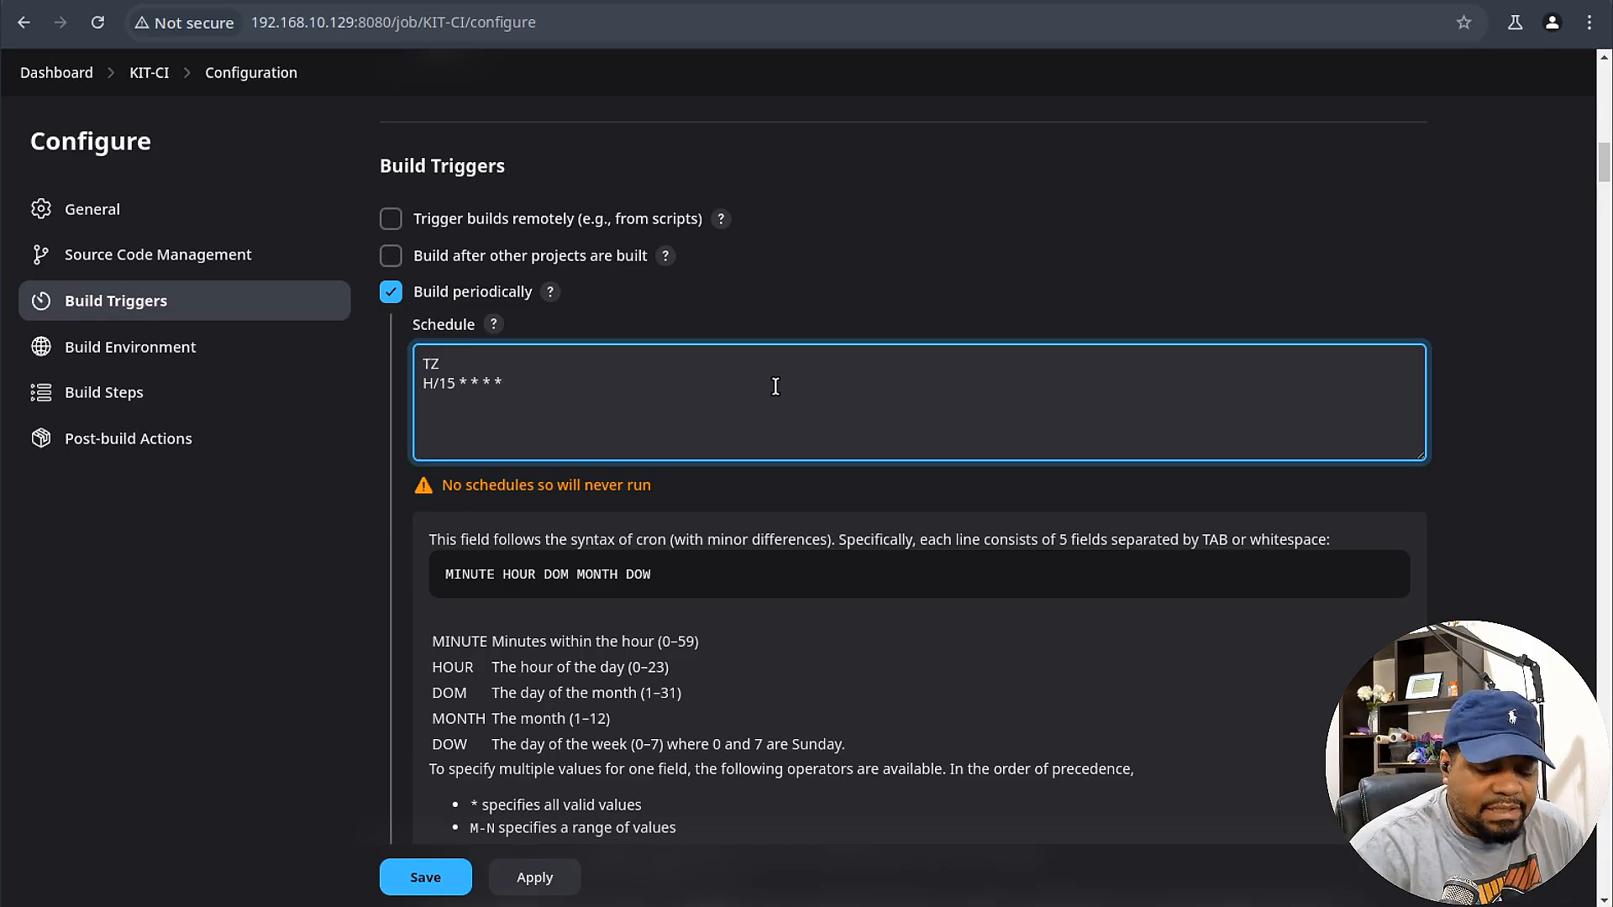
type("=")
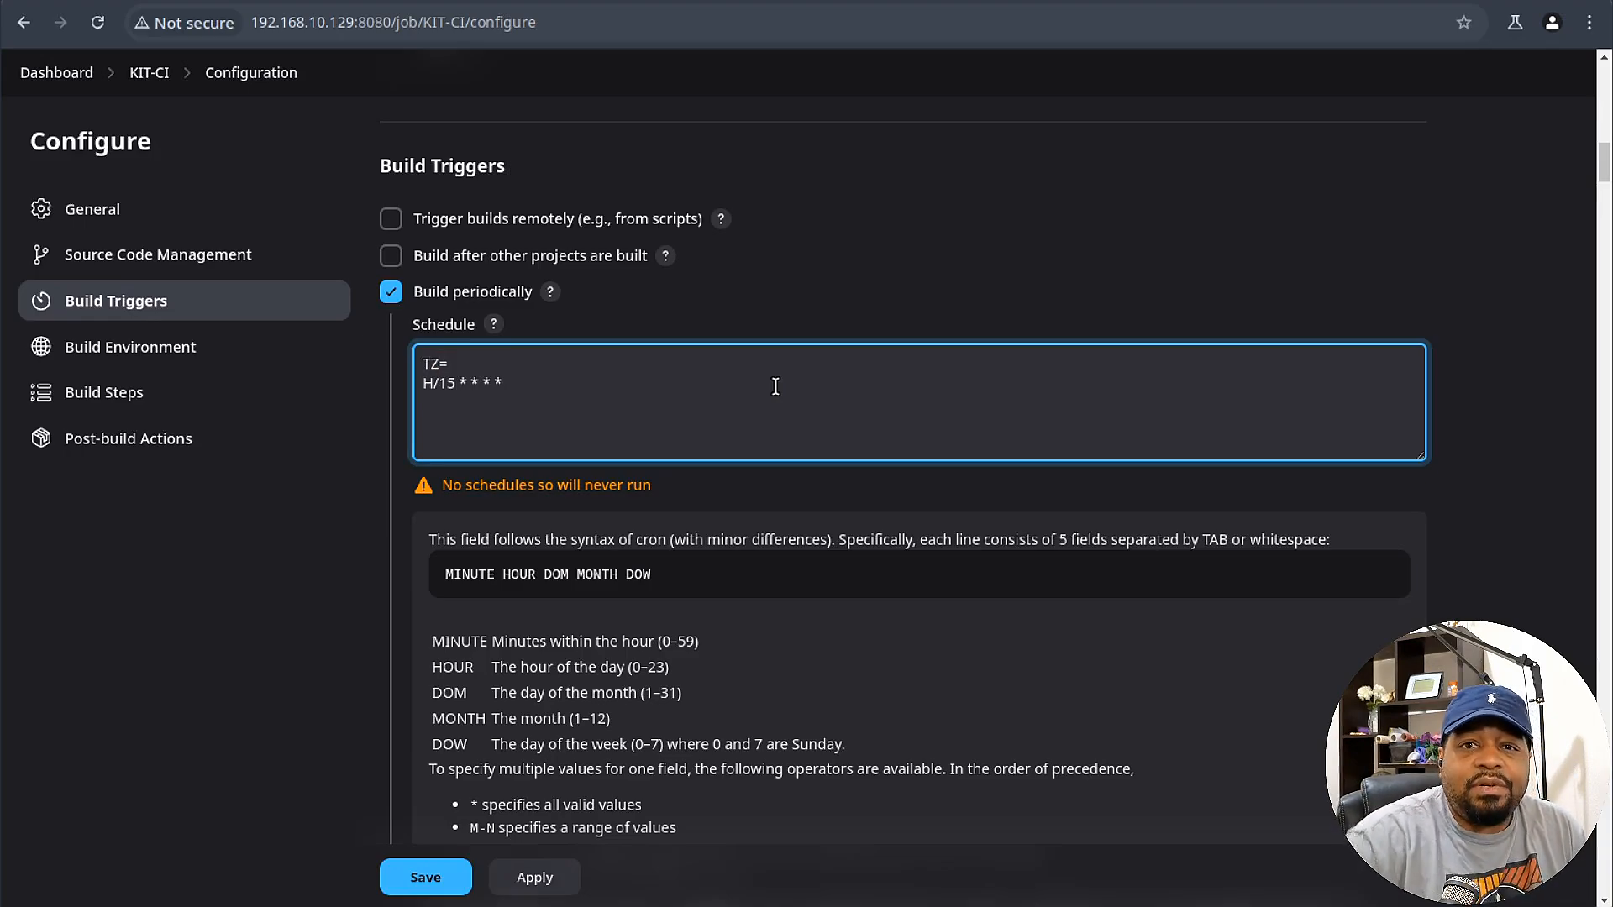
scroll("down", 3)
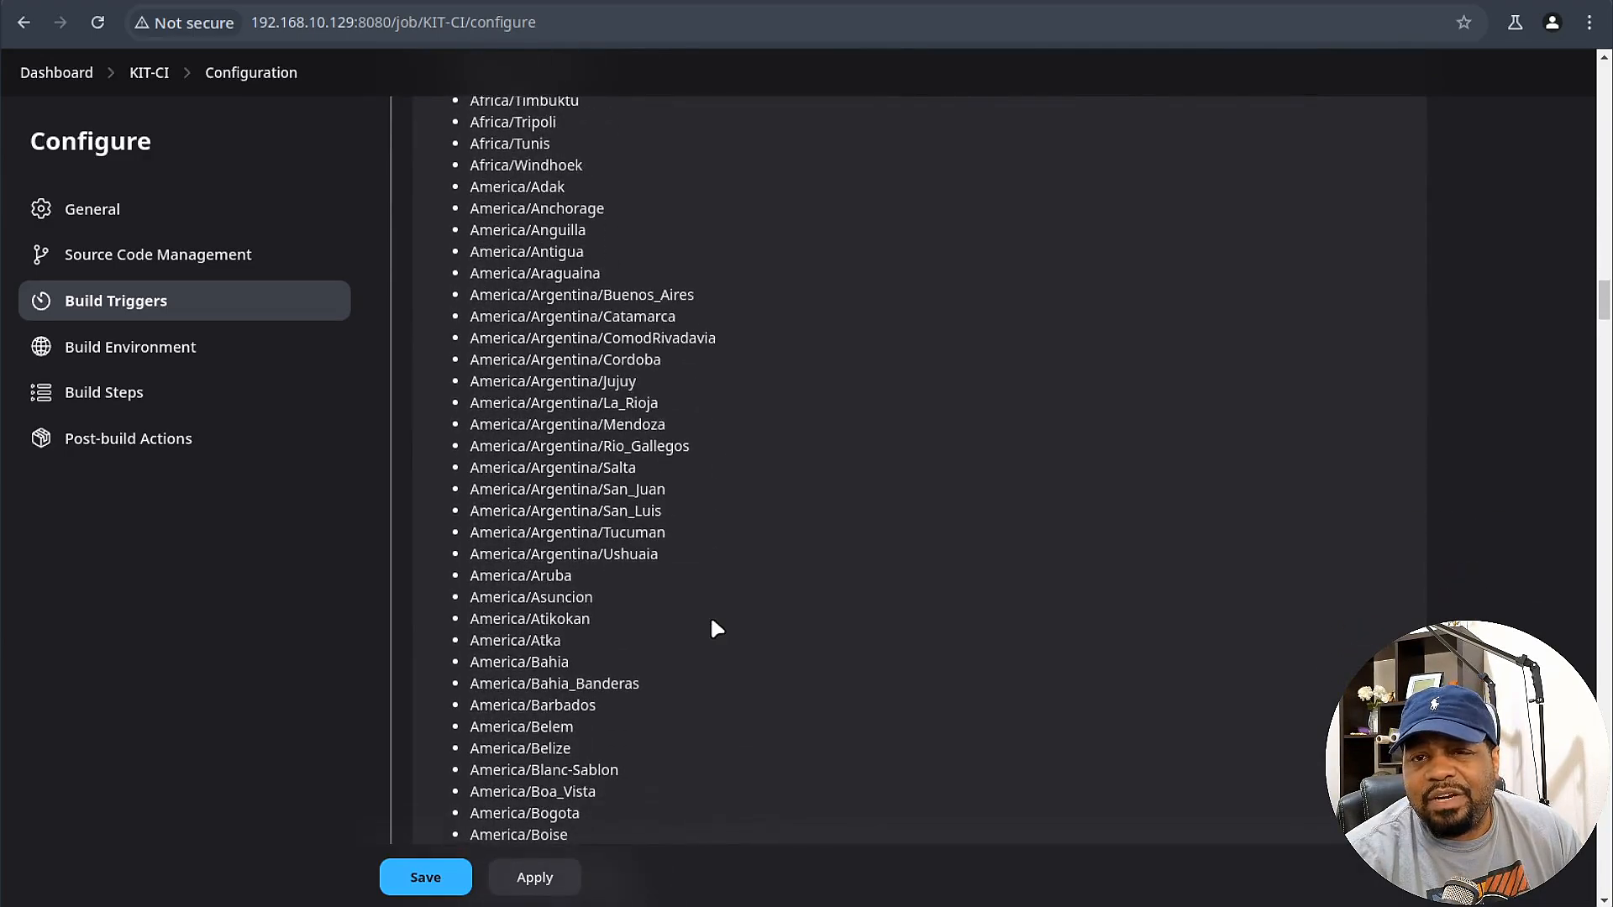
scroll("down", 3)
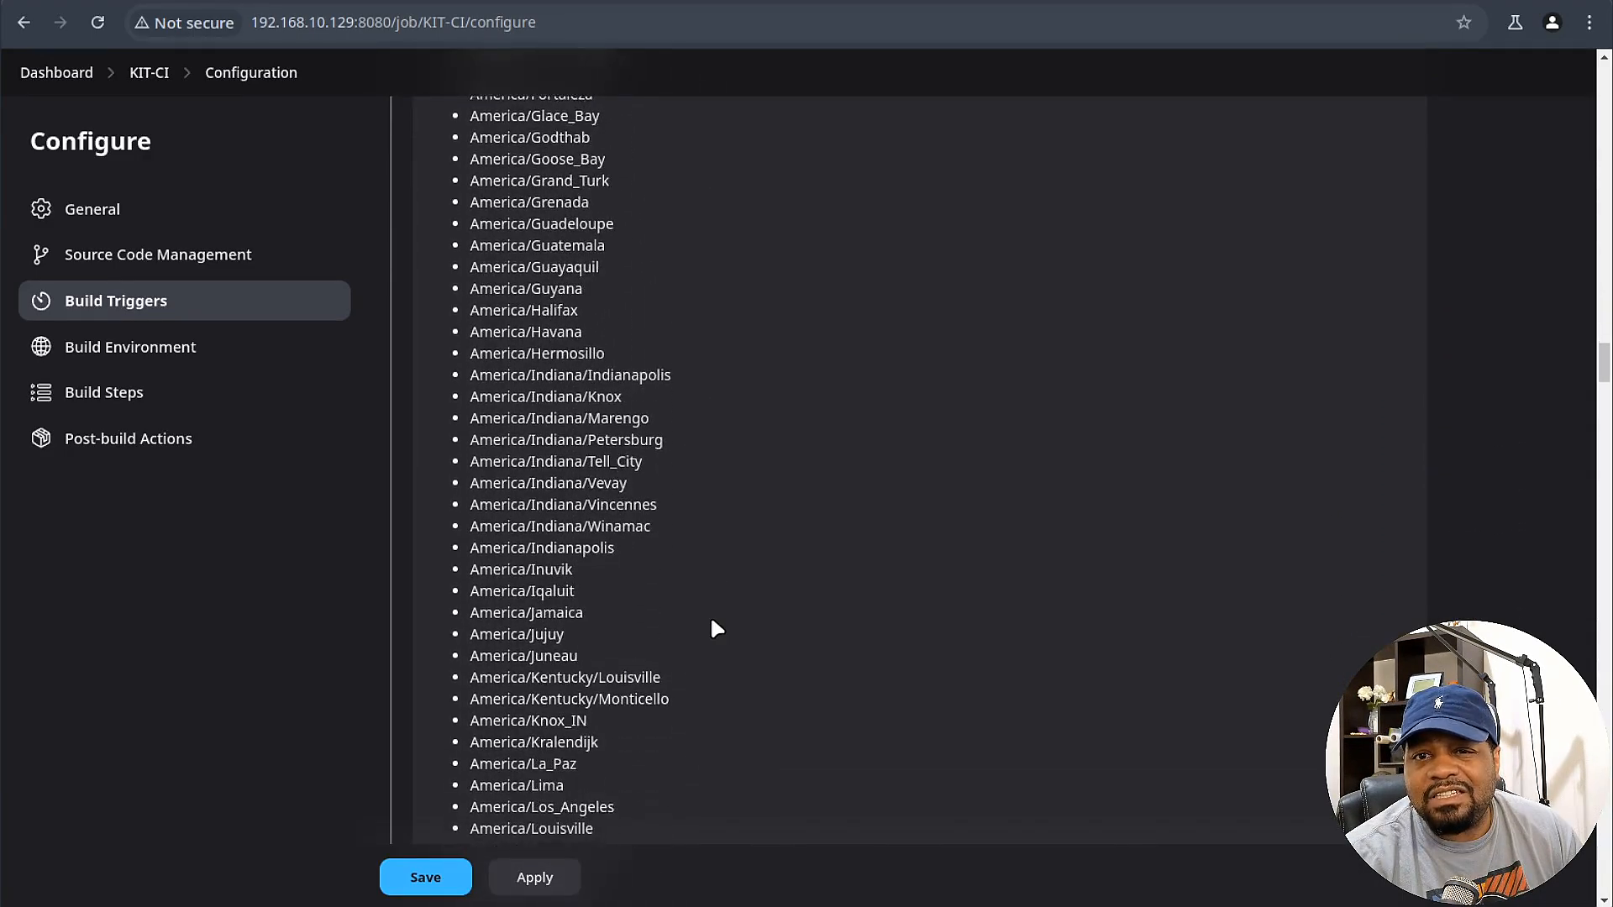
scroll("down", 3)
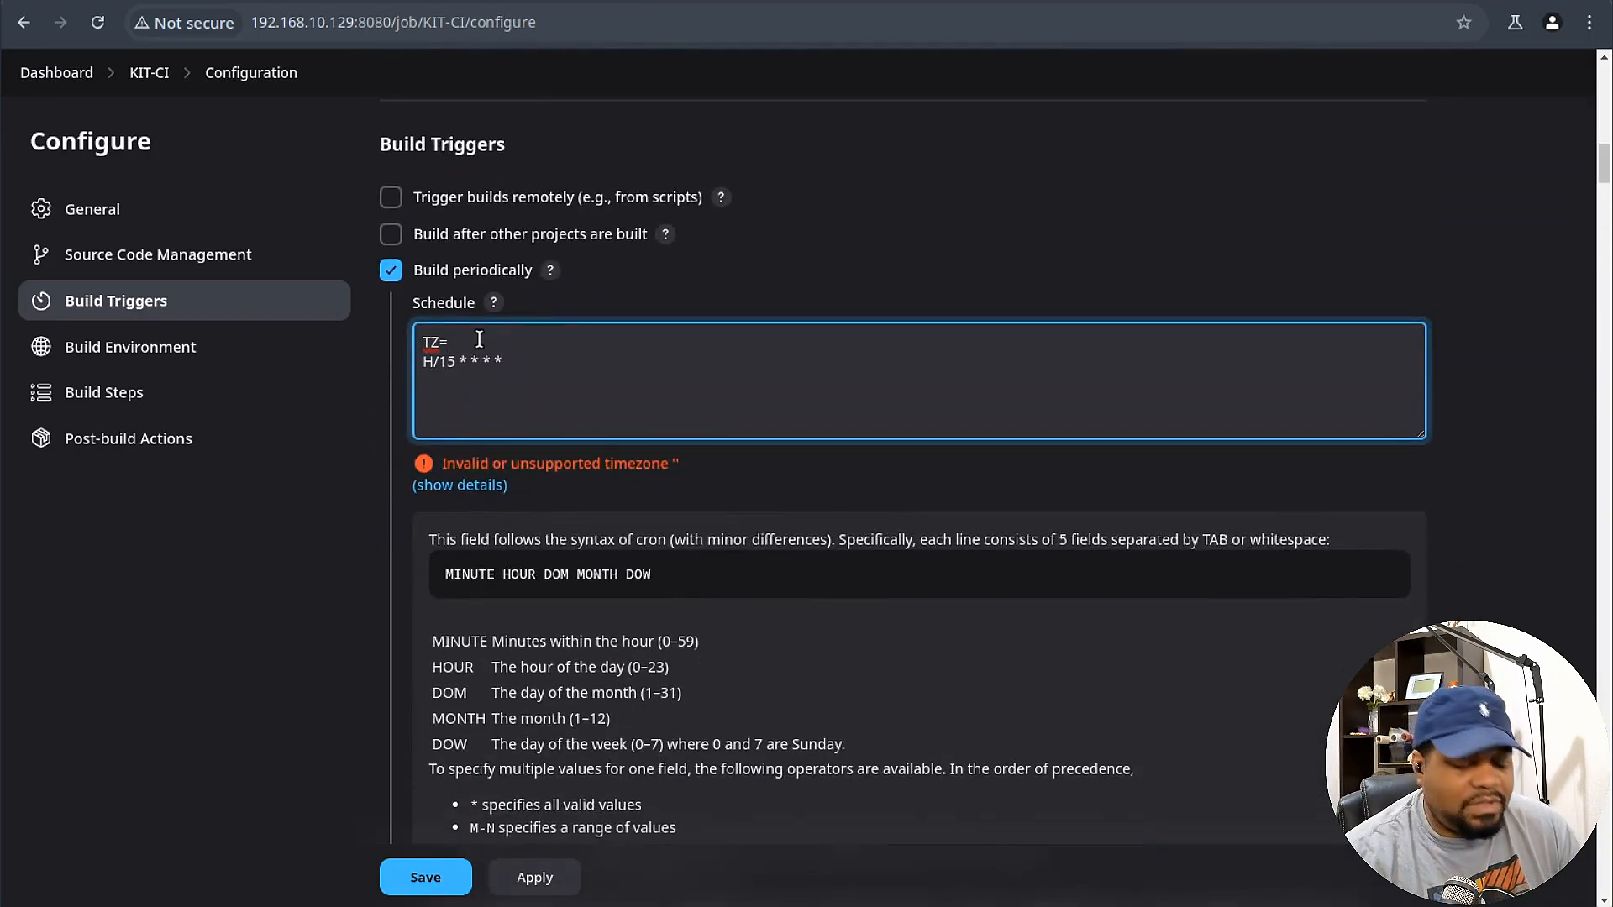
type("America/Los_Angeles")
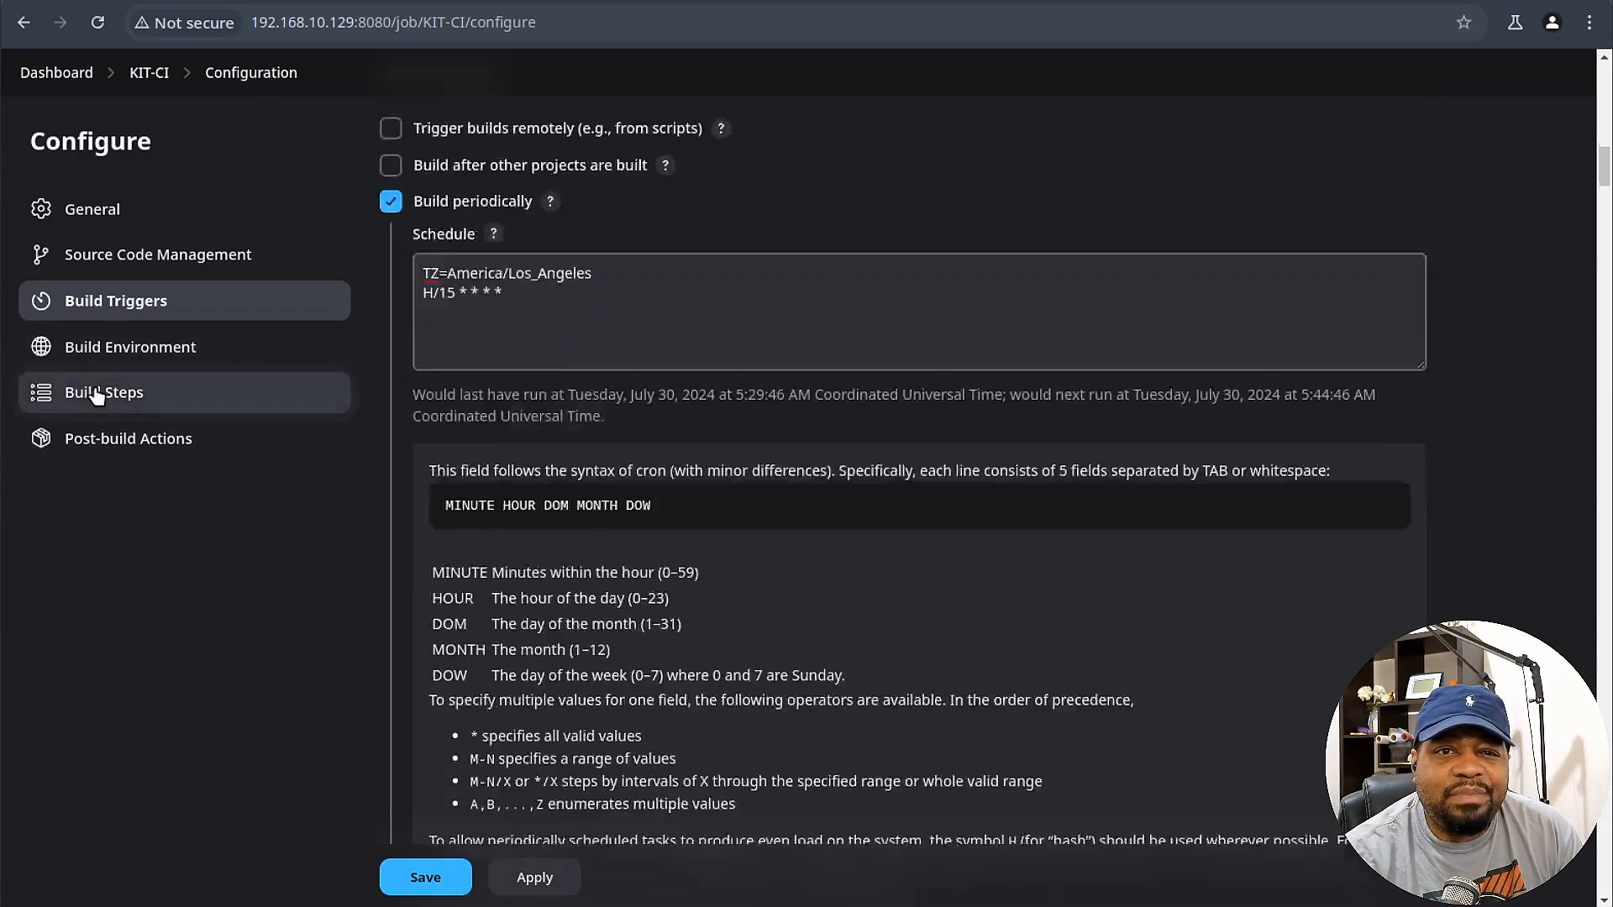
Step: Jump to the Build Environment section via the Configure sidebar
left_click(131, 347)
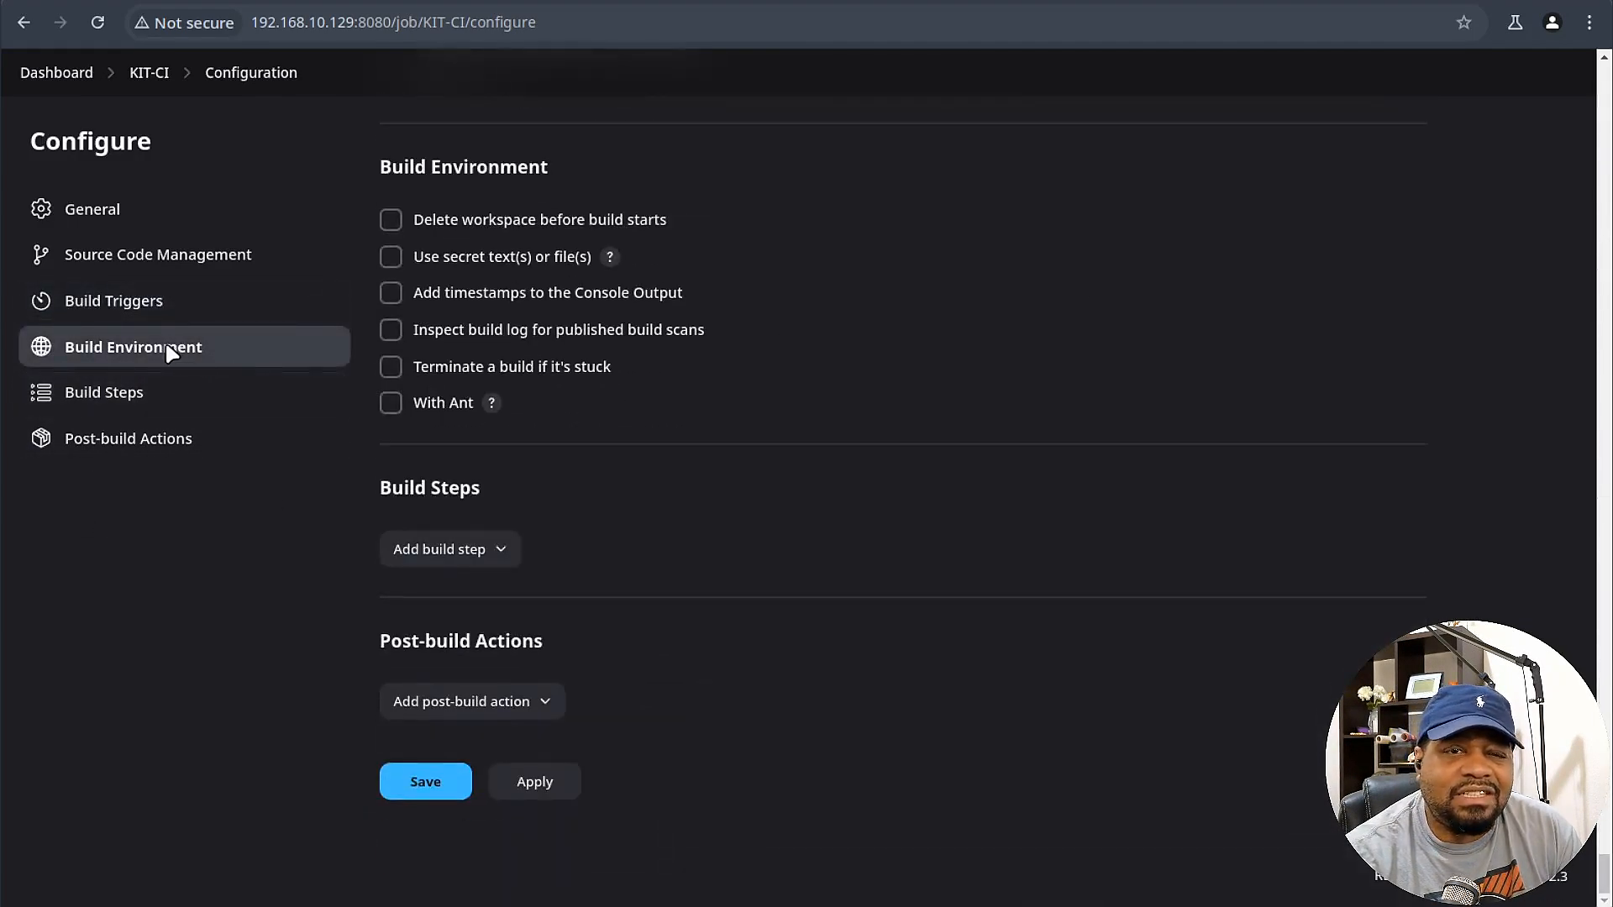
mouse_move(448, 247)
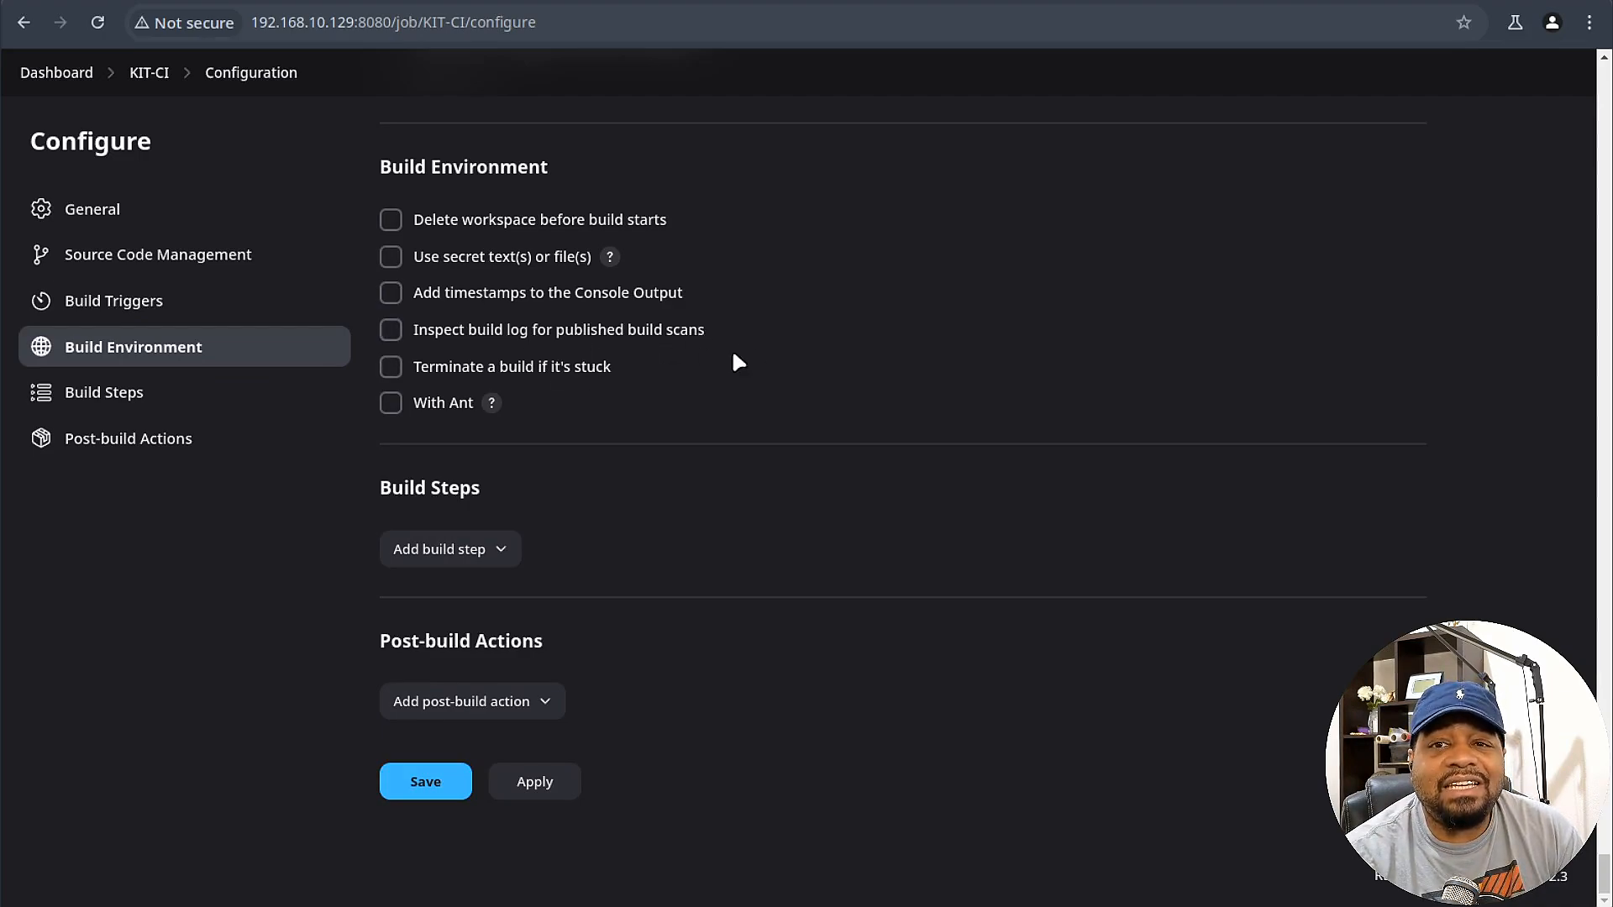
mouse_move(519, 409)
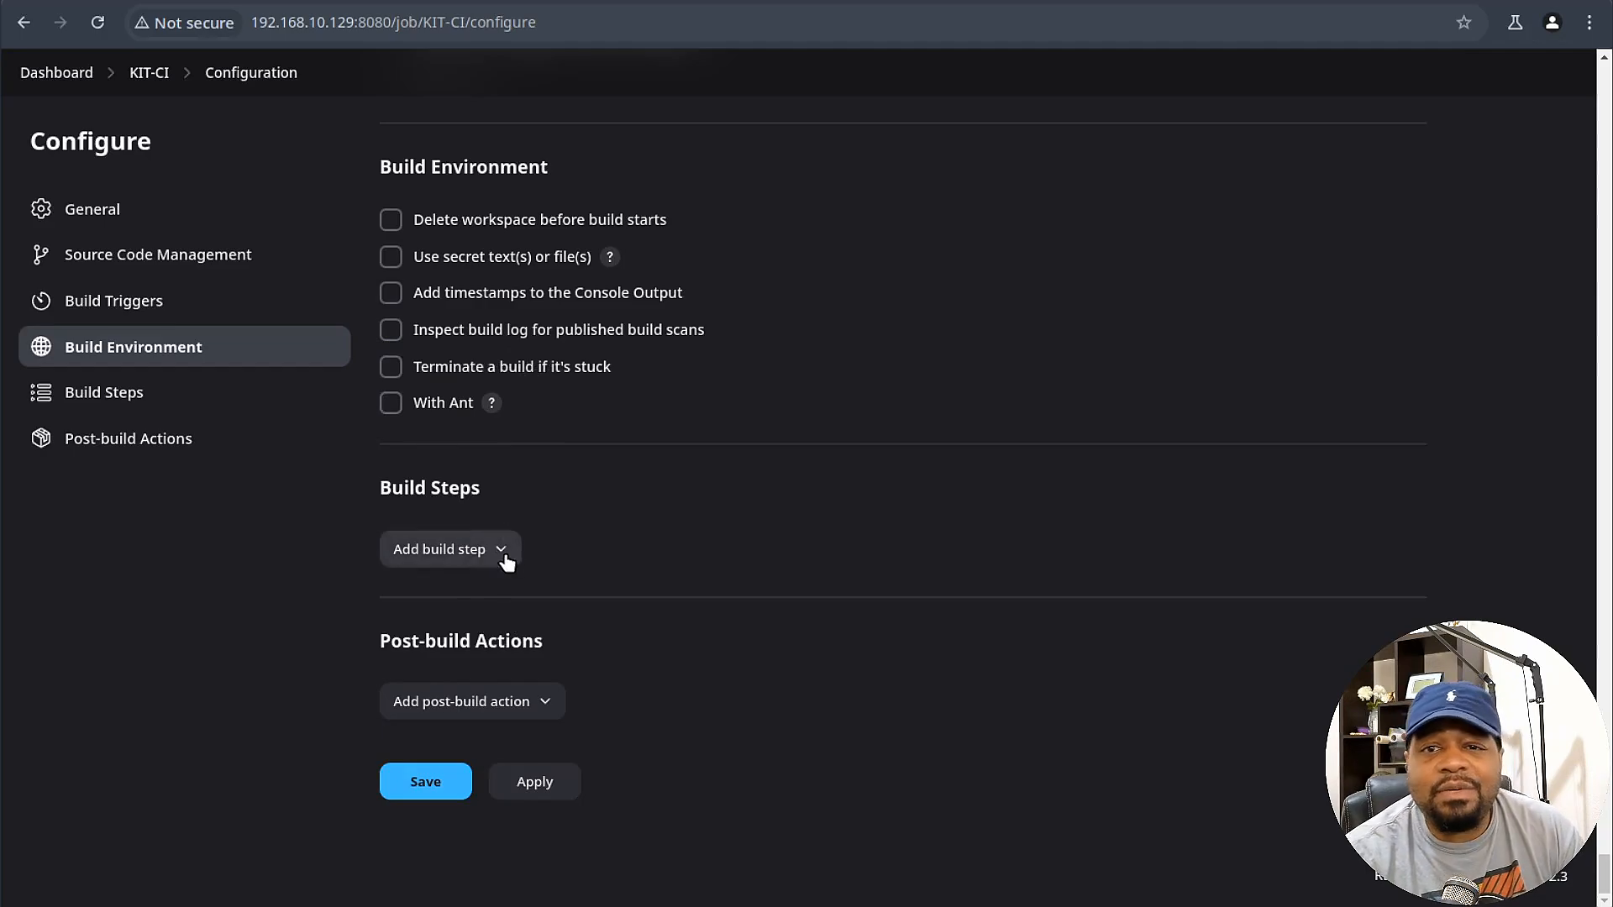
Step: Add an Execute shell build step containing the #!/bin/bash test script
left_click(443, 548)
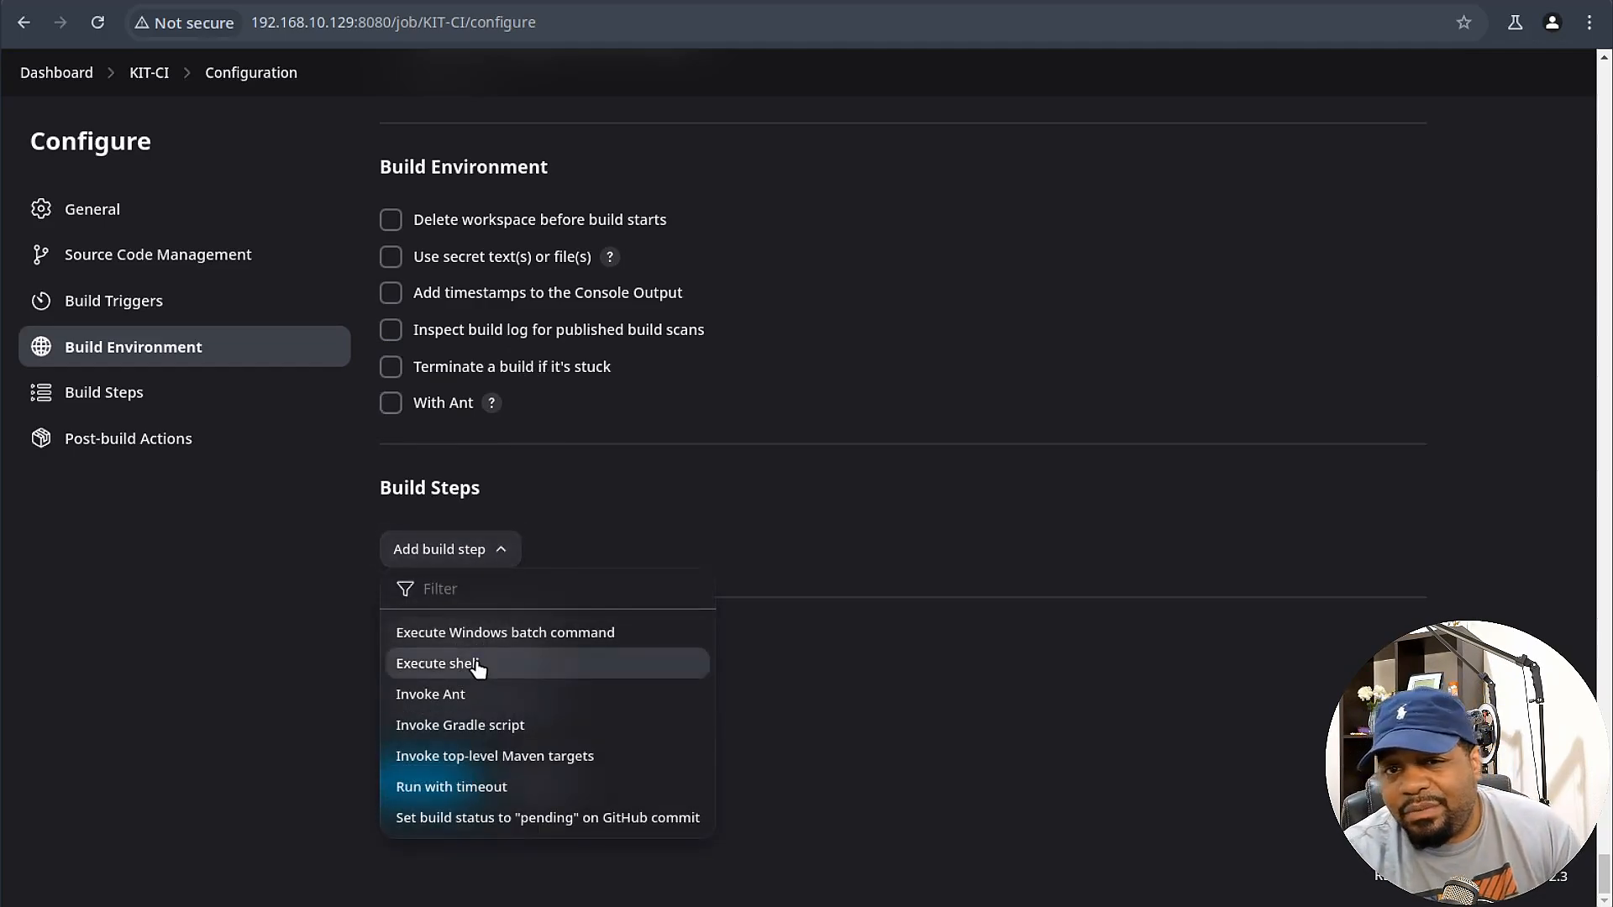
left_click(439, 663)
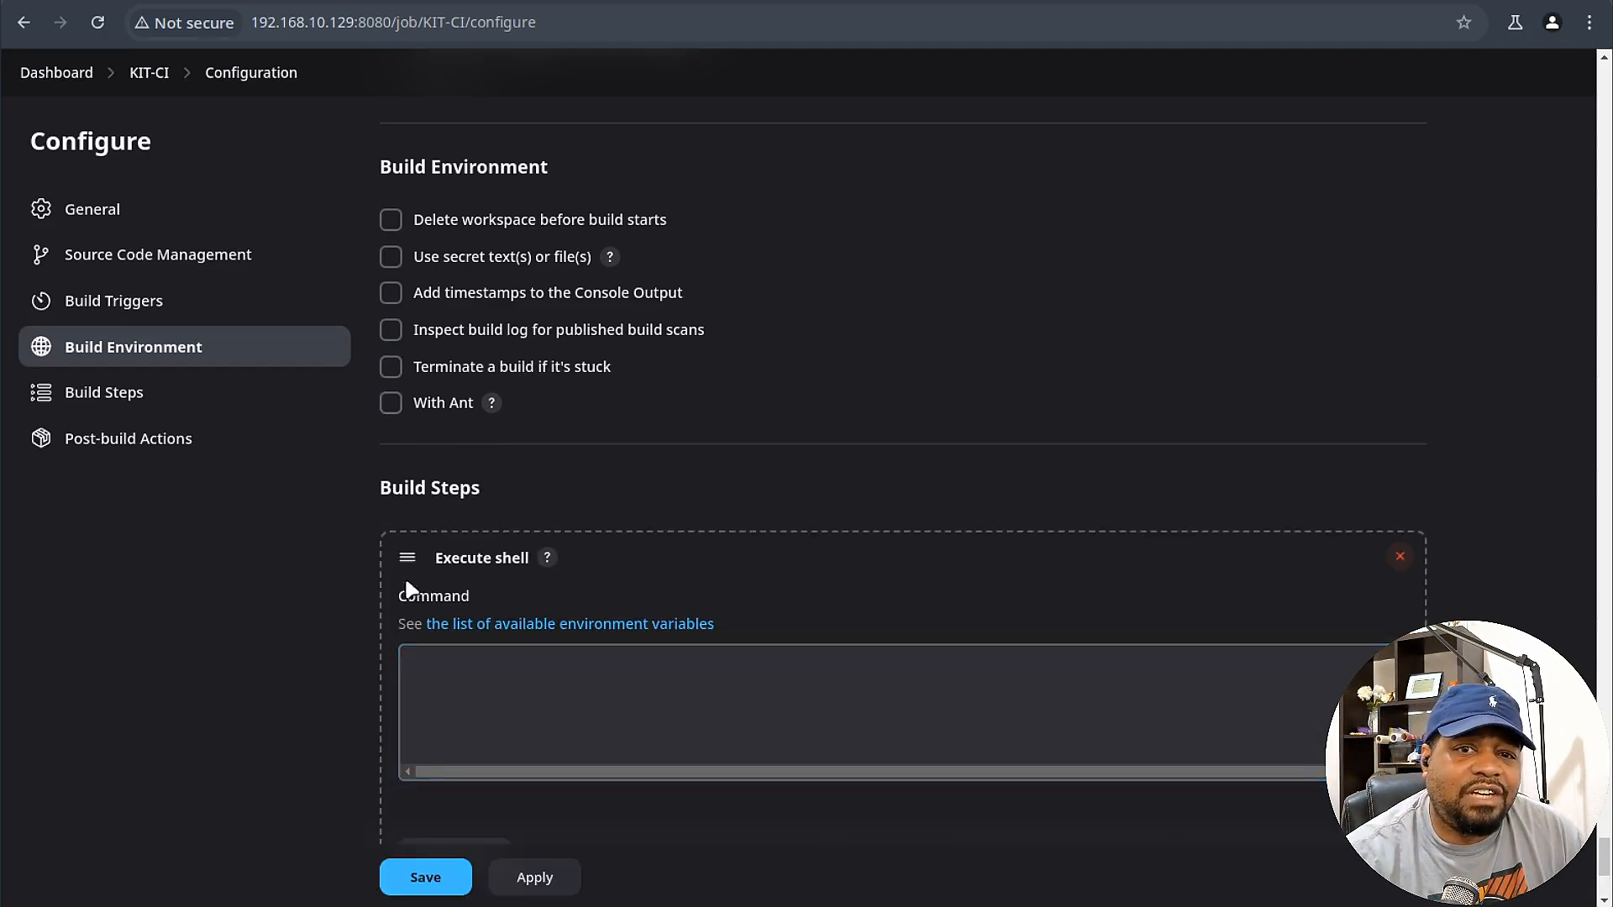
mouse_move(202, 403)
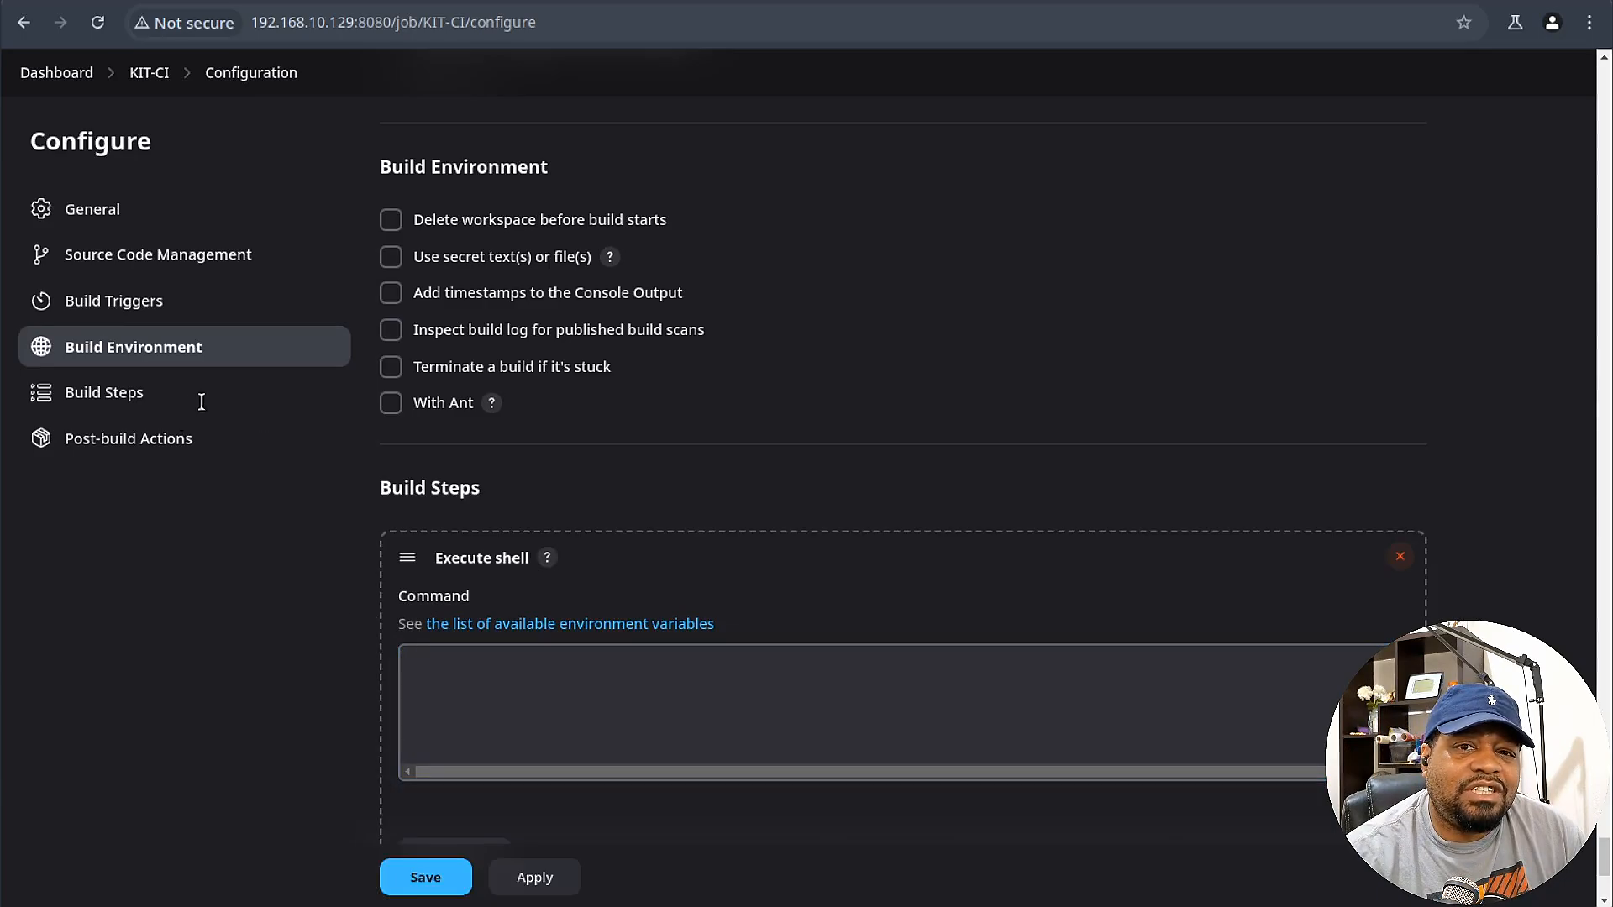
mouse_move(237, 594)
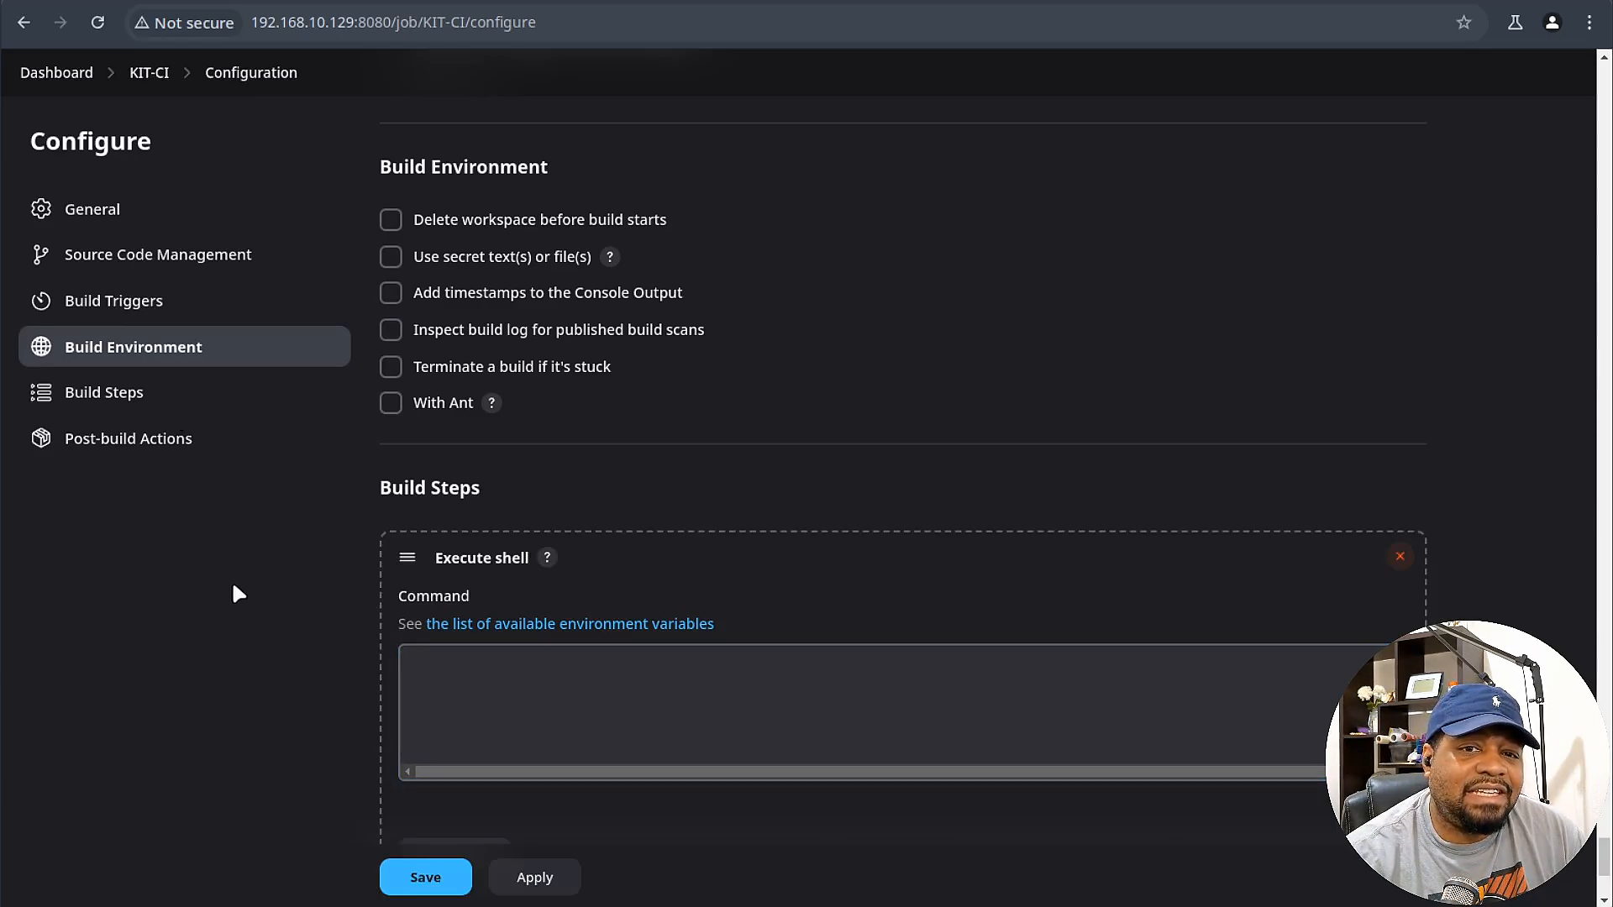
mouse_move(244, 416)
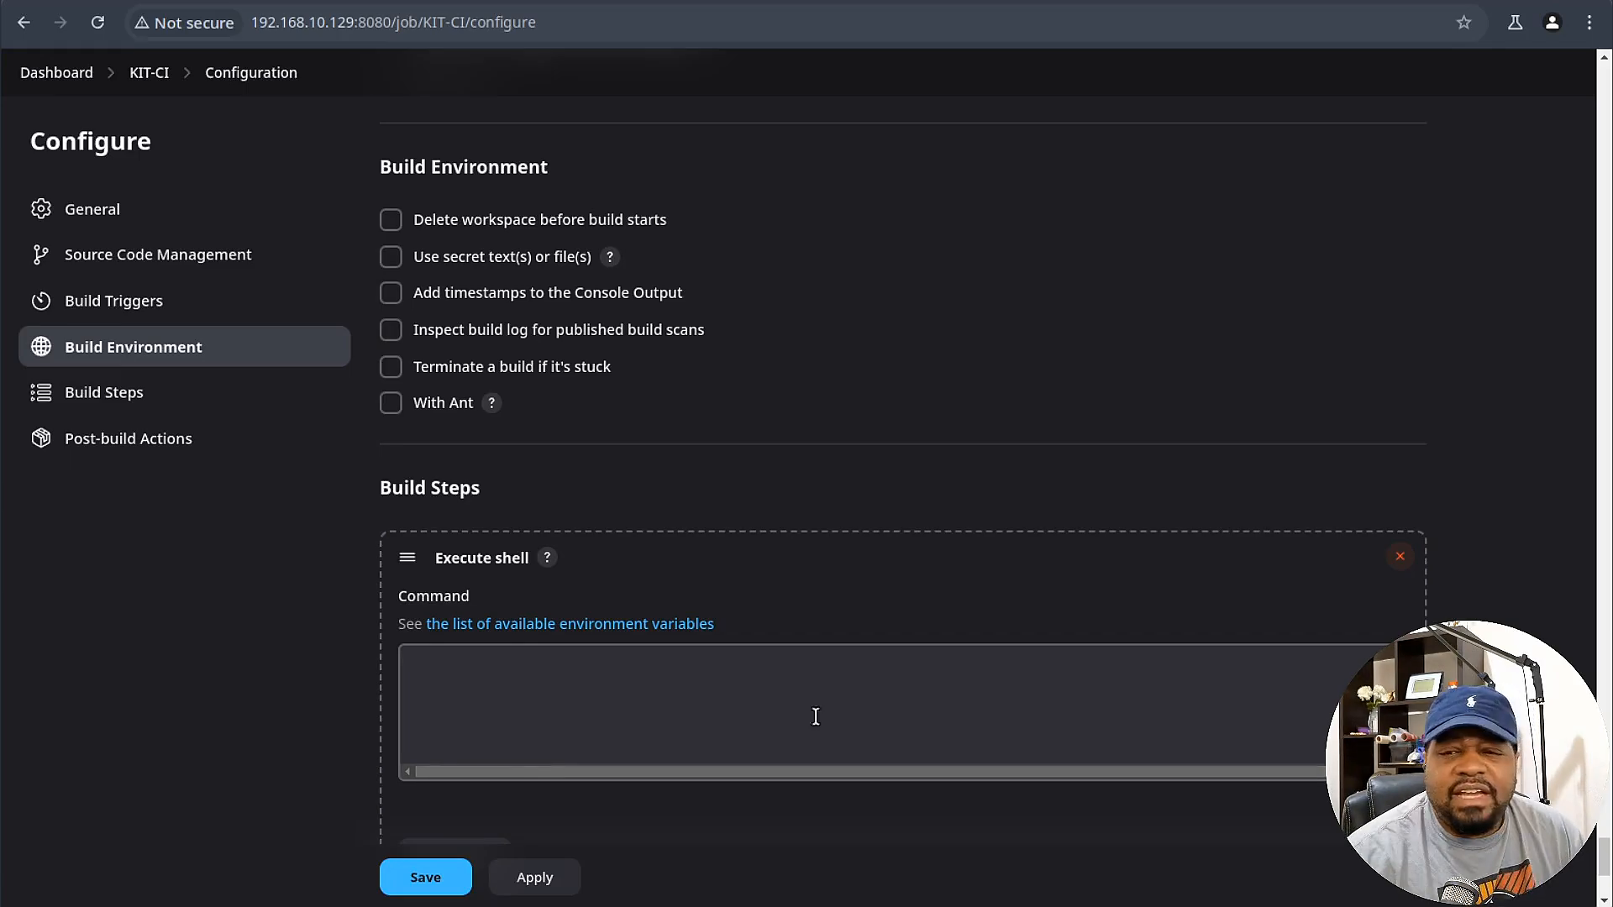
left_click(813, 710)
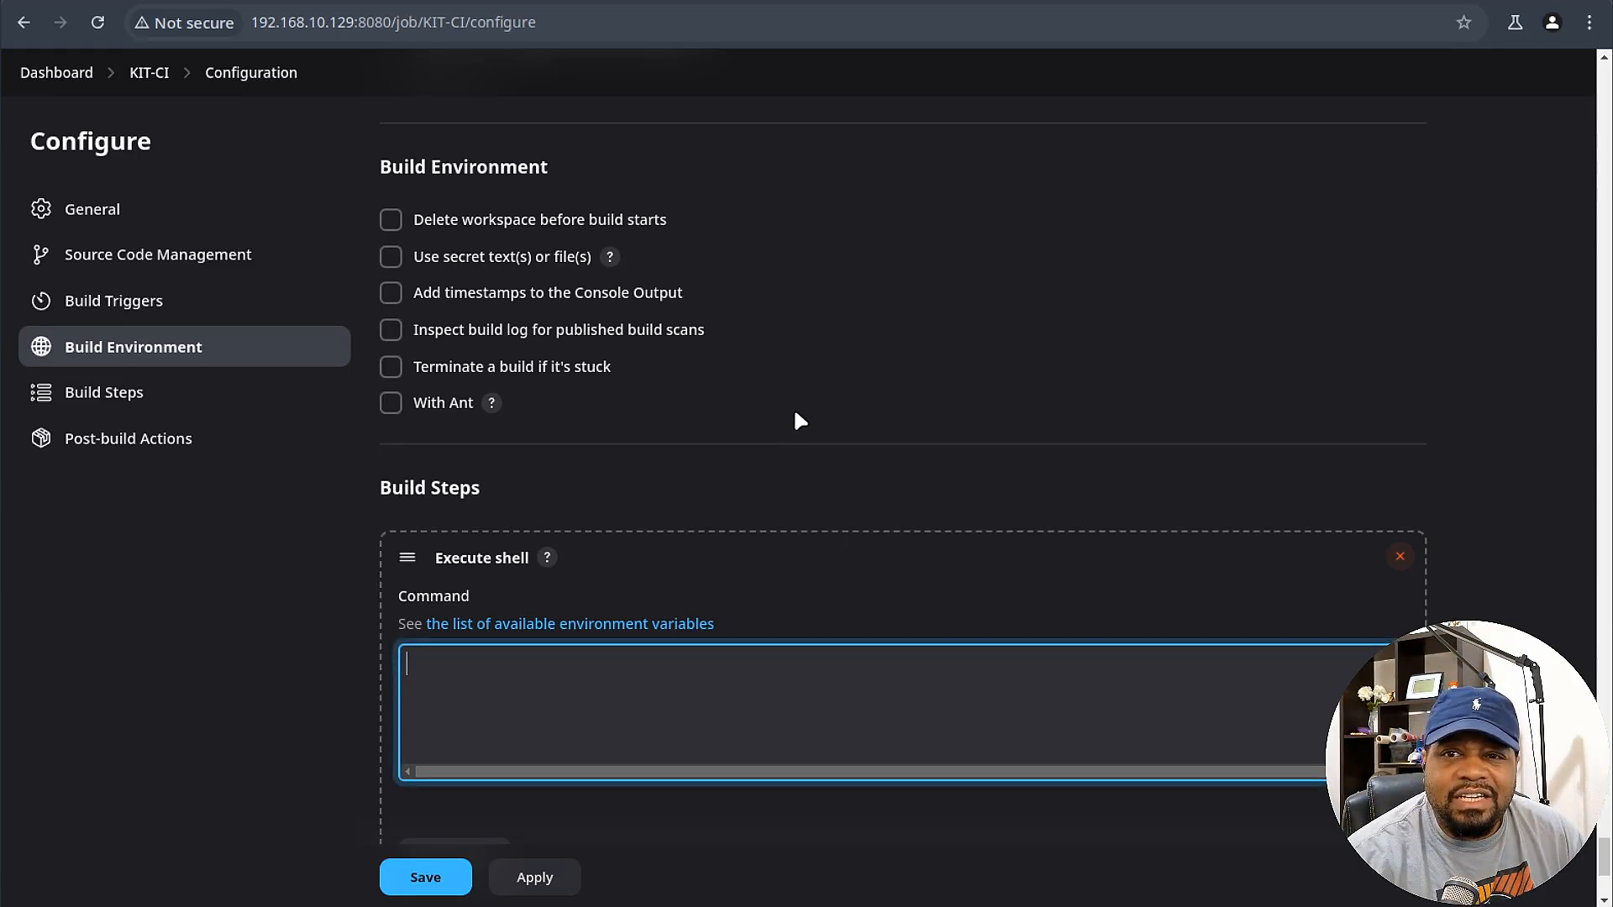
type("#!/bin/bash")
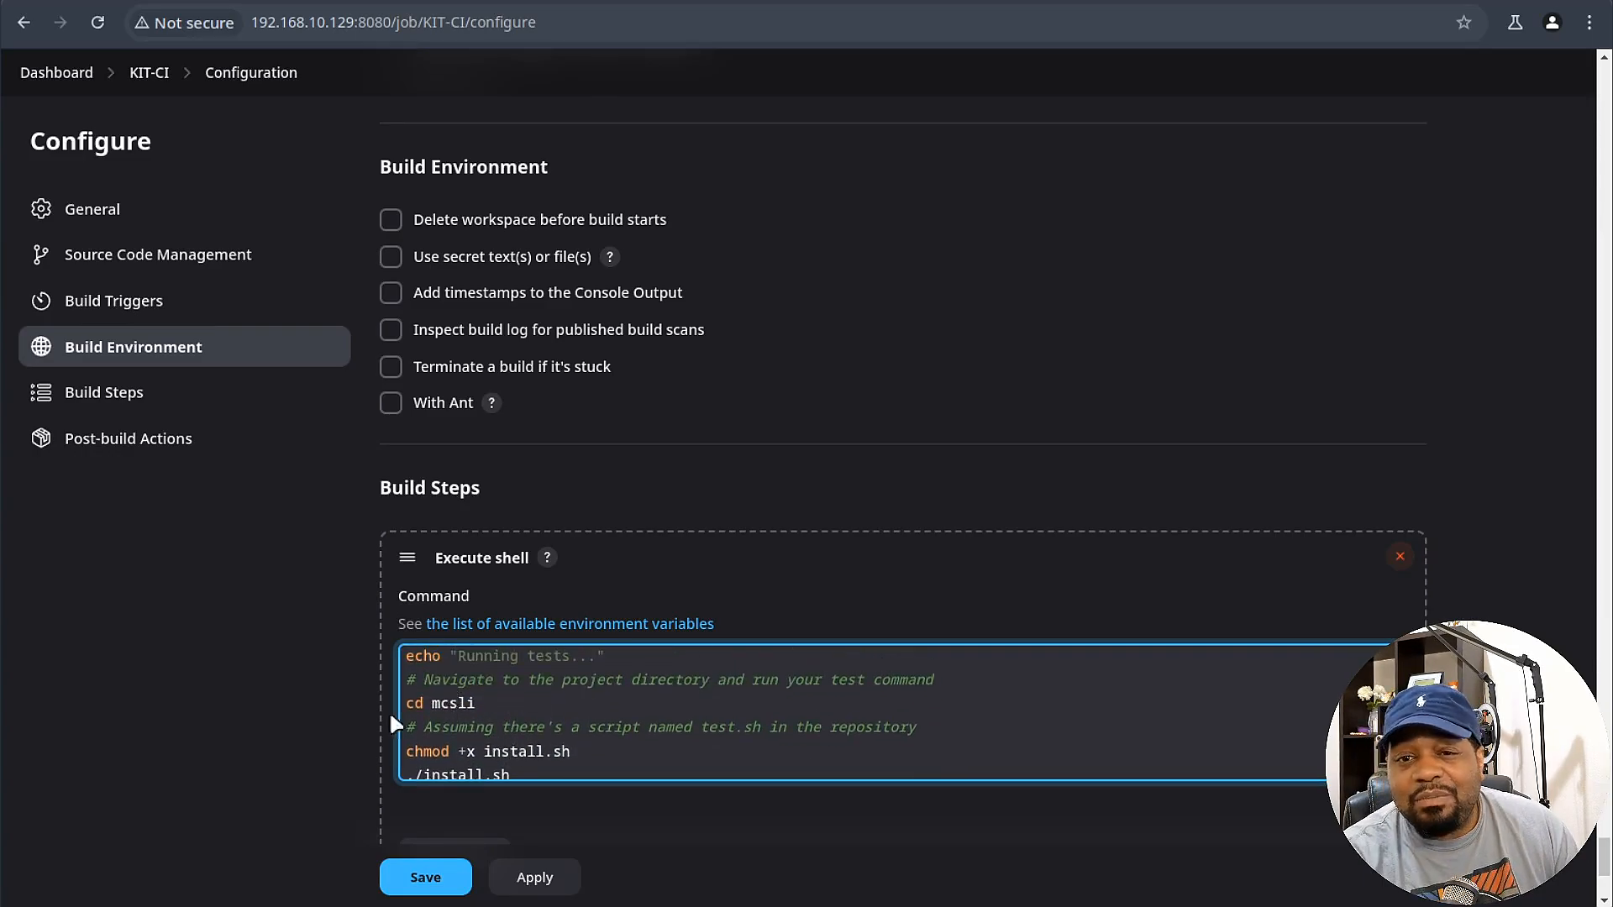
scroll("down", 3)
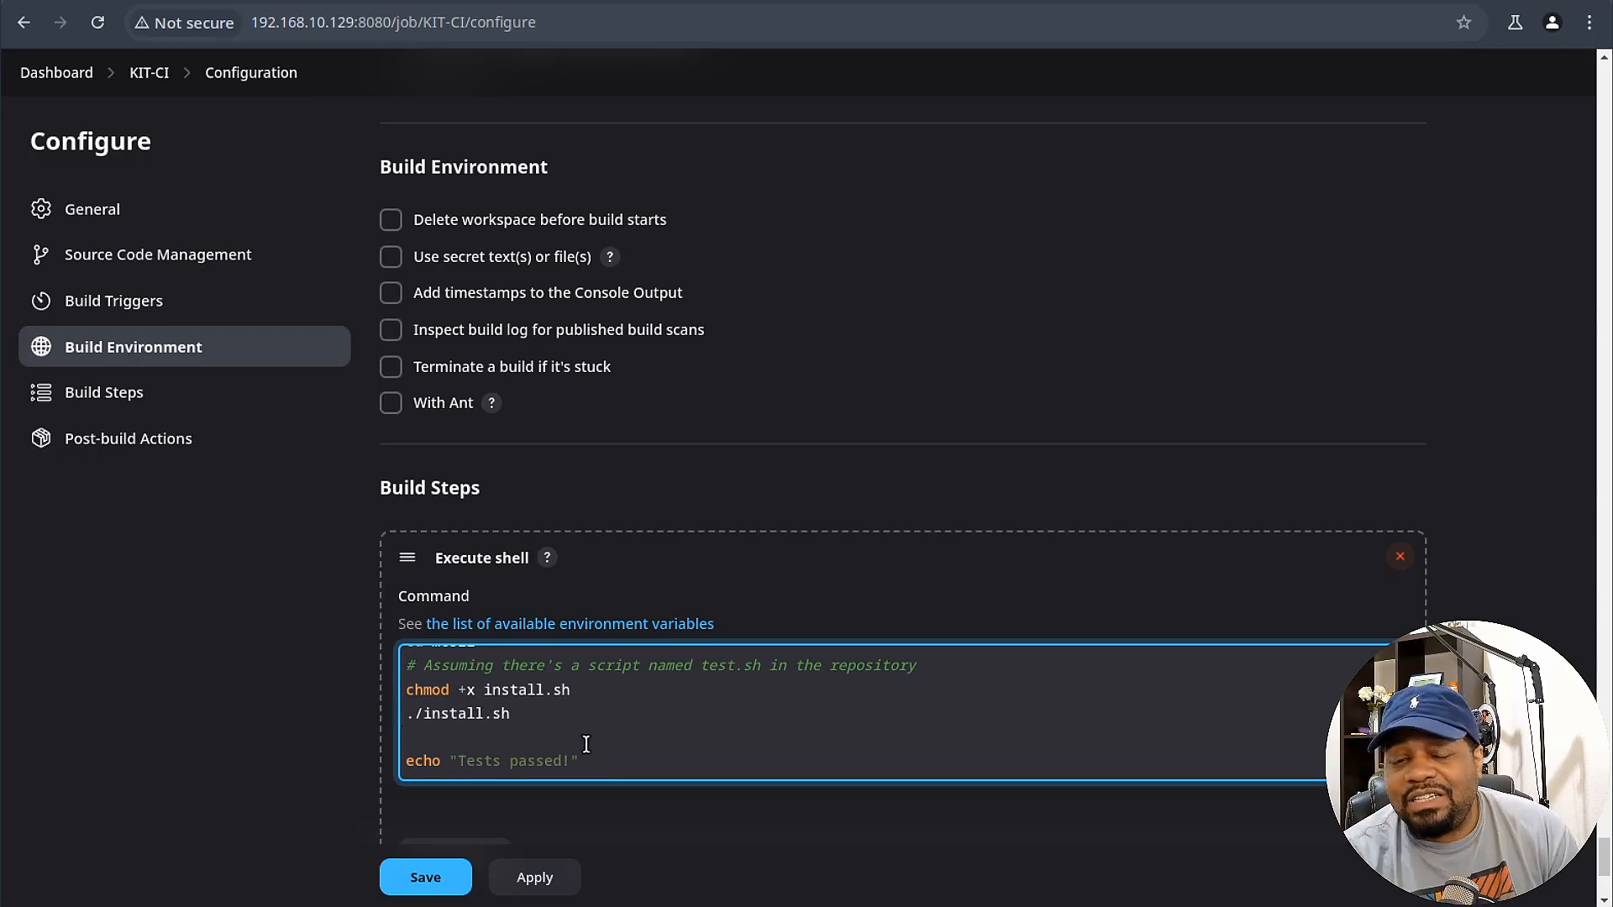
scroll("down", 3)
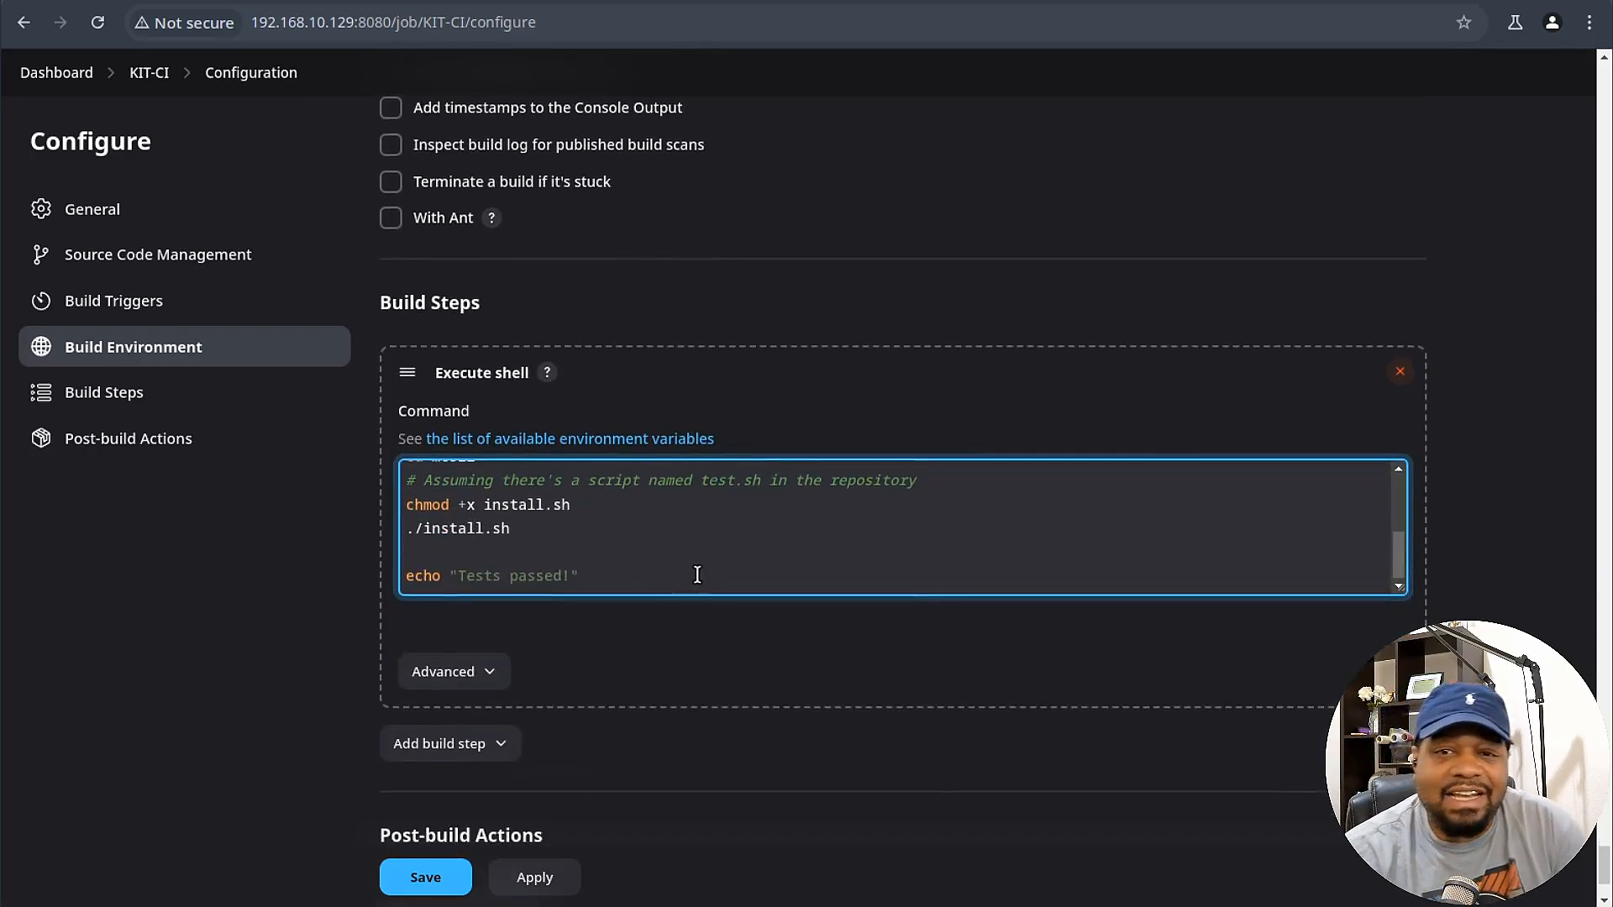
Step: Save the KIT-CI configuration and reopen its project page from the Dashboard
left_click(426, 878)
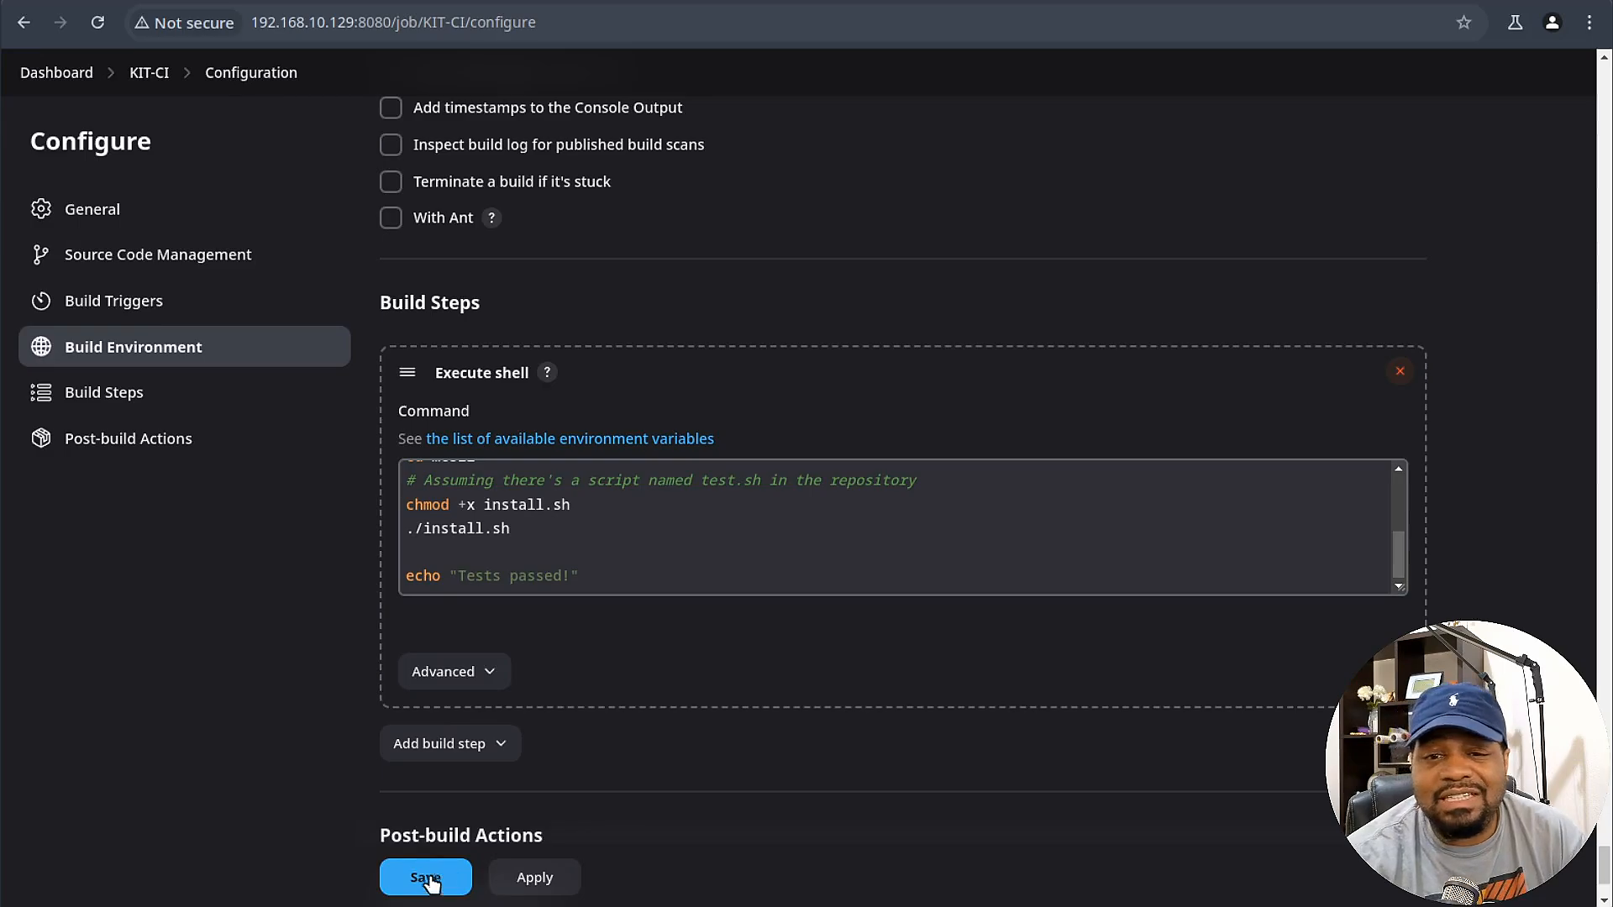
left_click(425, 877)
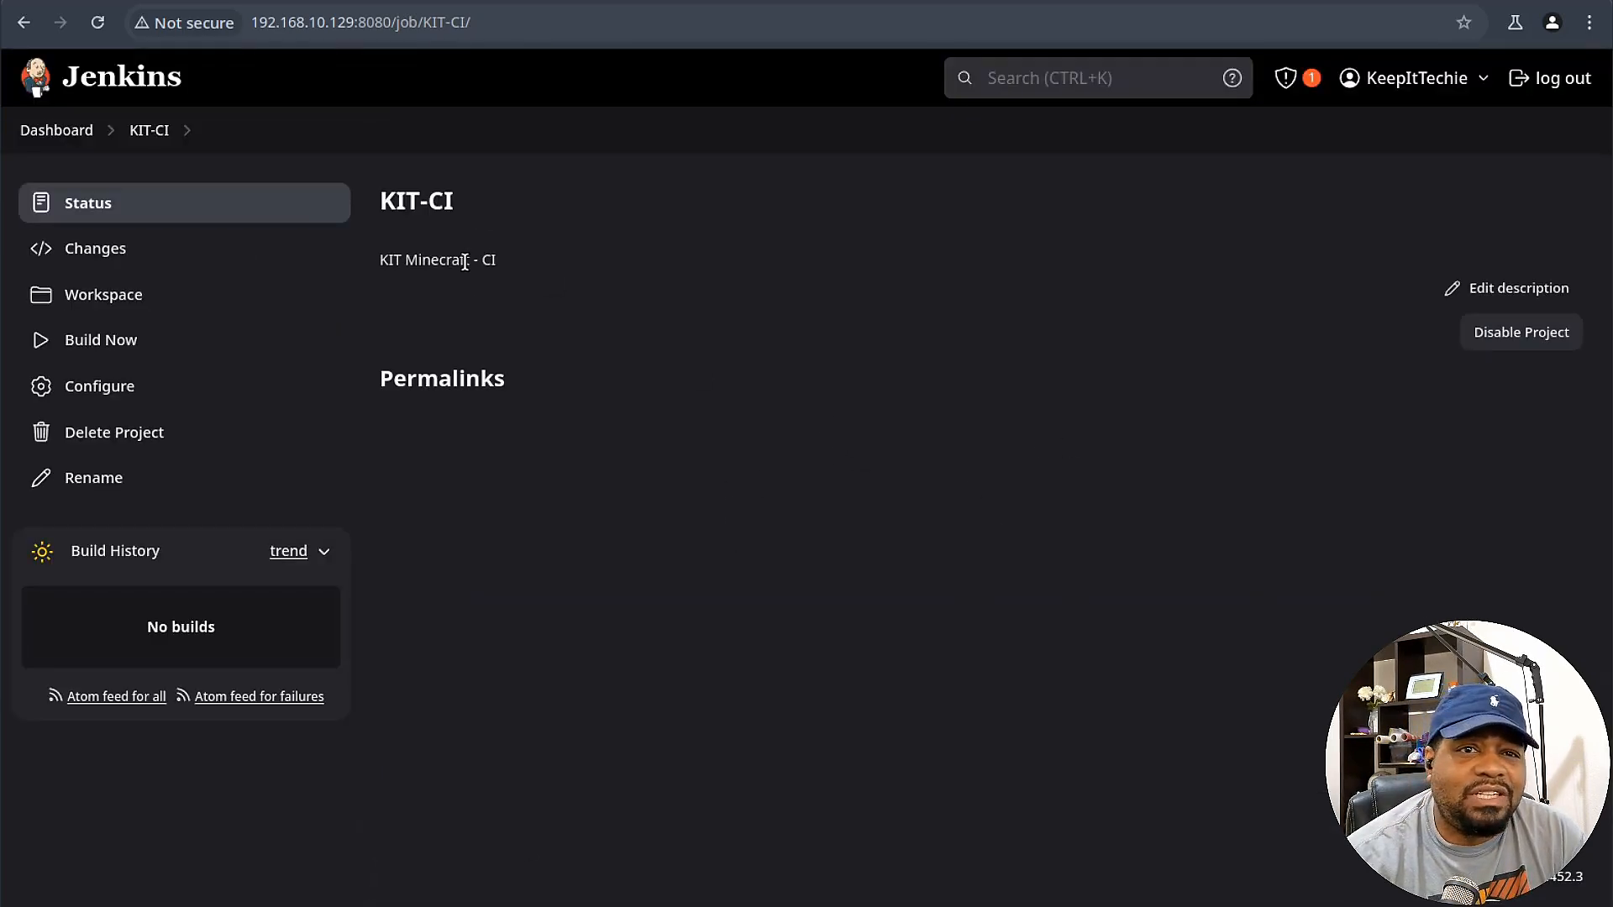
left_click(56, 131)
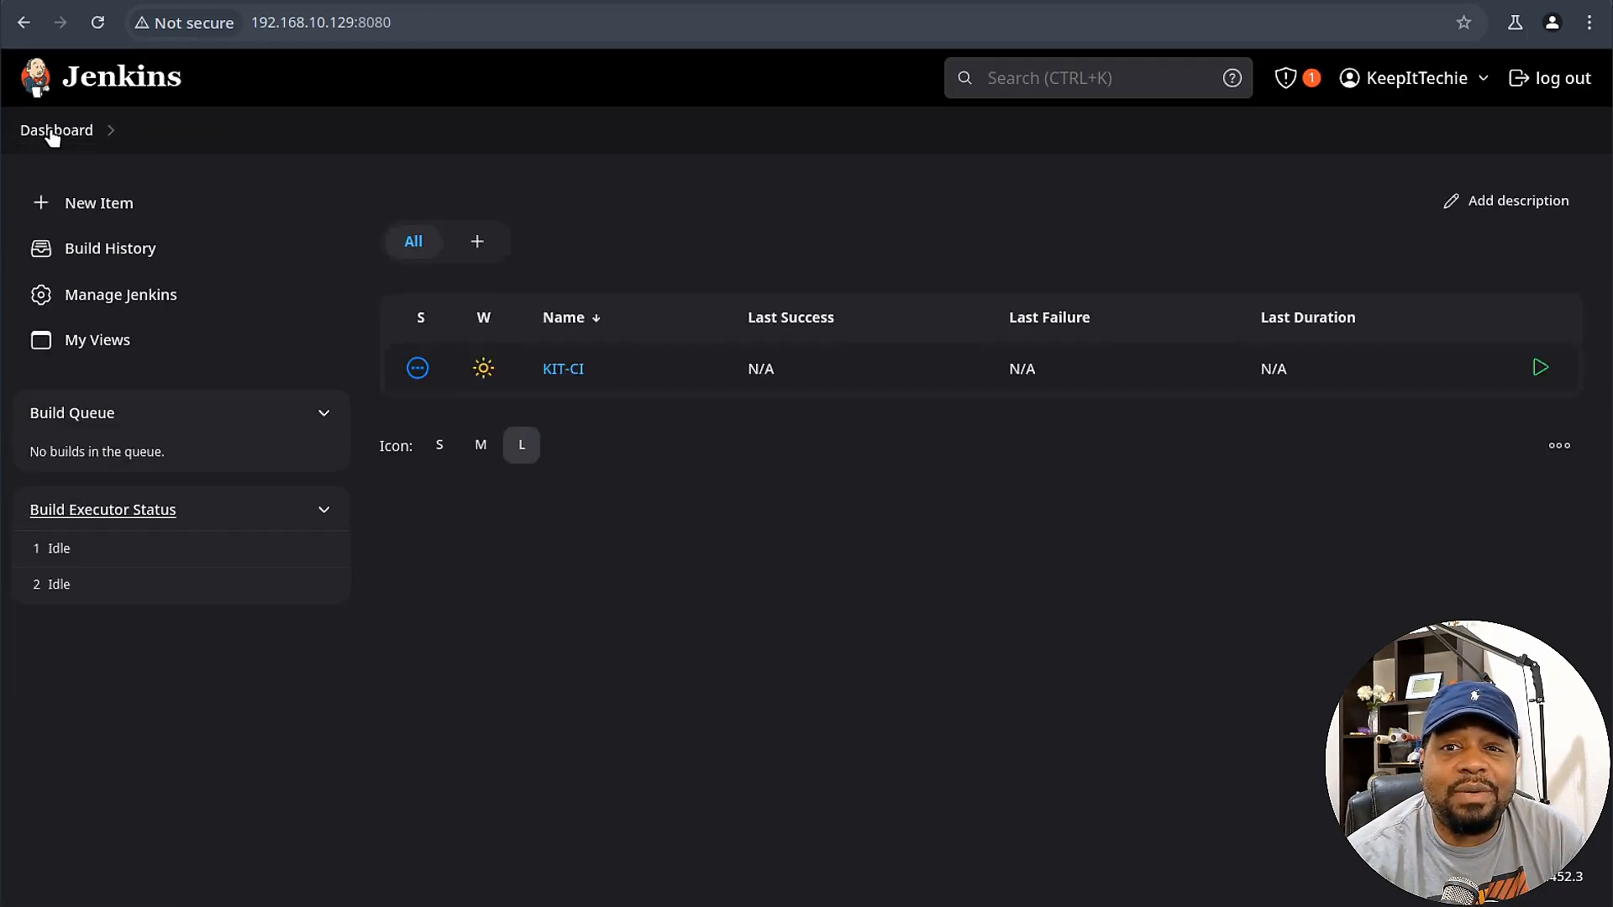
mouse_move(871, 385)
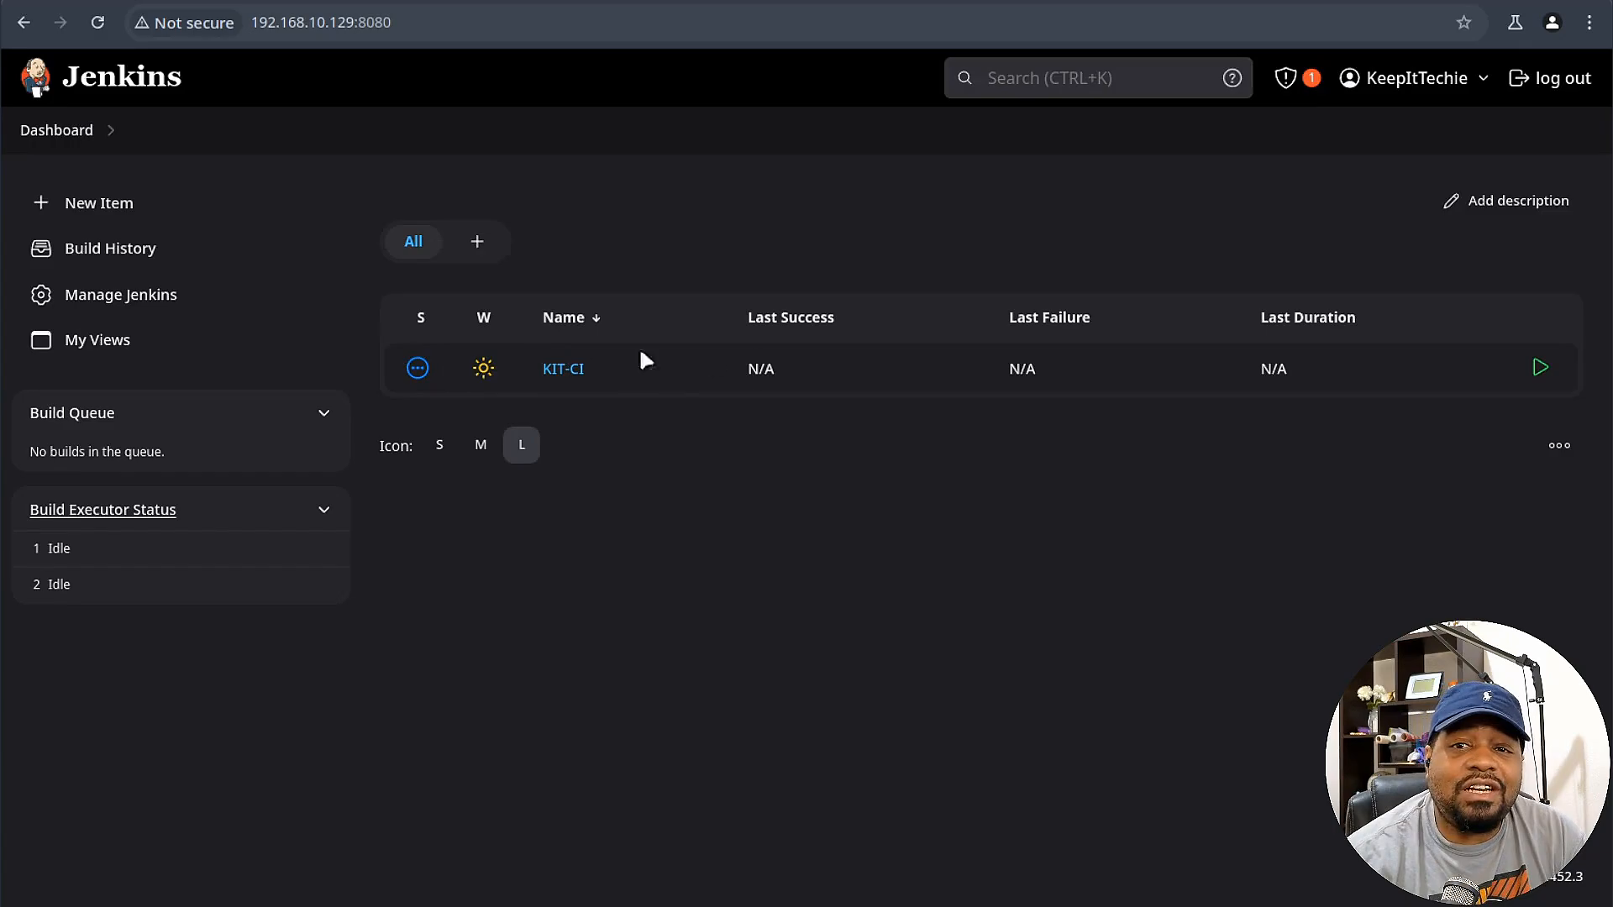
left_click(562, 368)
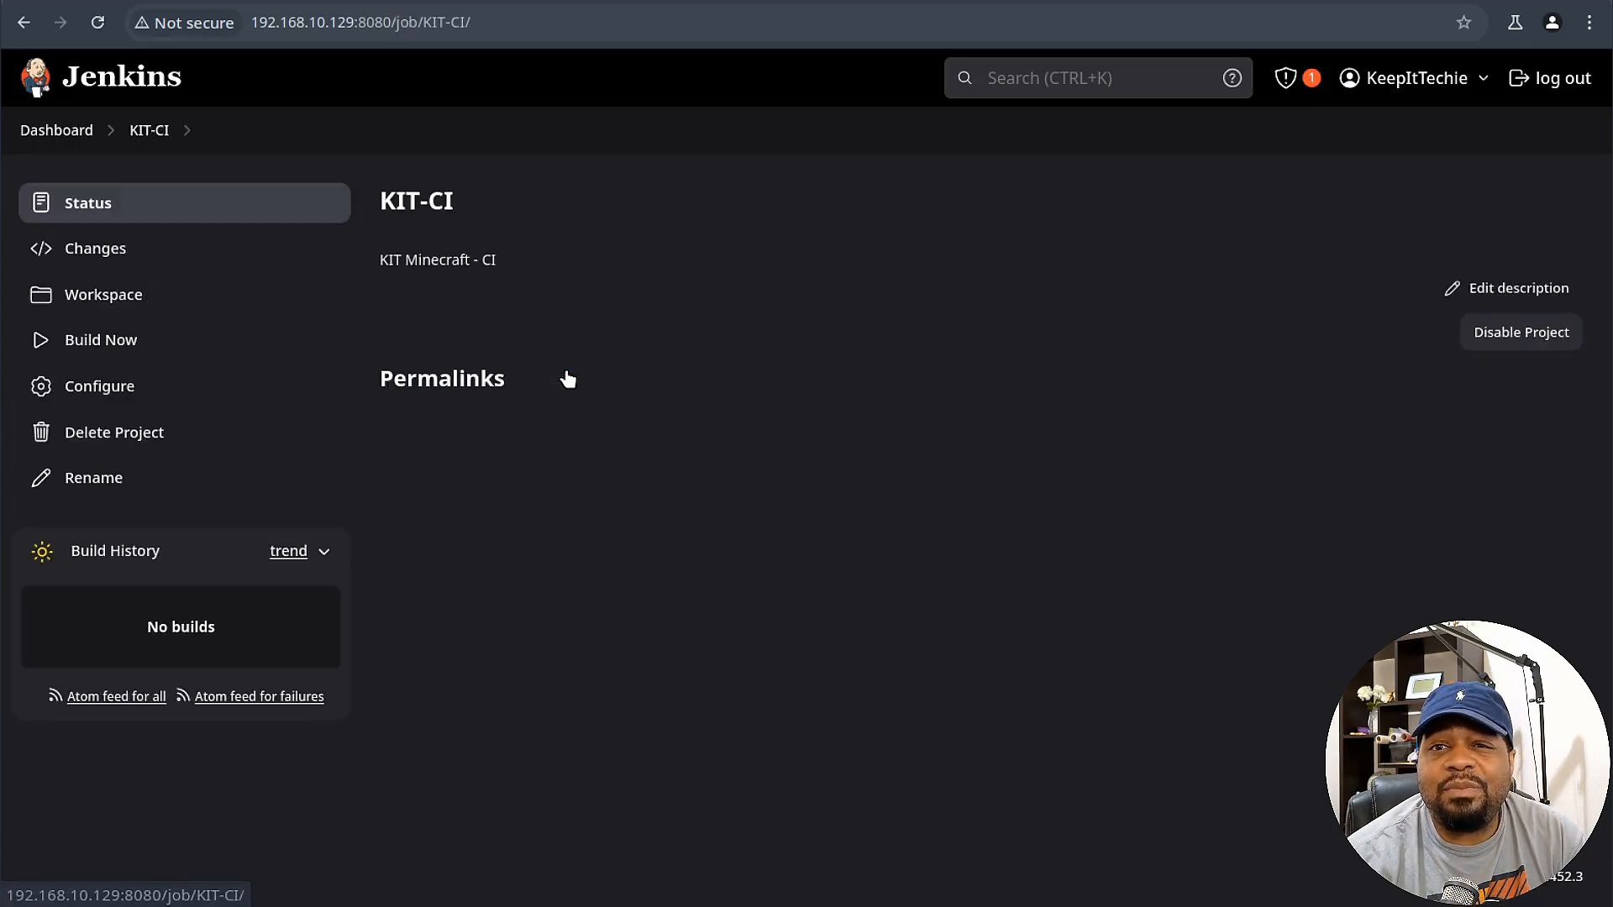
mouse_move(893, 362)
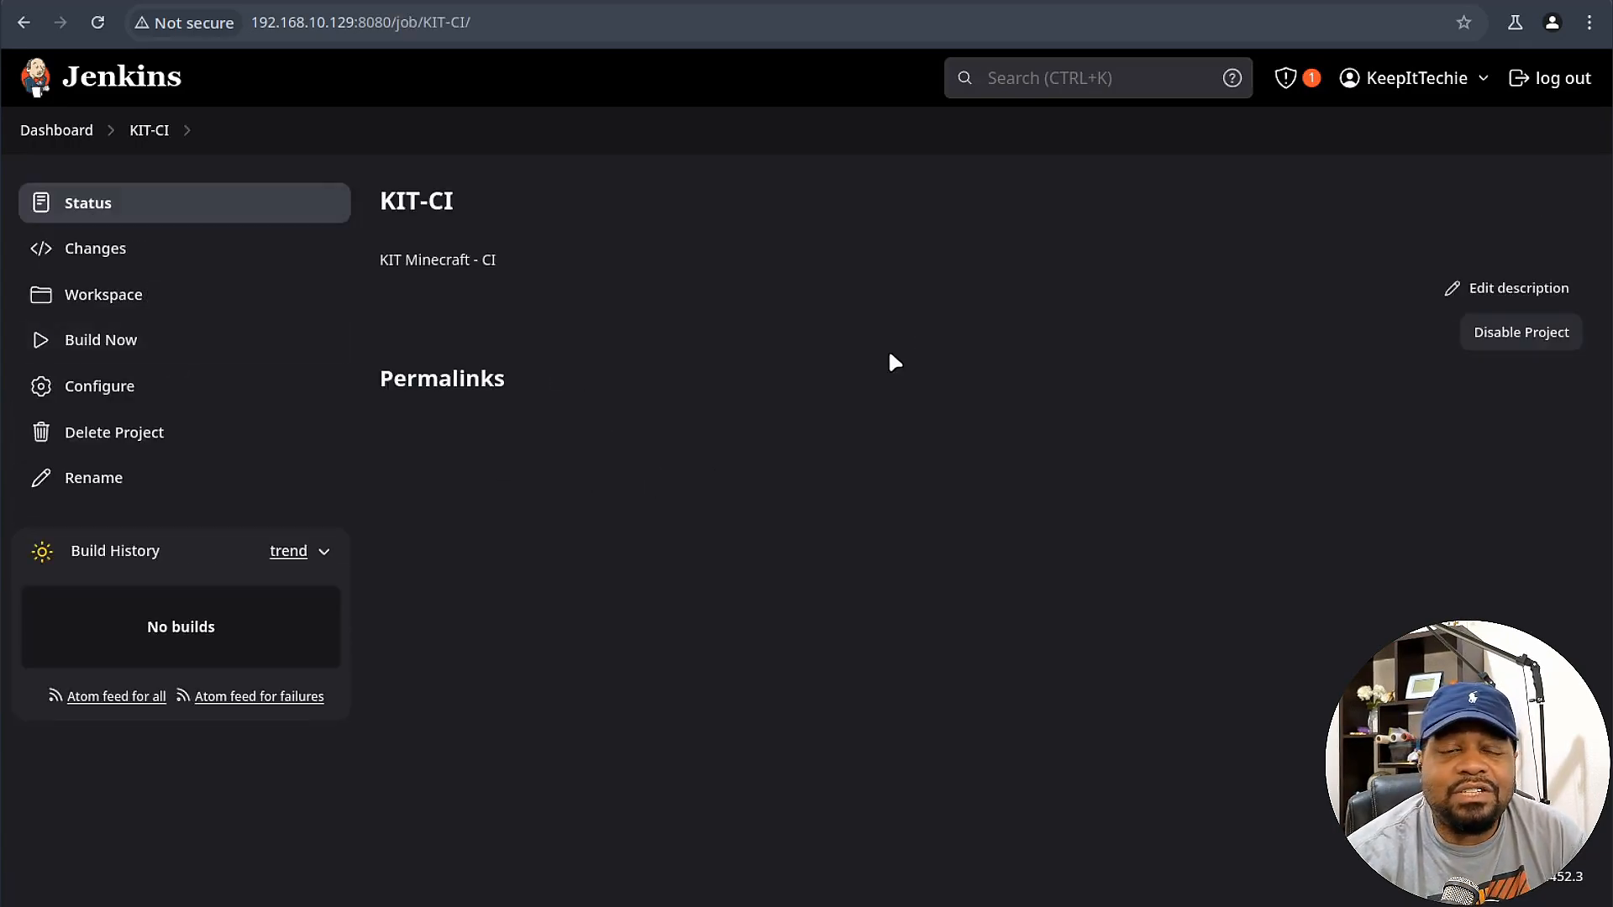
mouse_move(101, 339)
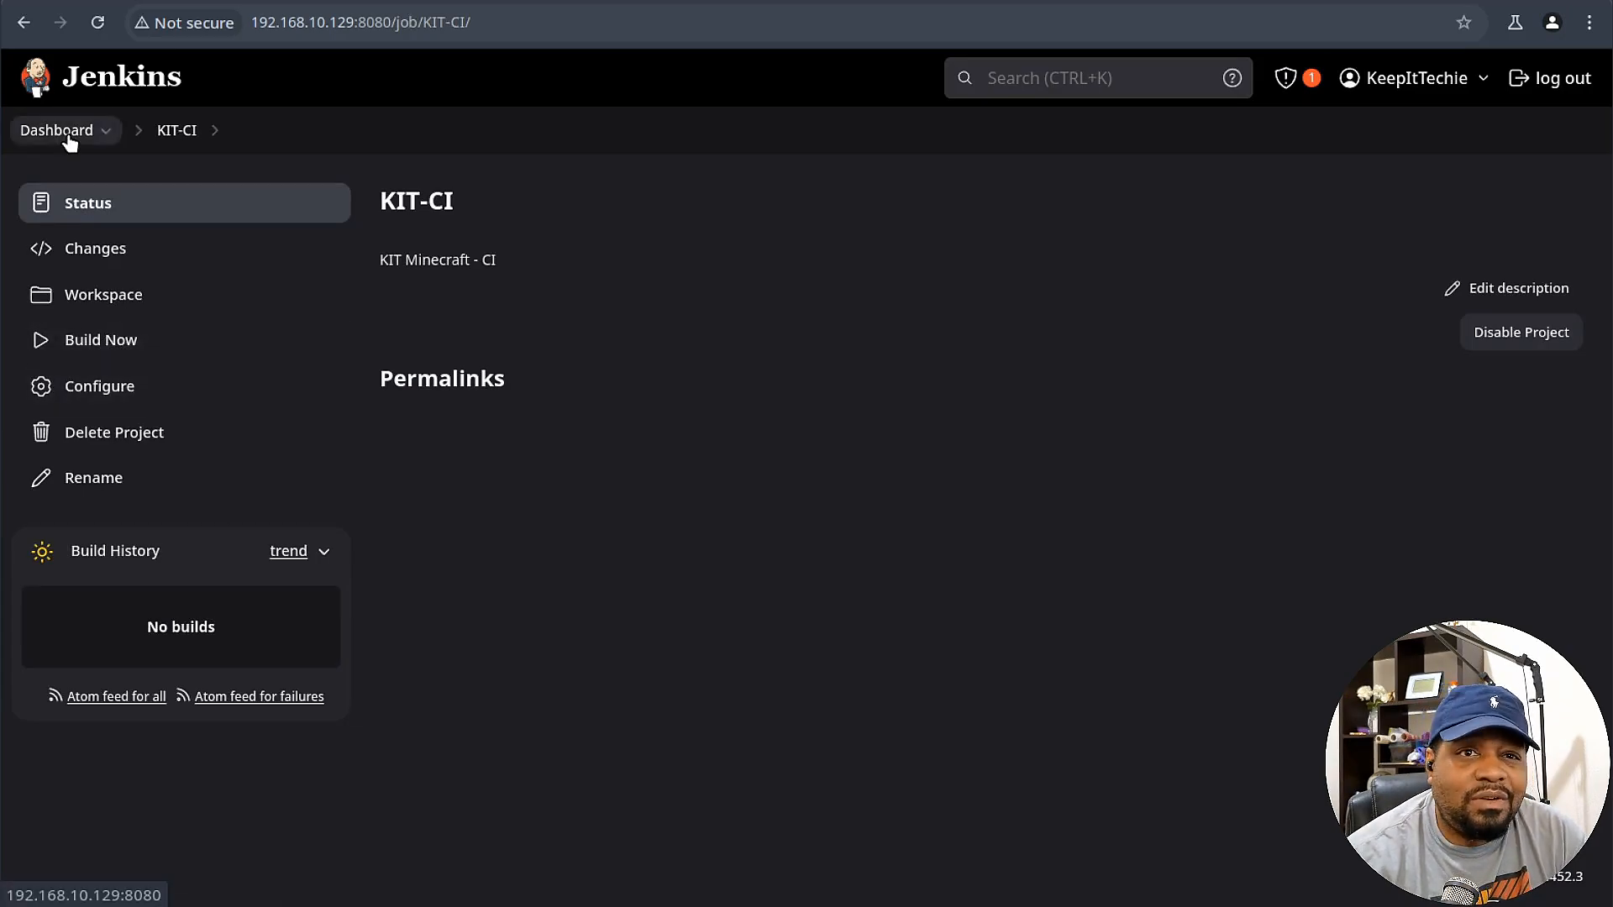
left_click(55, 131)
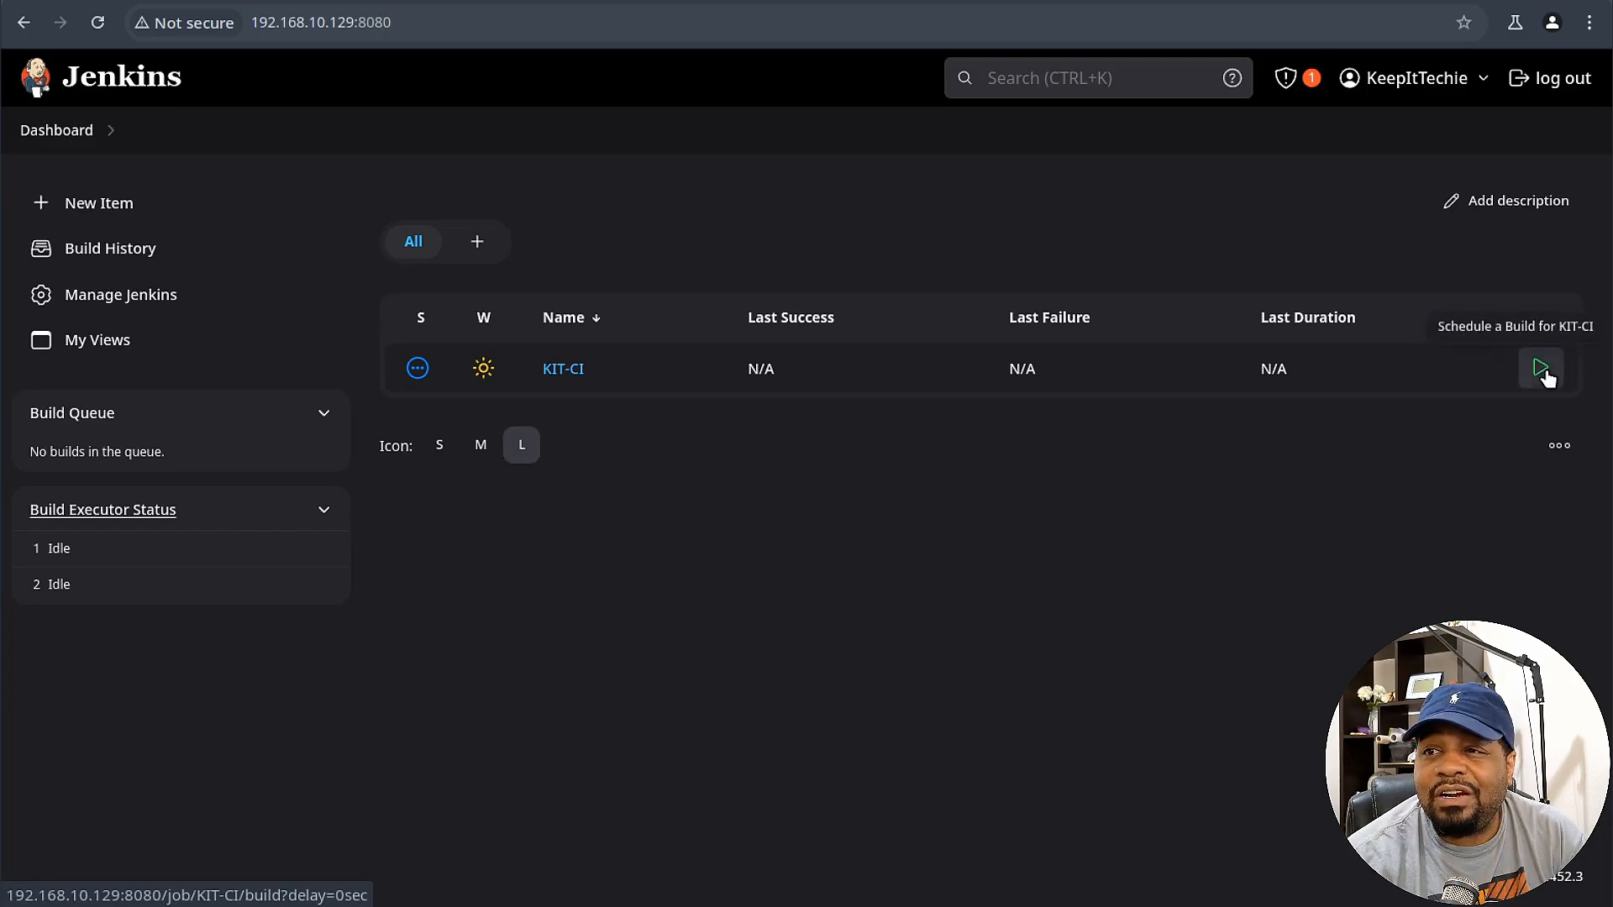
left_click(563, 368)
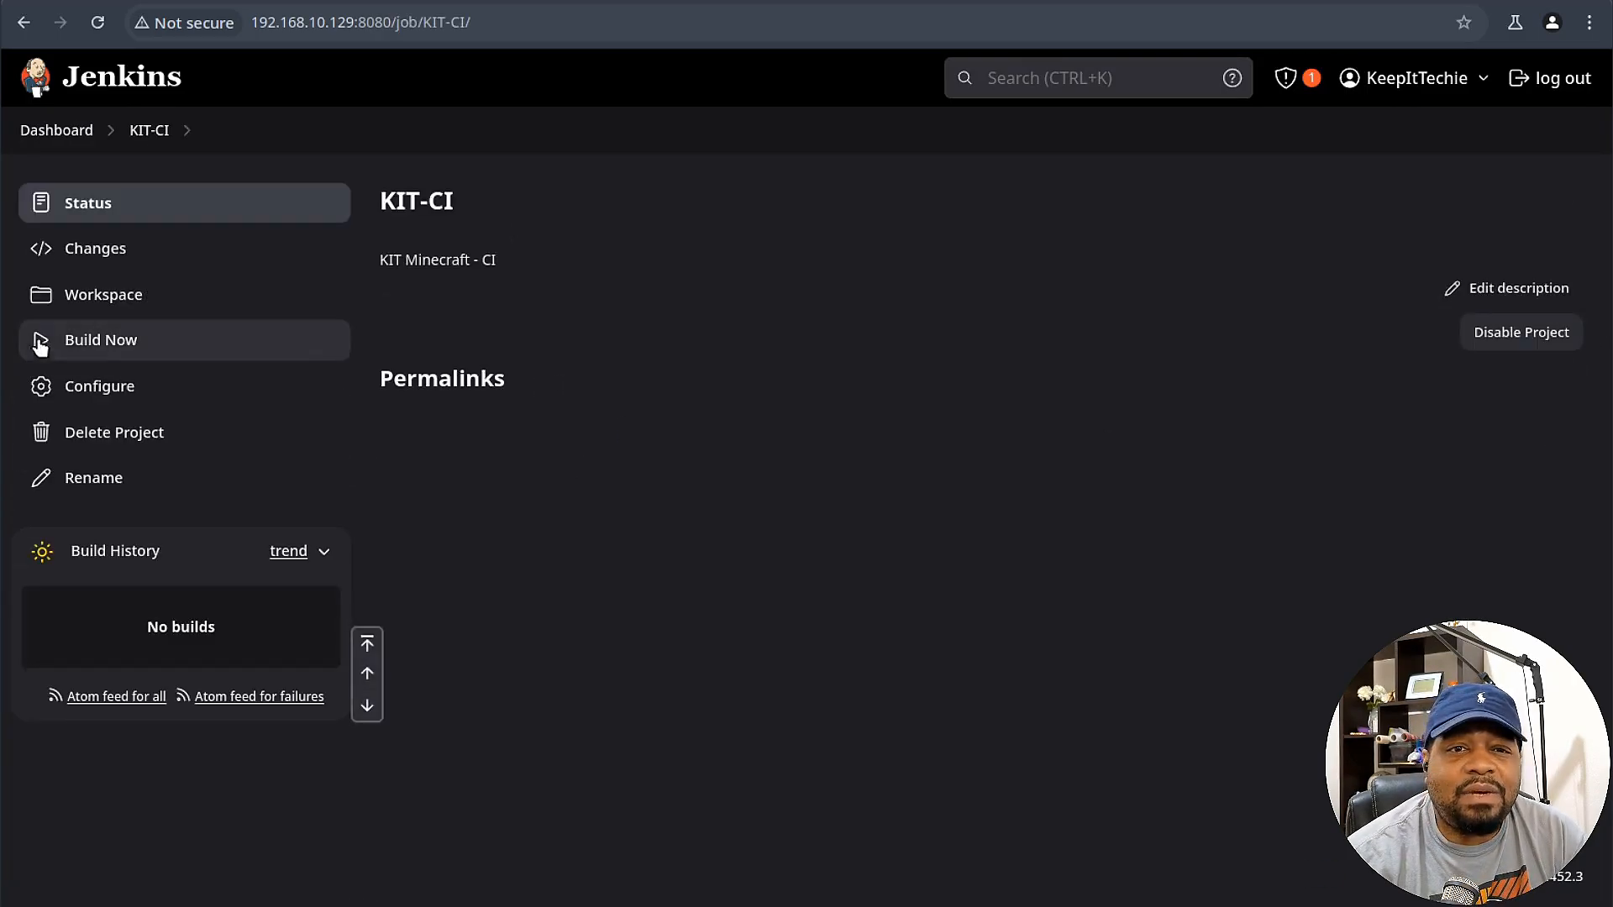
Step: Run KIT-CI build #1 and view its console output reporting no revision to build
left_click(100, 340)
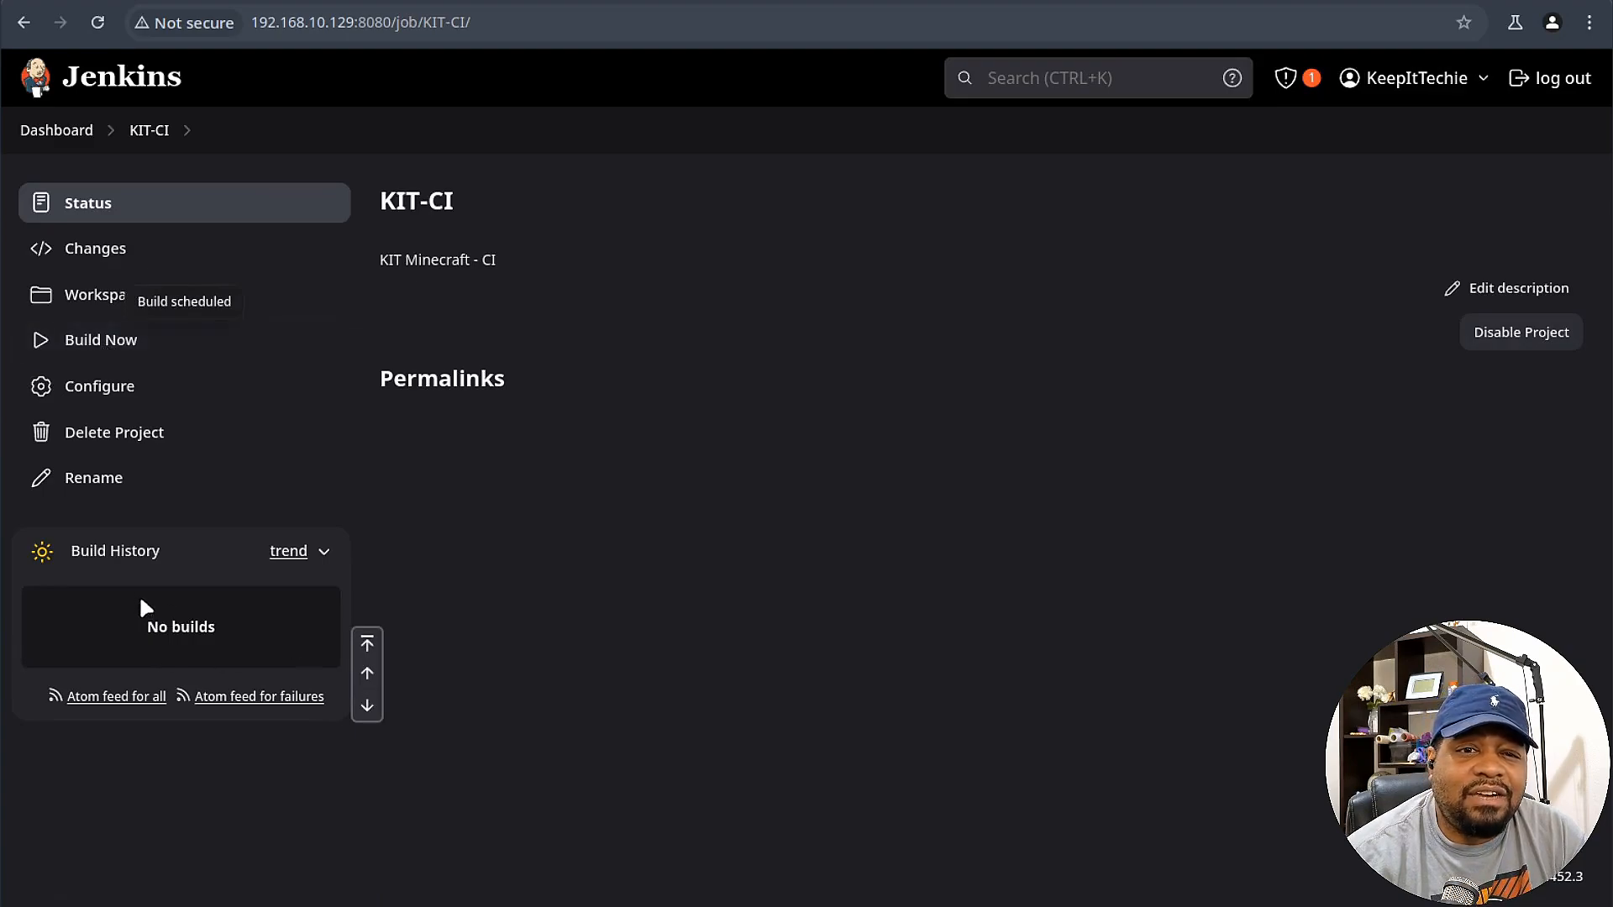
left_click(102, 340)
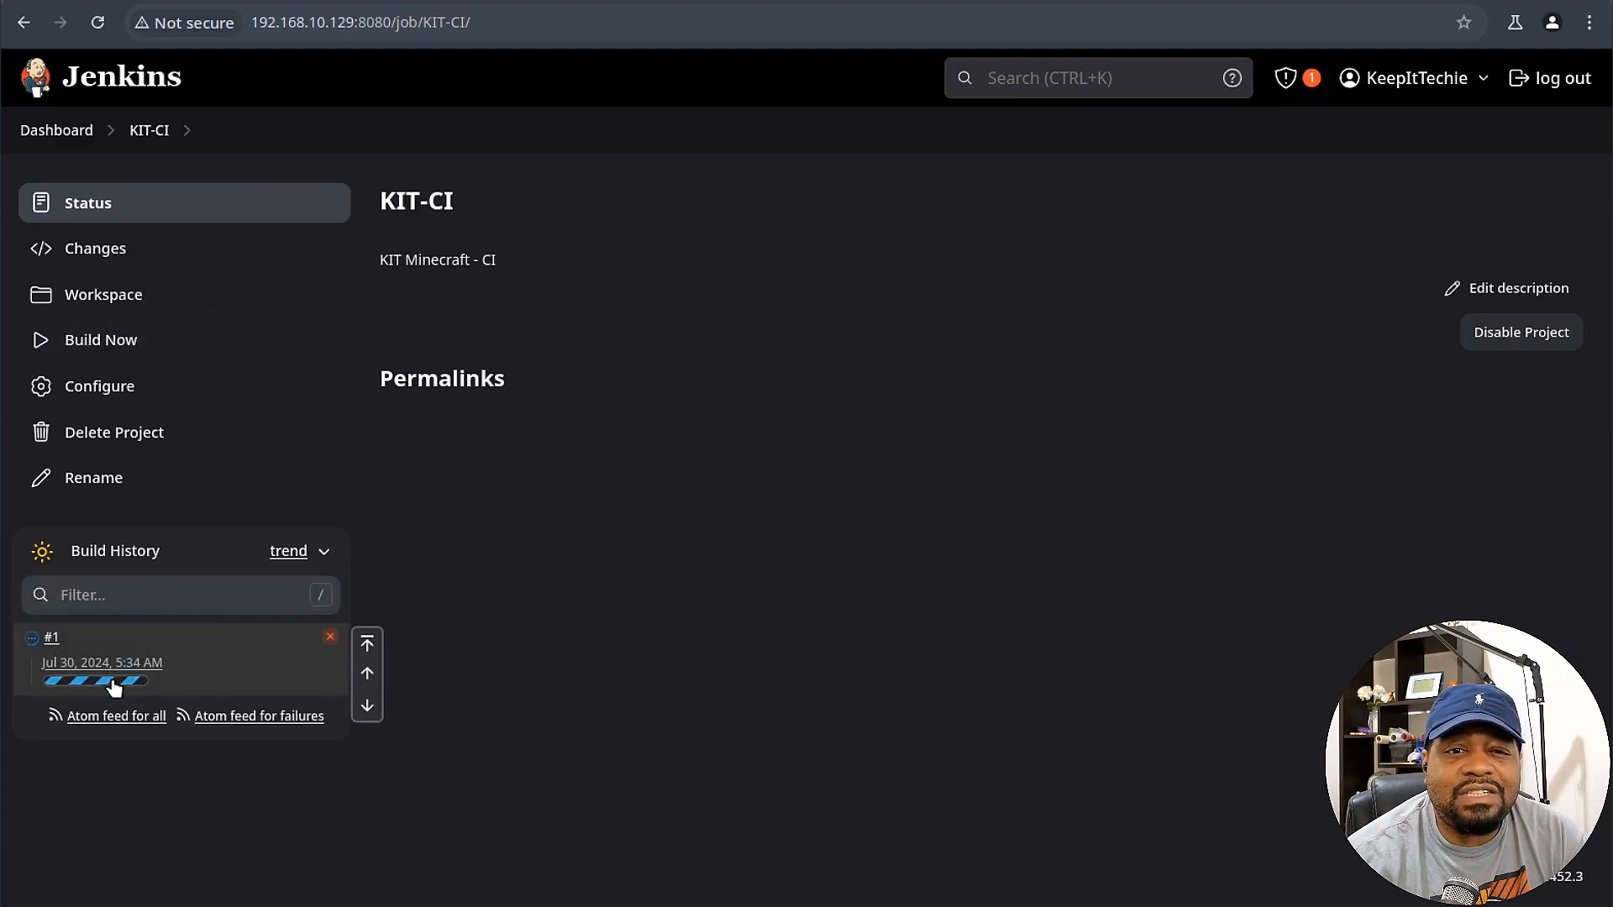
mouse_move(224, 682)
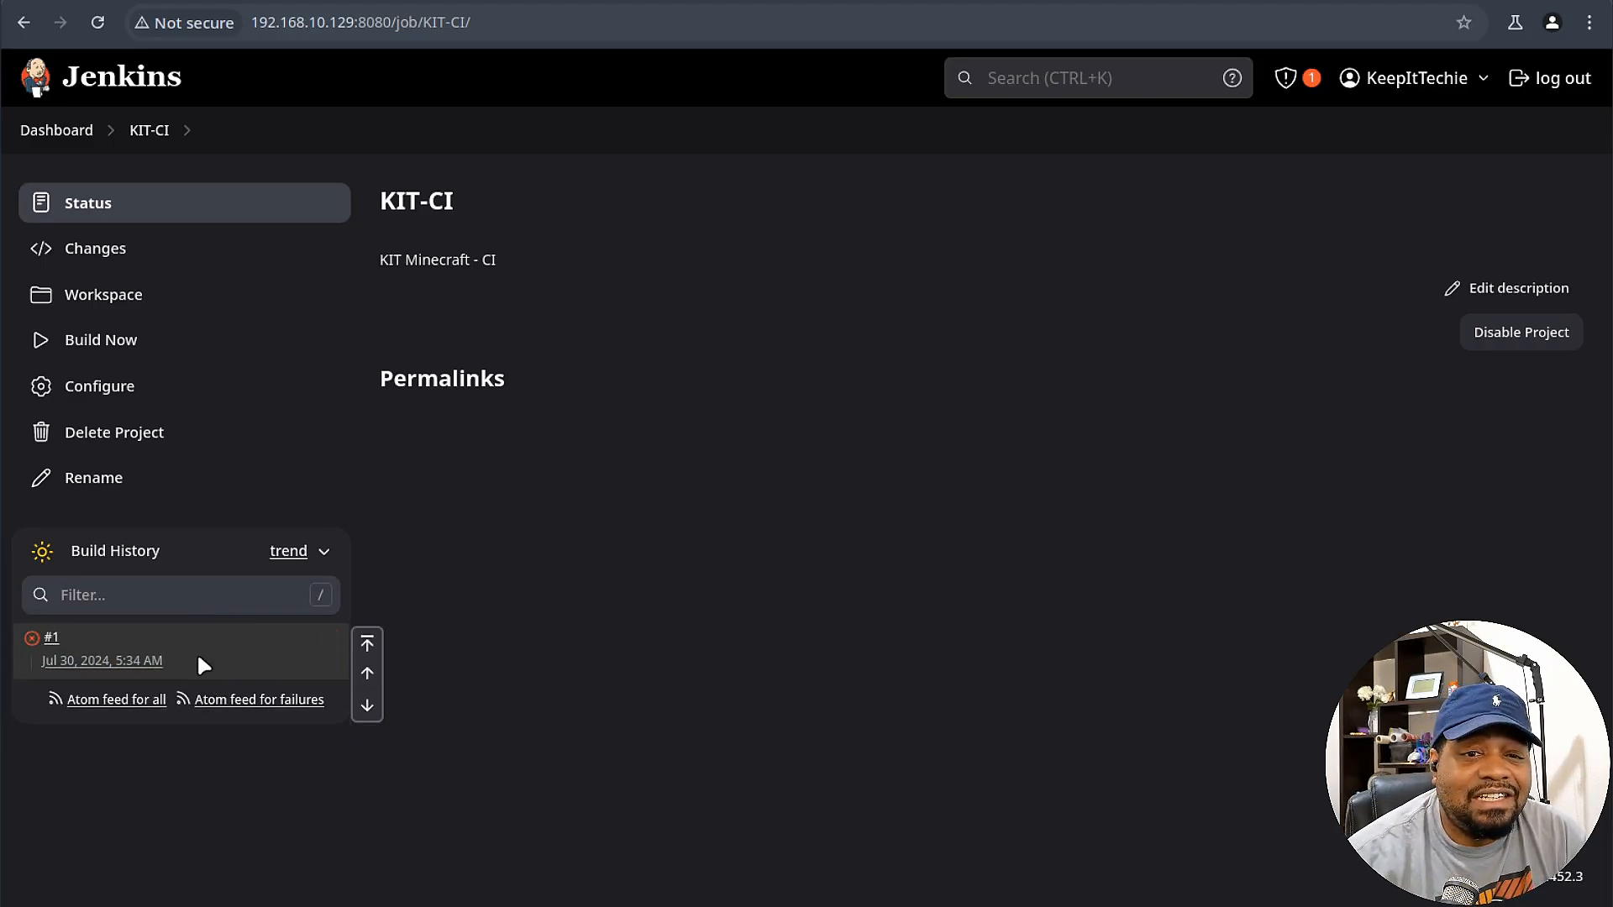
mouse_move(101, 660)
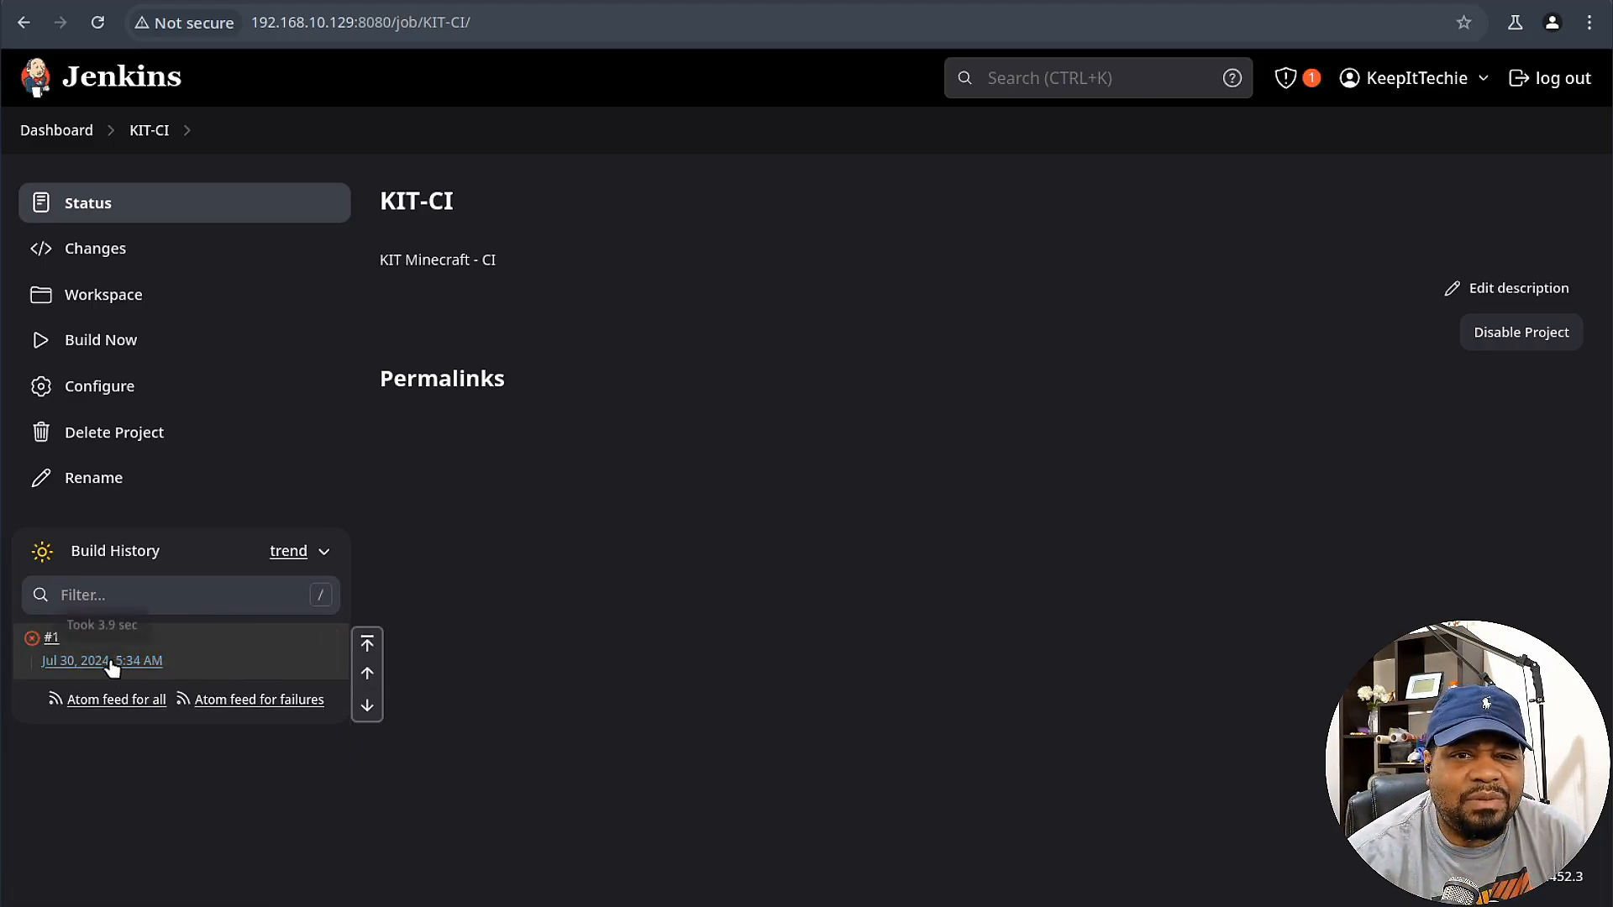
left_click(50, 637)
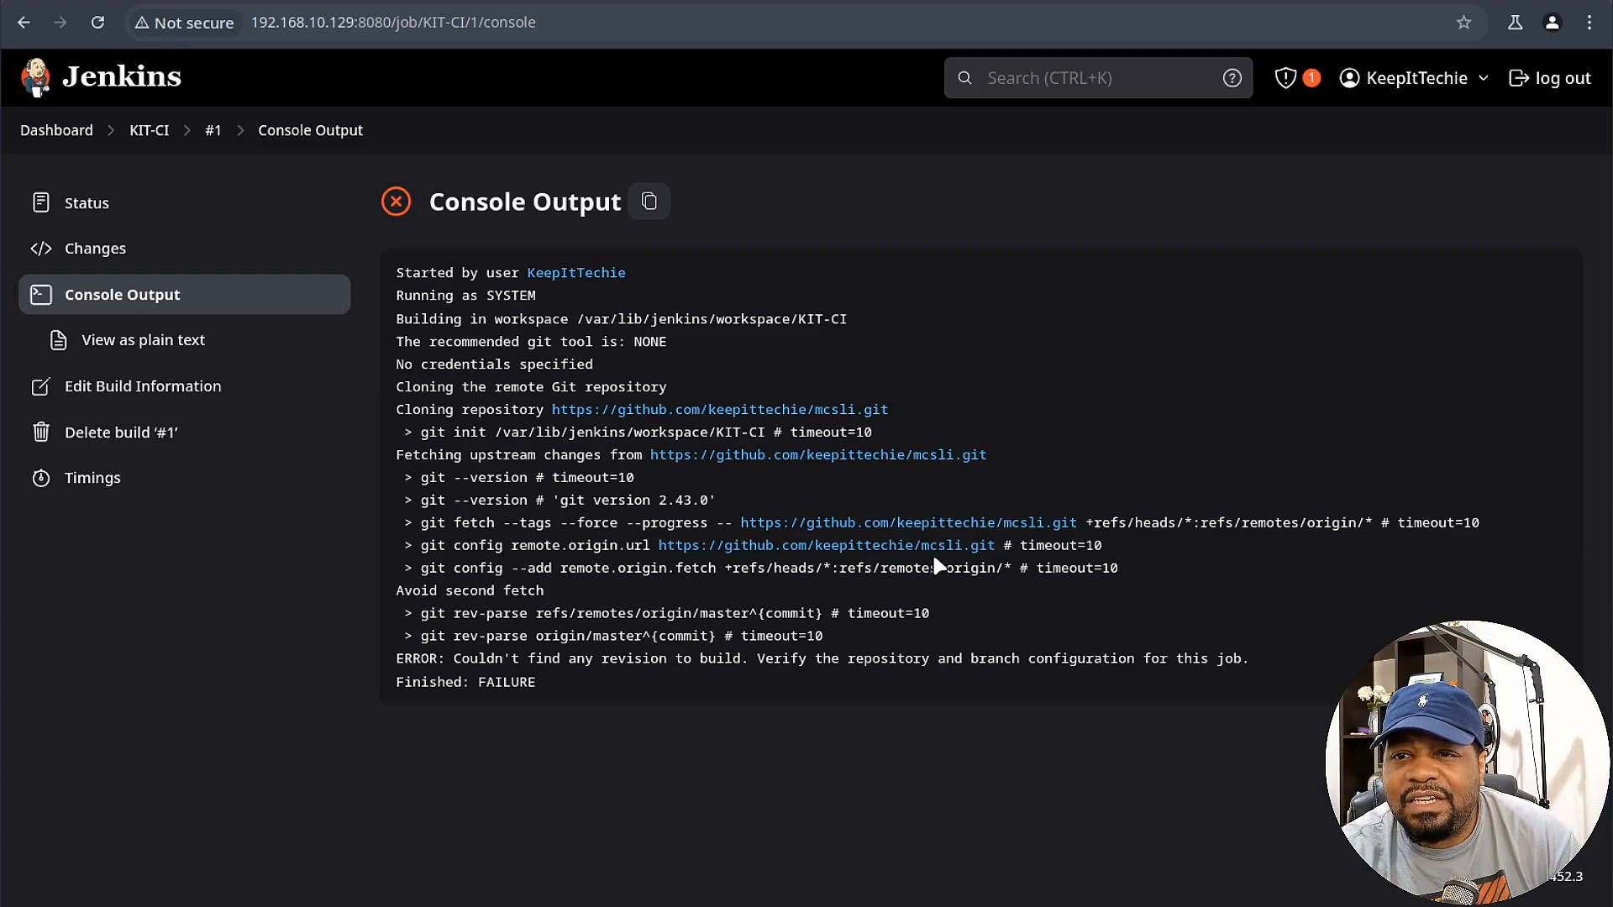
mouse_move(633, 683)
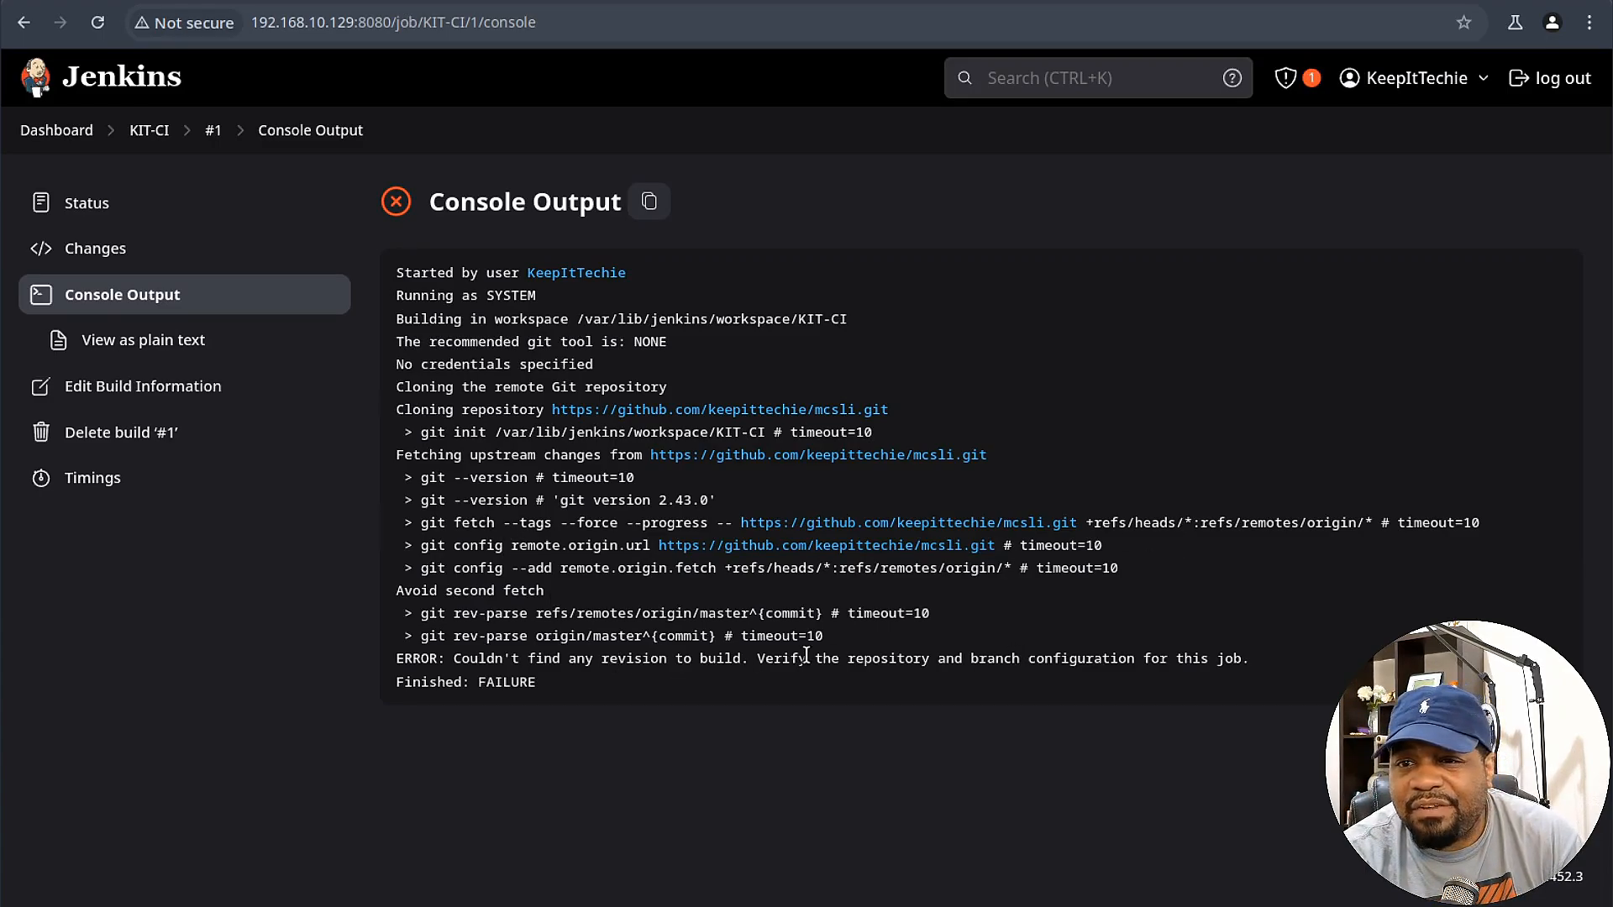
mouse_move(548, 692)
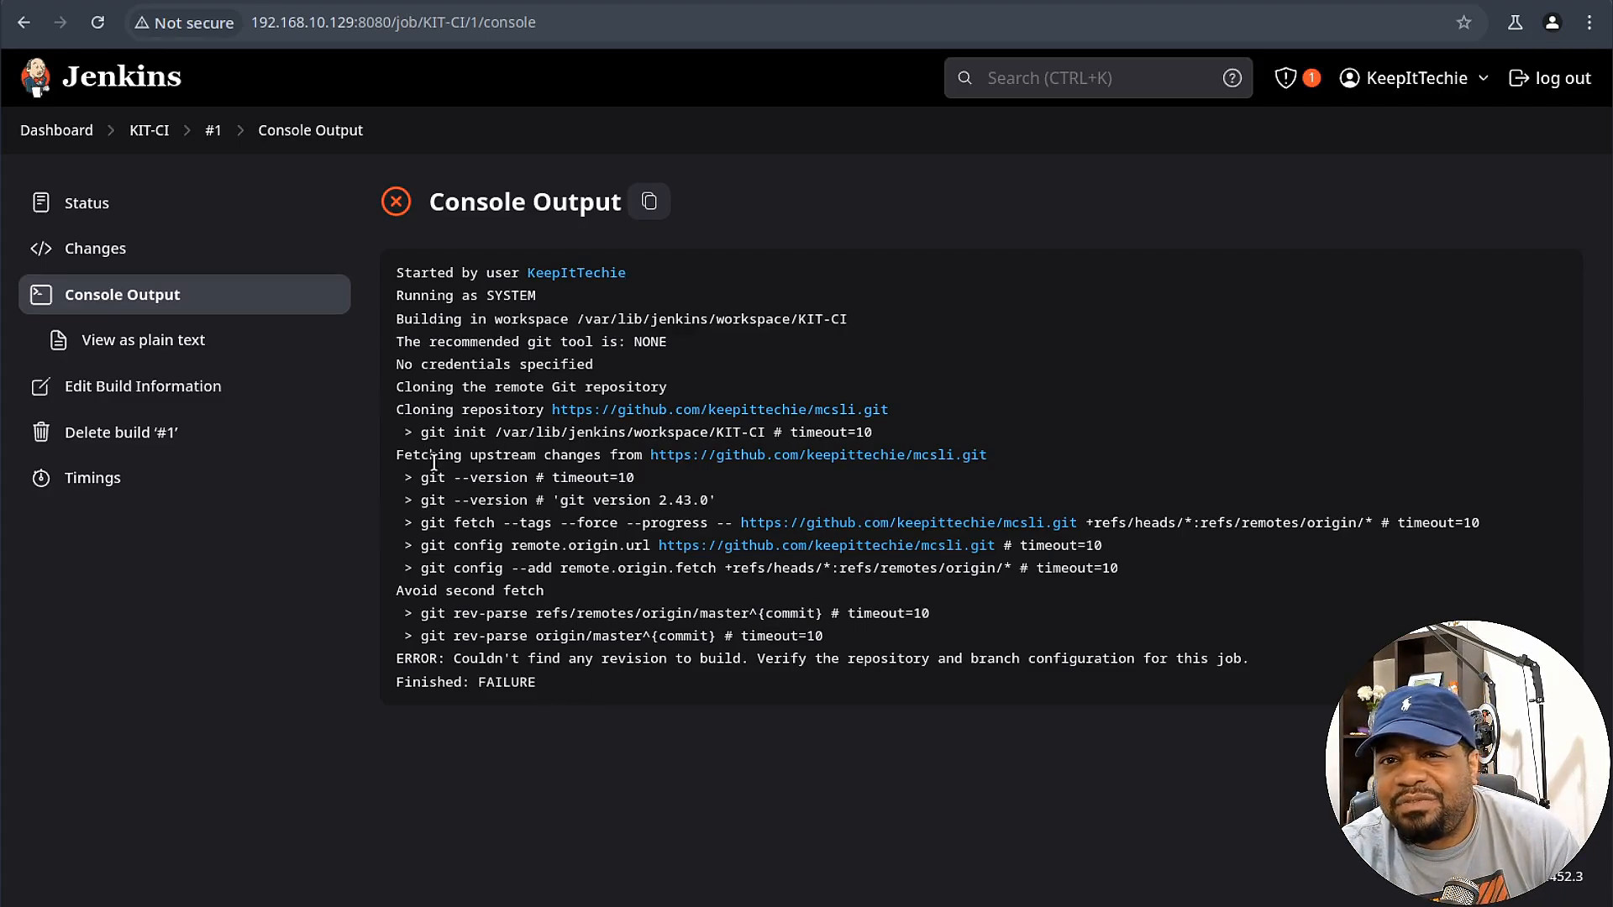
mouse_move(862, 794)
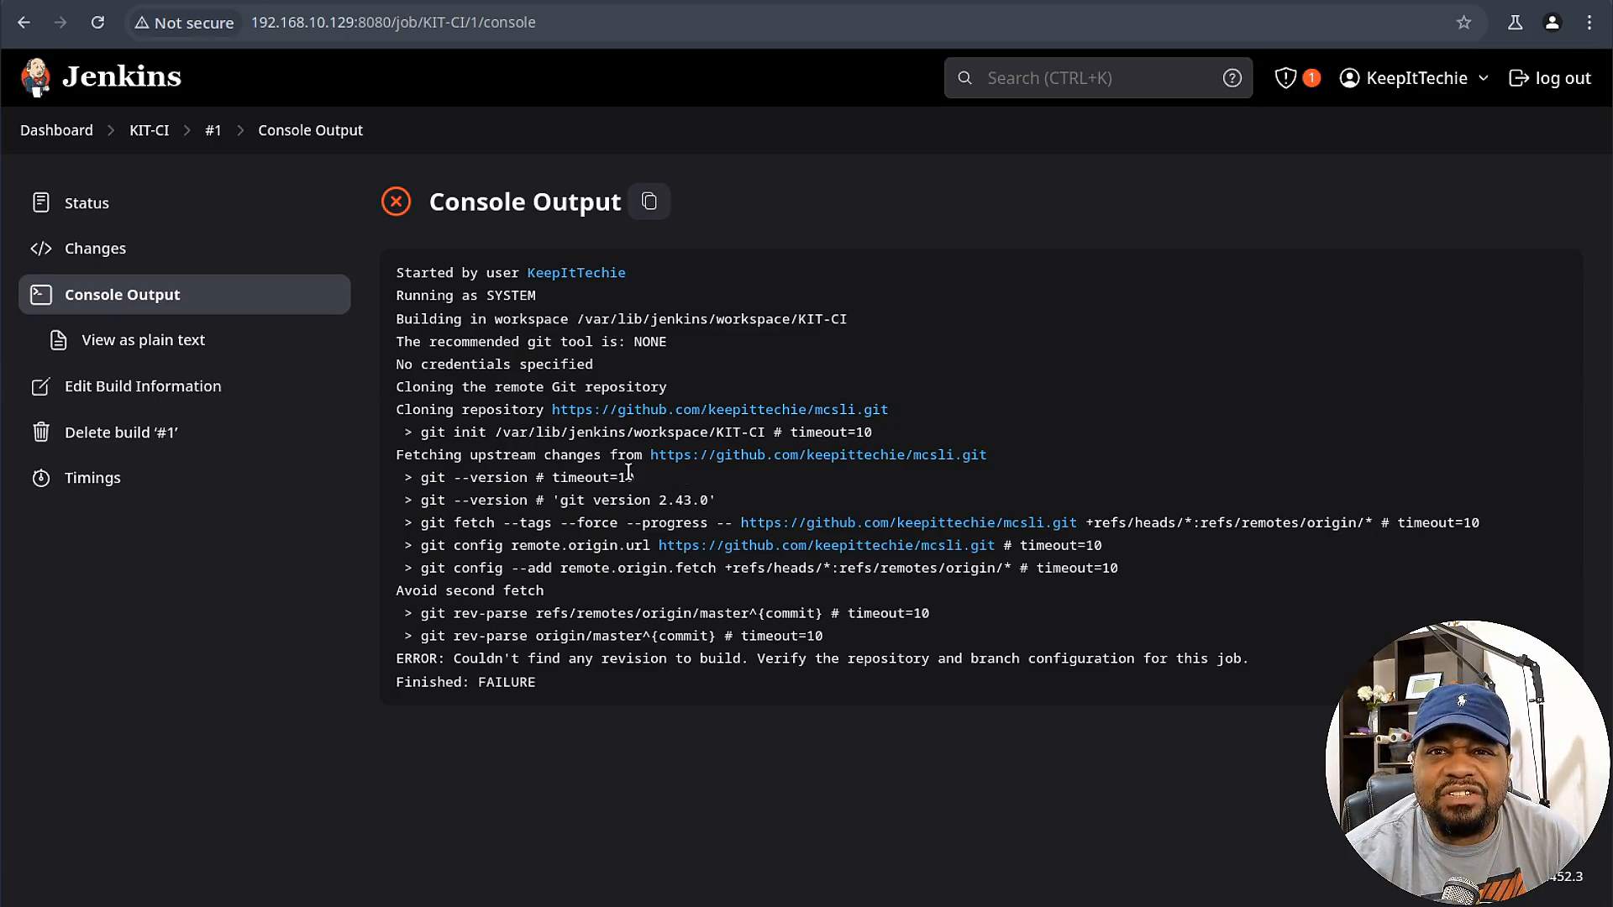
mouse_move(143, 386)
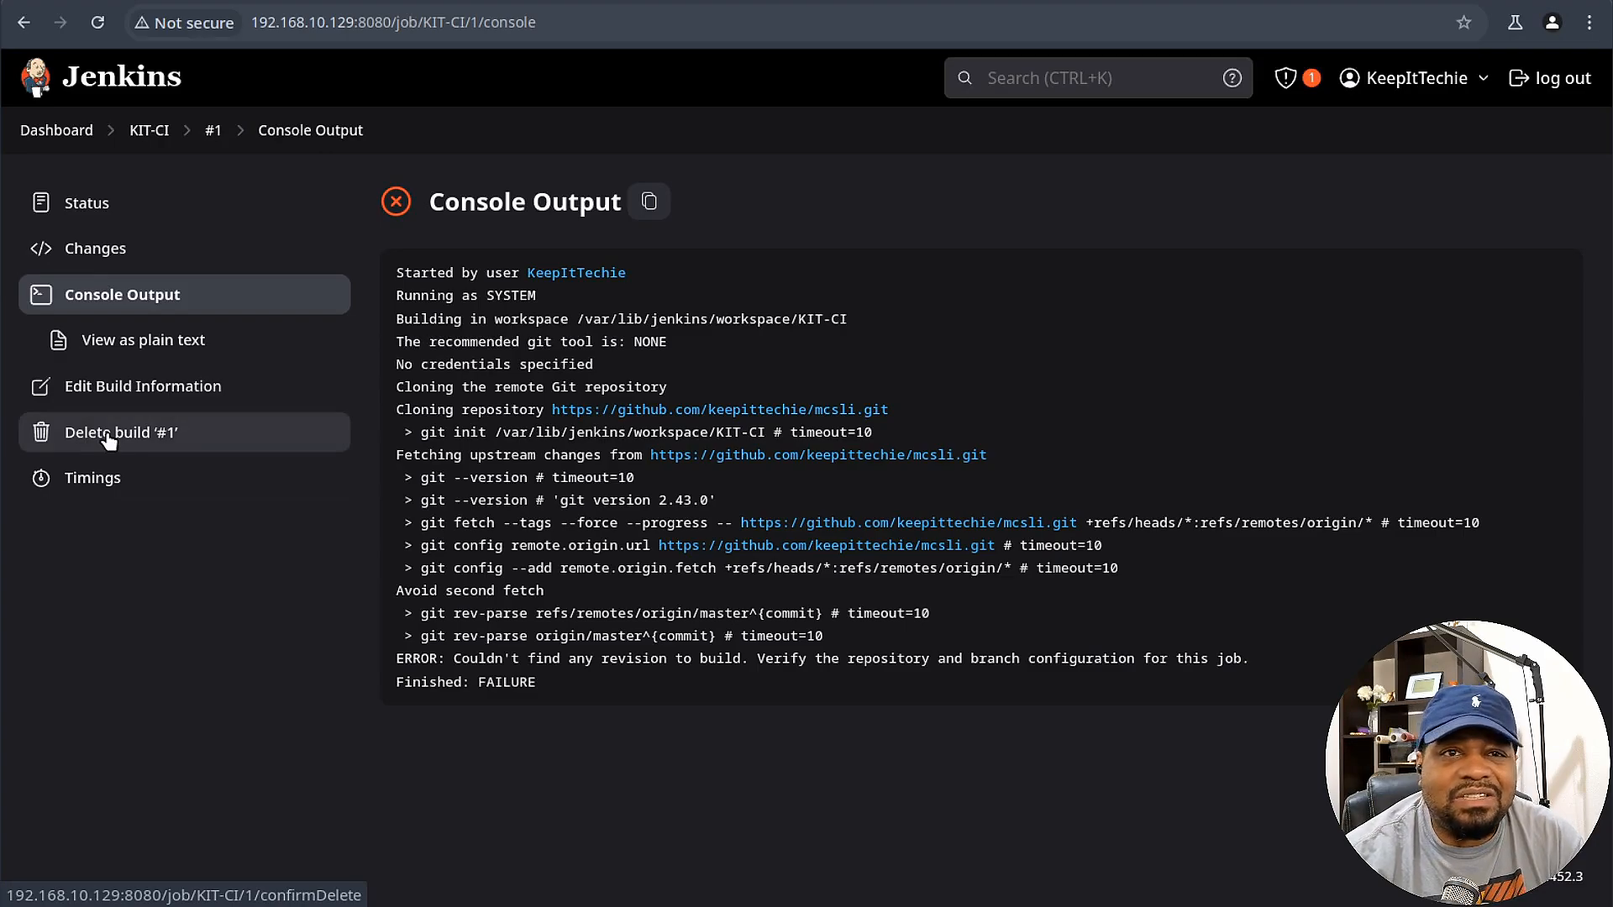
Step: Delete and confirm removal of failed build #1 from KIT-CI's history
left_click(125, 432)
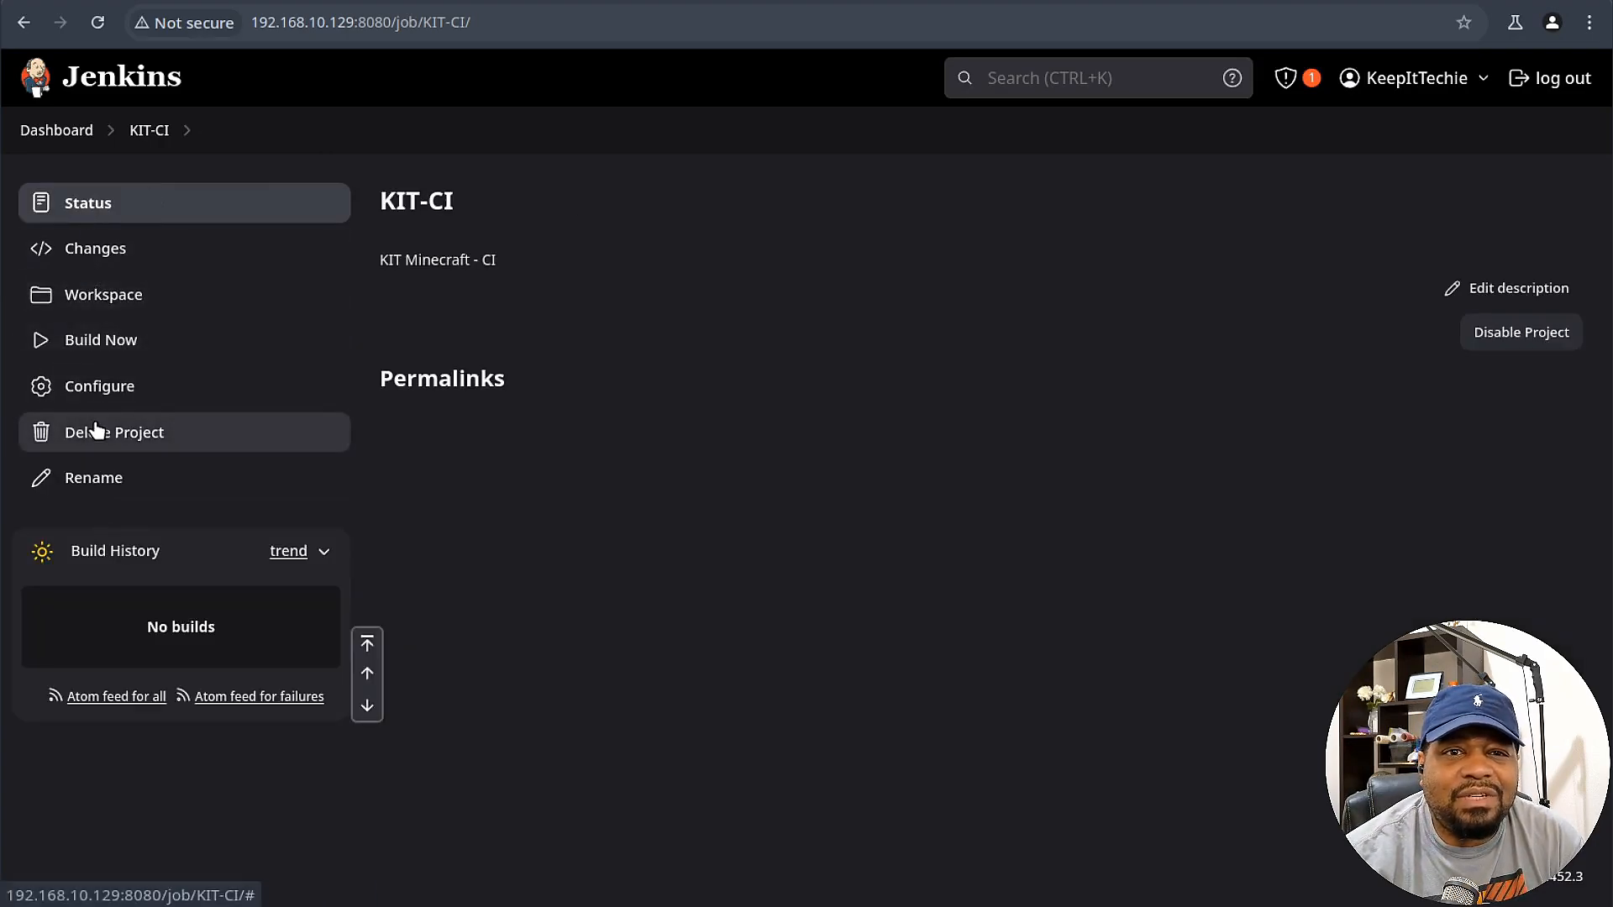
left_click(99, 385)
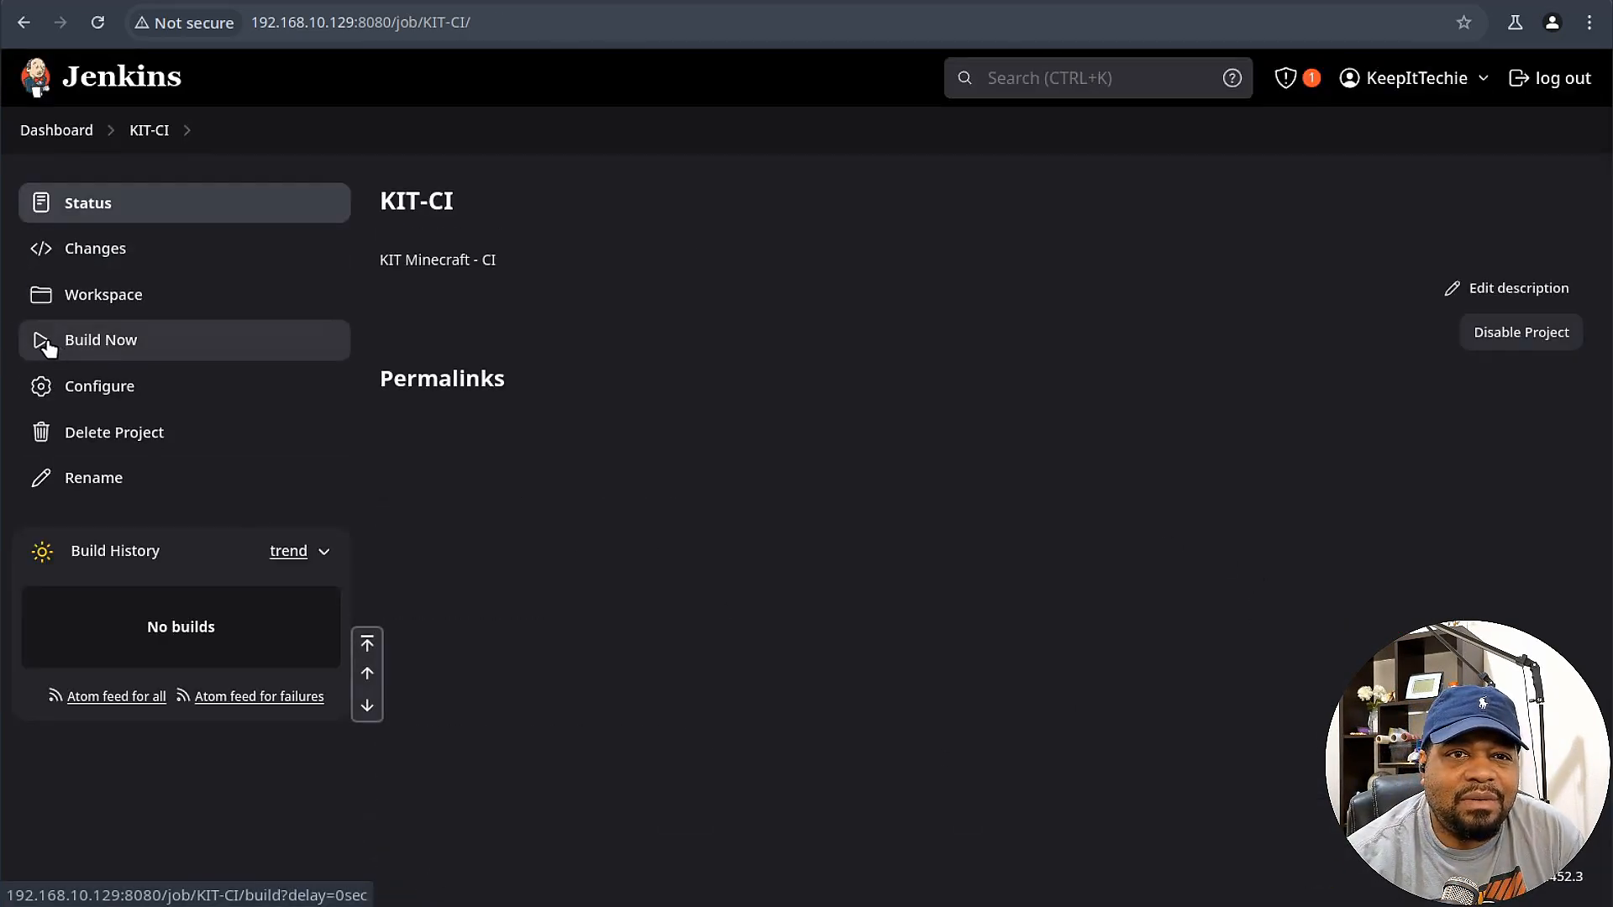
Step: Run KIT-CI build #2 and open its page showing revision 9253e8d from main
left_click(101, 340)
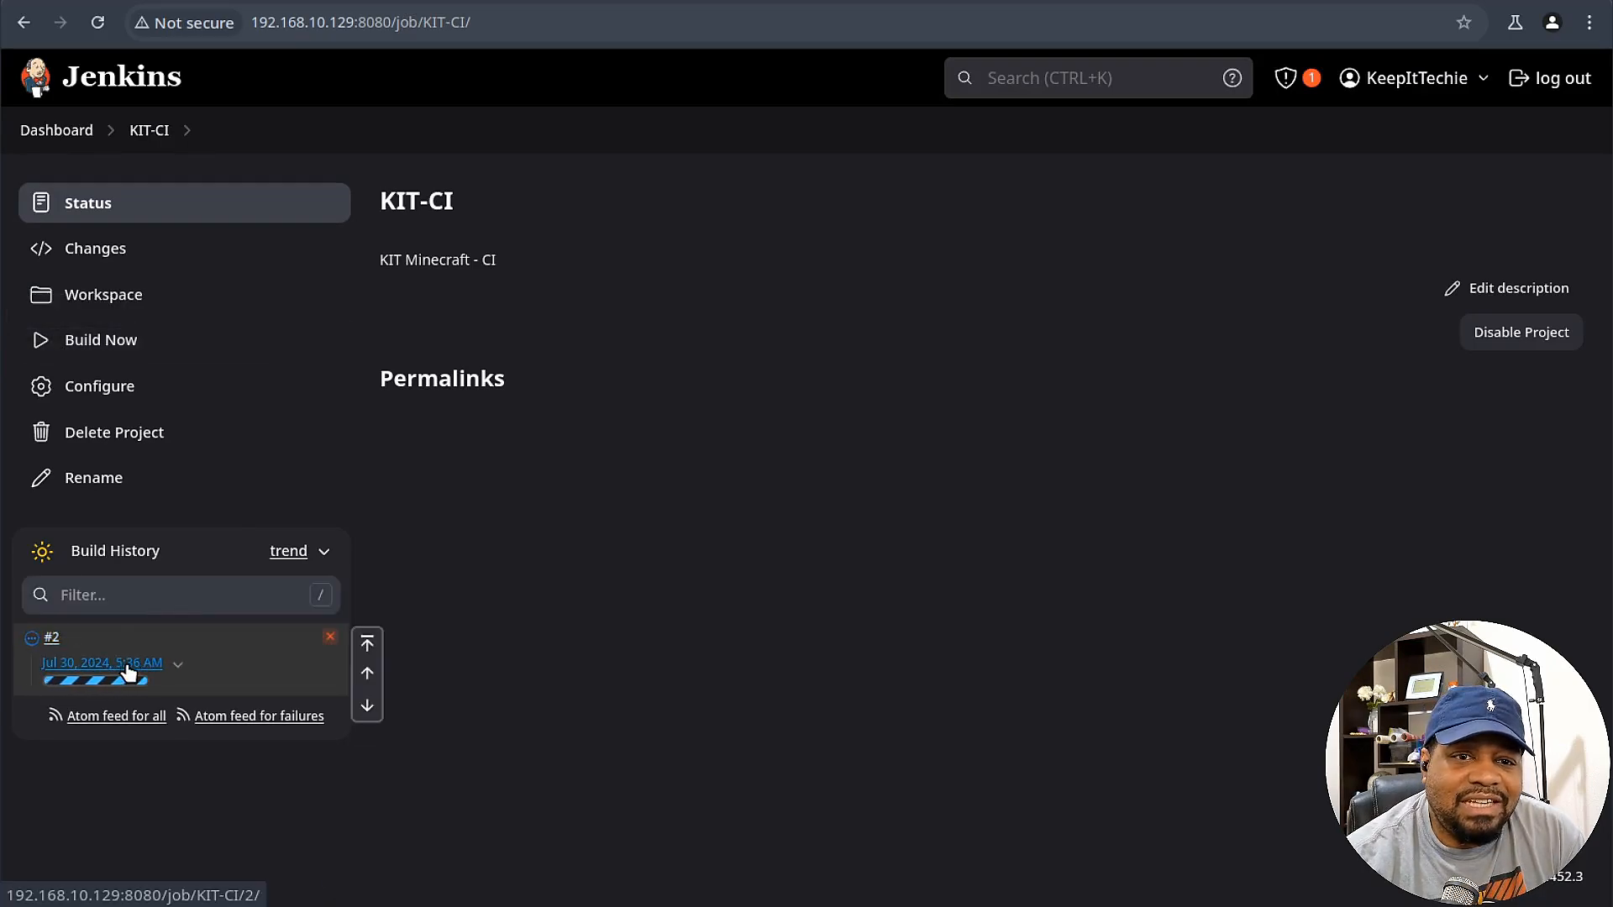
left_click(101, 663)
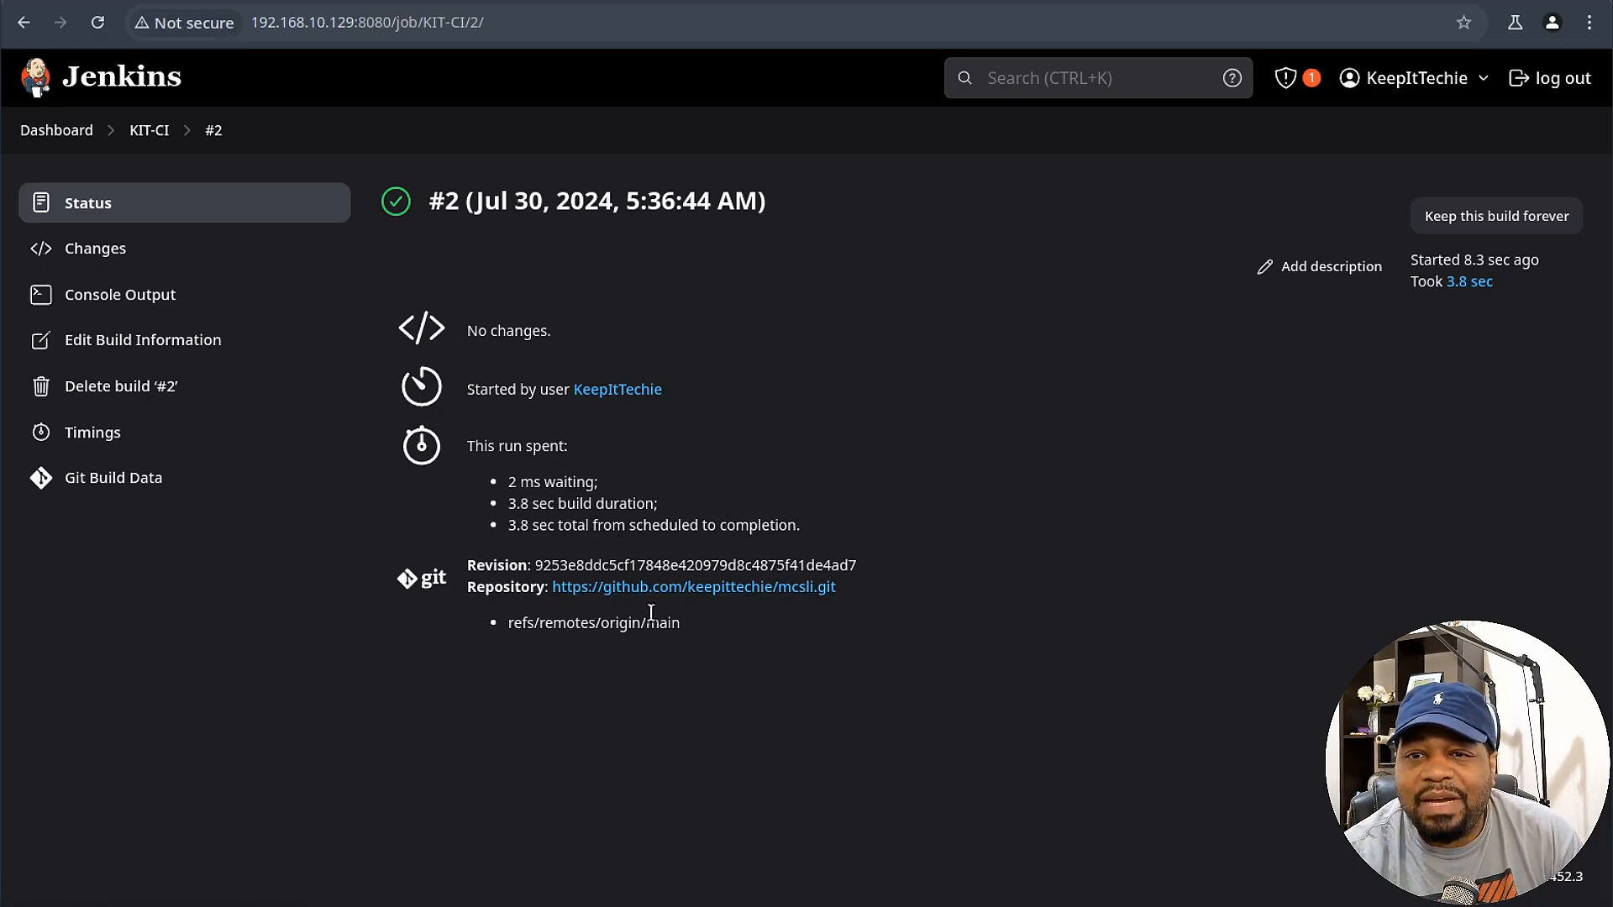
mouse_move(95, 248)
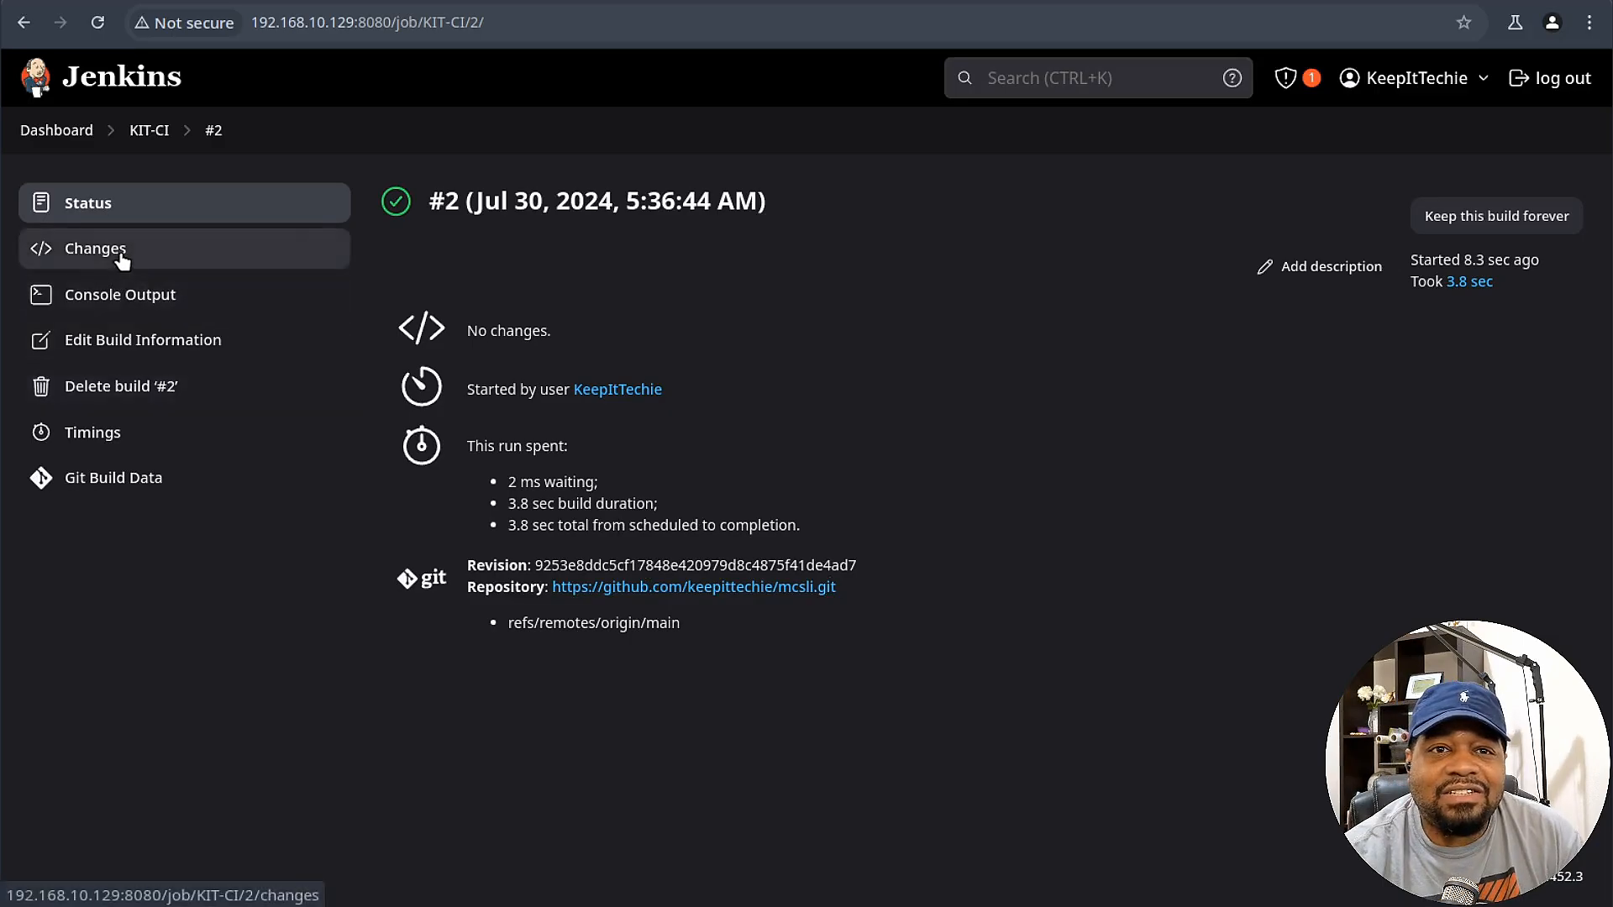
Step: Read build #2's console log through 'Tests passed!' and Finished: SUCCESS
left_click(119, 294)
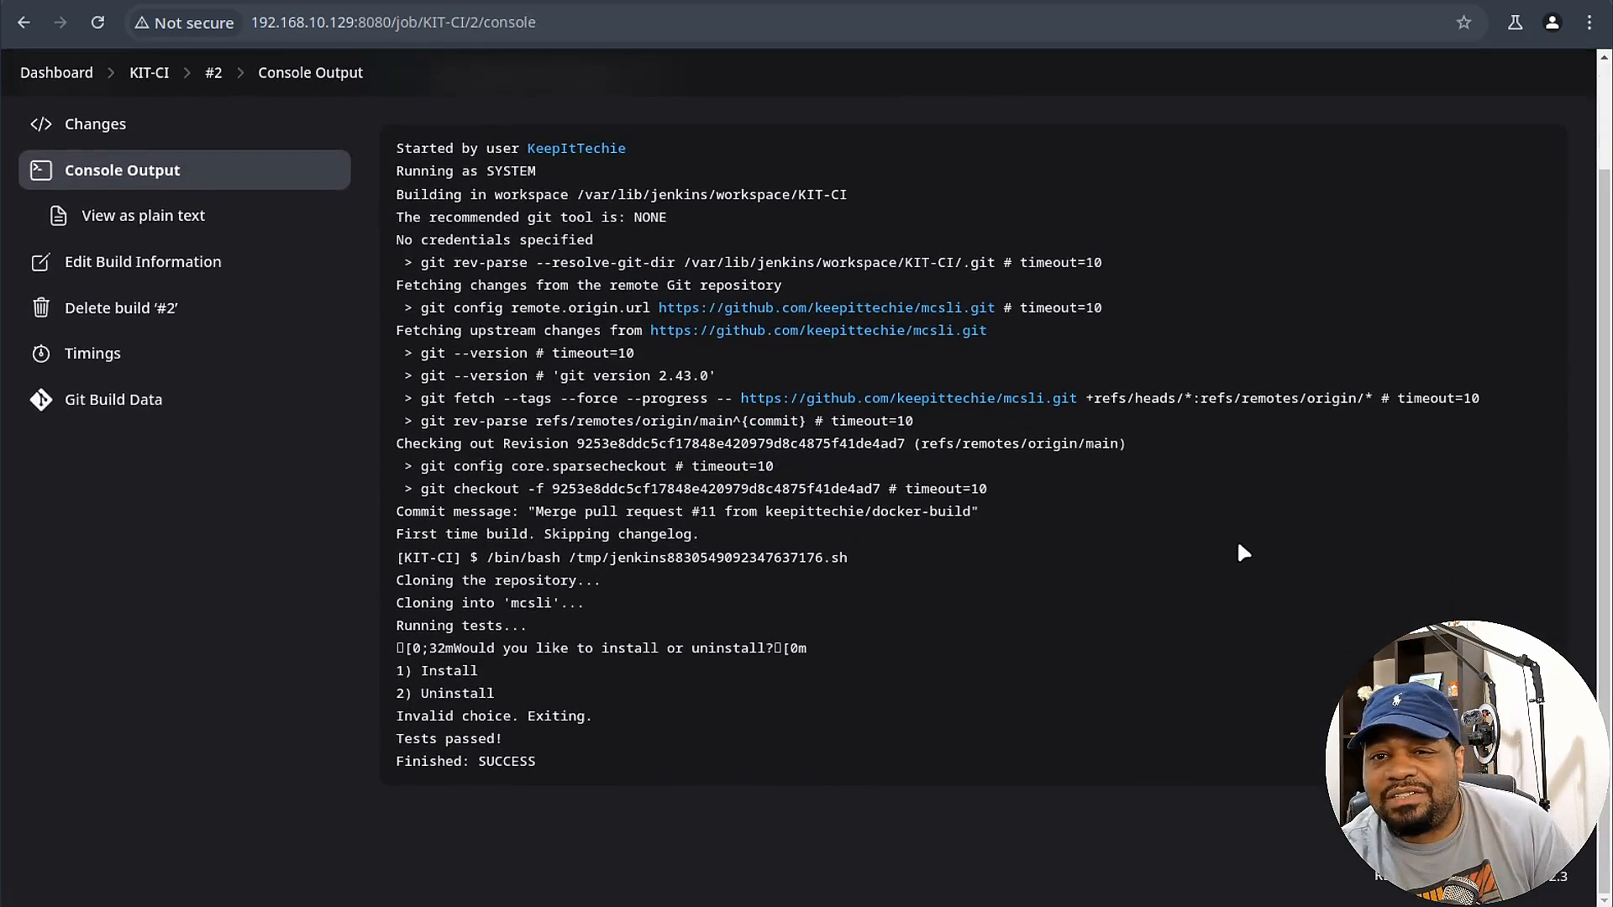
left_click_drag(398, 329, 501, 738)
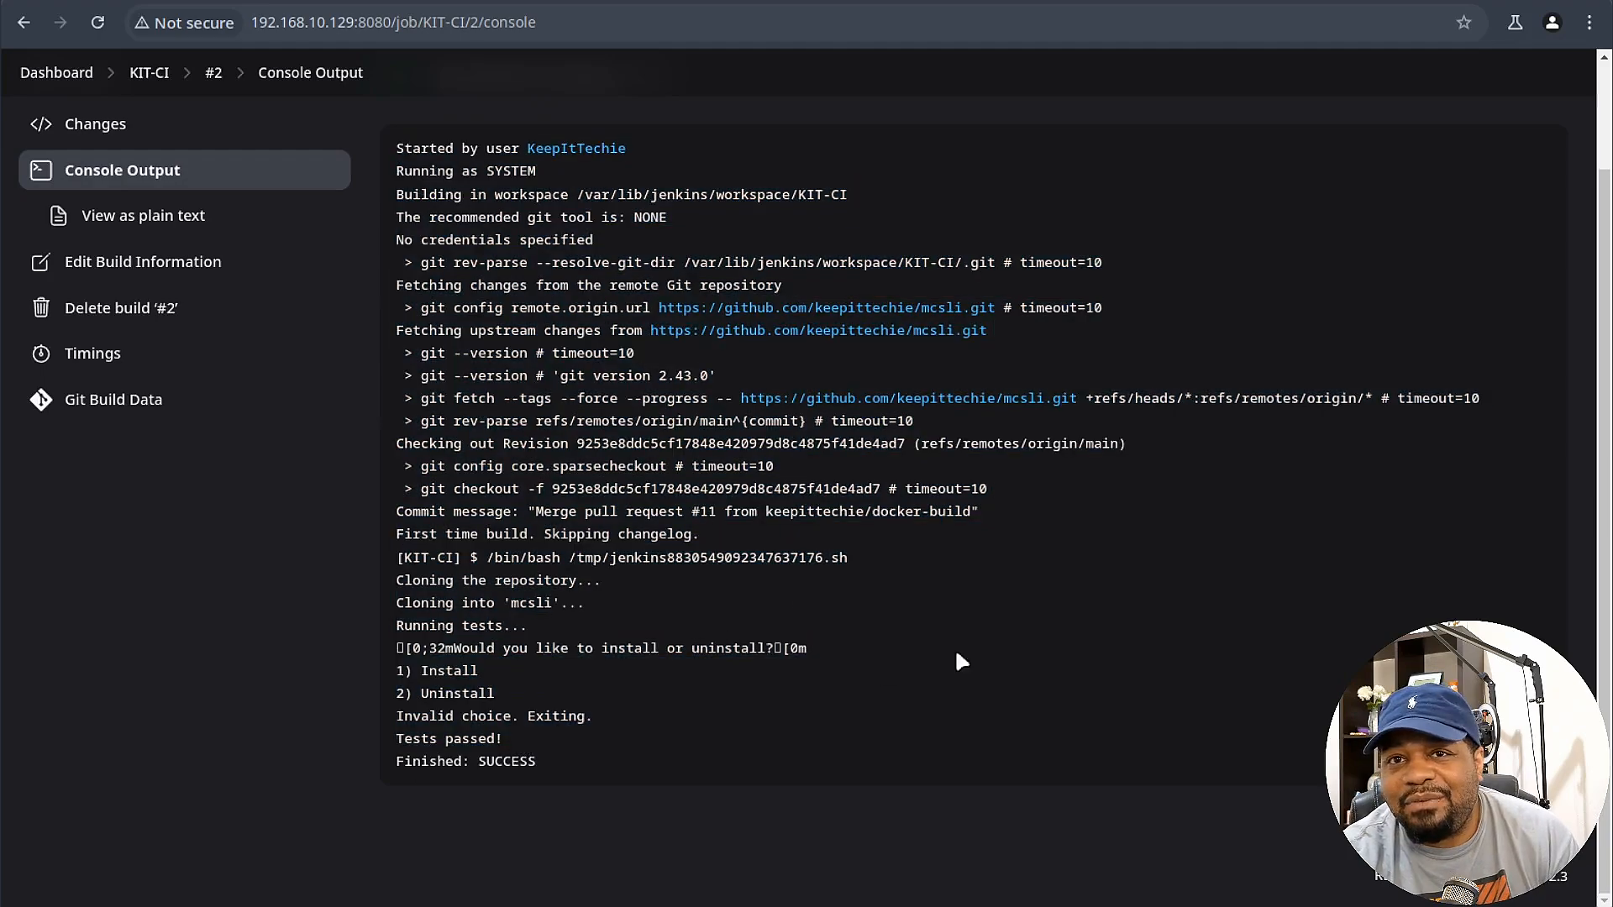
mouse_move(569, 443)
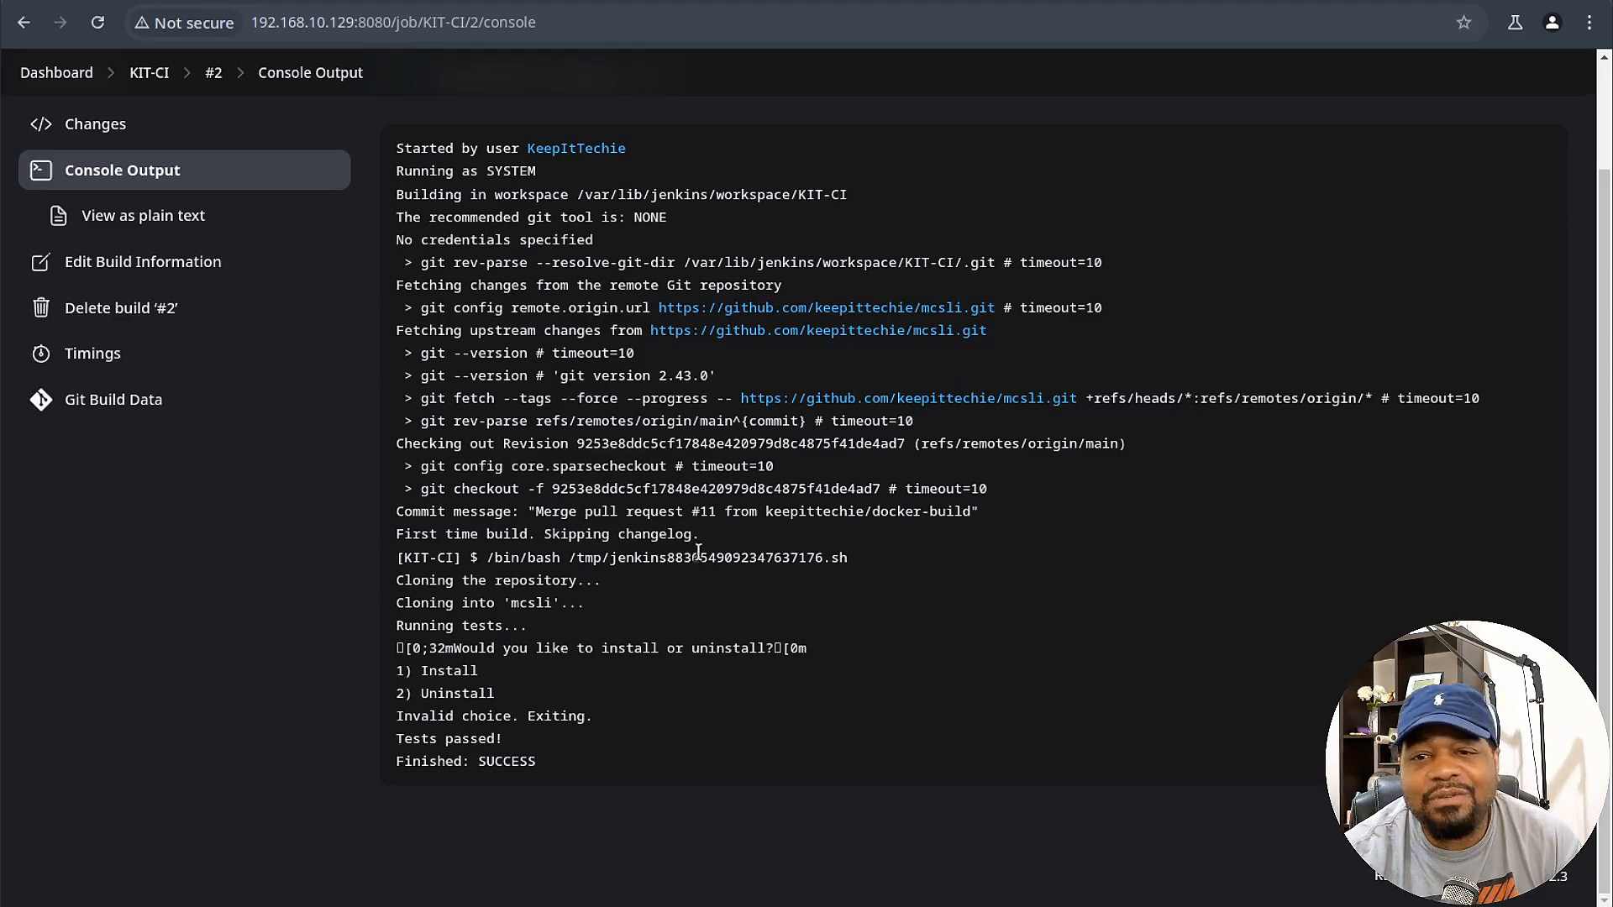
mouse_move(839, 636)
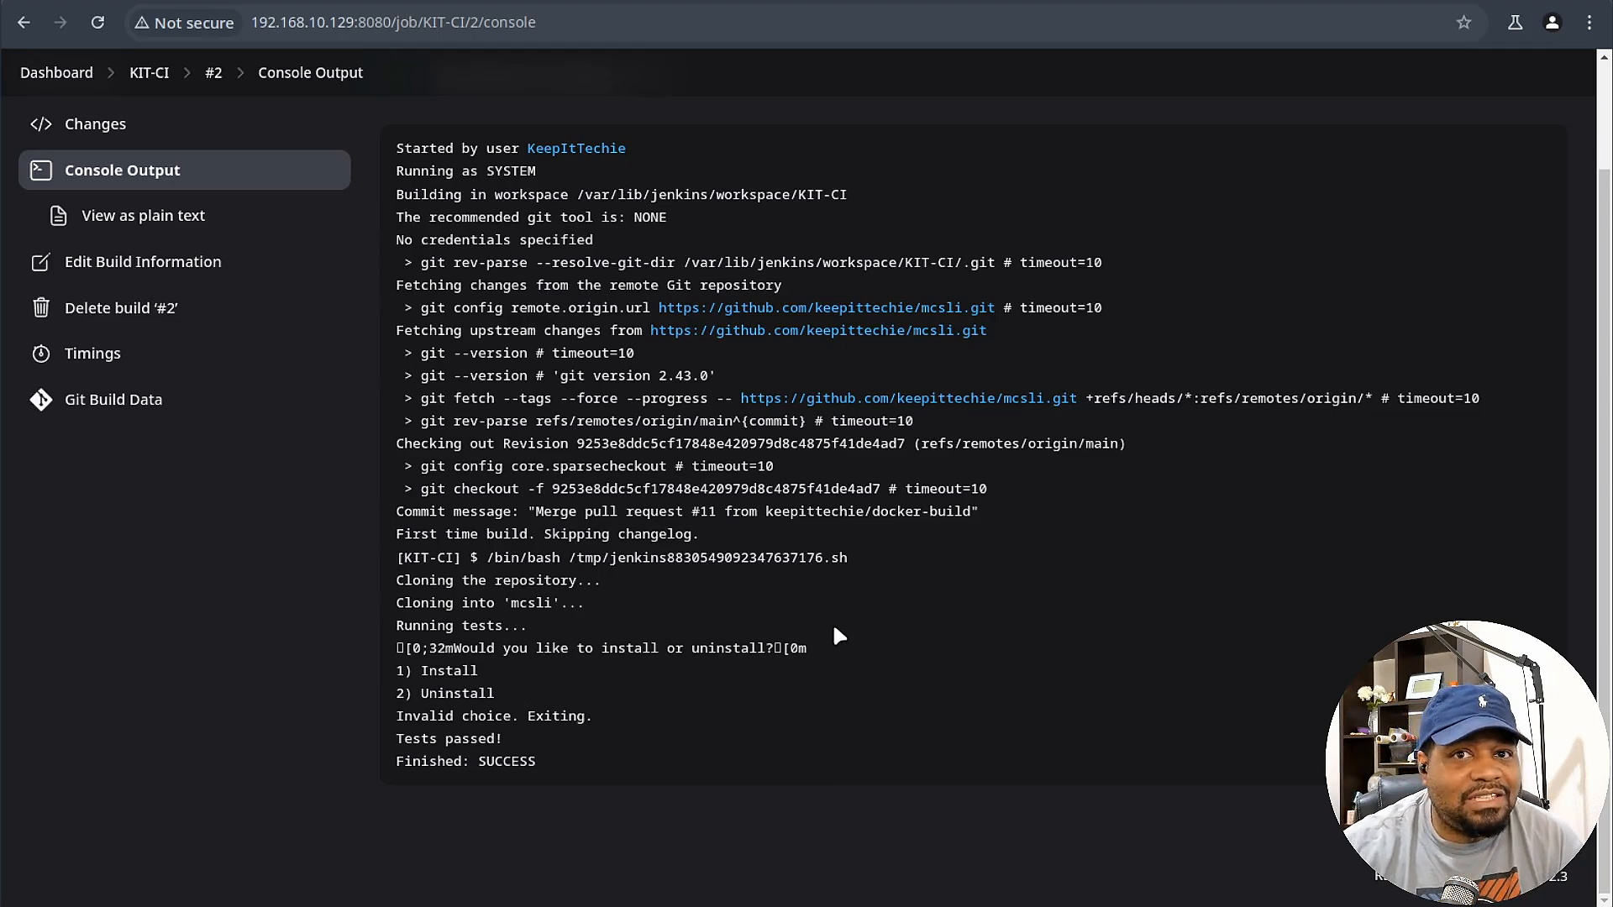